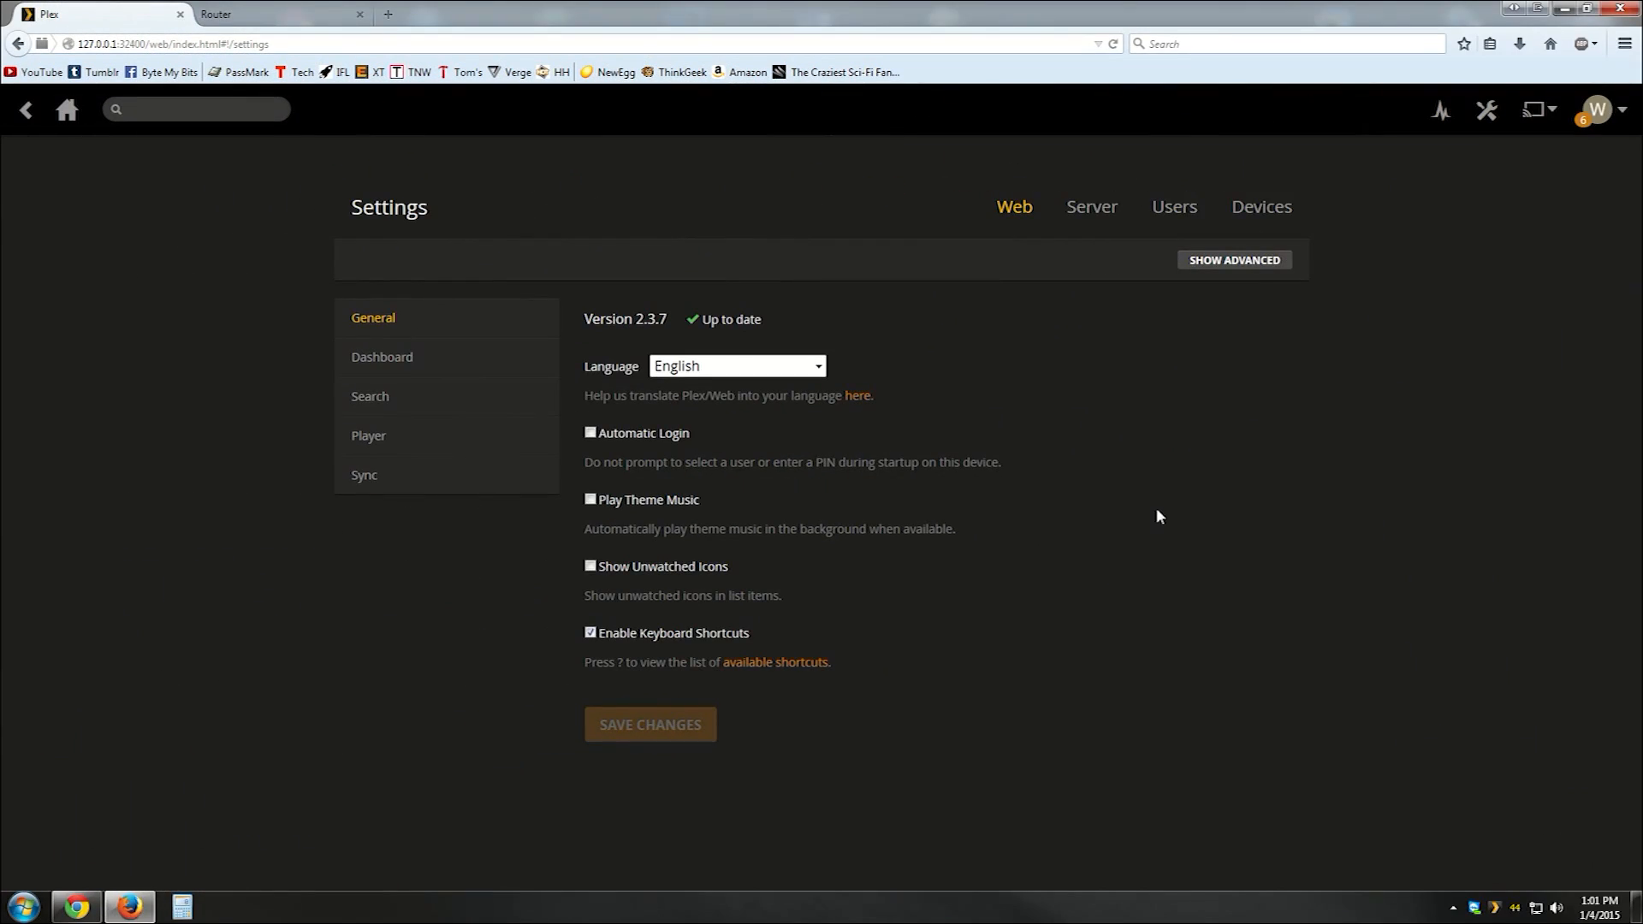
{"action": "mouse_move", "coordinate": [1496, 909]}
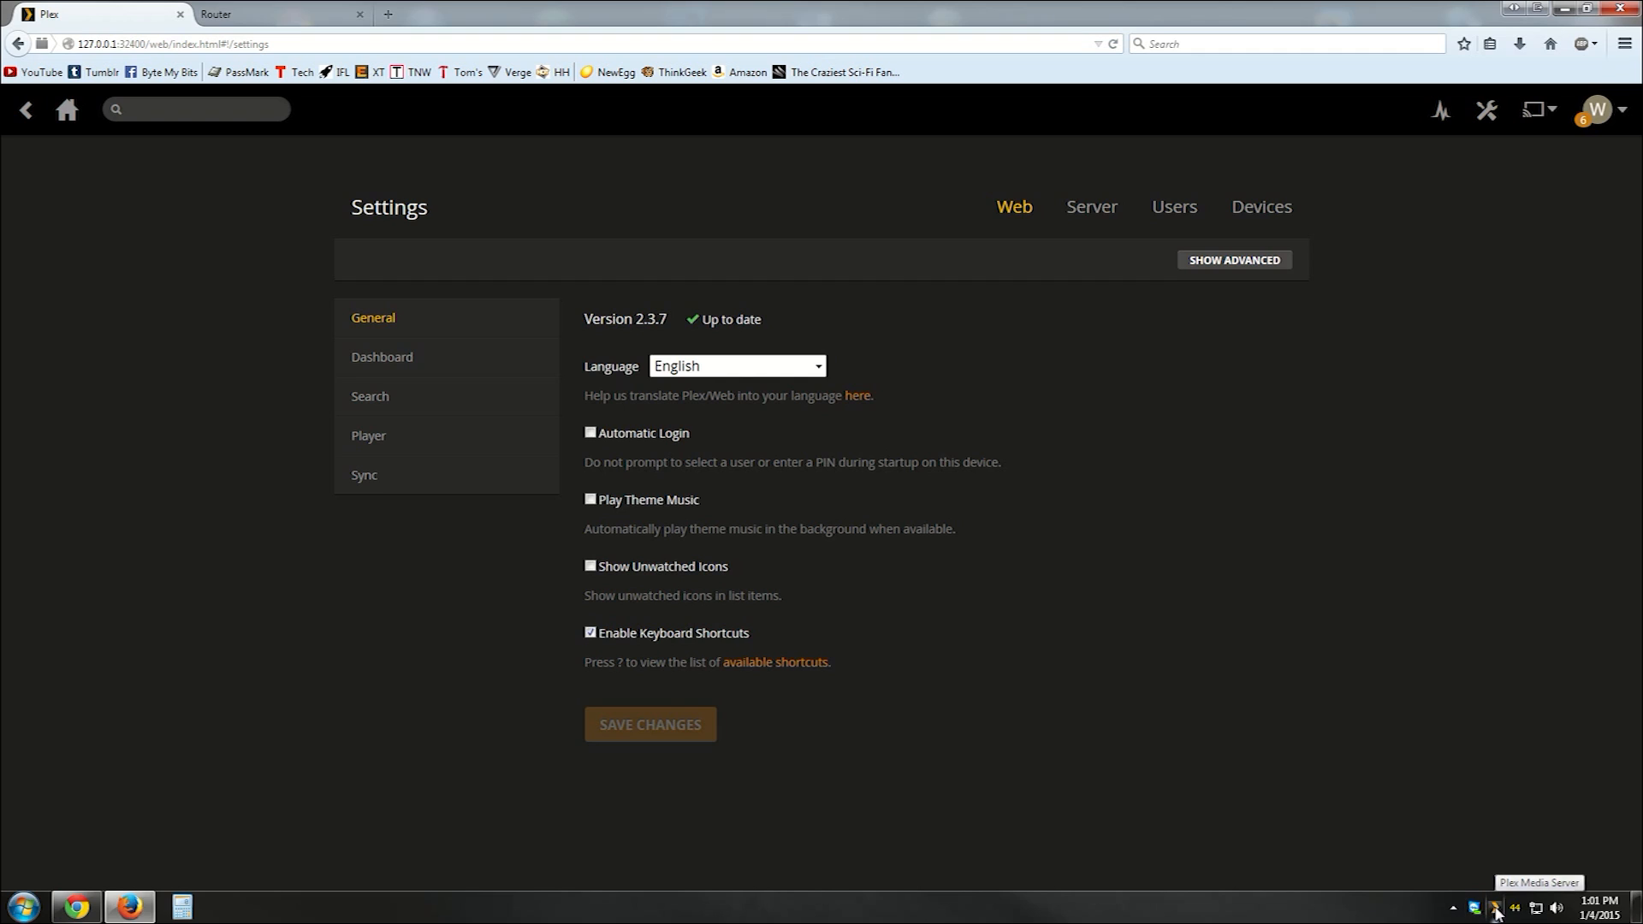
{"action": "mouse_move", "coordinate": [1502, 159]}
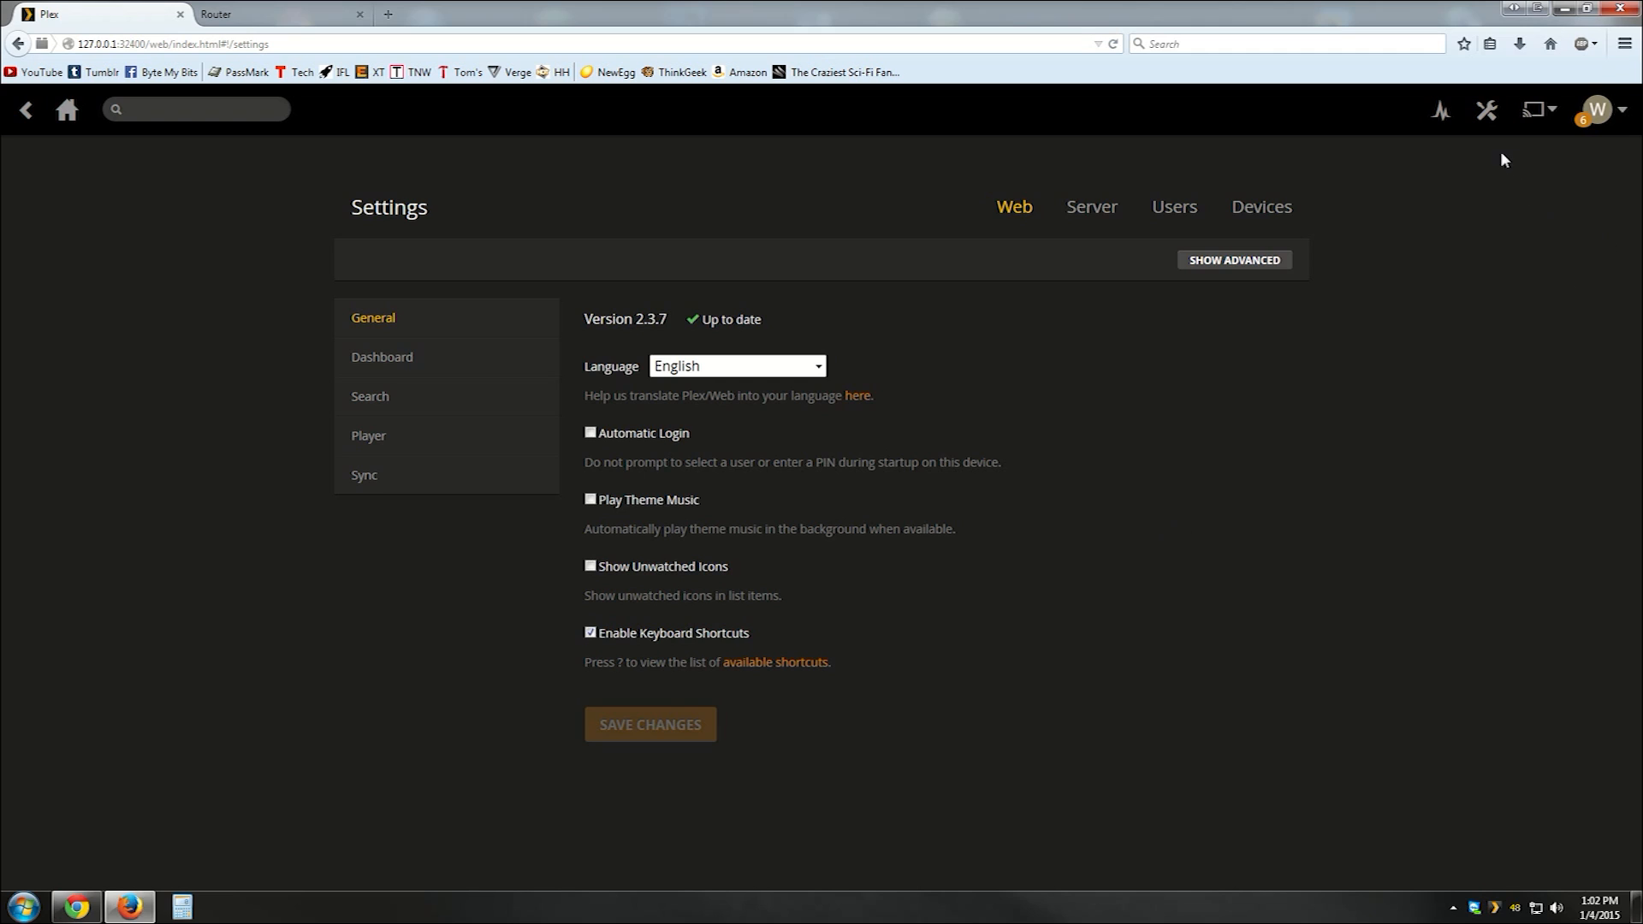
{"action": "mouse_move", "coordinate": [1486, 111]}
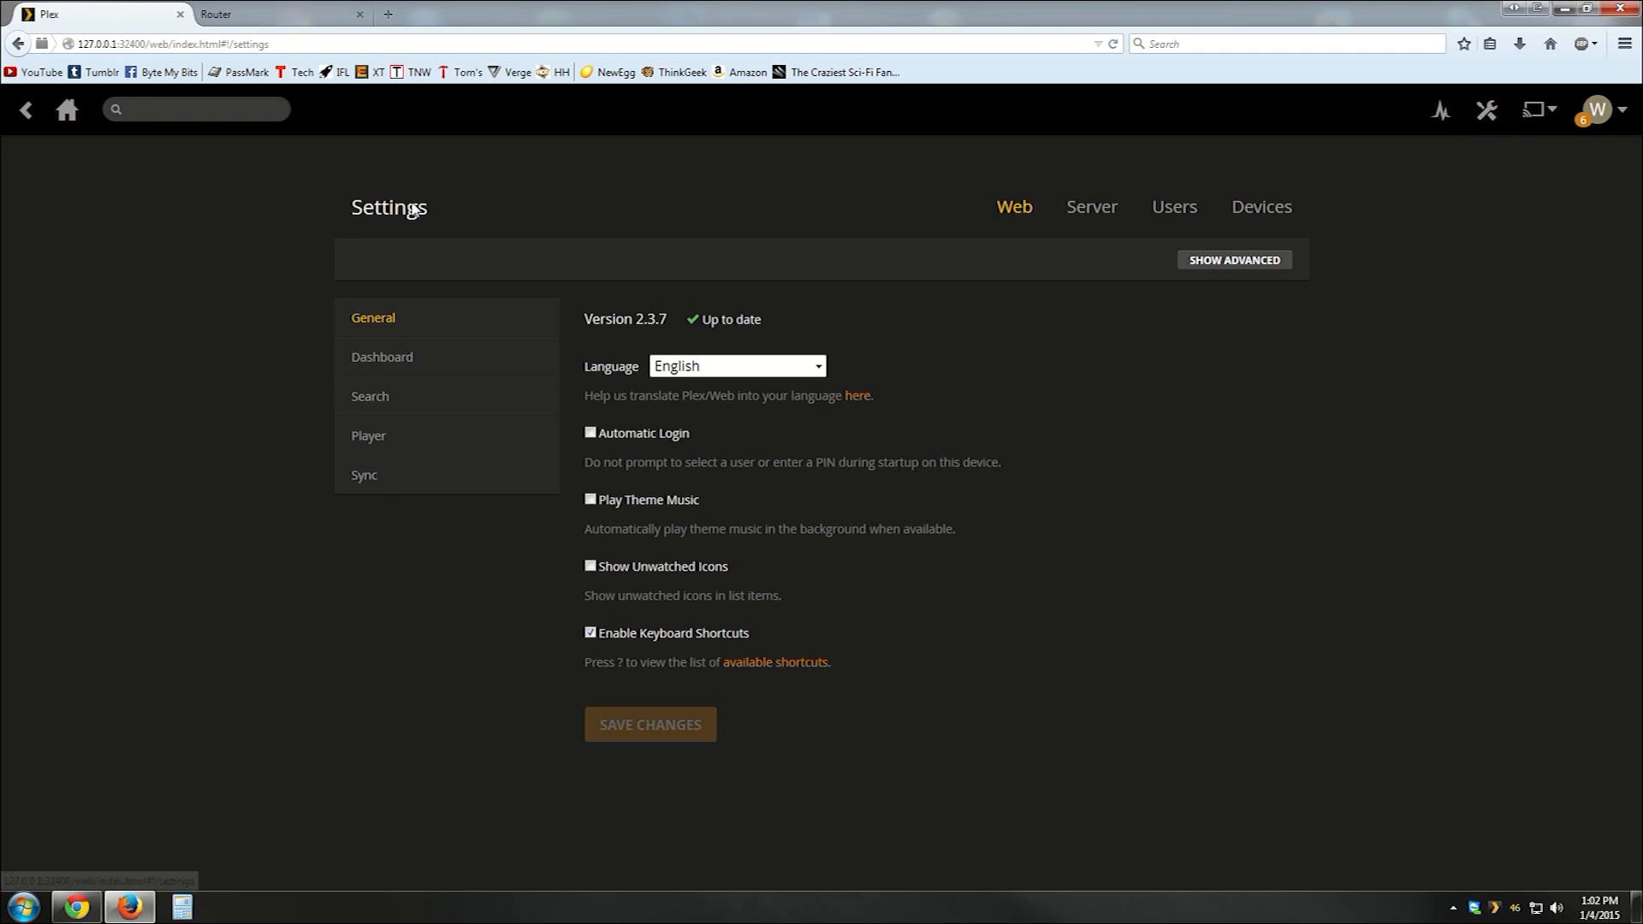
{"action": "mouse_move", "coordinate": [668, 388]}
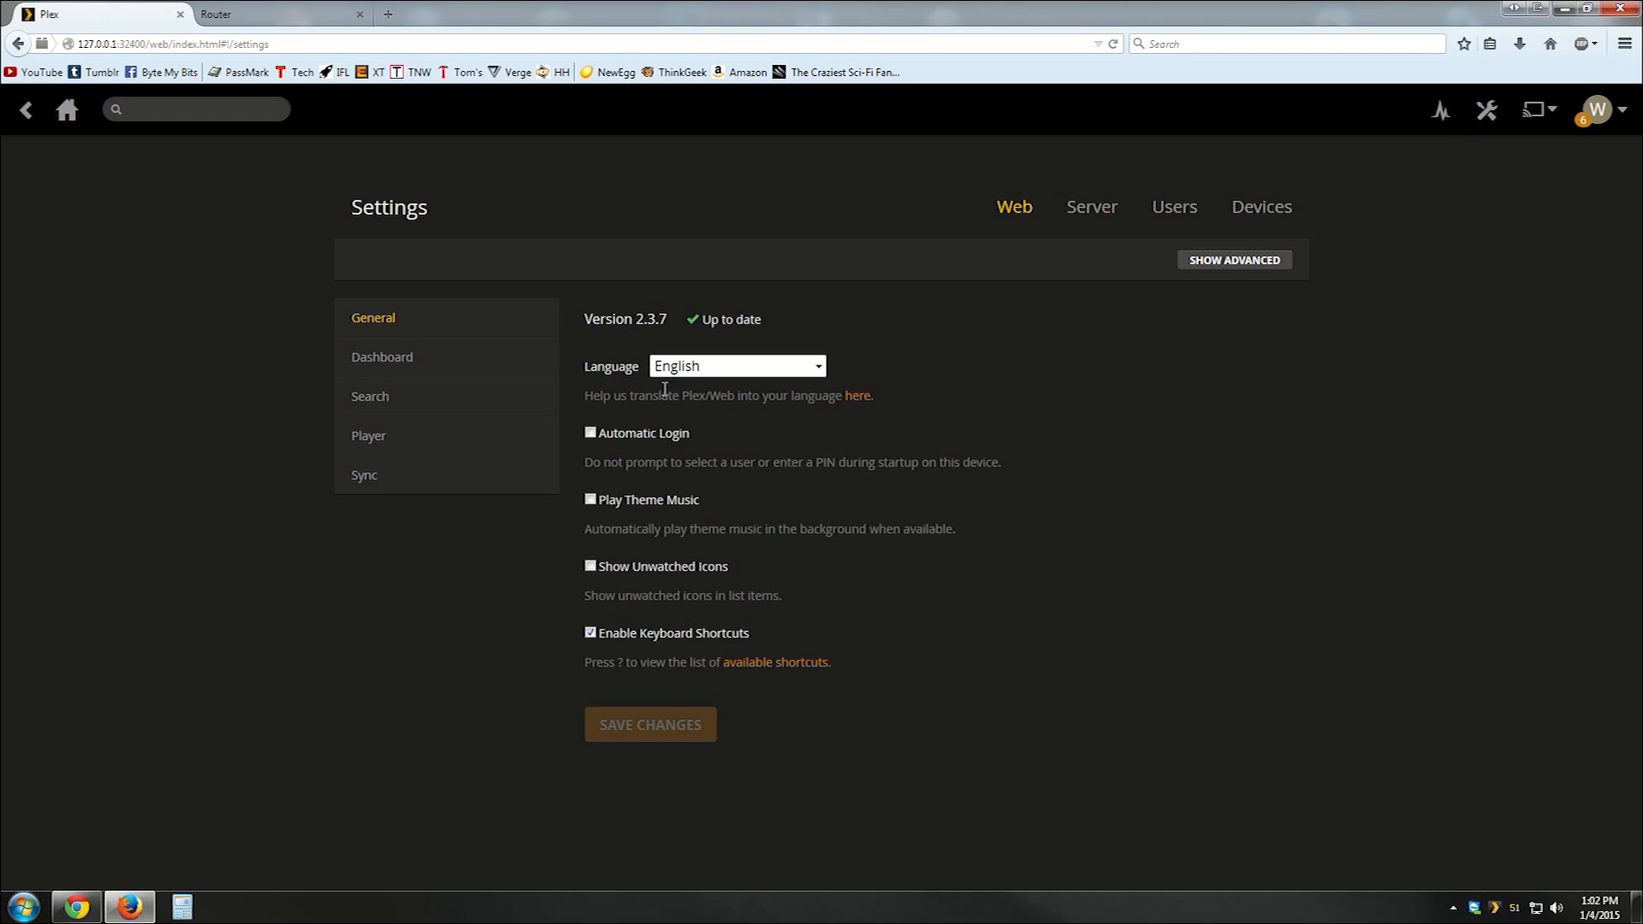
{"action": "mouse_move", "coordinate": [1091, 206]}
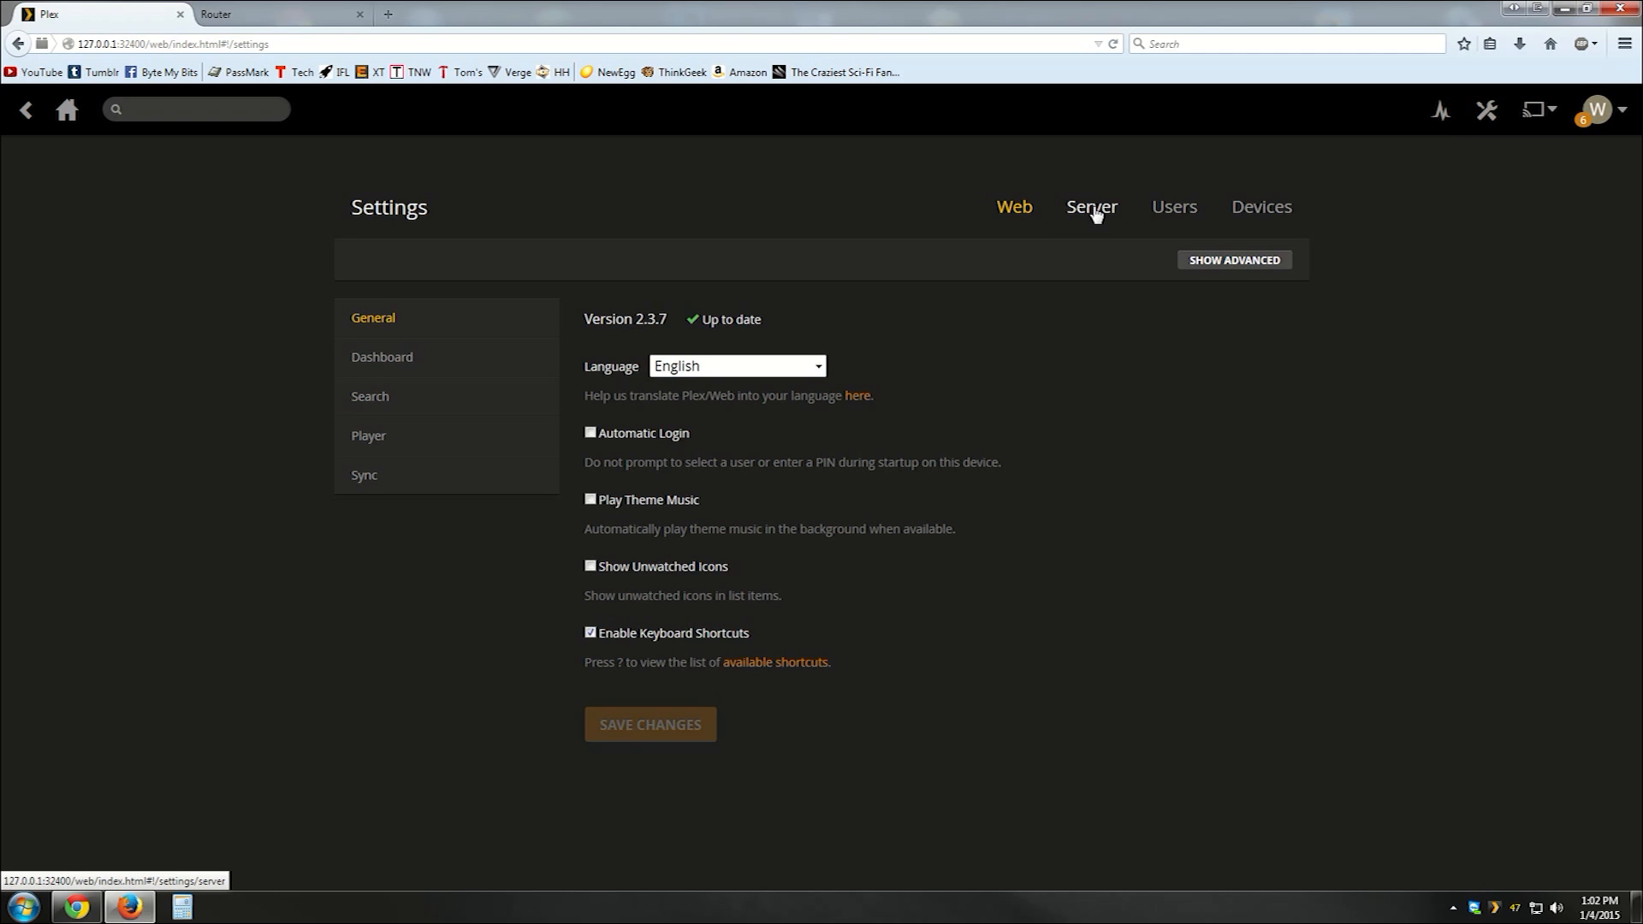
Step: Open the Plex server's Connect settings, show advanced options, and enable manually specified port 25000
{"action": "left_click", "coordinate": [1091, 206]}
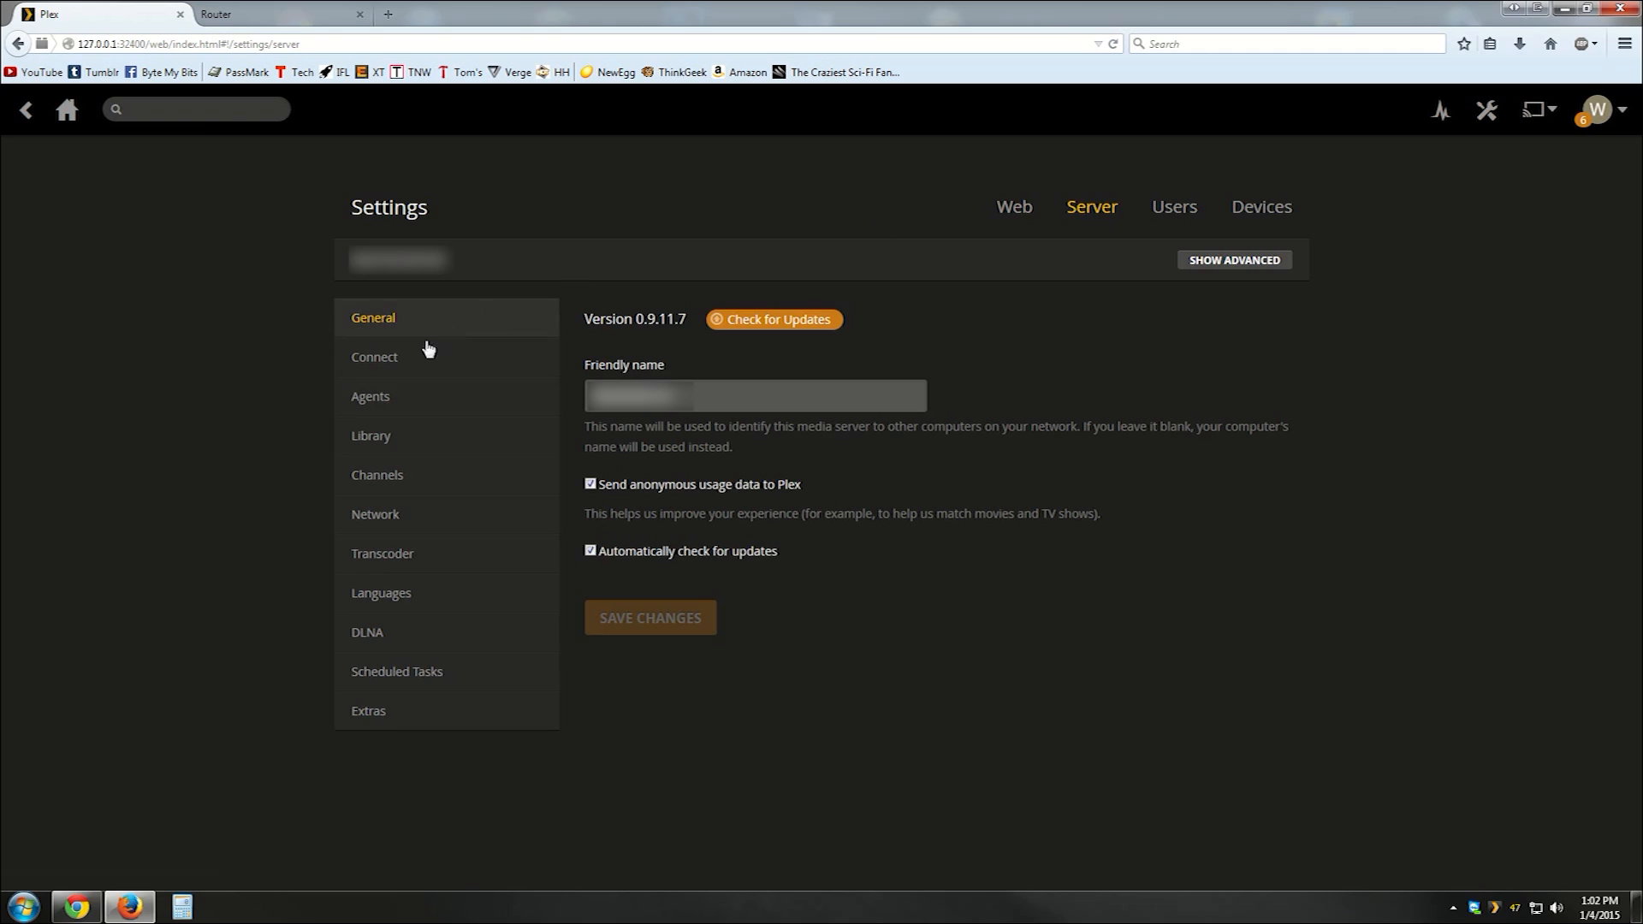
{"action": "mouse_move", "coordinate": [374, 358]}
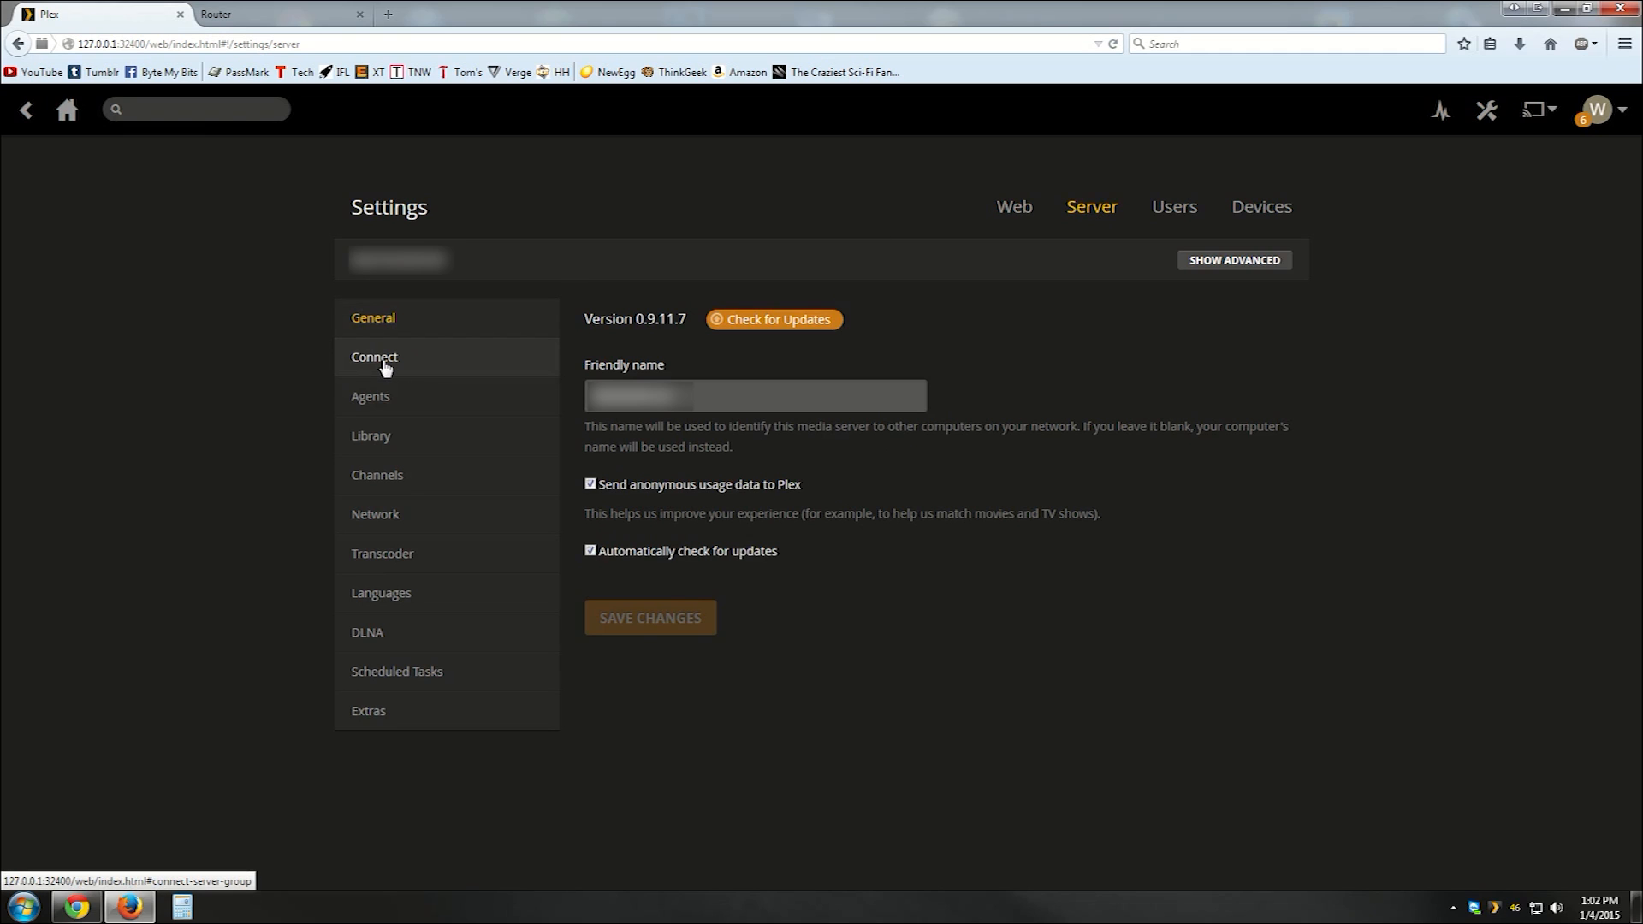
{"action": "left_click", "coordinate": [374, 356]}
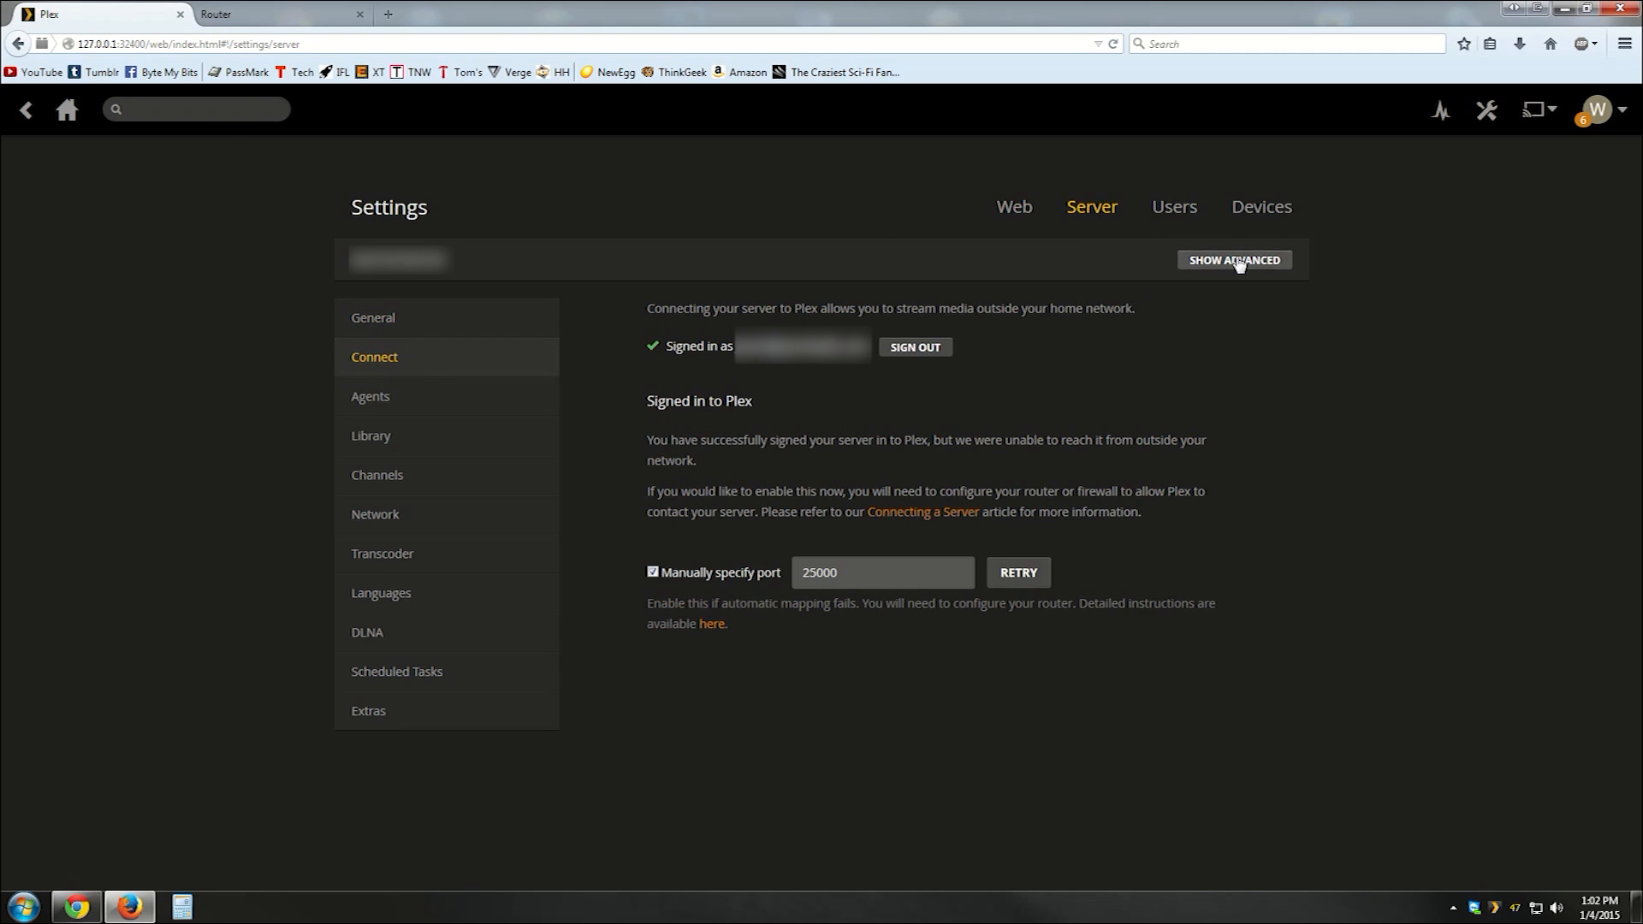
{"action": "left_click", "coordinate": [1232, 261]}
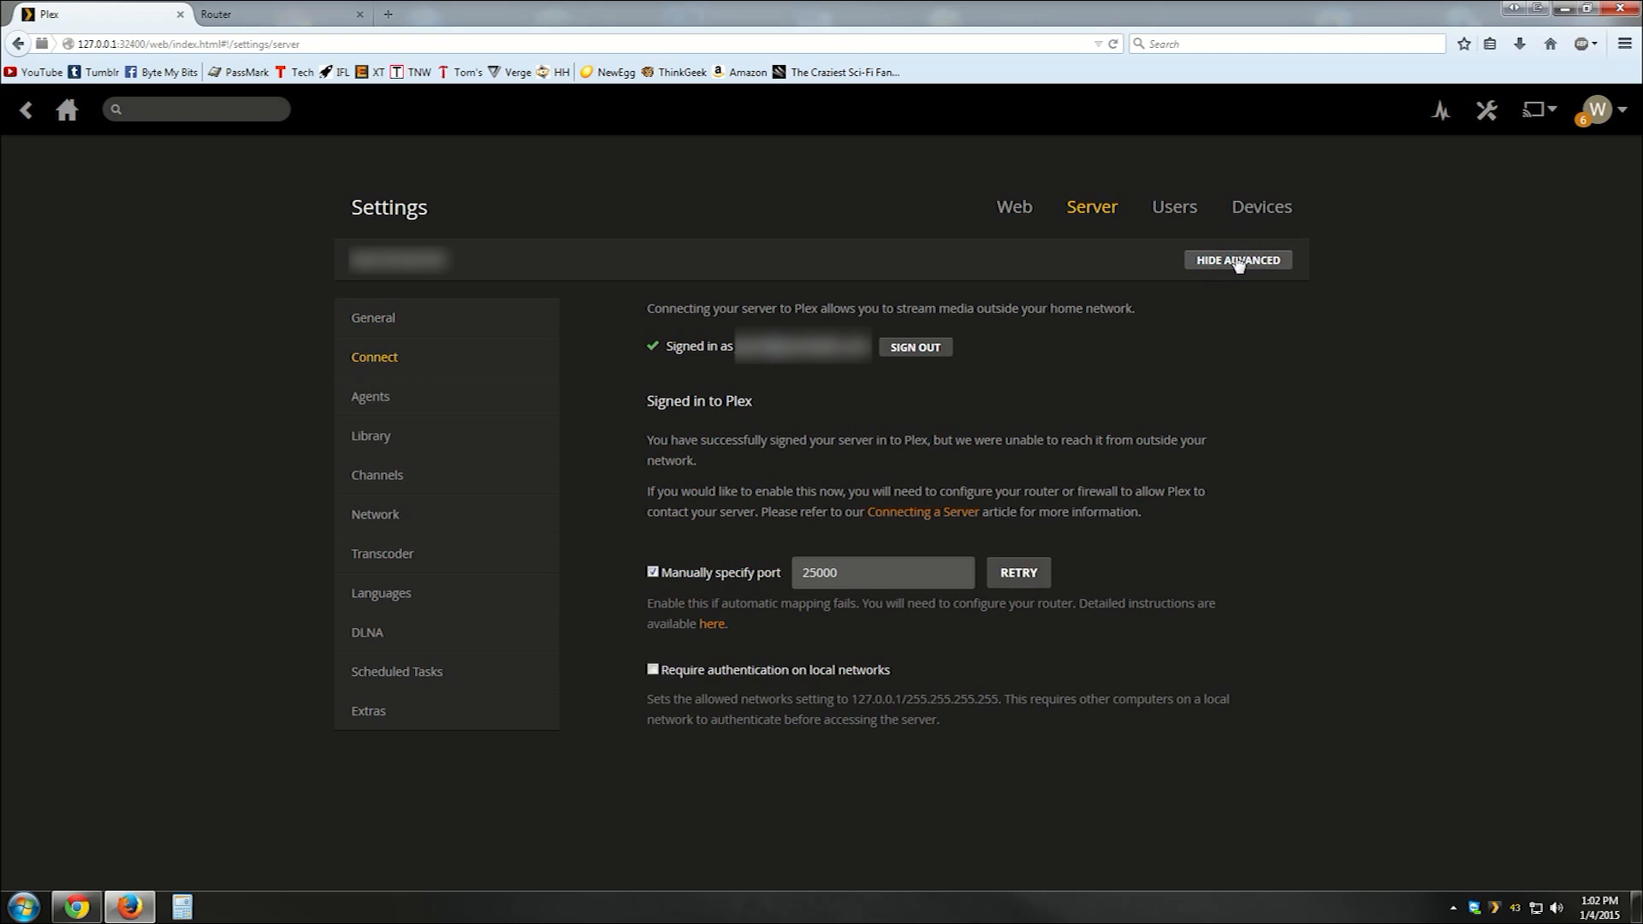
{"action": "mouse_move", "coordinate": [691, 486]}
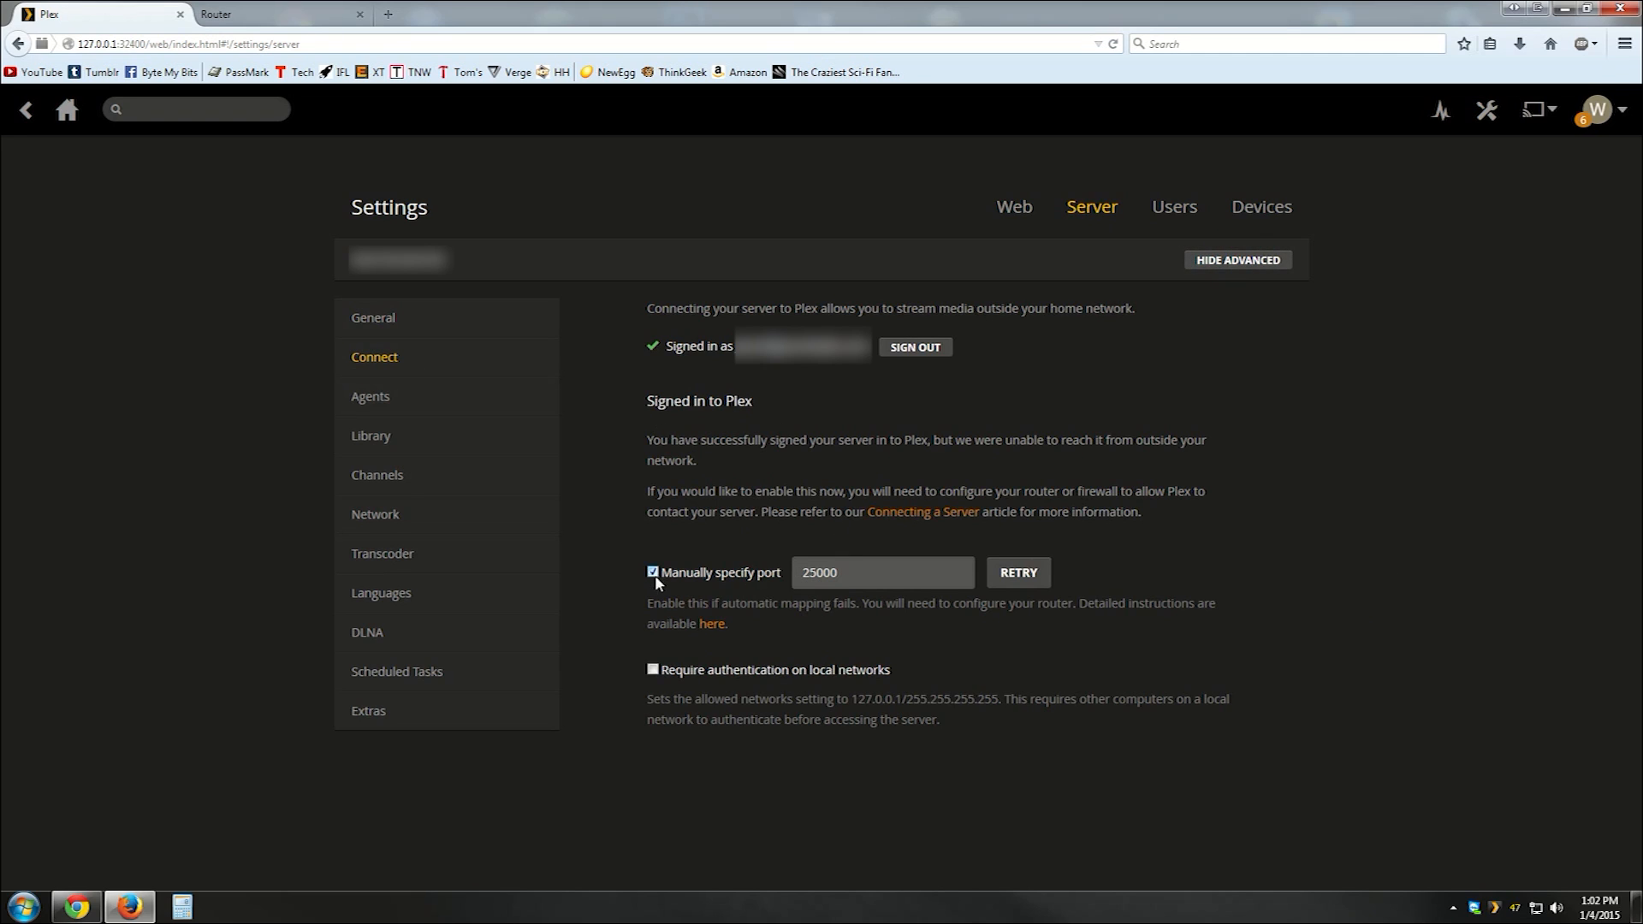
{"action": "left_click", "coordinate": [651, 573]}
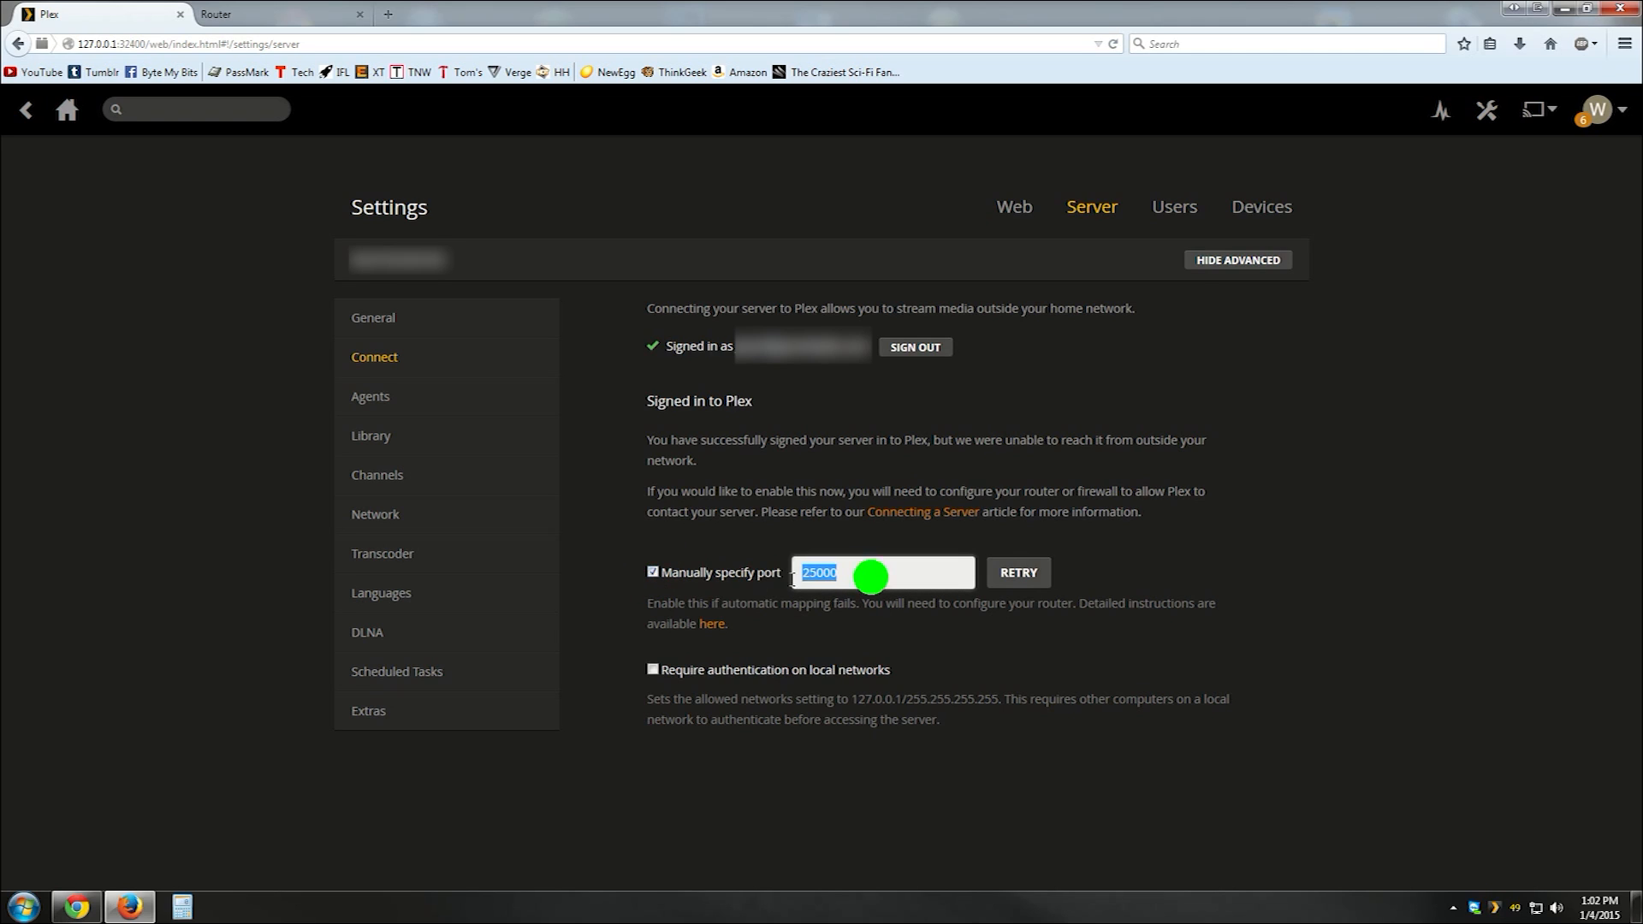
{"action": "mouse_move", "coordinate": [1023, 540]}
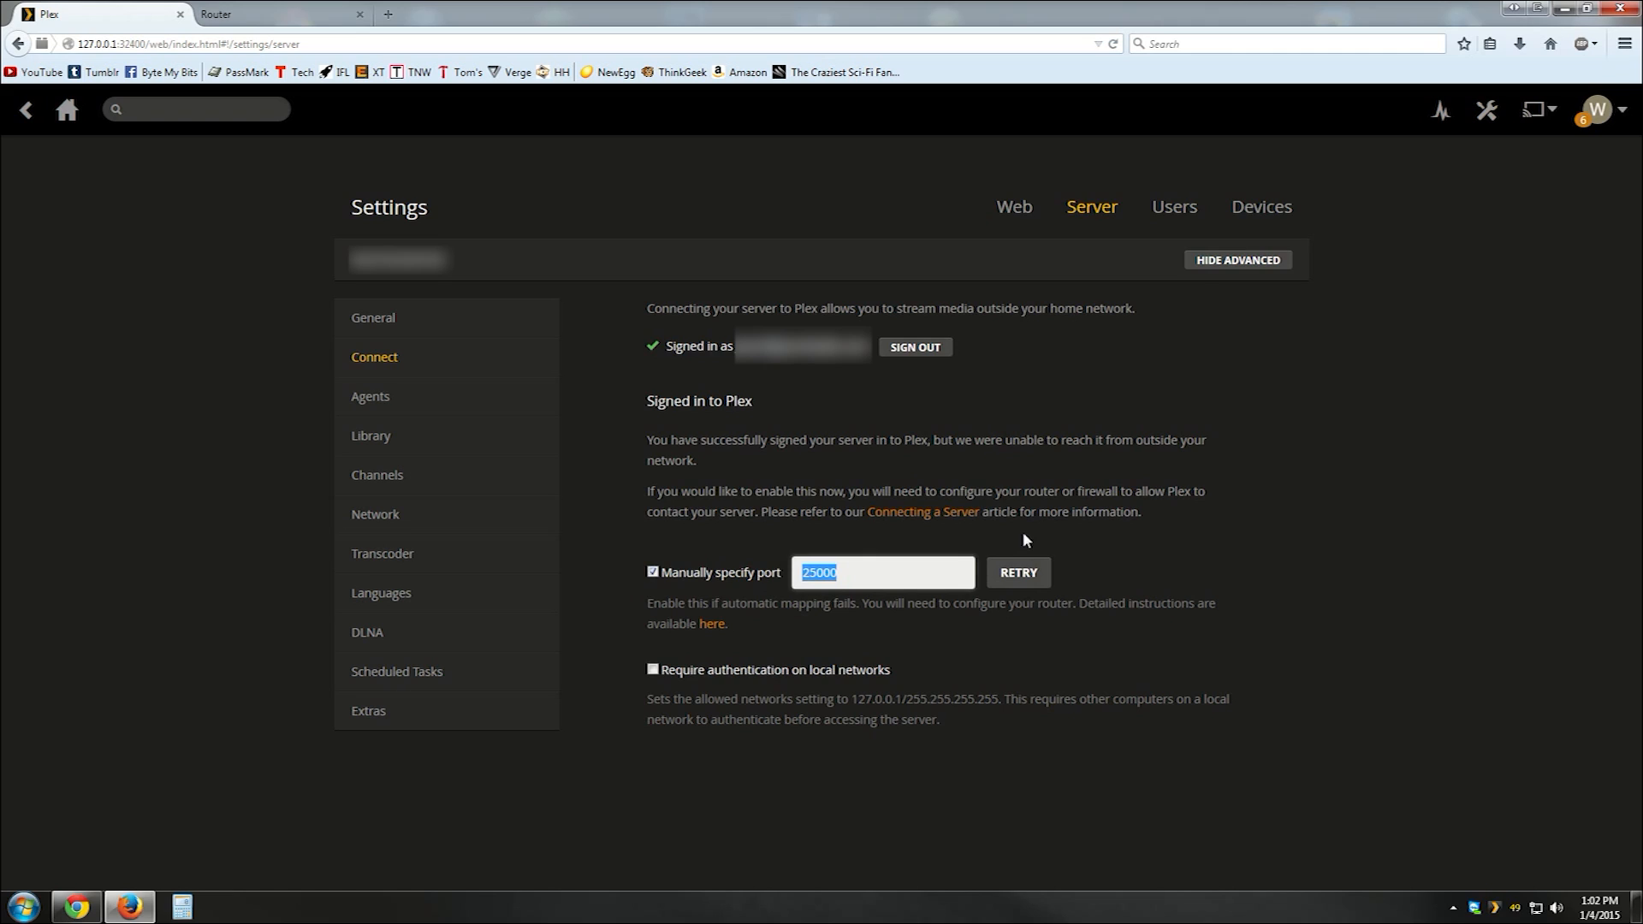
Step: Change the manually specified port to 50000 and retry the remote connection
{"action": "type", "text": "50"}
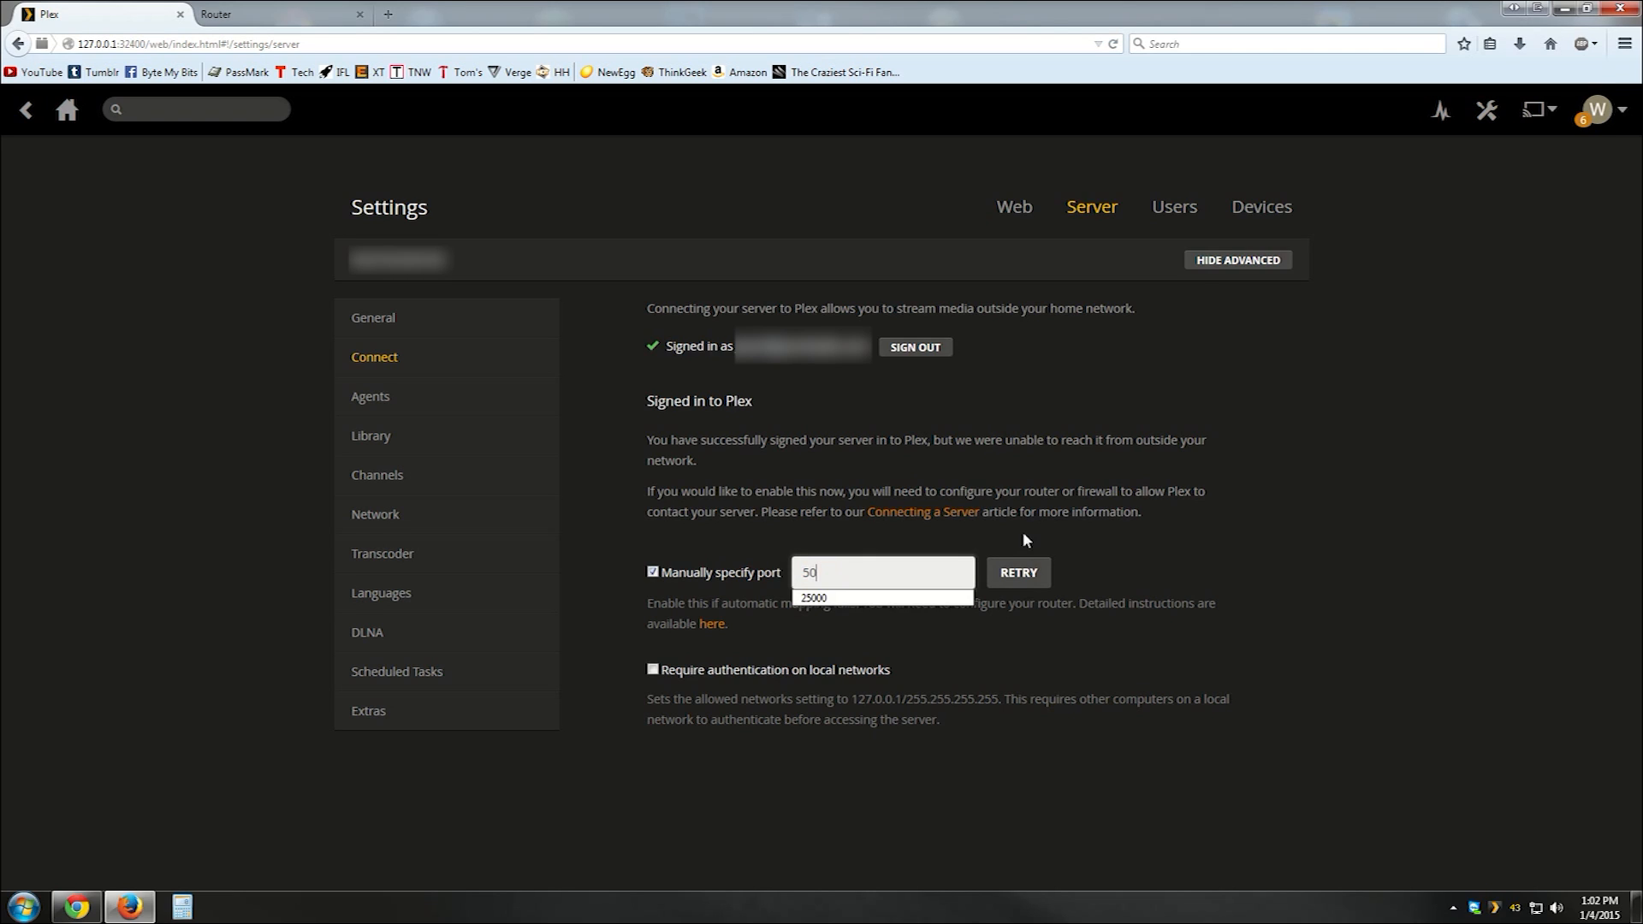
{"action": "type", "text": "000"}
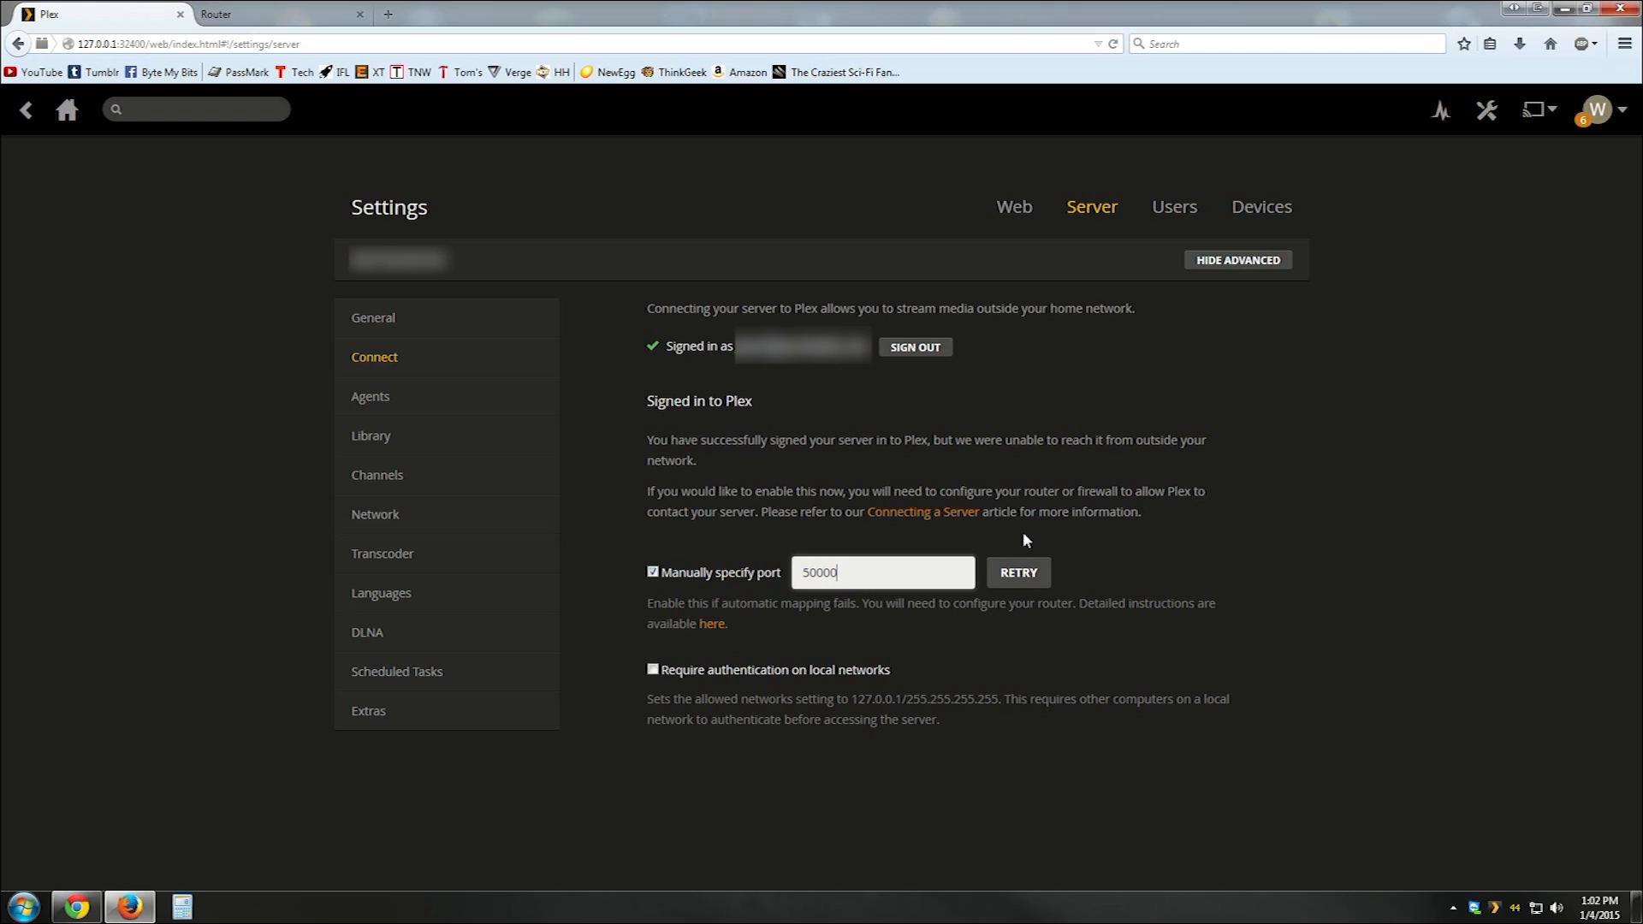
{"action": "mouse_move", "coordinate": [852, 580]}
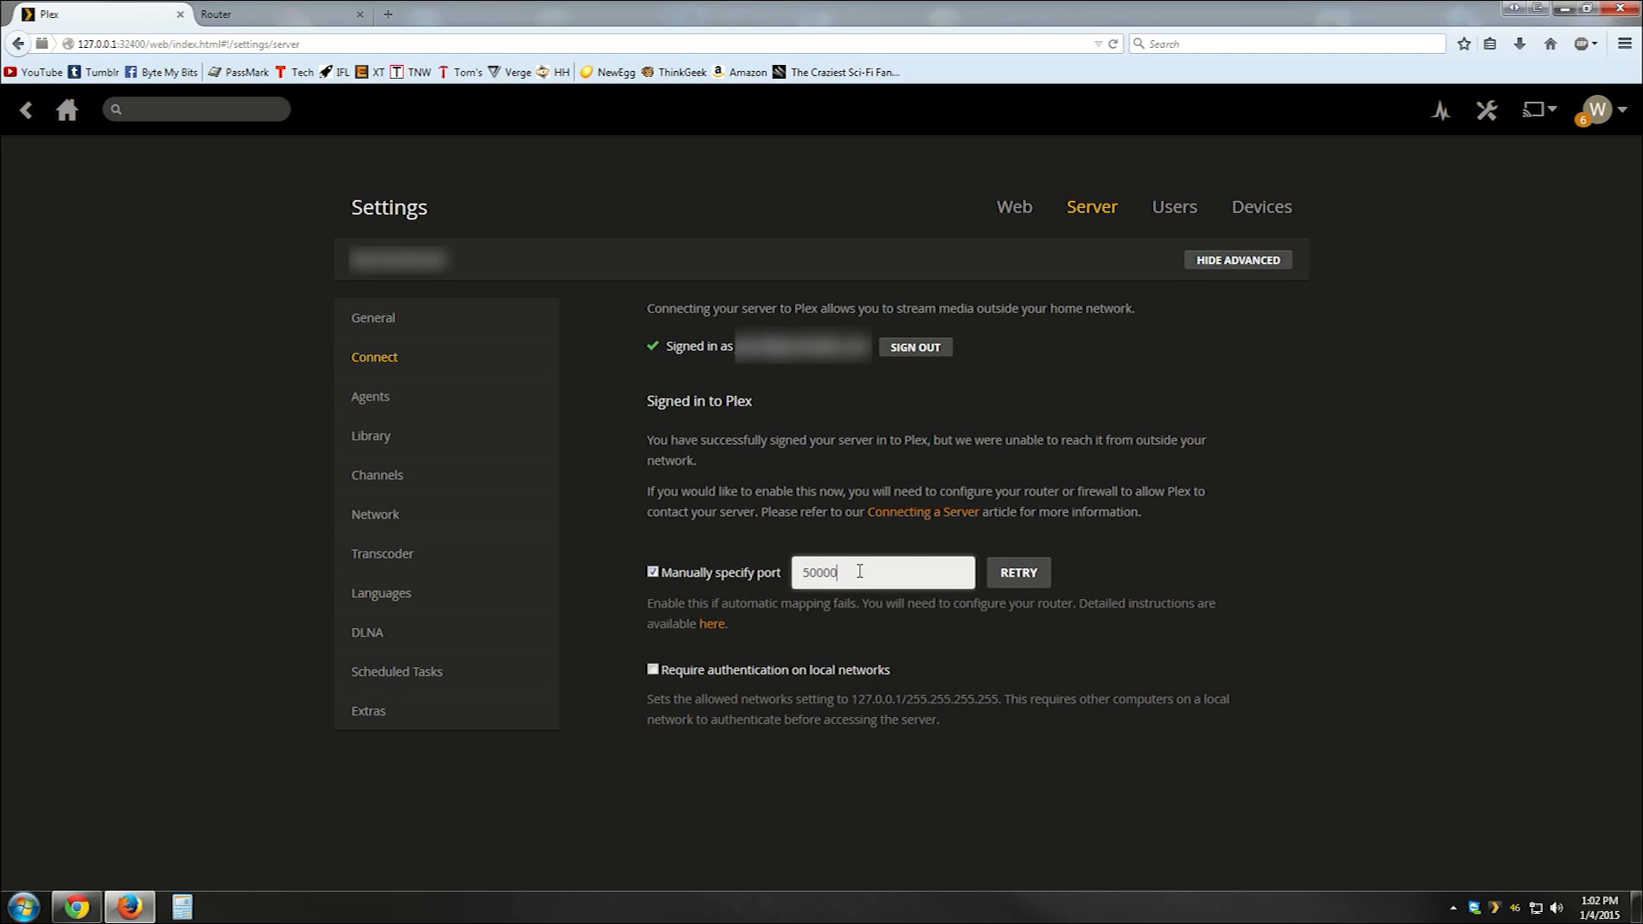
{"action": "triple_click", "coordinate": [881, 573]}
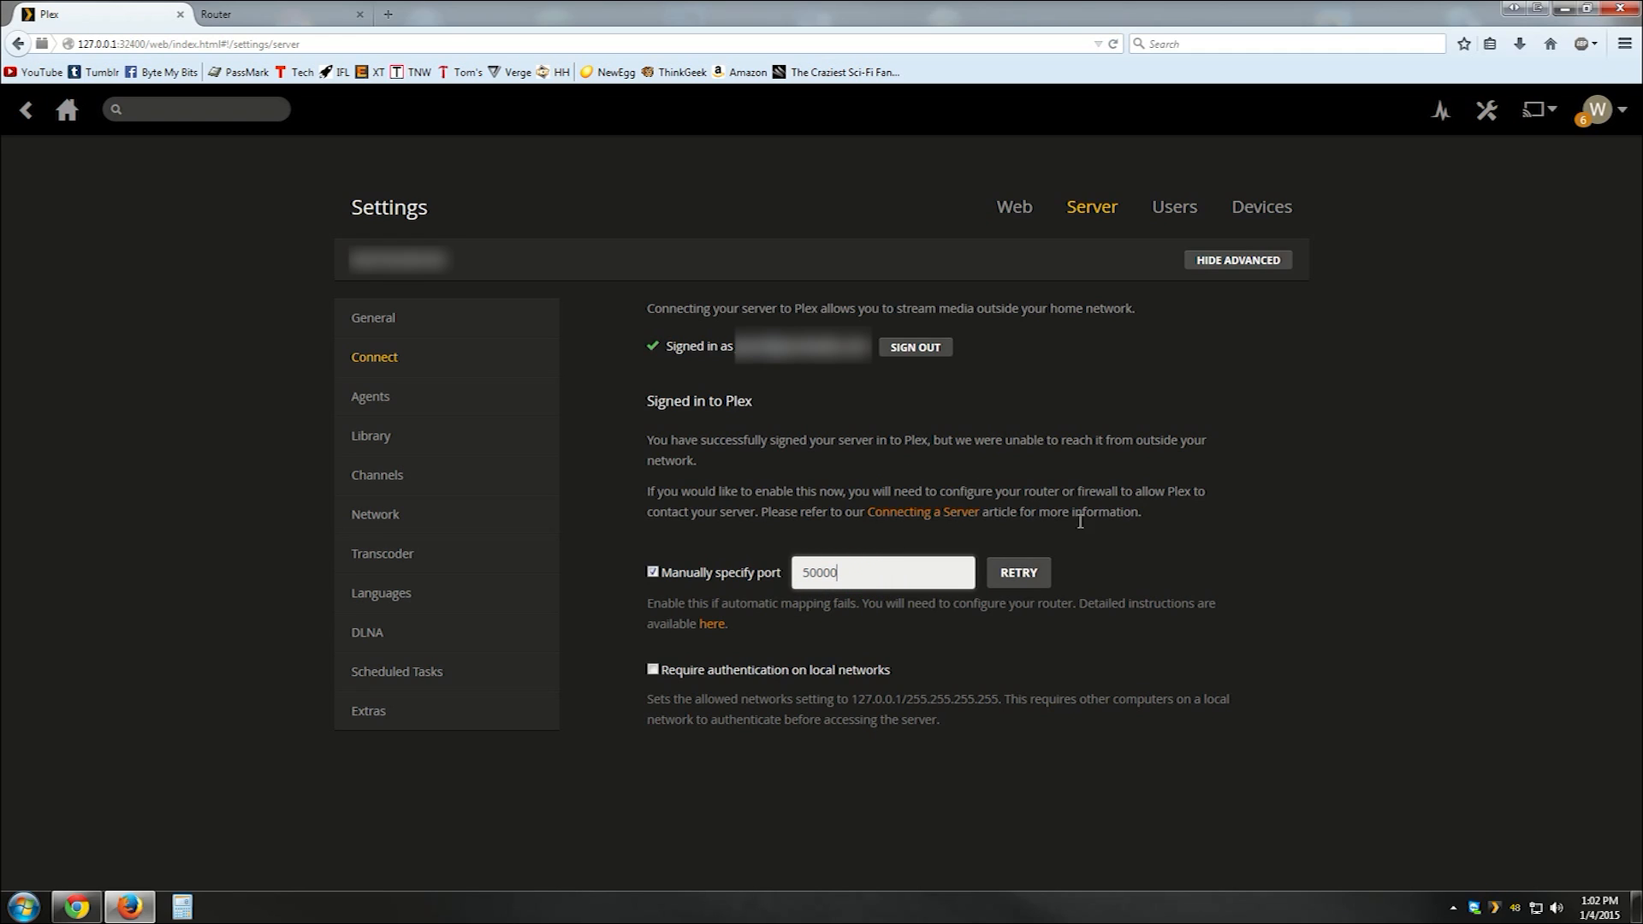
{"action": "left_click", "coordinate": [1016, 573]}
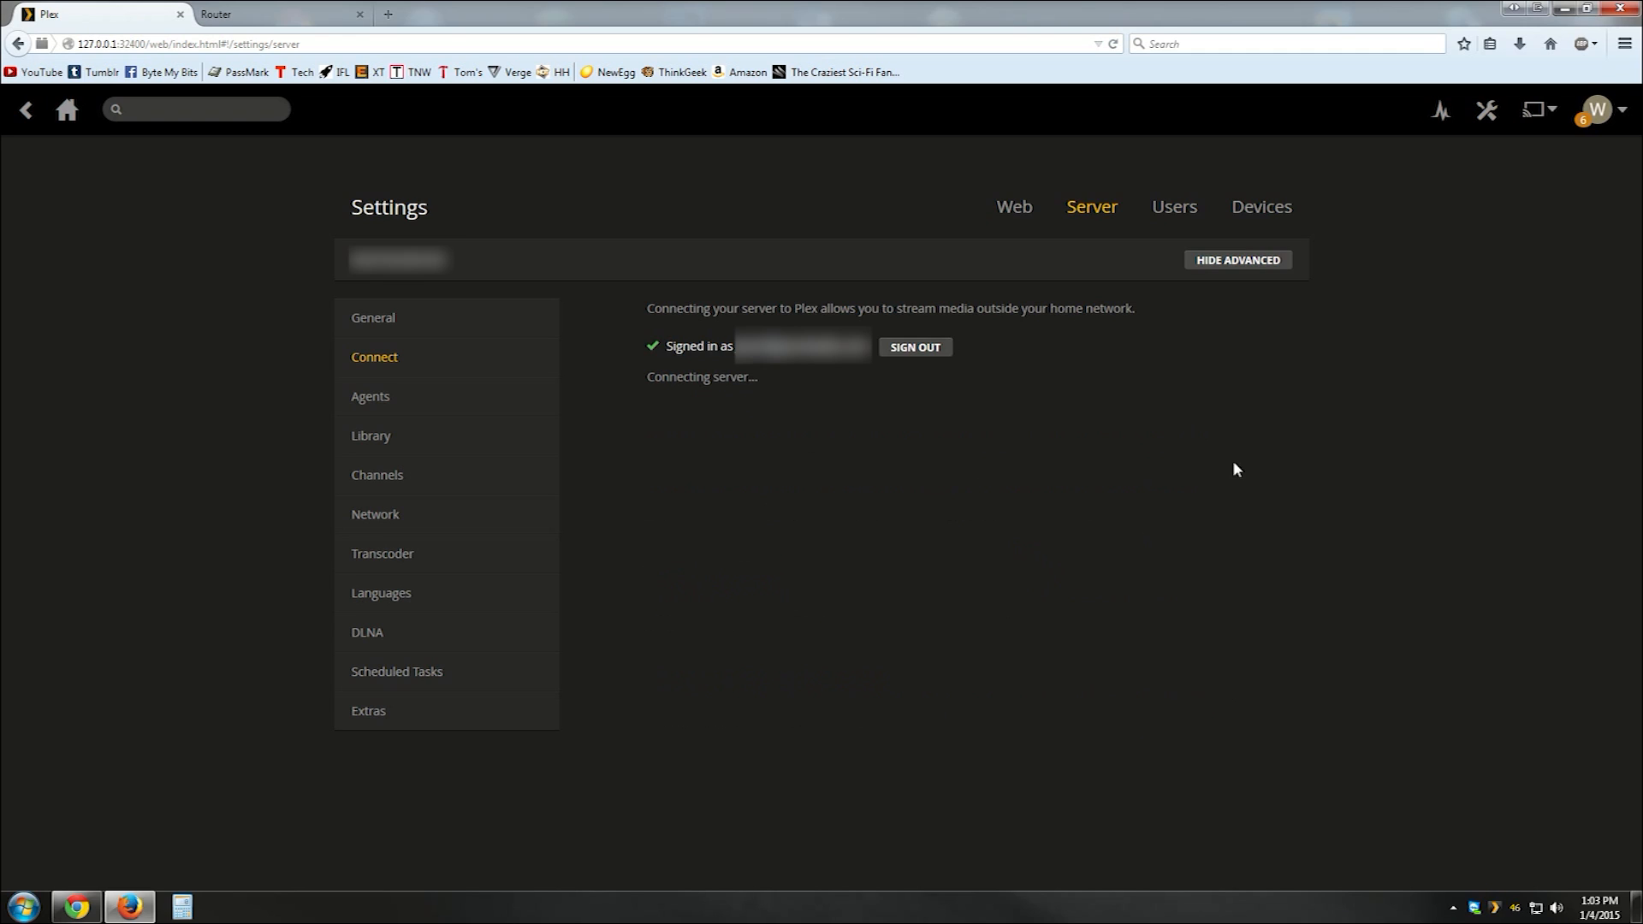
{"action": "mouse_move", "coordinate": [647, 424]}
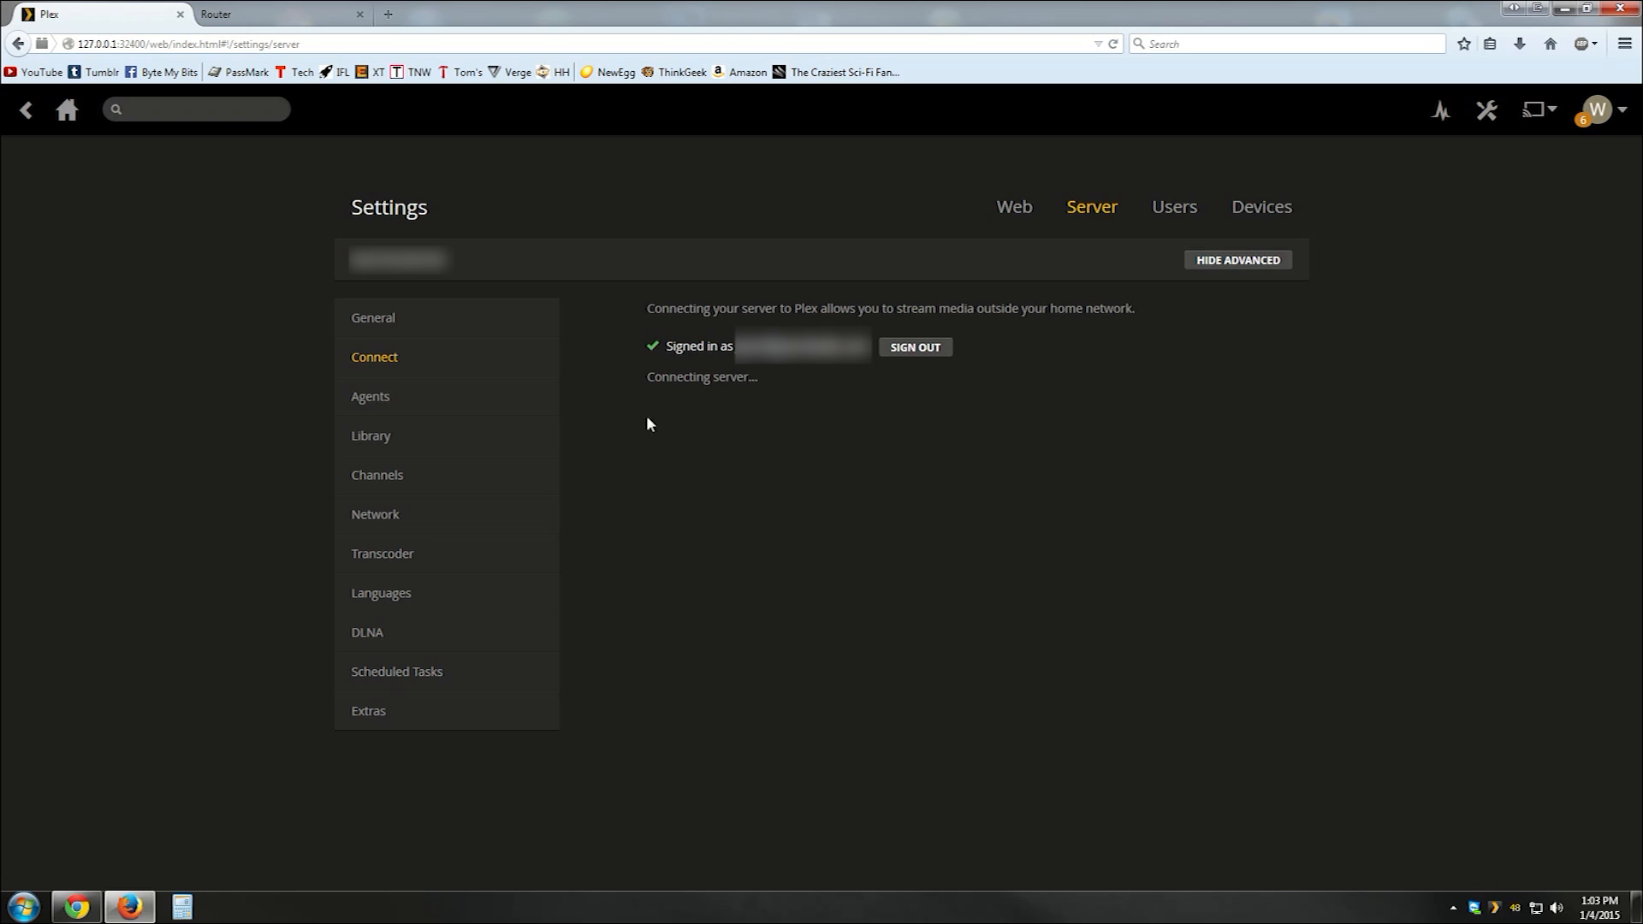
{"action": "mouse_move", "coordinate": [652, 430]}
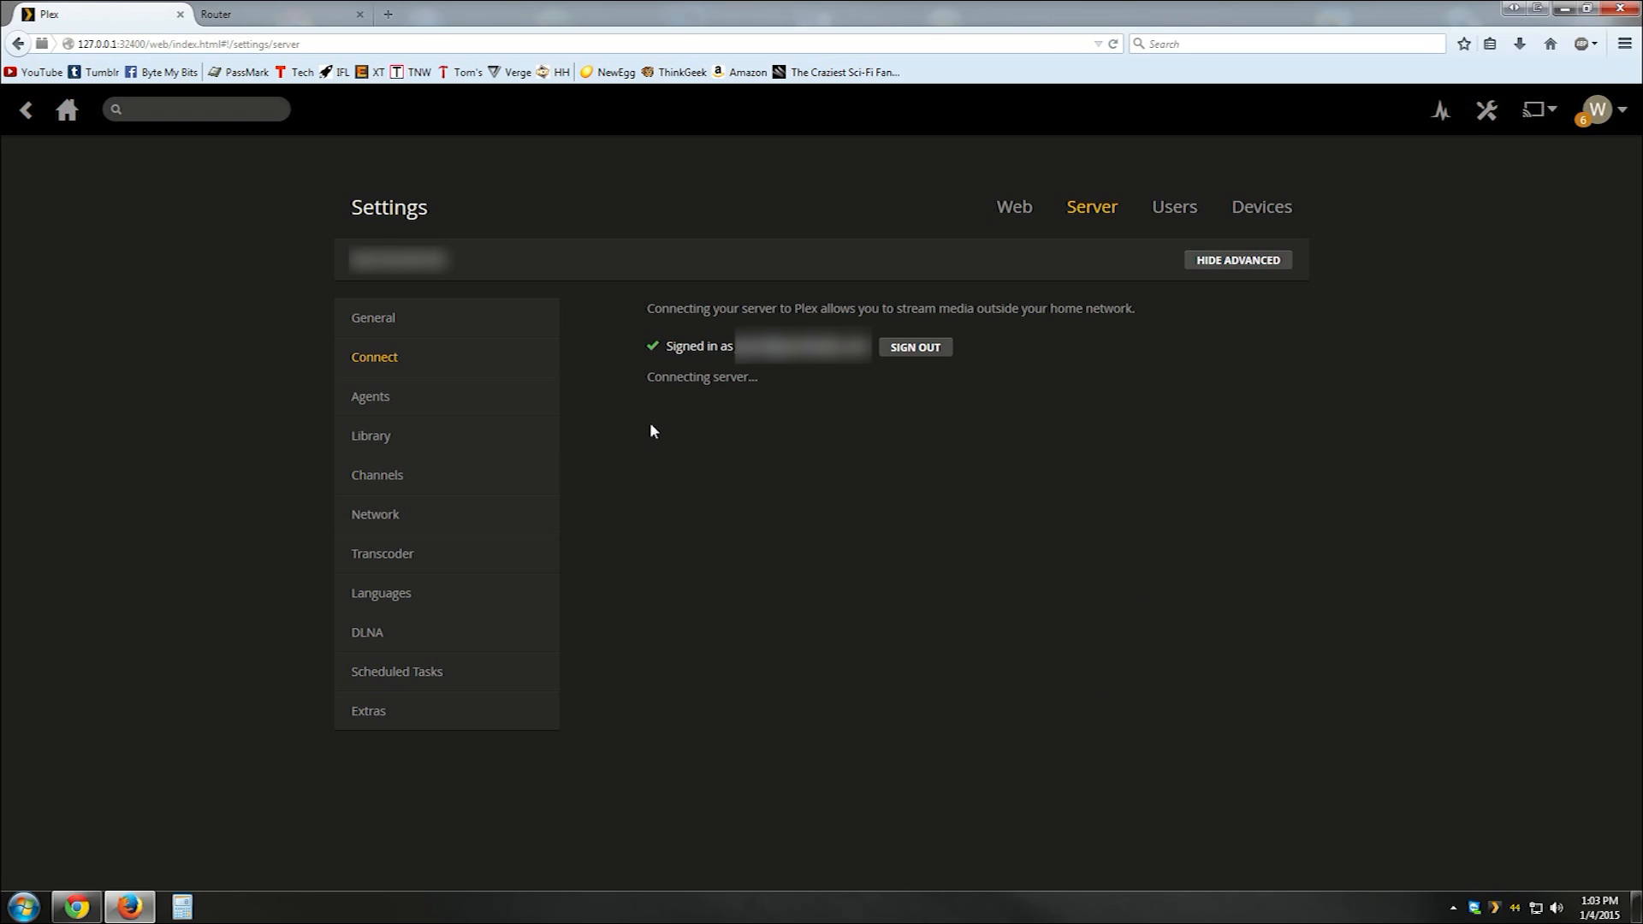
{"action": "mouse_move", "coordinate": [704, 388]}
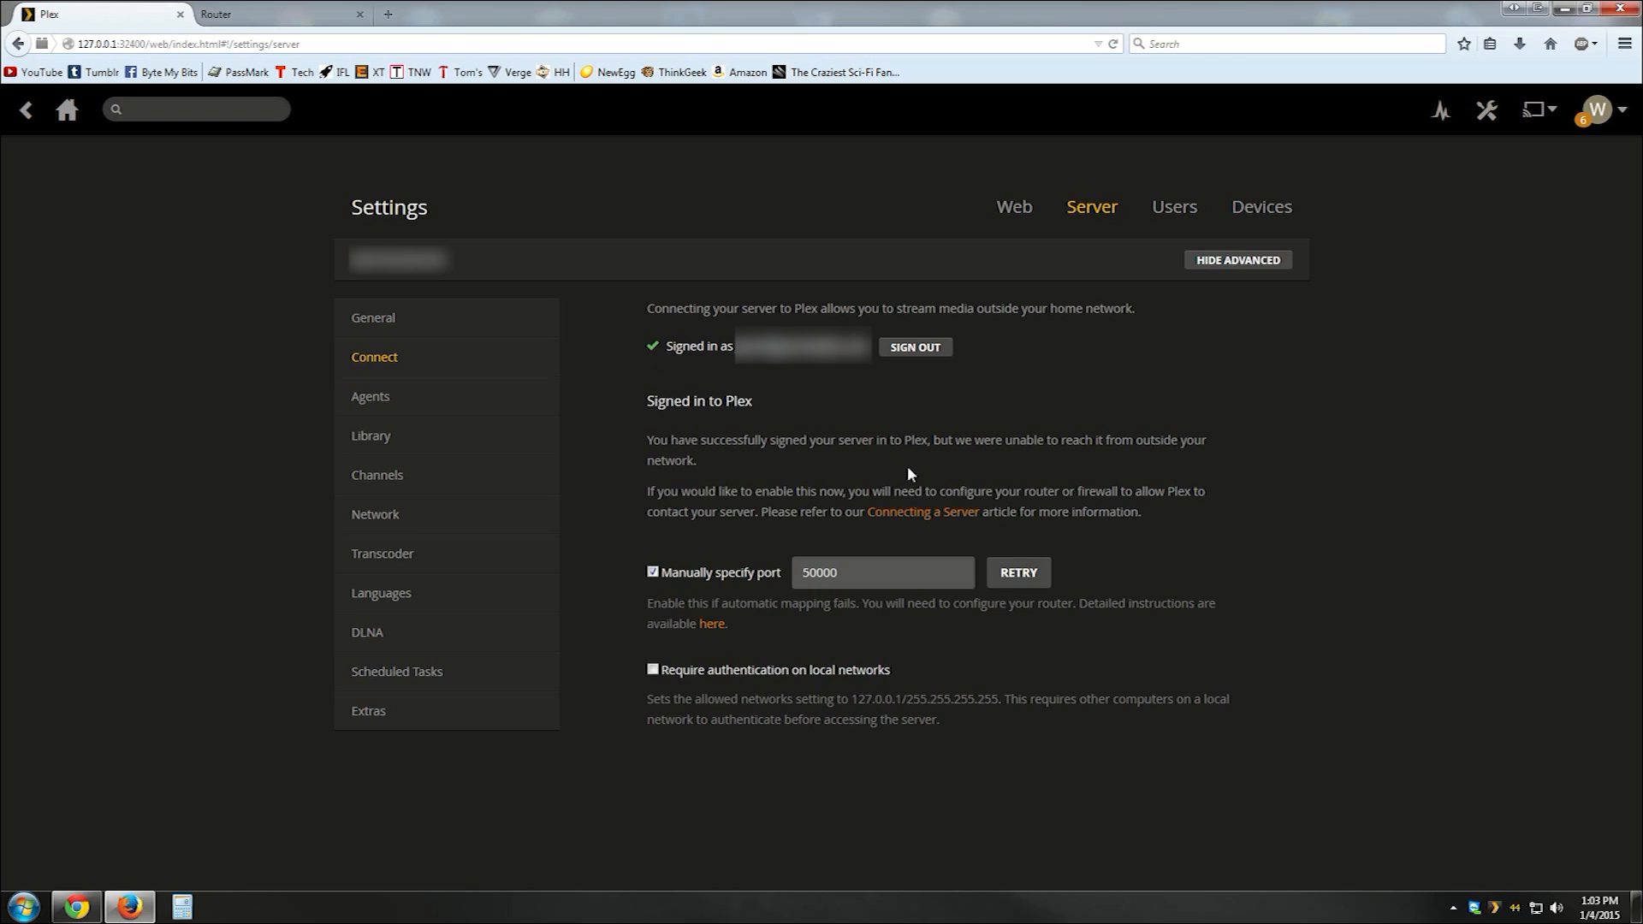
{"action": "mouse_move", "coordinate": [643, 439]}
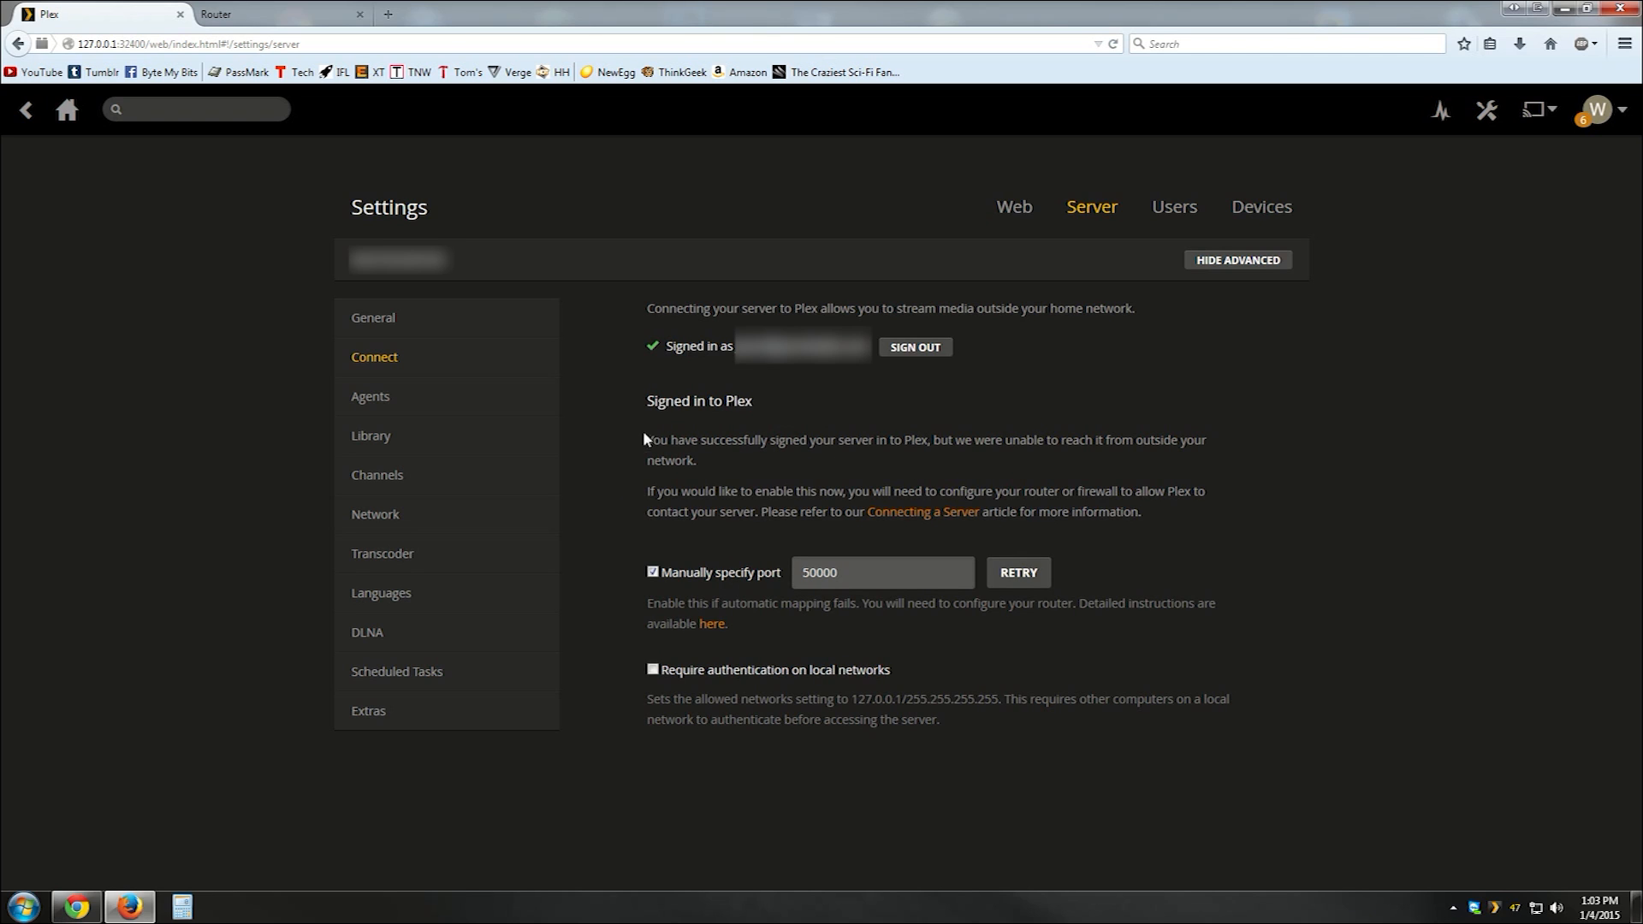
{"action": "mouse_move", "coordinate": [729, 354]}
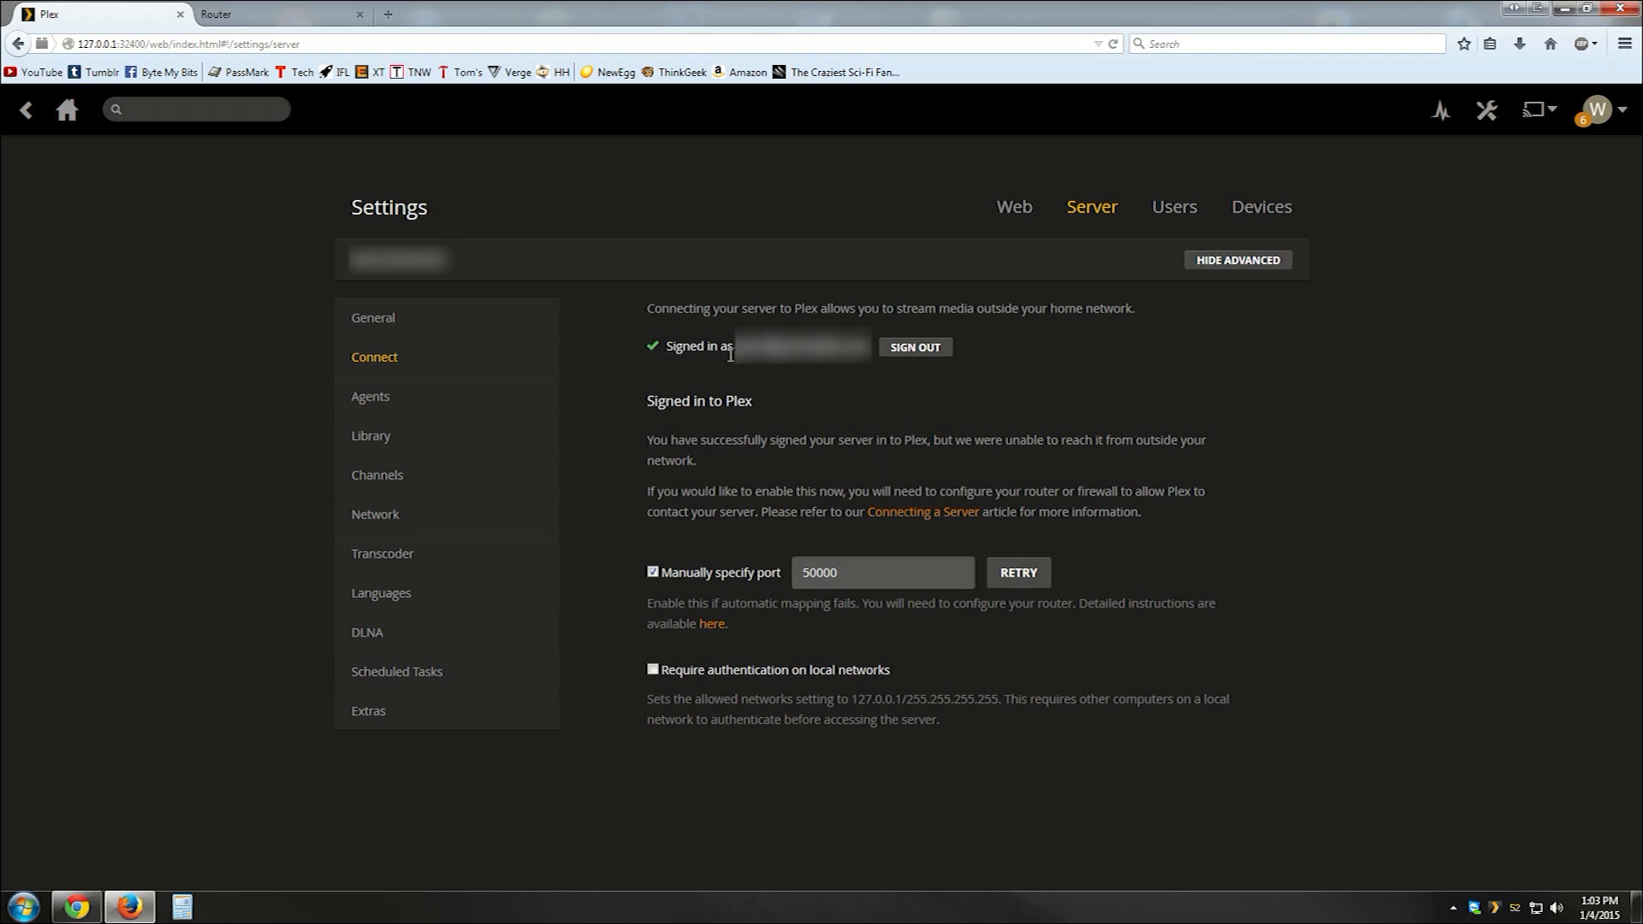
{"action": "mouse_move", "coordinate": [759, 472]}
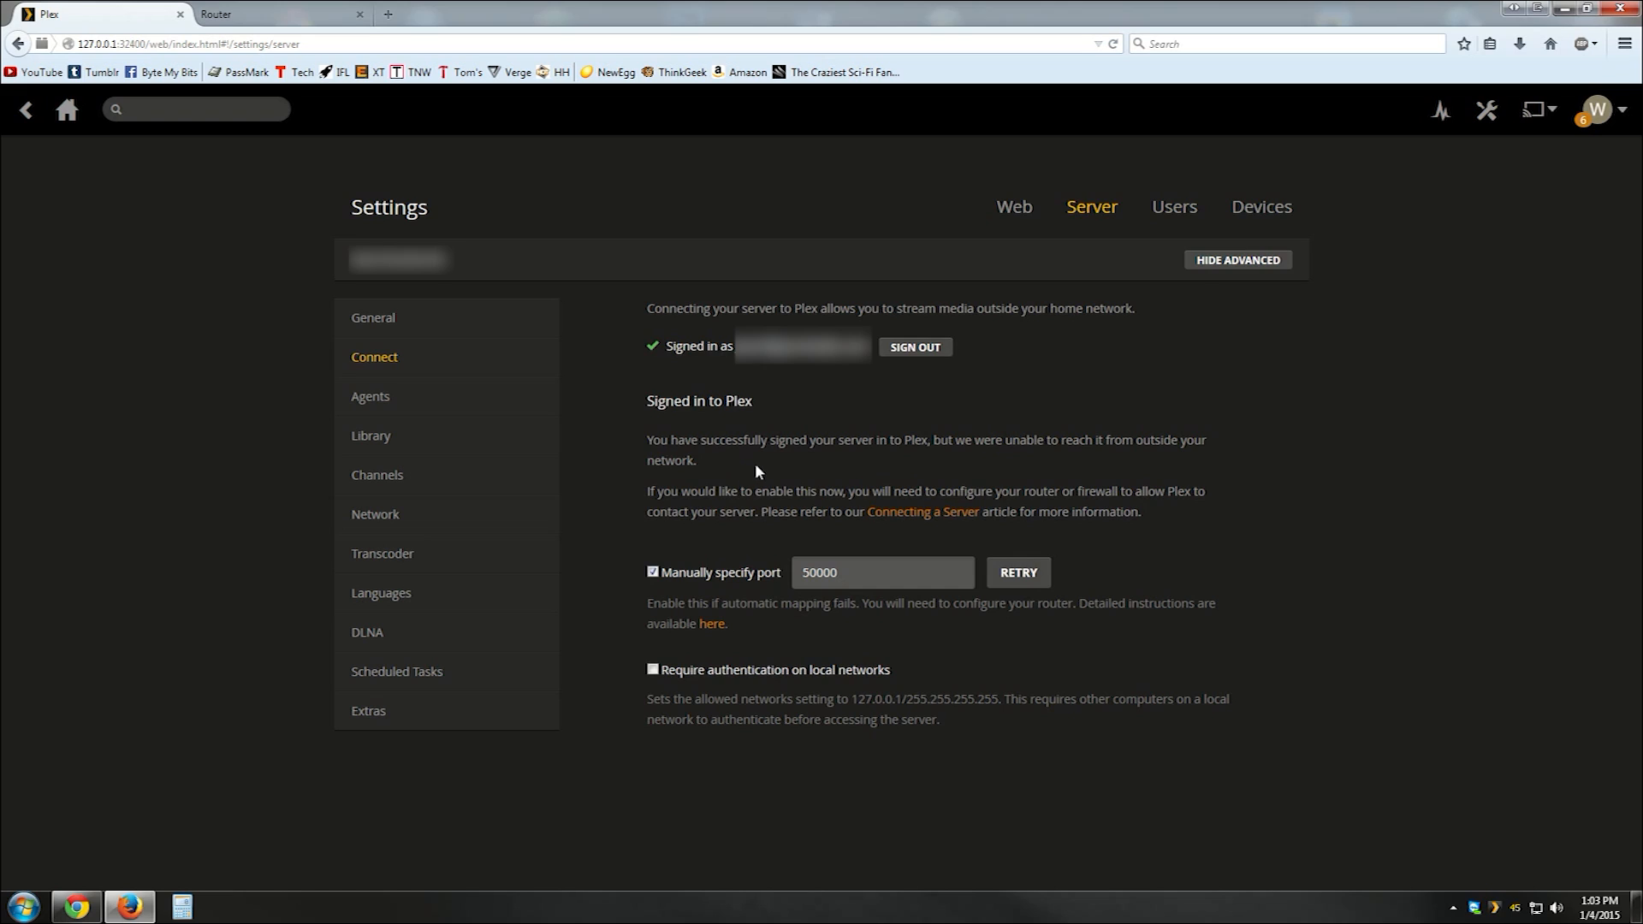
{"action": "mouse_move", "coordinate": [856, 561]}
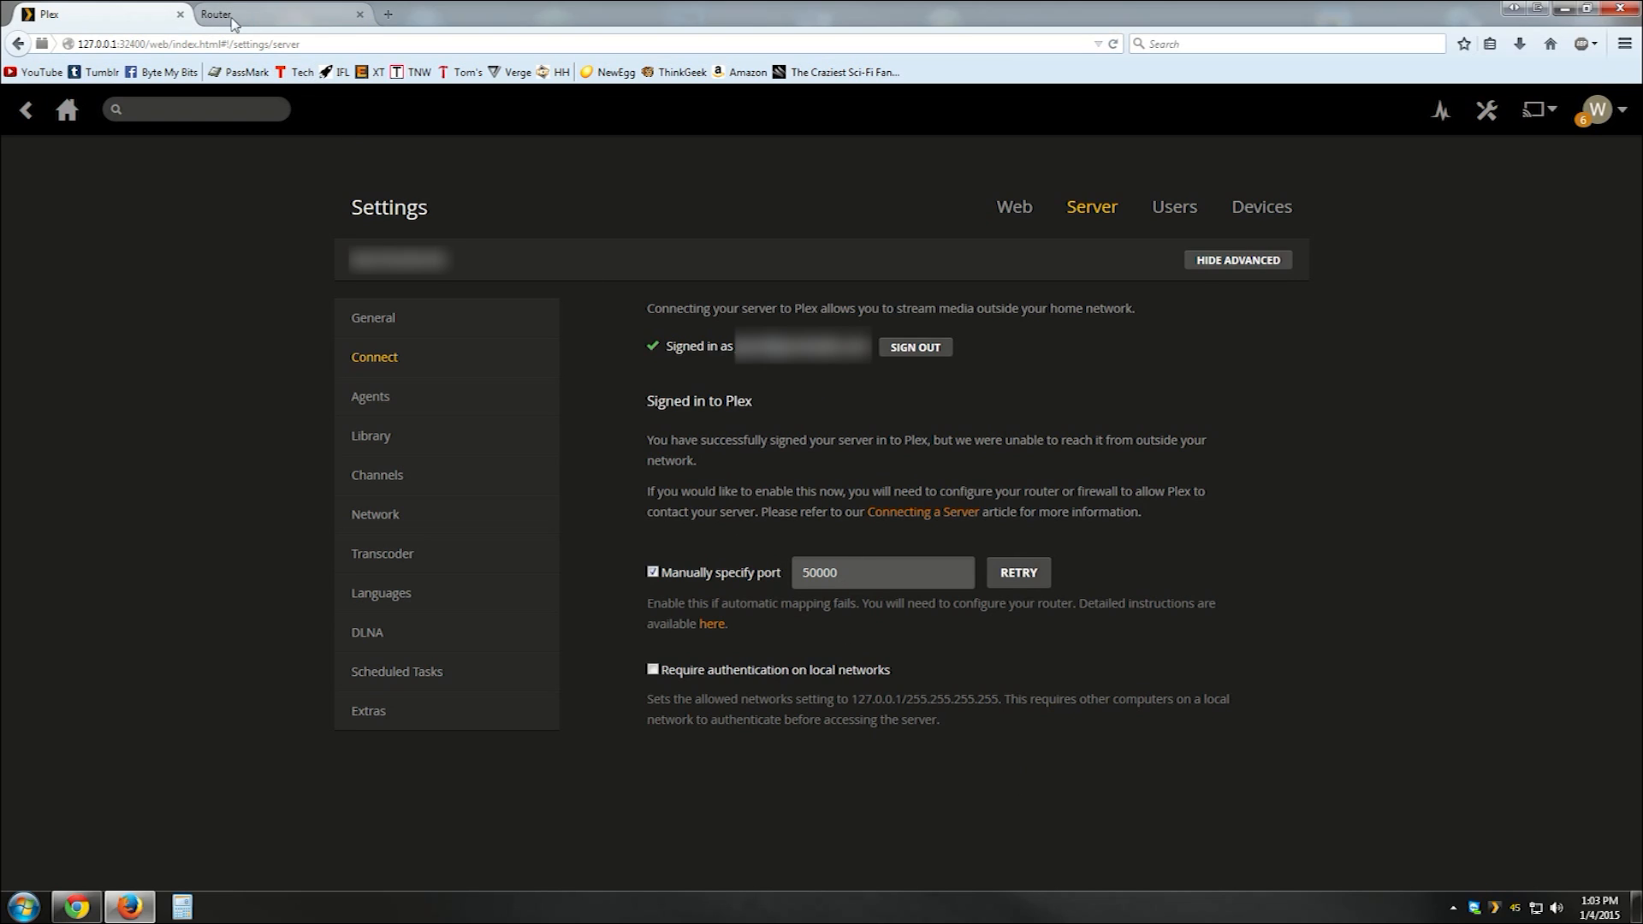
Step: Switch to the Linksys E3000 admin tab and view its Status > Router page
{"action": "left_click", "coordinate": [214, 14]}
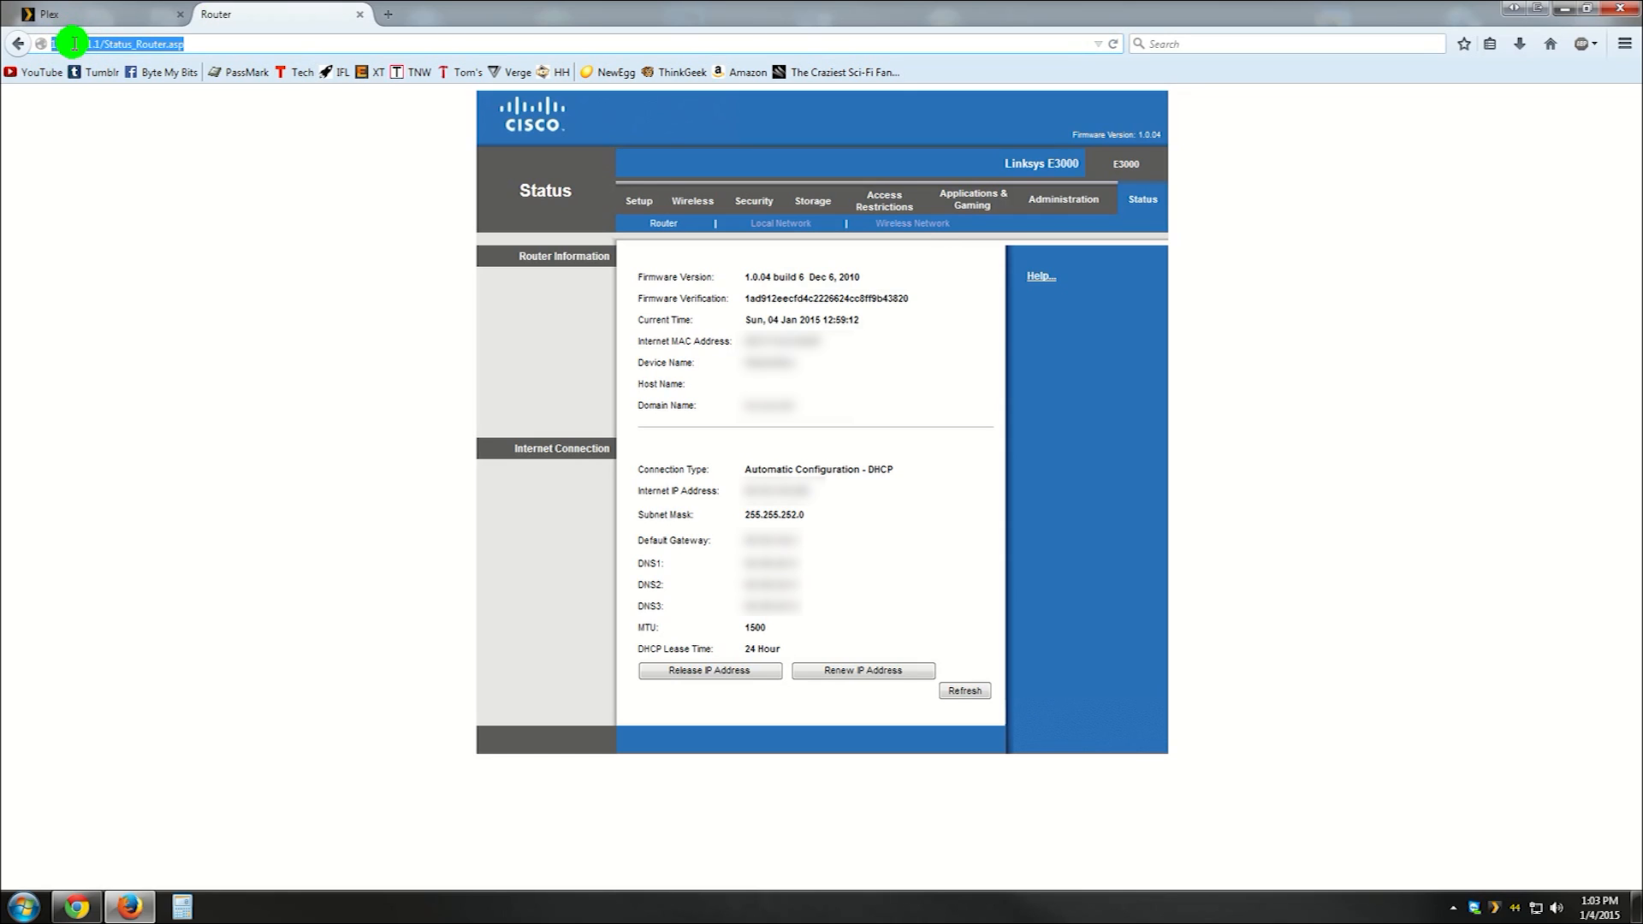
{"action": "left_click", "coordinate": [136, 43]}
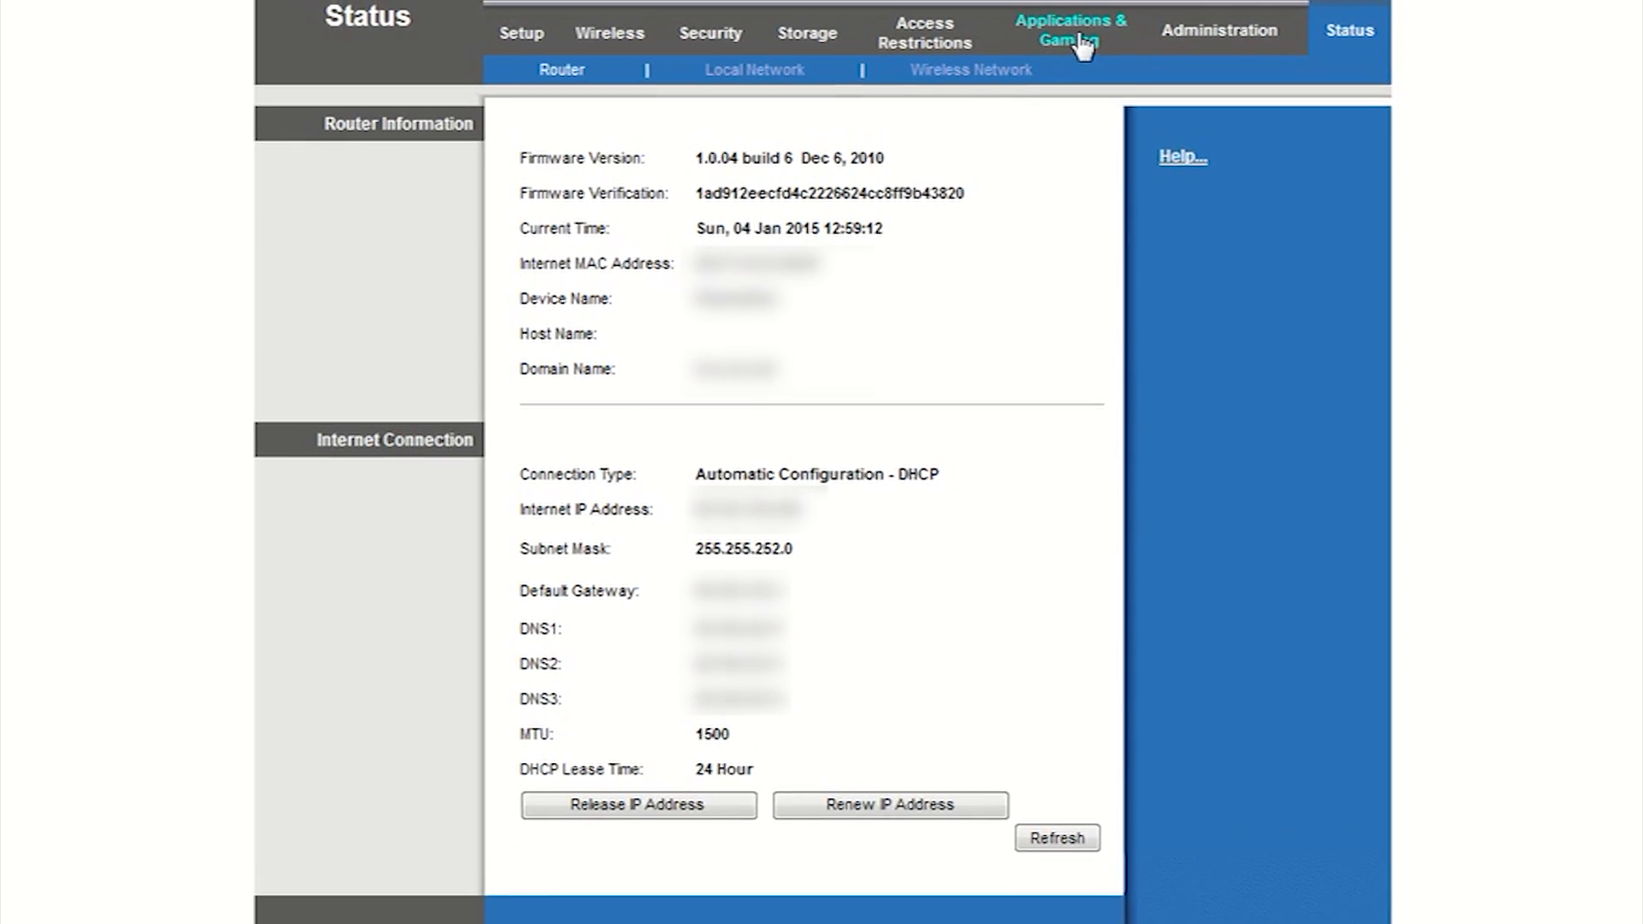
Step: Go to Single Port Forwarding and name an empty rule row 'Plex'
{"action": "left_click", "coordinate": [1069, 31]}
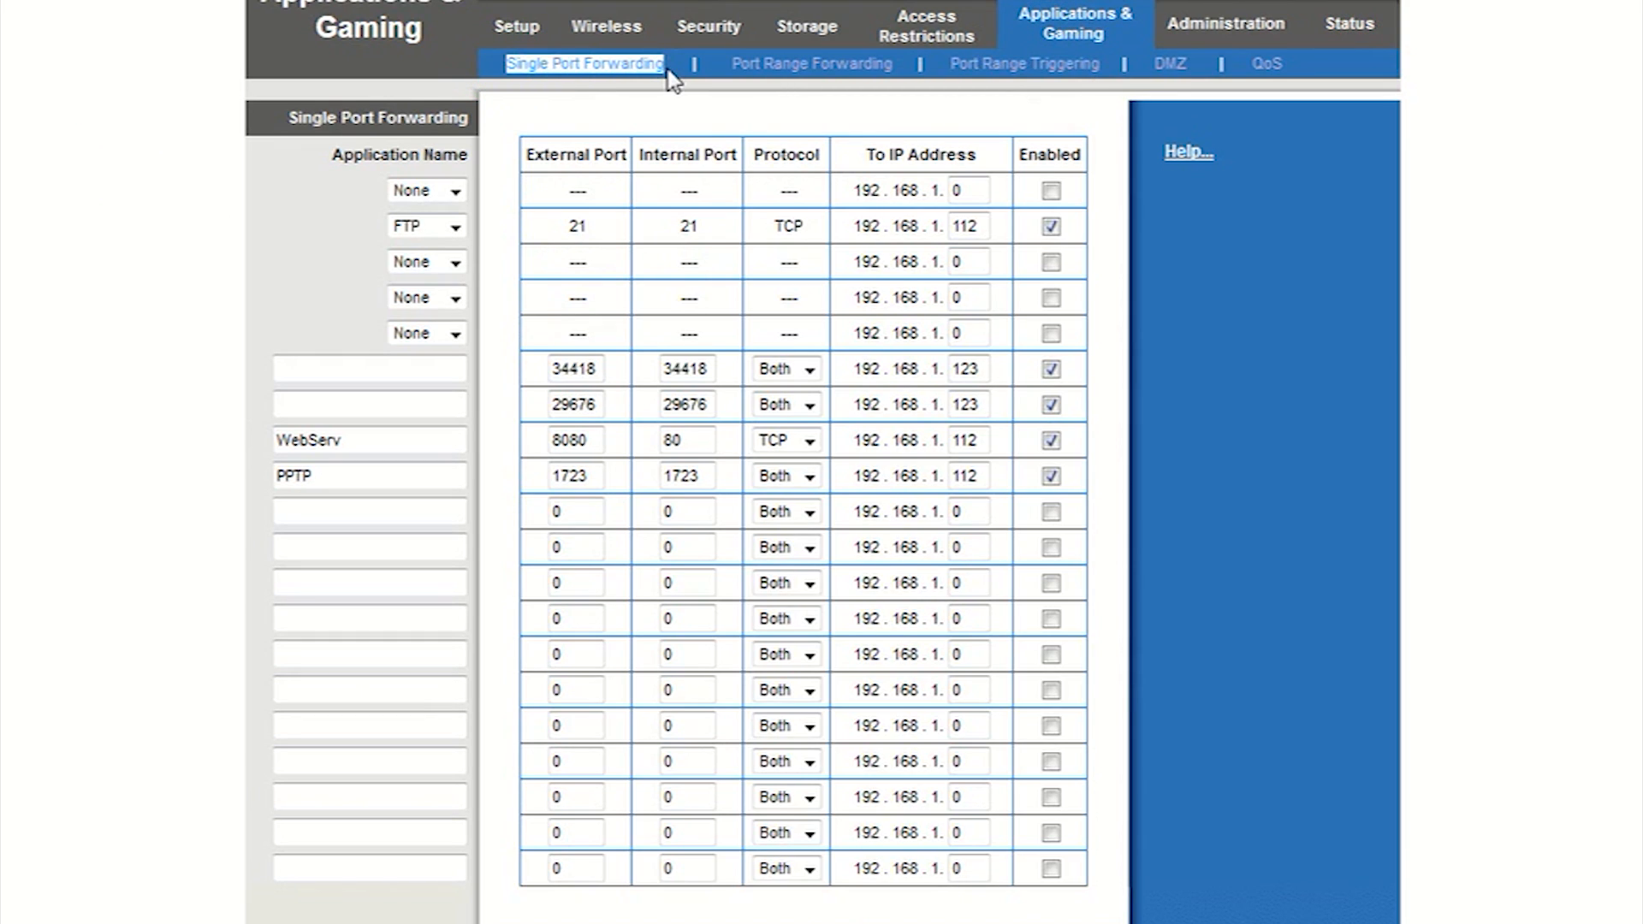
{"action": "mouse_move", "coordinate": [226, 471]}
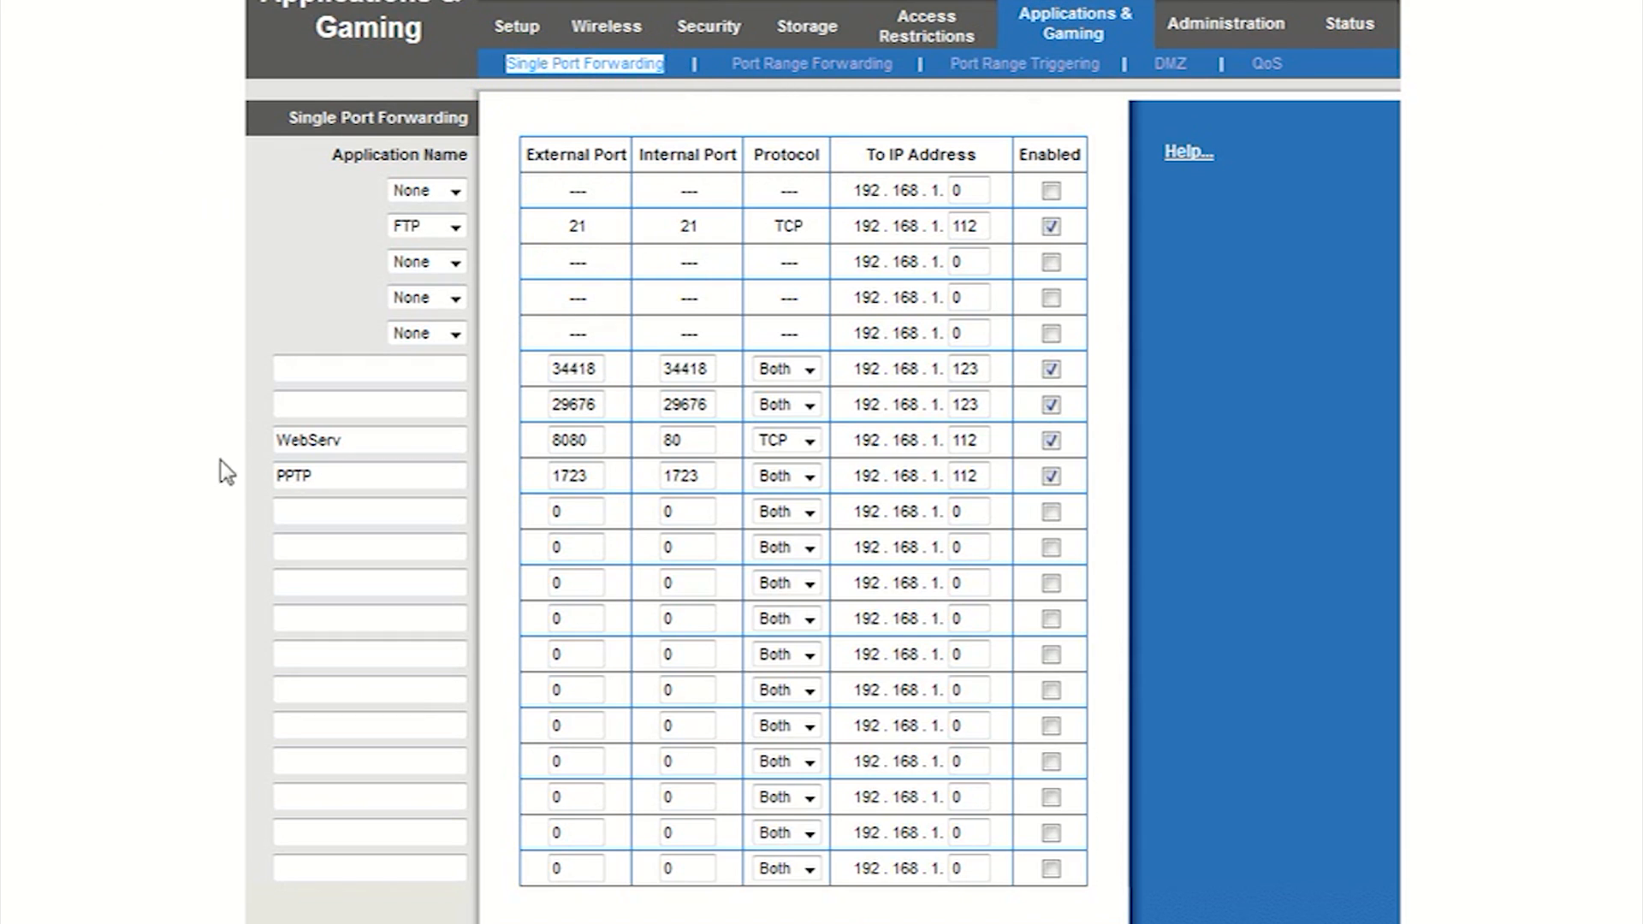
{"action": "left_click", "coordinate": [369, 582]}
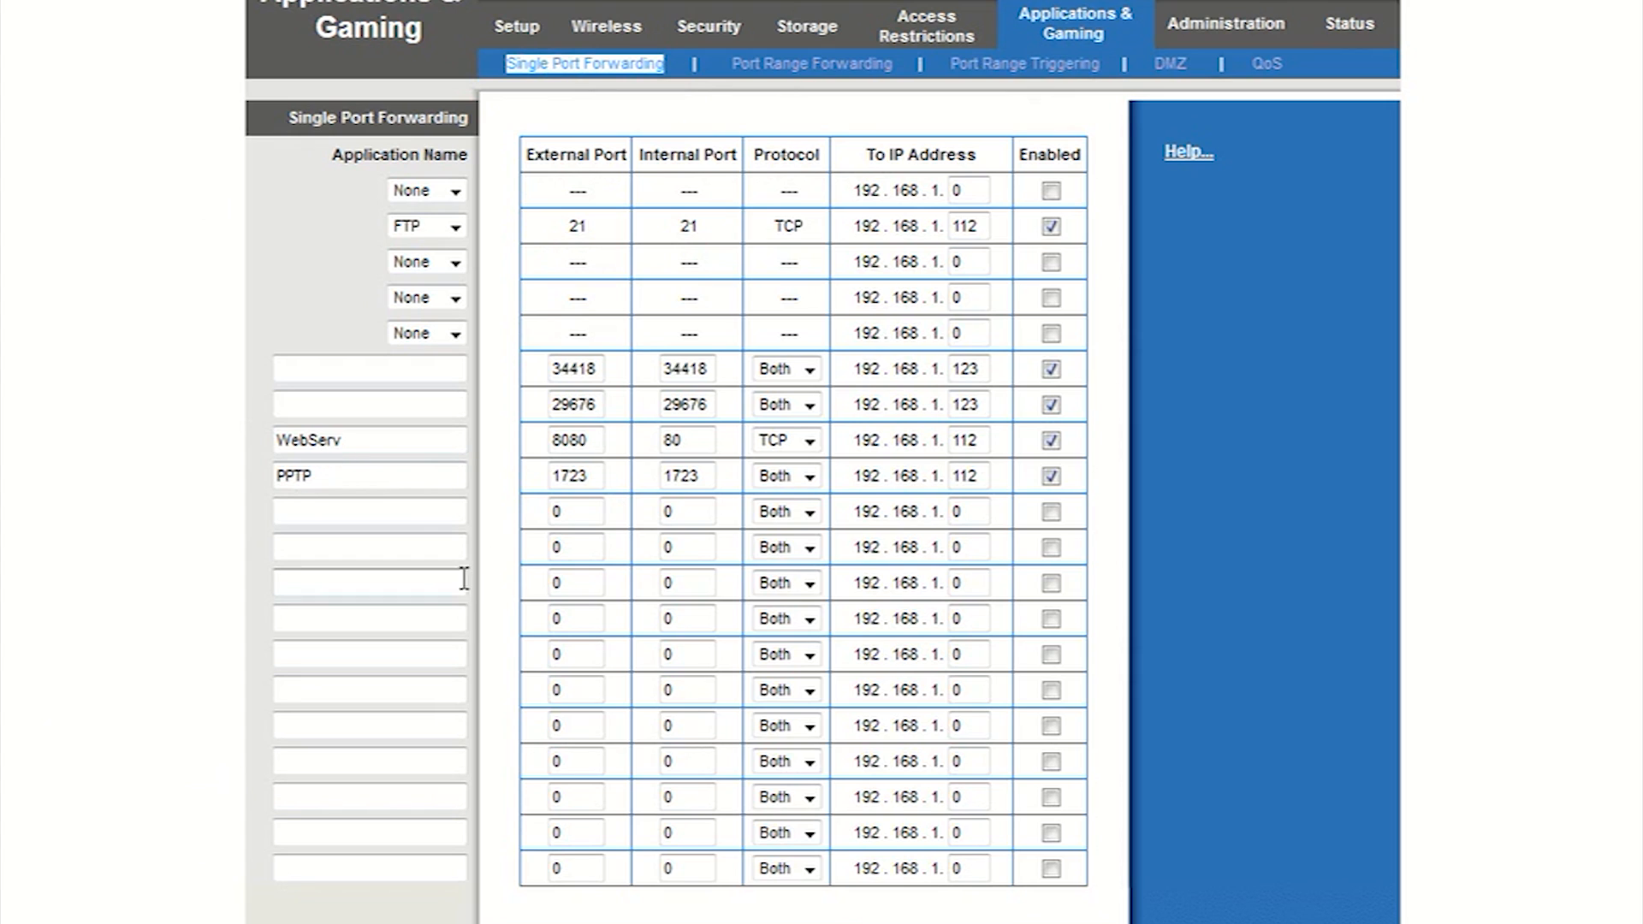
{"action": "left_click", "coordinate": [368, 511]}
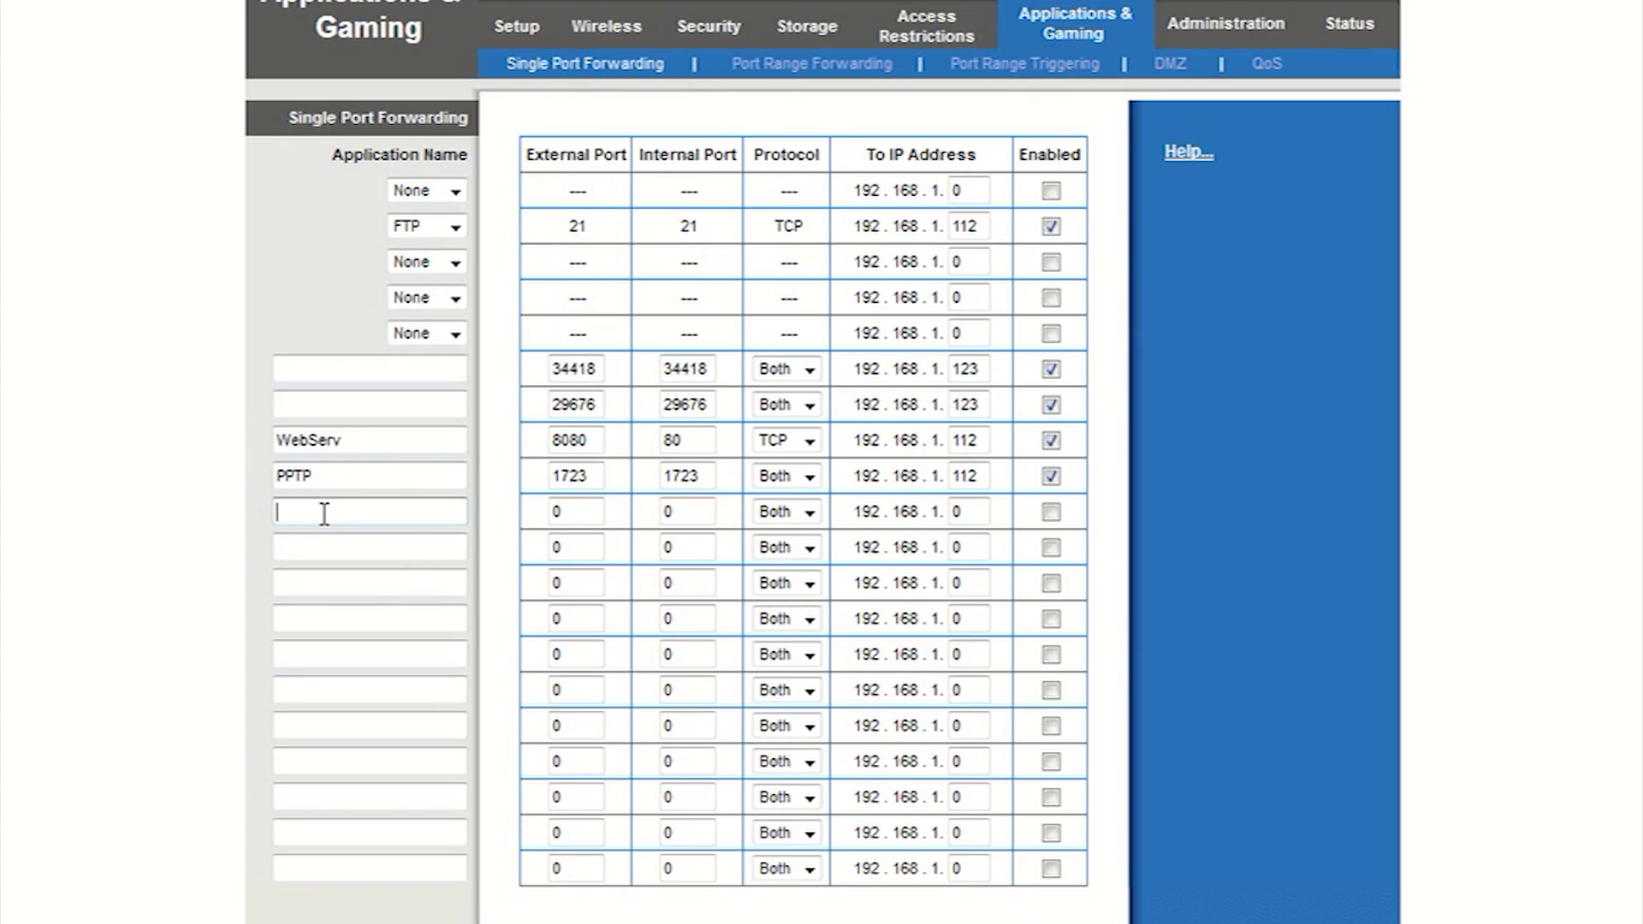
{"action": "type", "text": "Plex"}
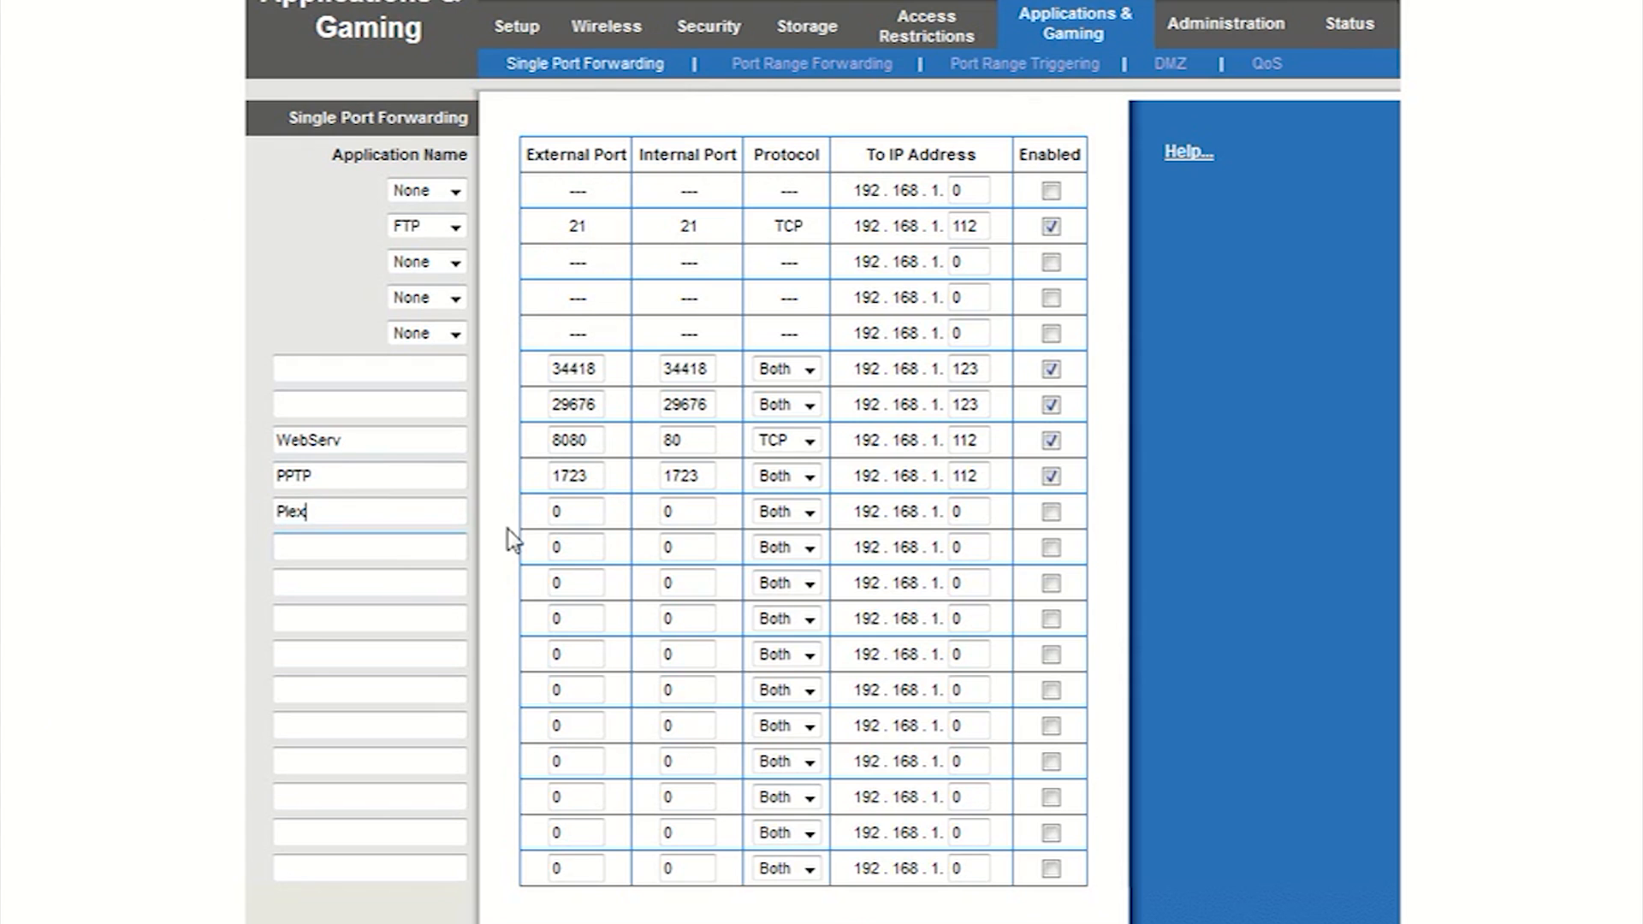
Step: Set the Plex rule's external and internal ports to 50000, IP 192.168.1.123, and enable it
{"action": "left_click", "coordinate": [574, 511]}
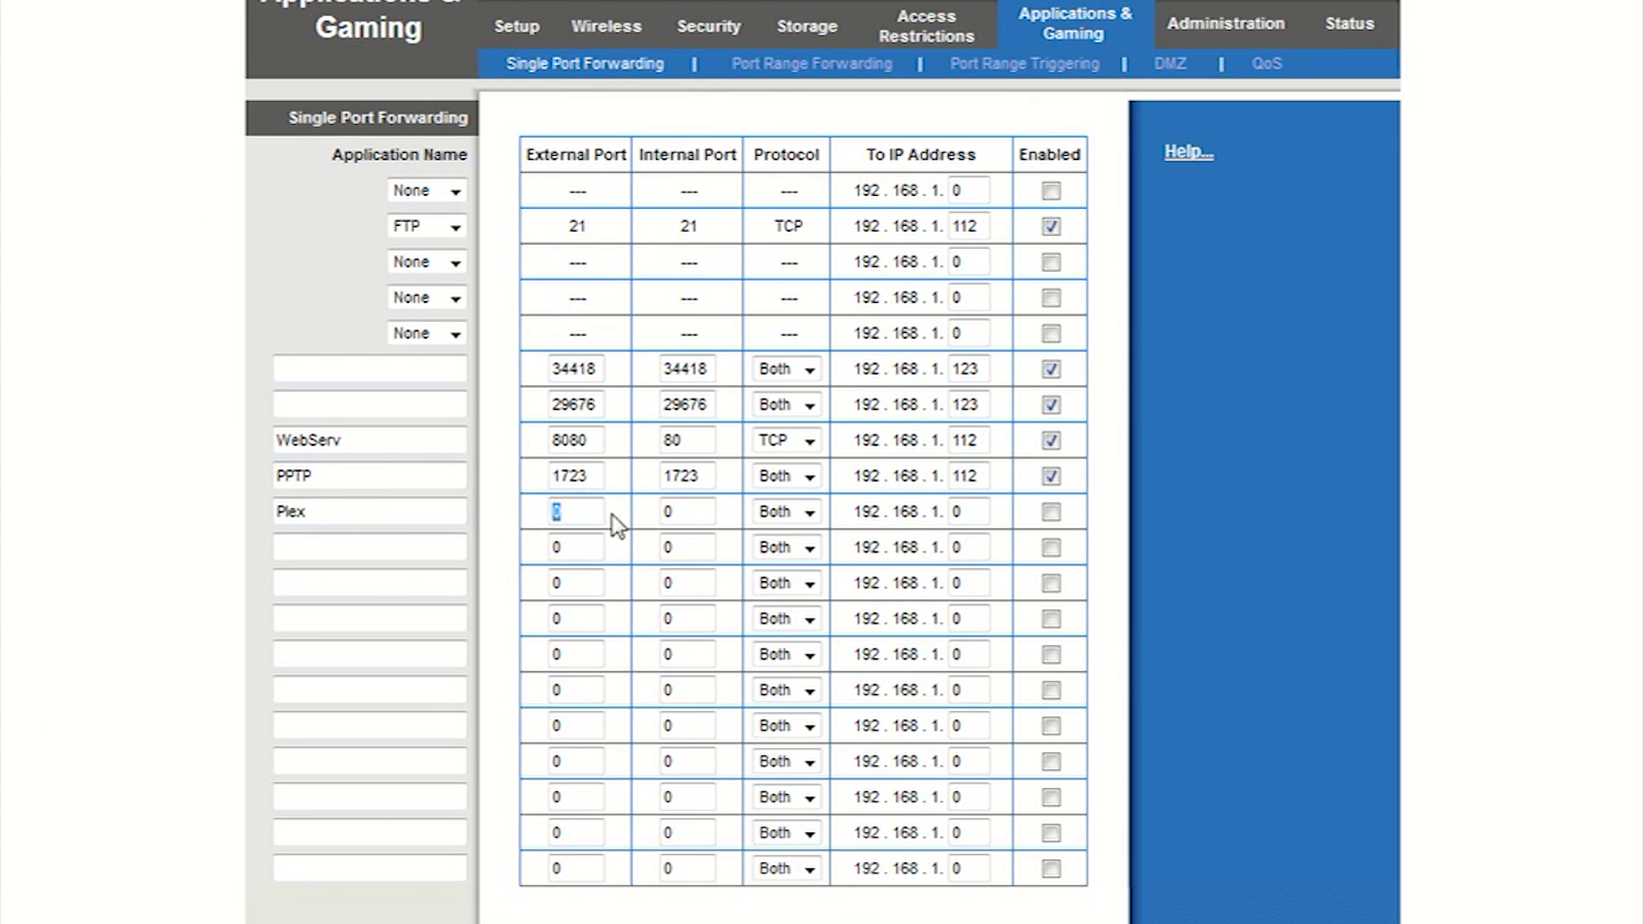
{"action": "mouse_move", "coordinate": [723, 499]}
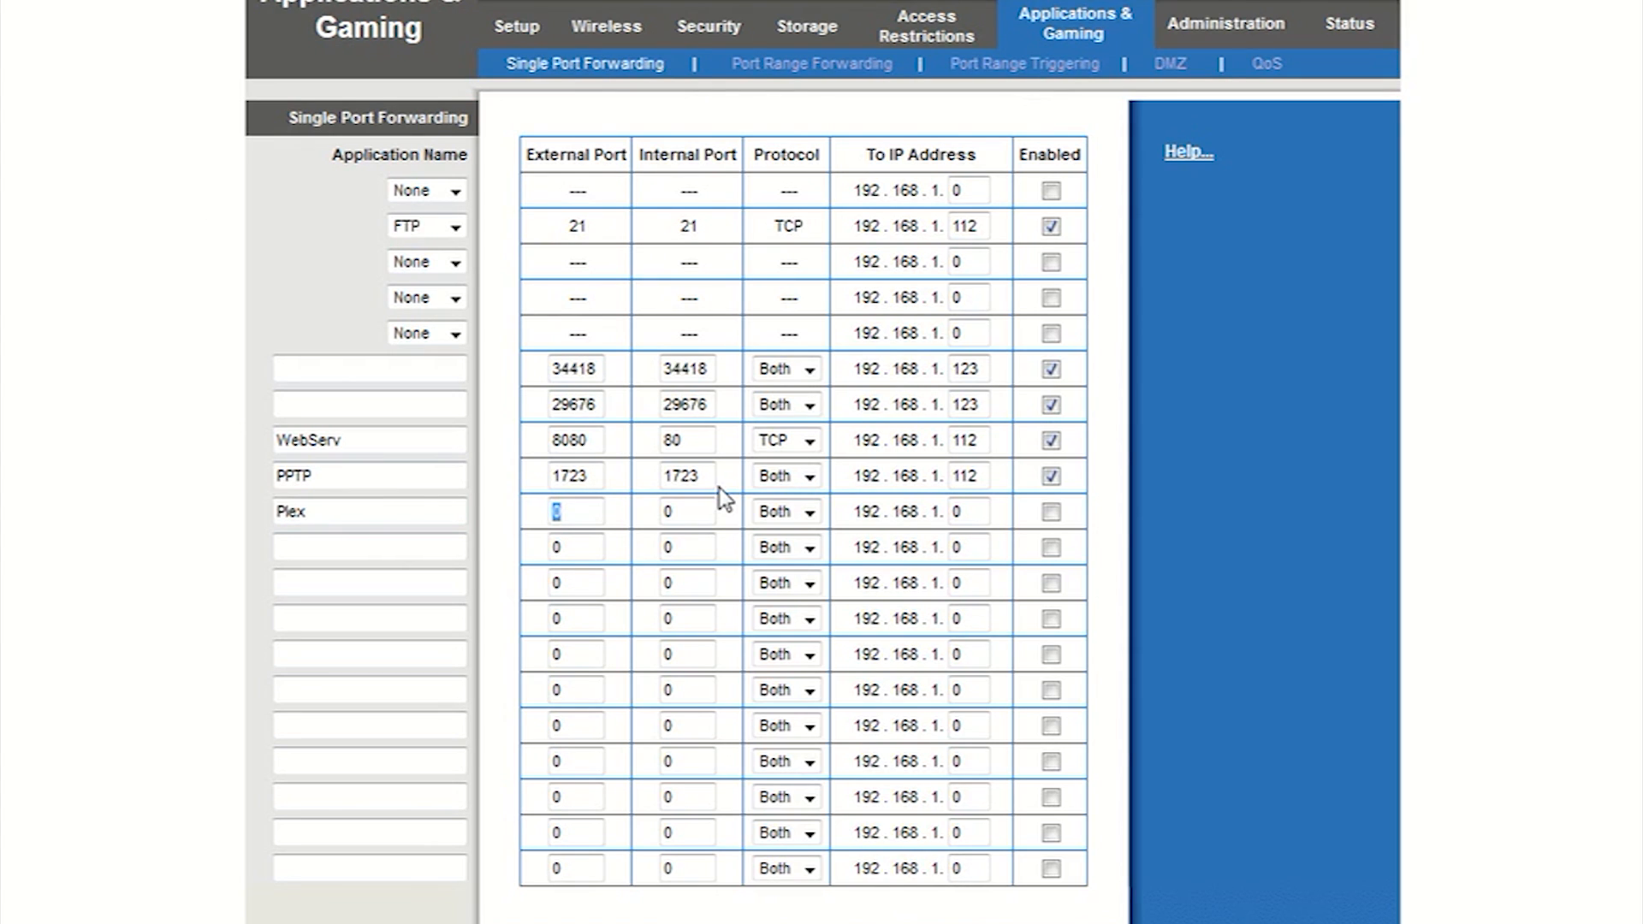
{"action": "type", "text": "50000"}
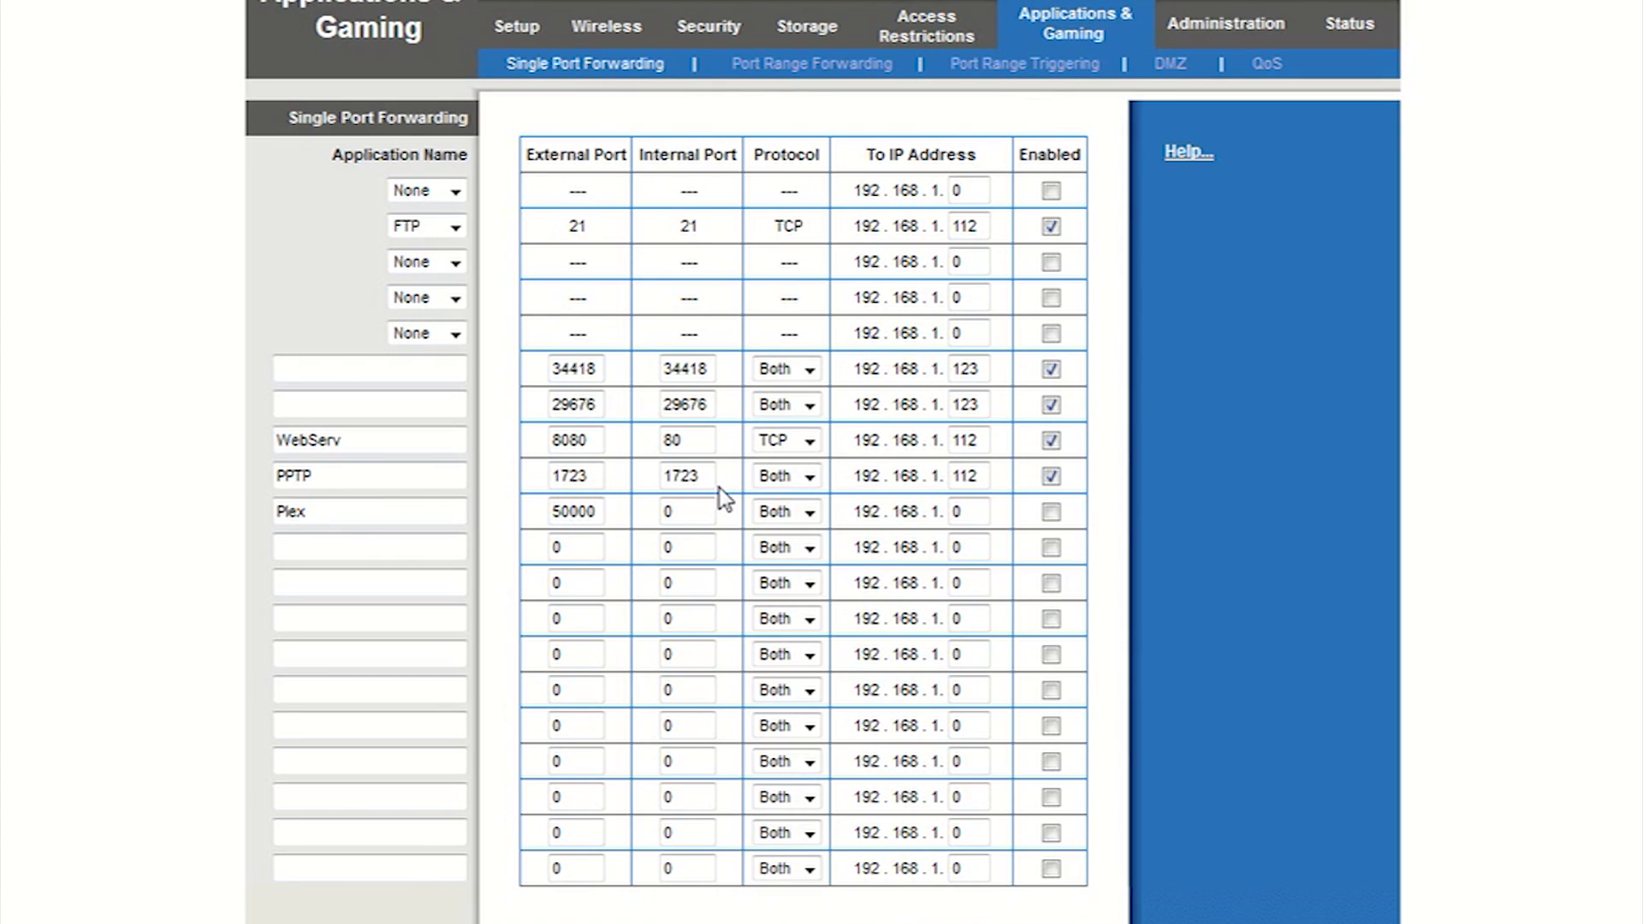
{"action": "left_click", "coordinate": [573, 512]}
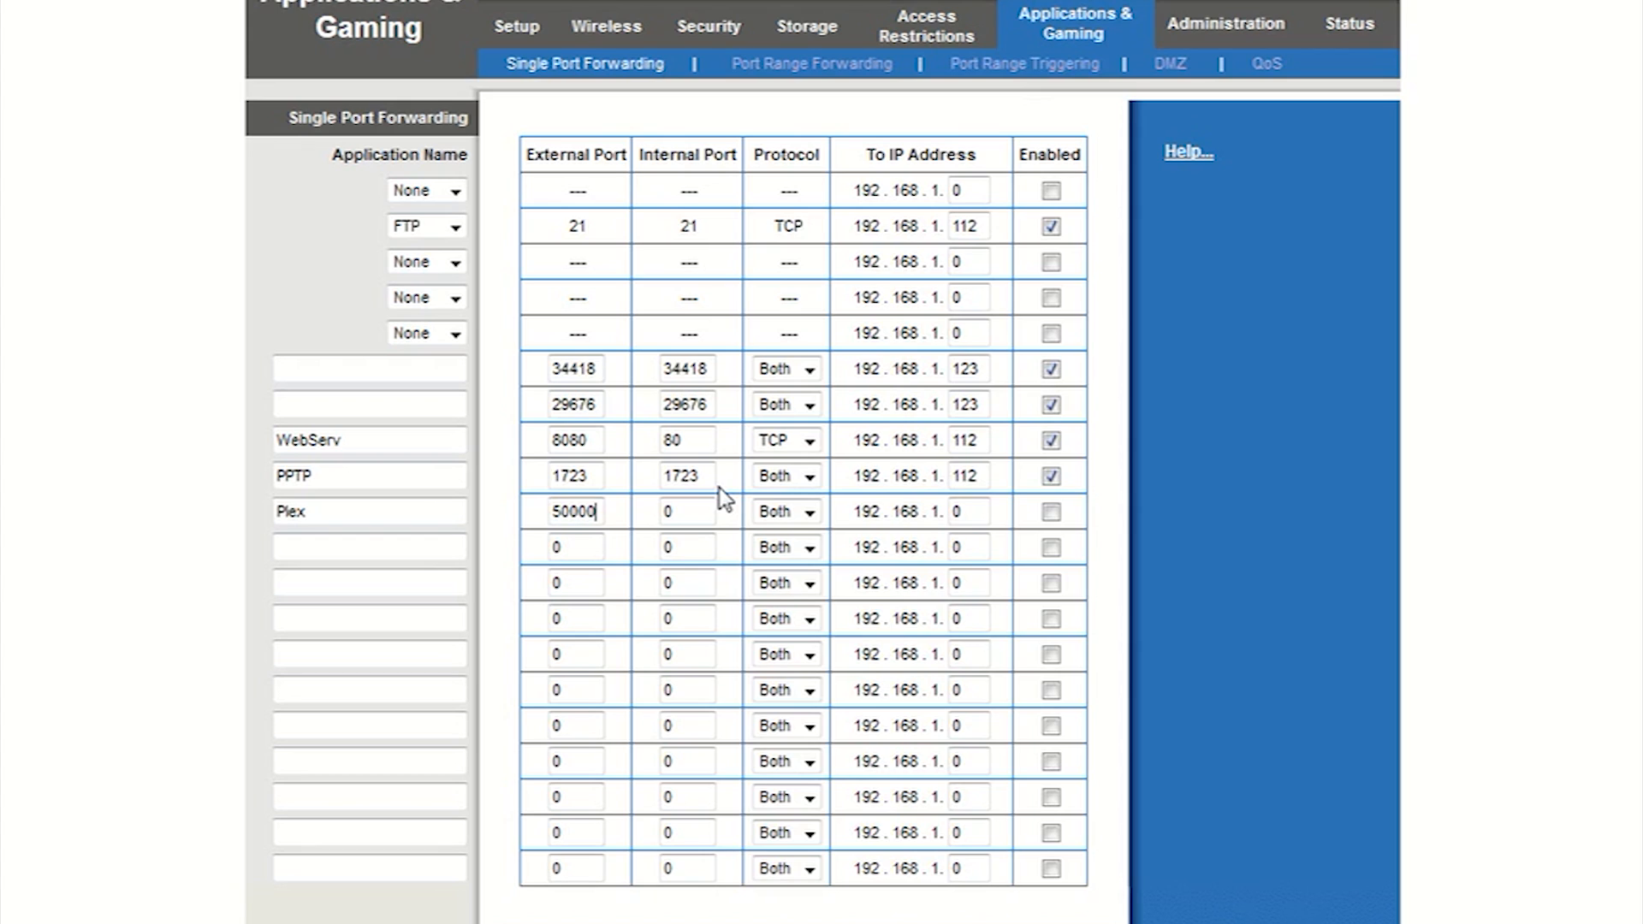
{"action": "left_click", "coordinate": [686, 512]}
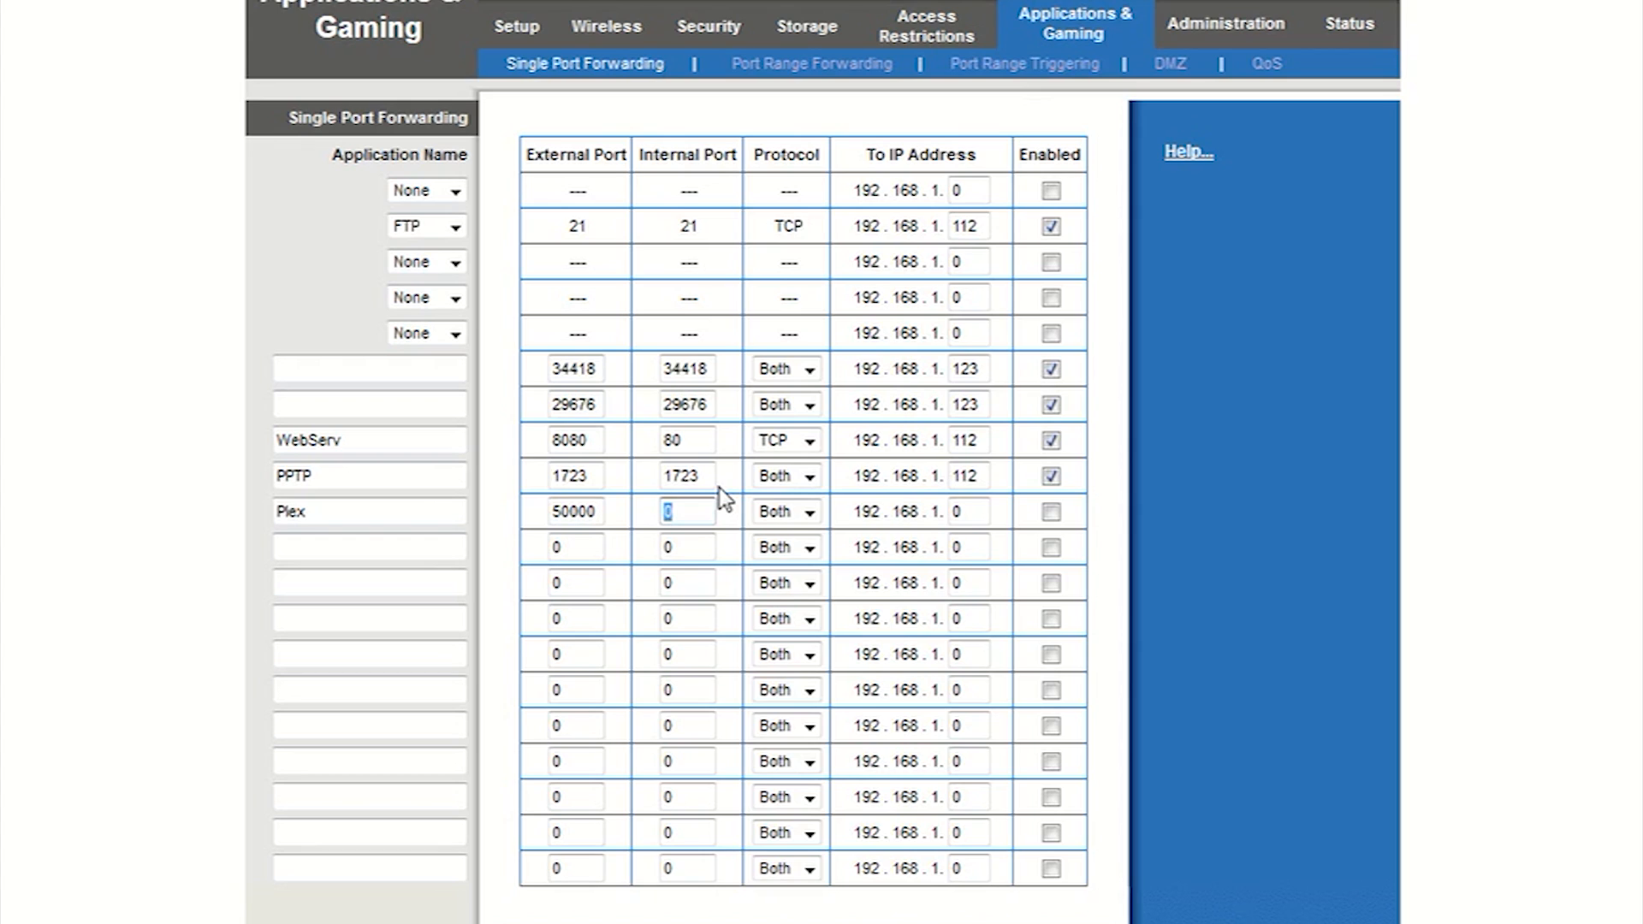
{"action": "type", "text": "50000"}
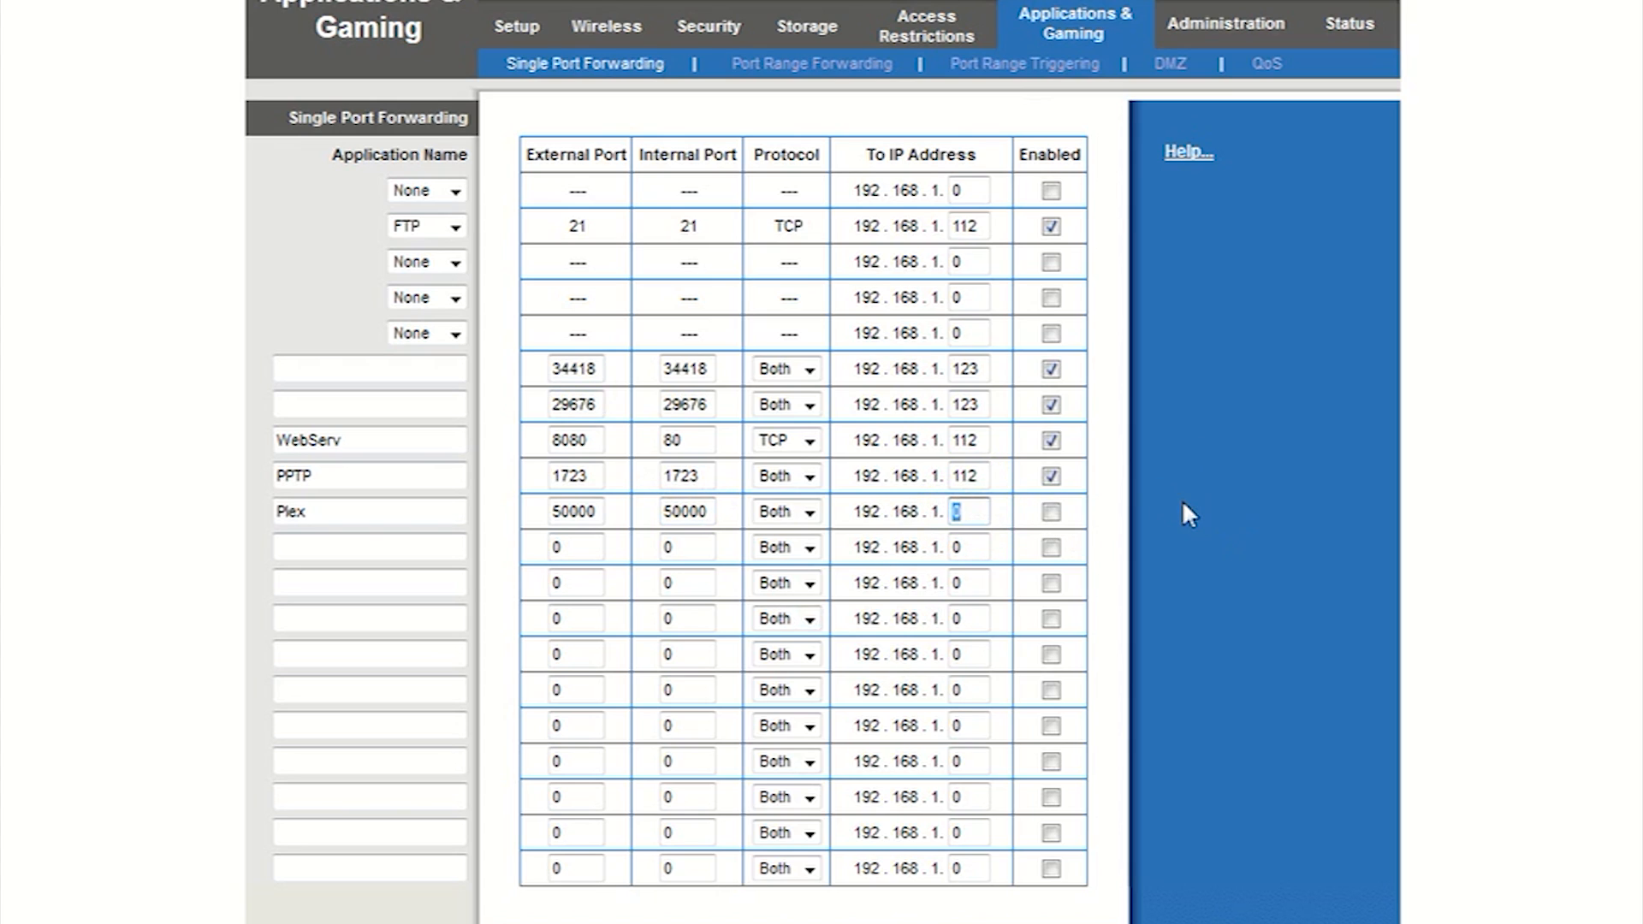
{"action": "type", "text": "123"}
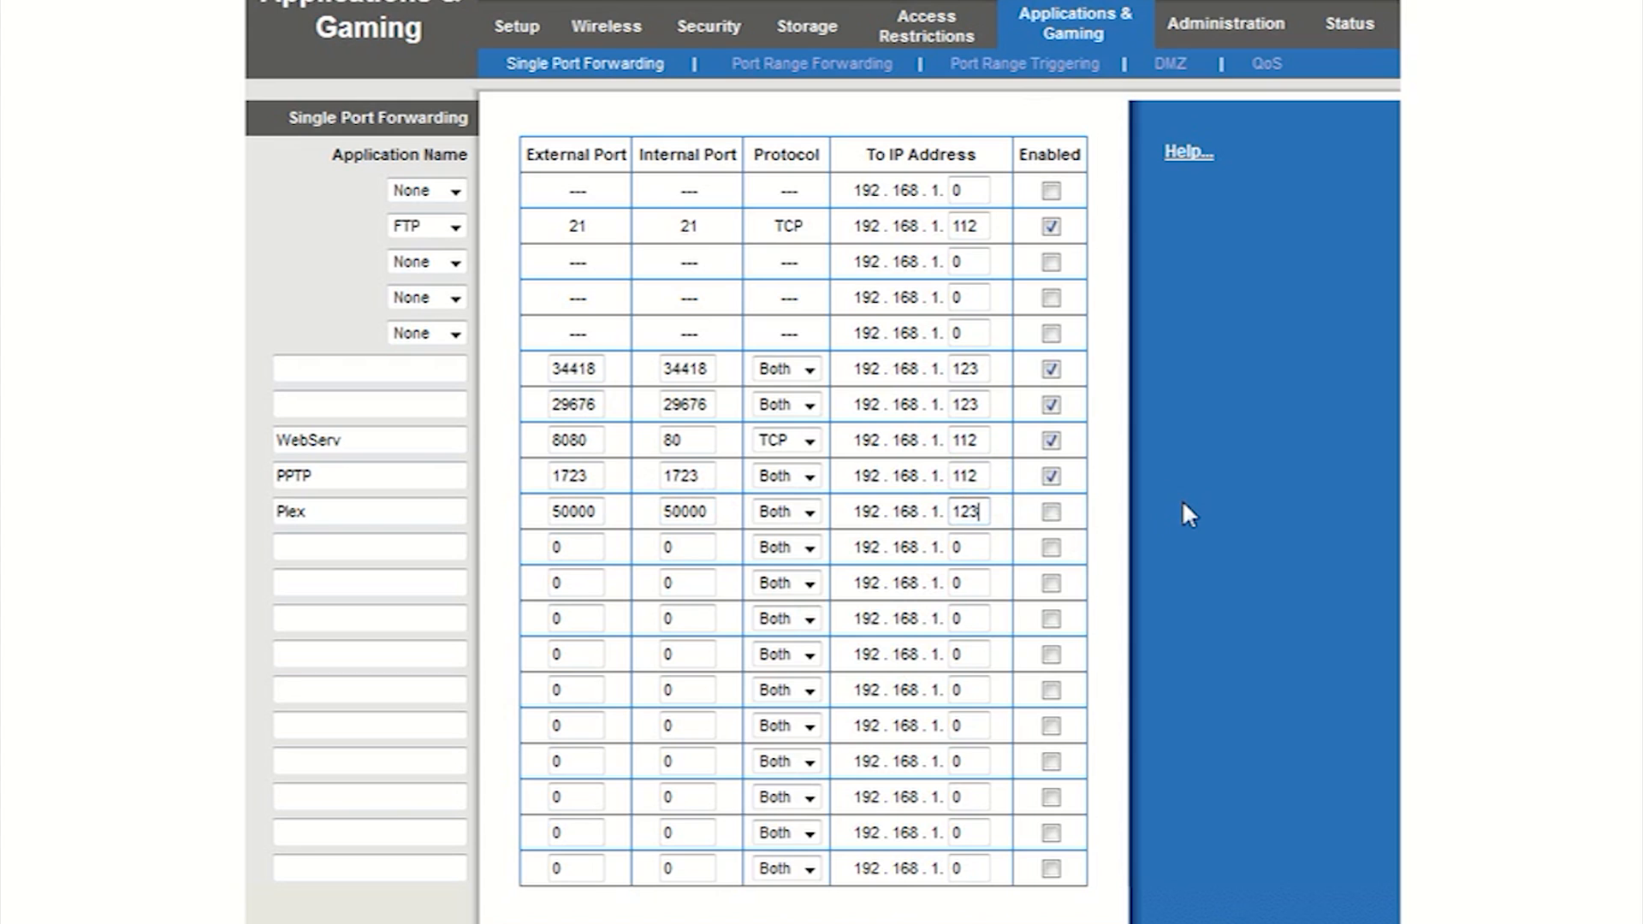
{"action": "left_click", "coordinate": [1049, 514]}
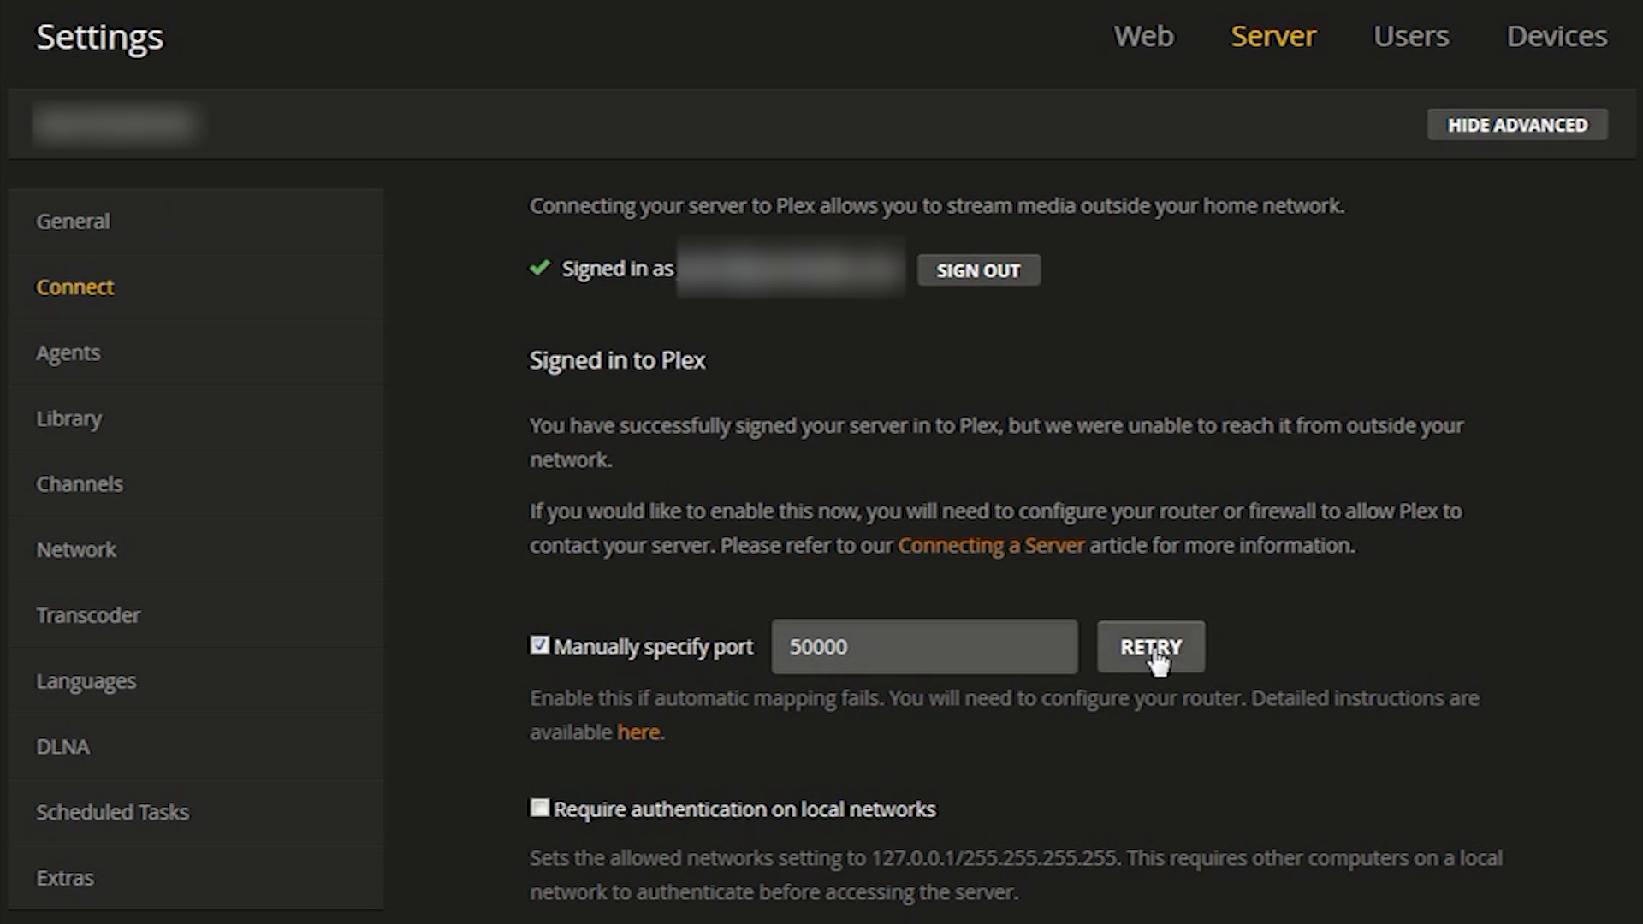
Step: Retry Plex's outside connection with the manual port set to 50000
{"action": "left_click", "coordinate": [1149, 645]}
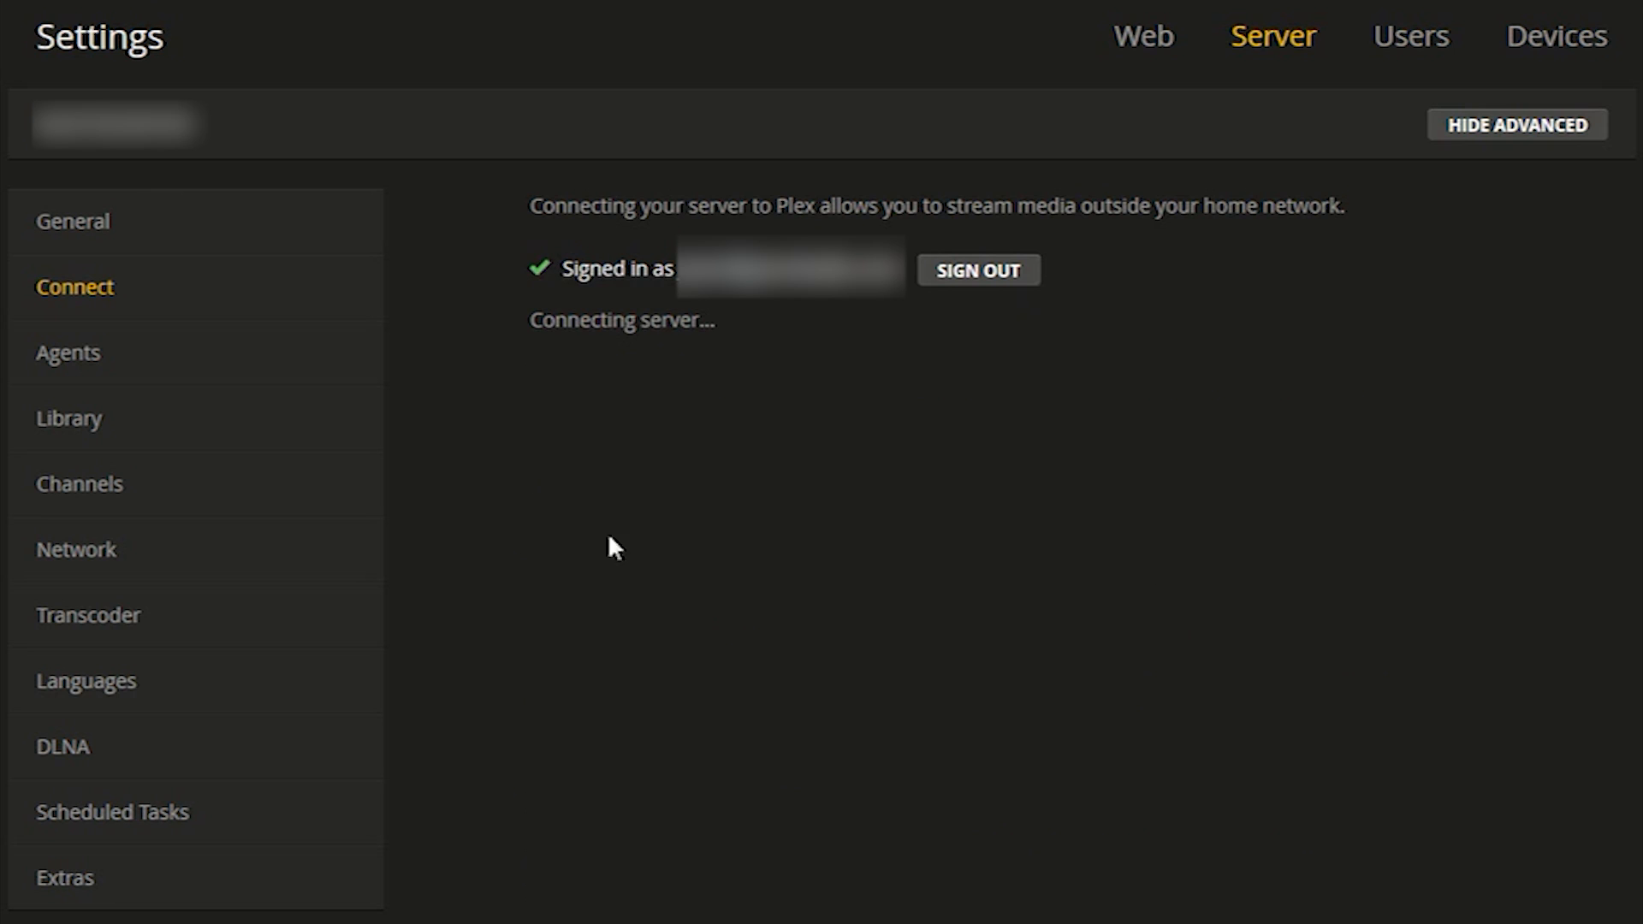
{"action": "mouse_move", "coordinate": [689, 412]}
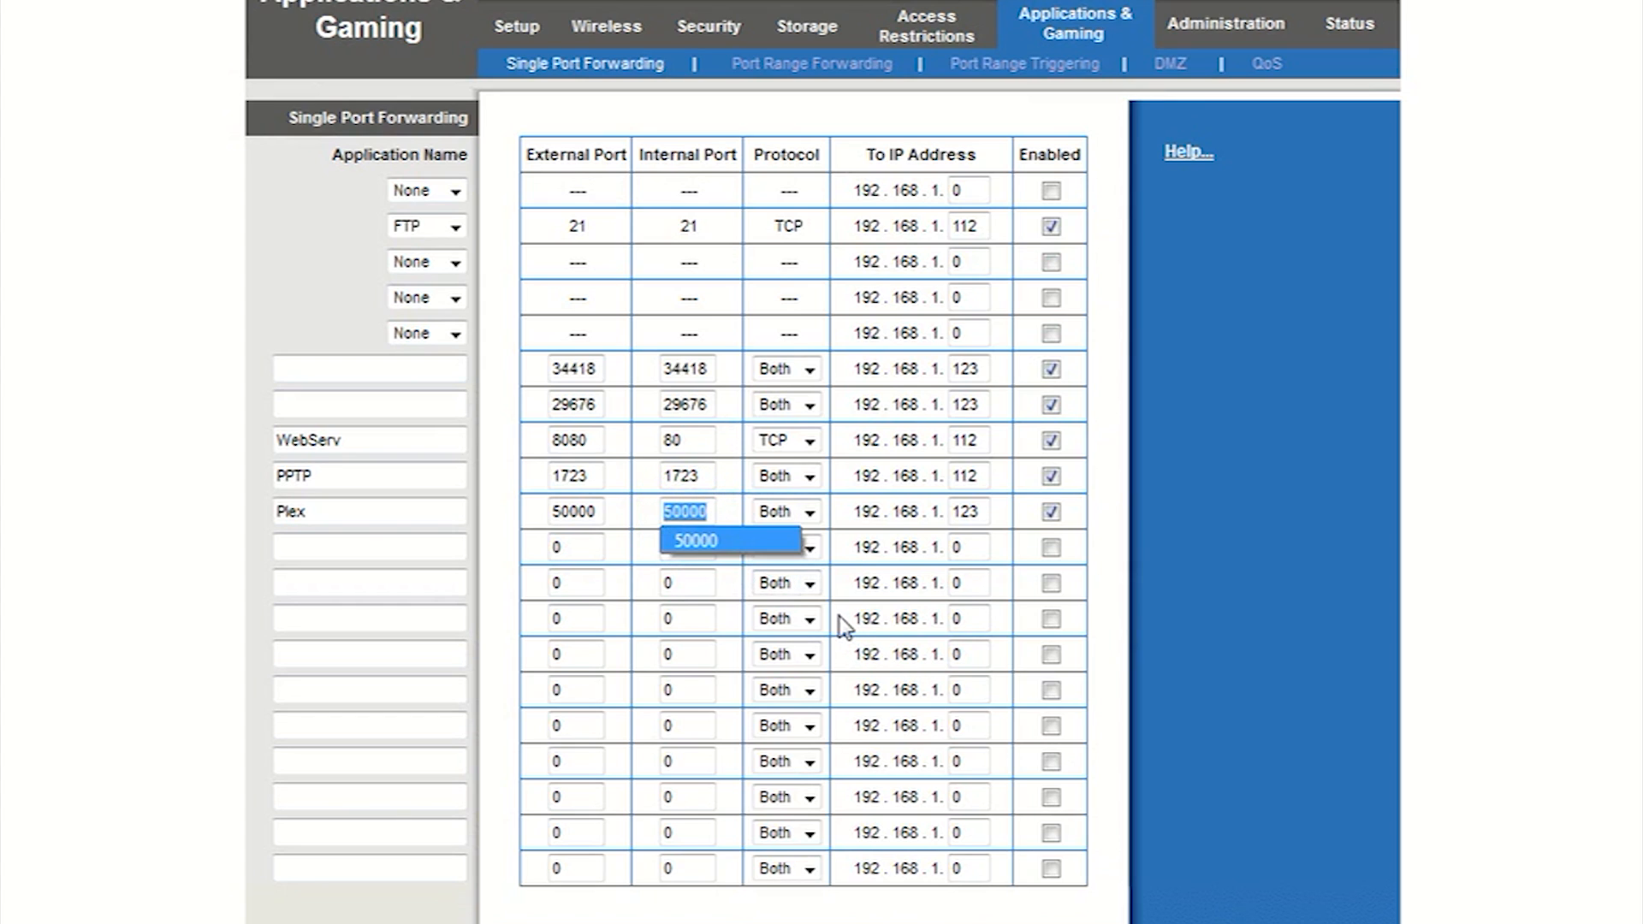
Step: Change the Plex rule's internal port to 32400 and keep protocol set to Both
{"action": "type", "text": "32400"}
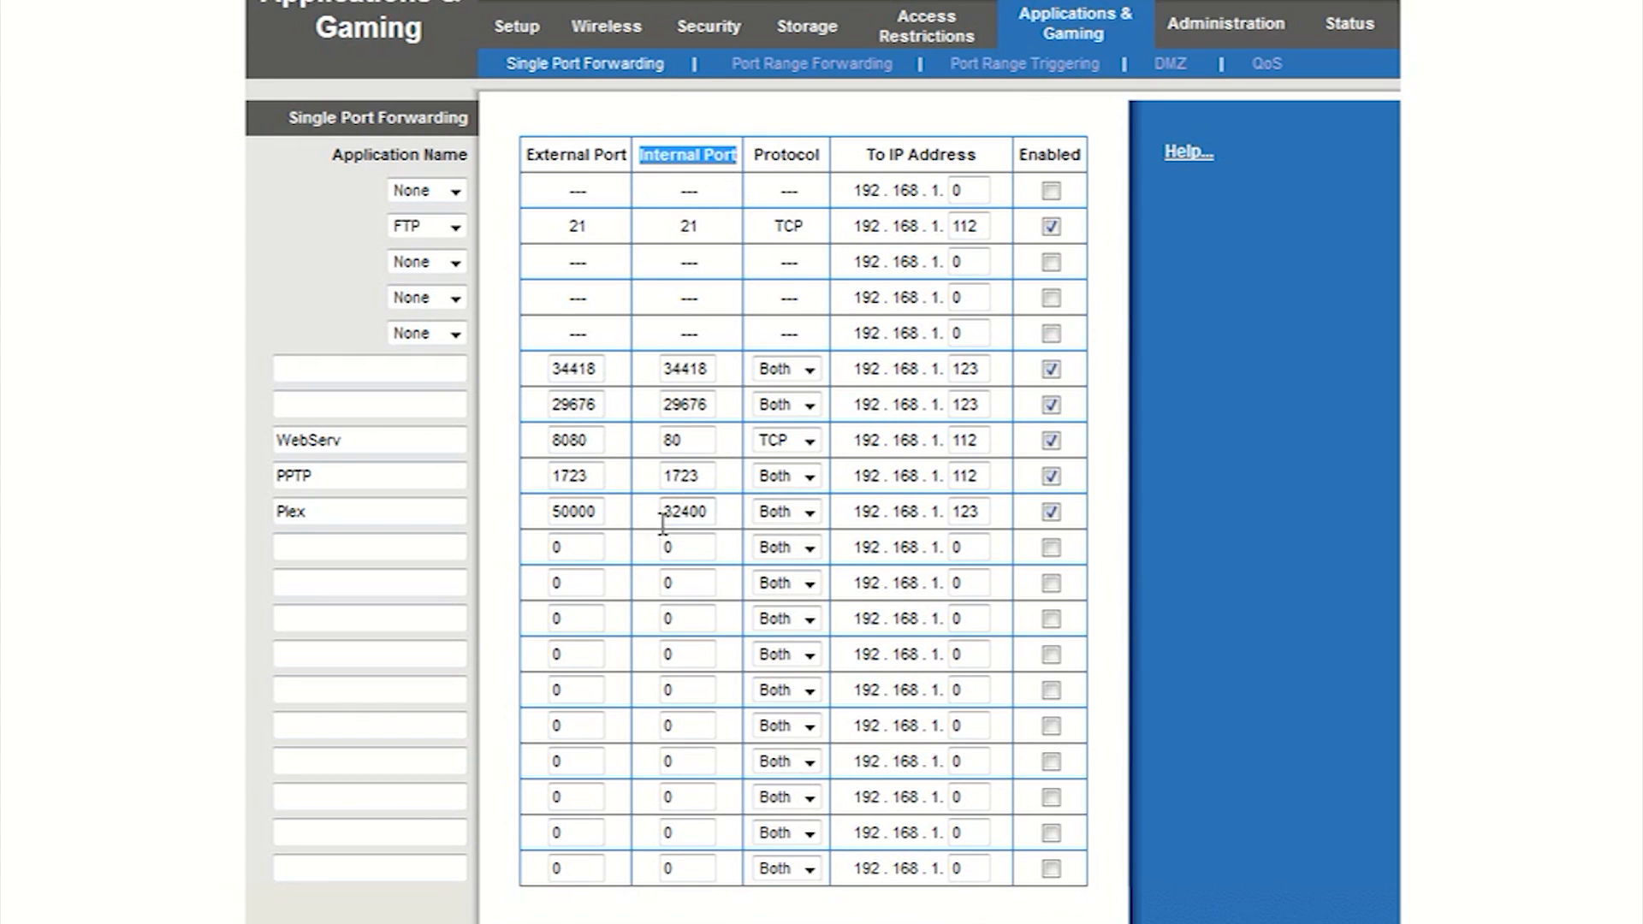
{"action": "left_click", "coordinate": [684, 513]}
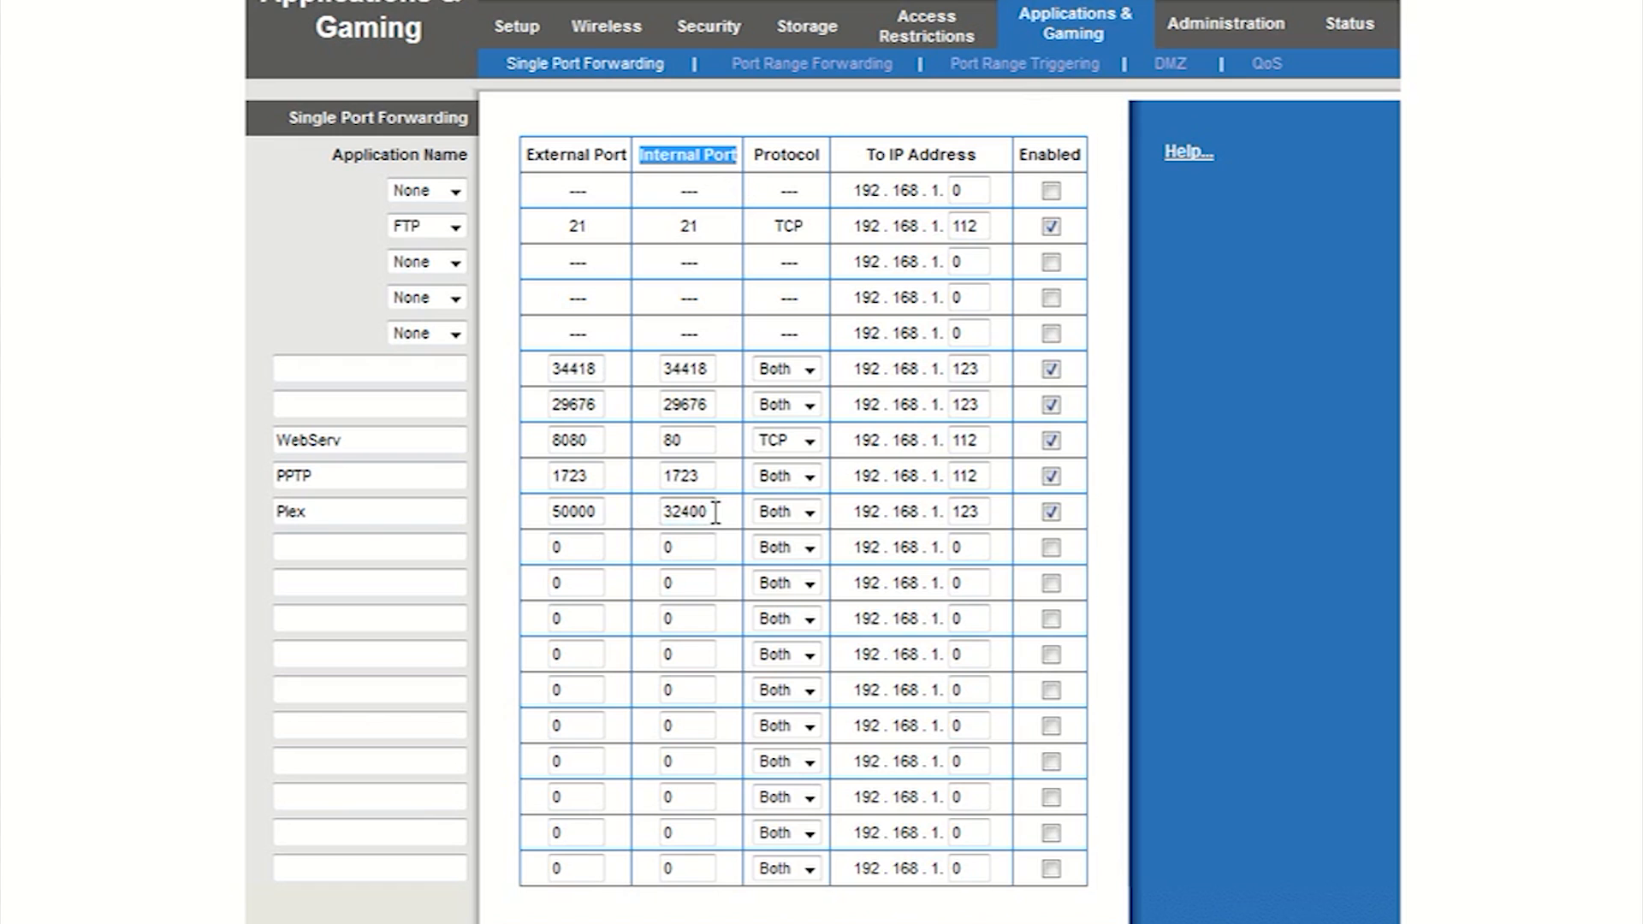
{"action": "left_click", "coordinate": [783, 512]}
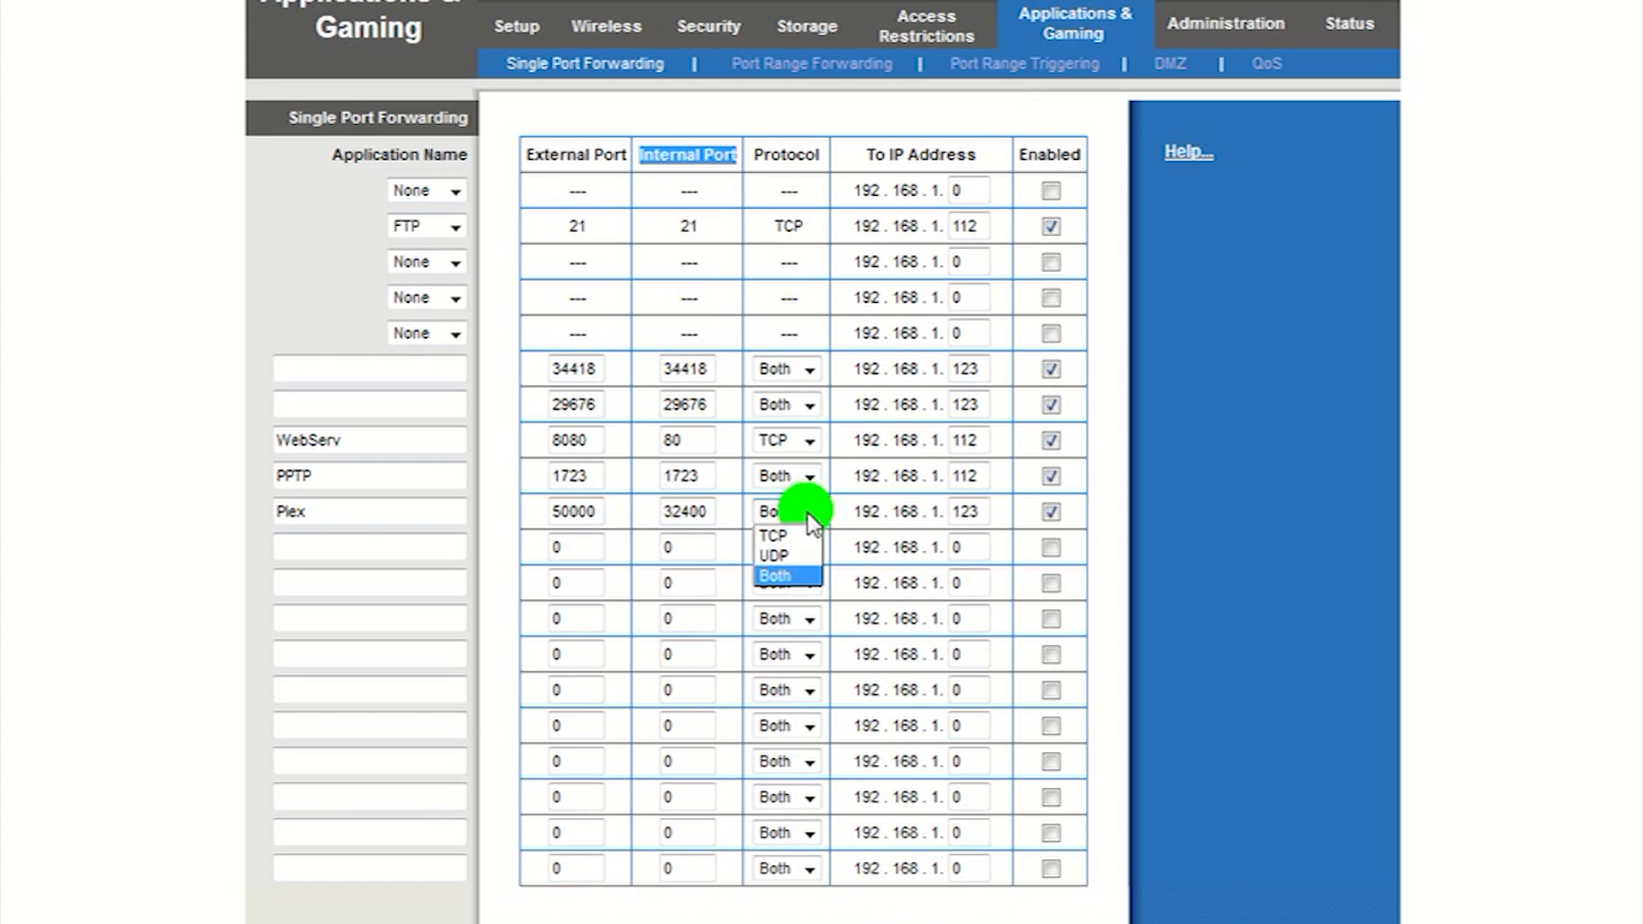
{"action": "left_click", "coordinate": [775, 575]}
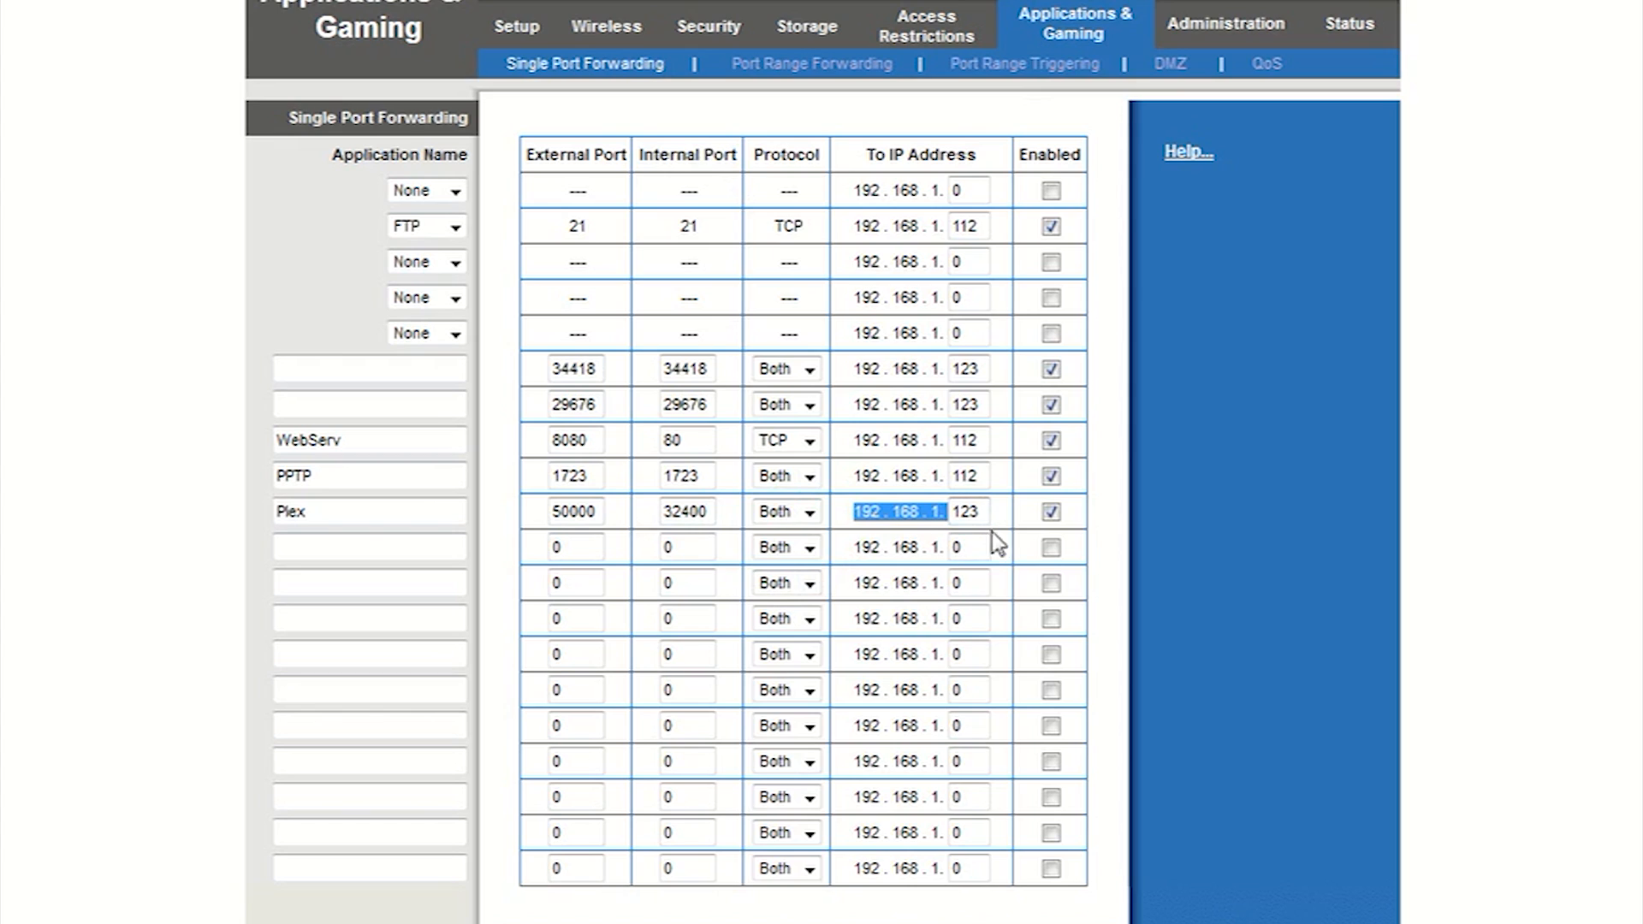
{"action": "mouse_move", "coordinate": [980, 511]}
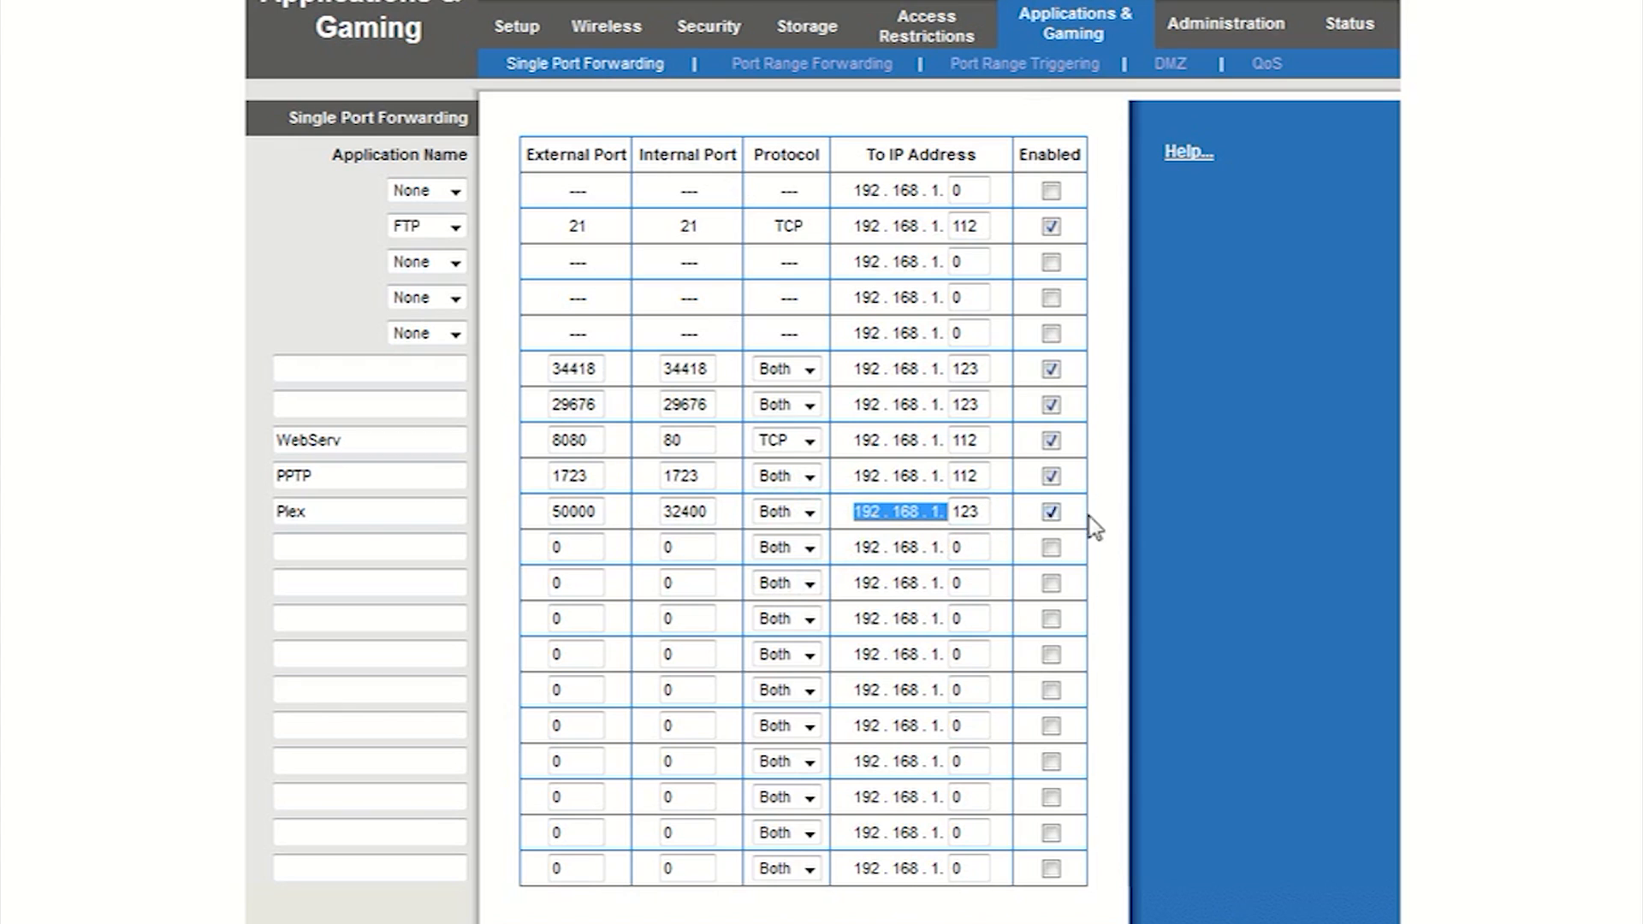
{"action": "mouse_move", "coordinate": [995, 841]}
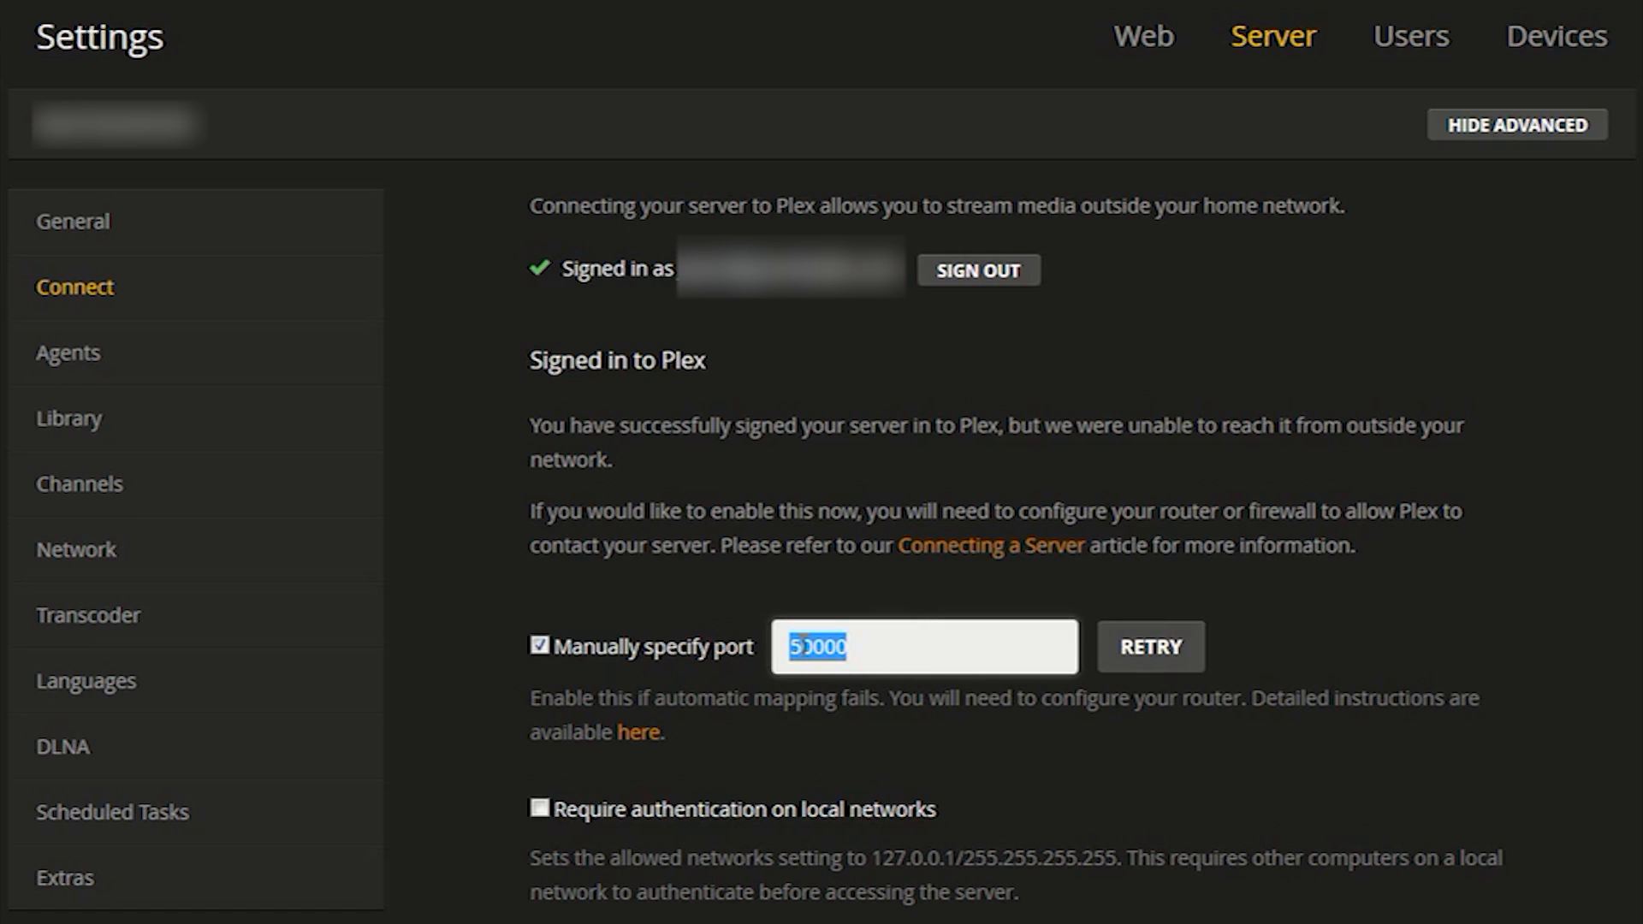
Step: Retry the port 50000 connection in Plex until it reports the server is mapped
{"action": "left_click", "coordinate": [1148, 646]}
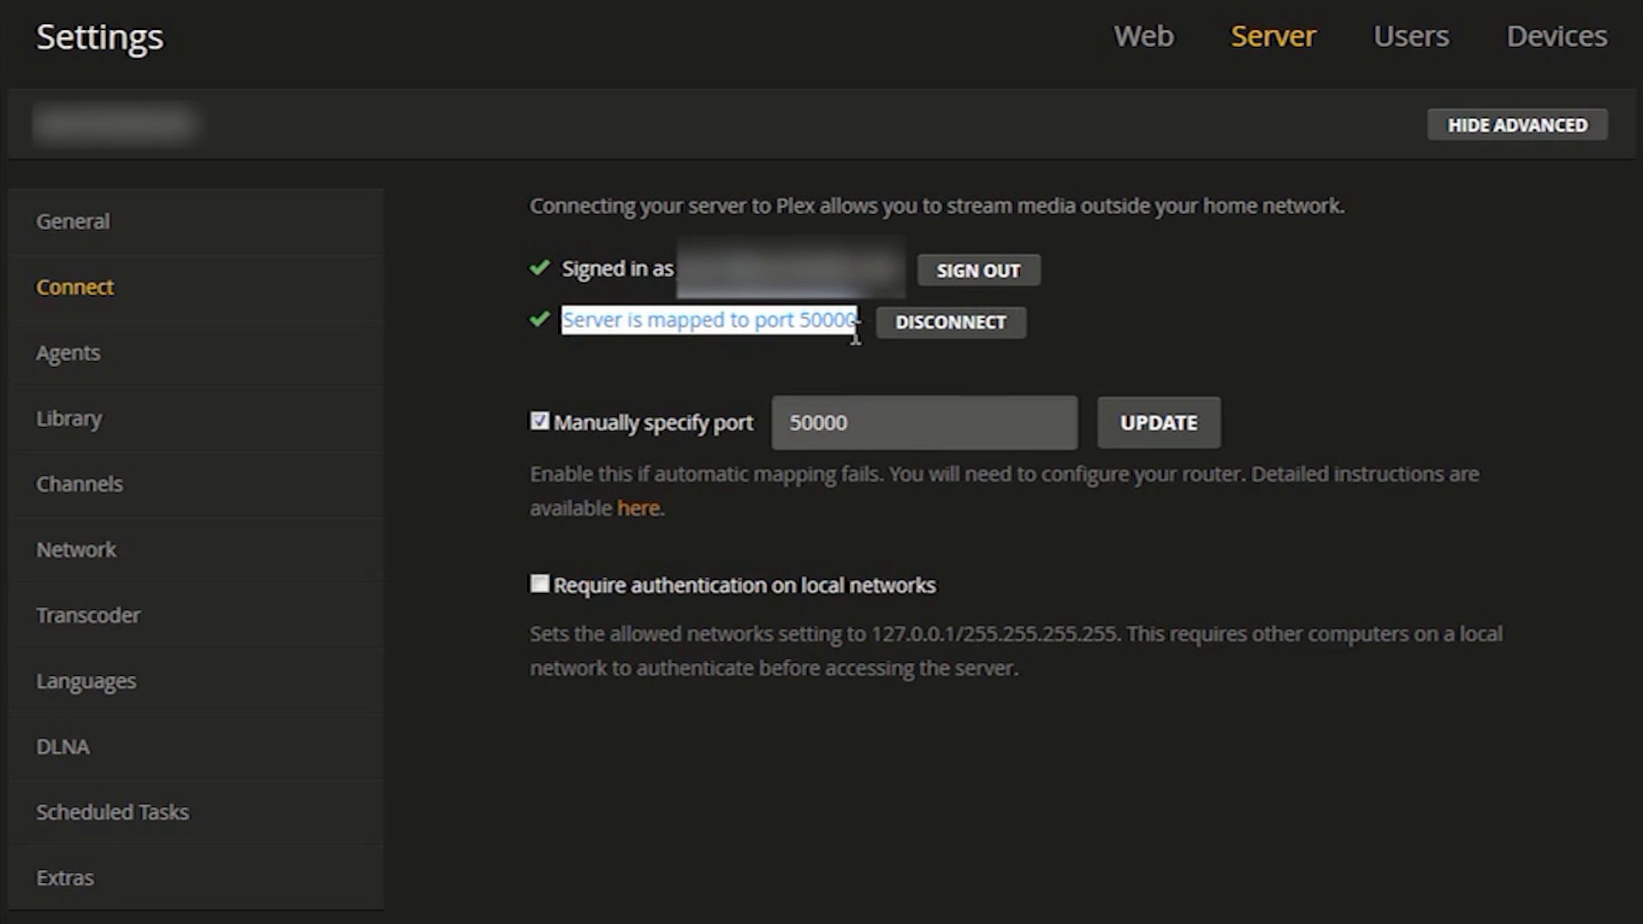
{"action": "mouse_move", "coordinate": [941, 542]}
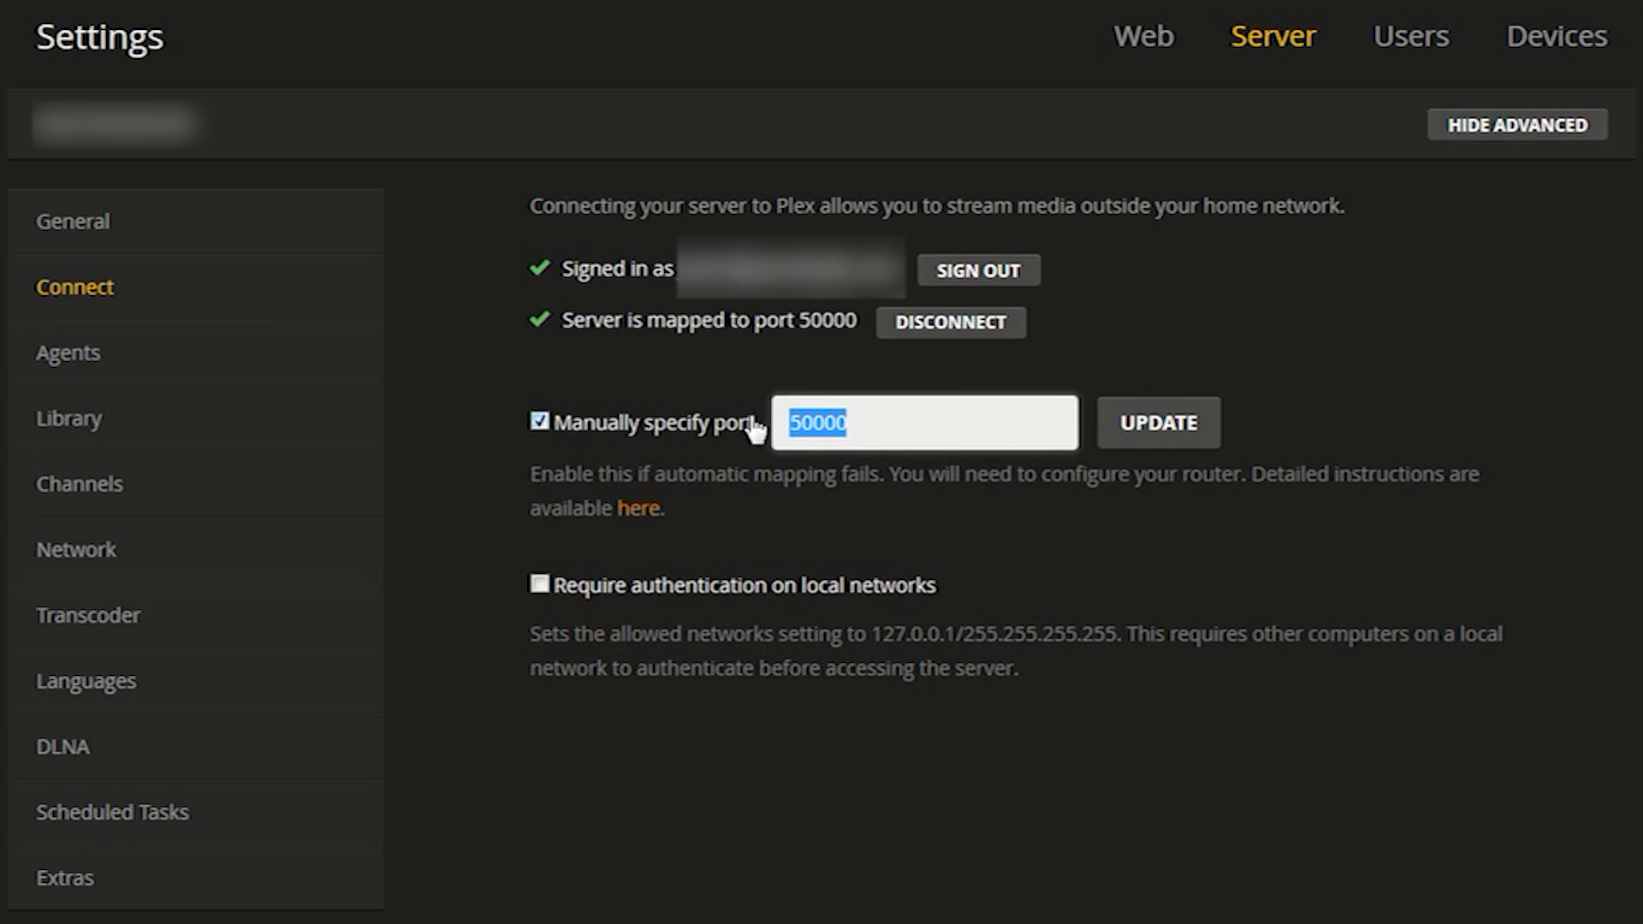
{"action": "mouse_move", "coordinate": [757, 448]}
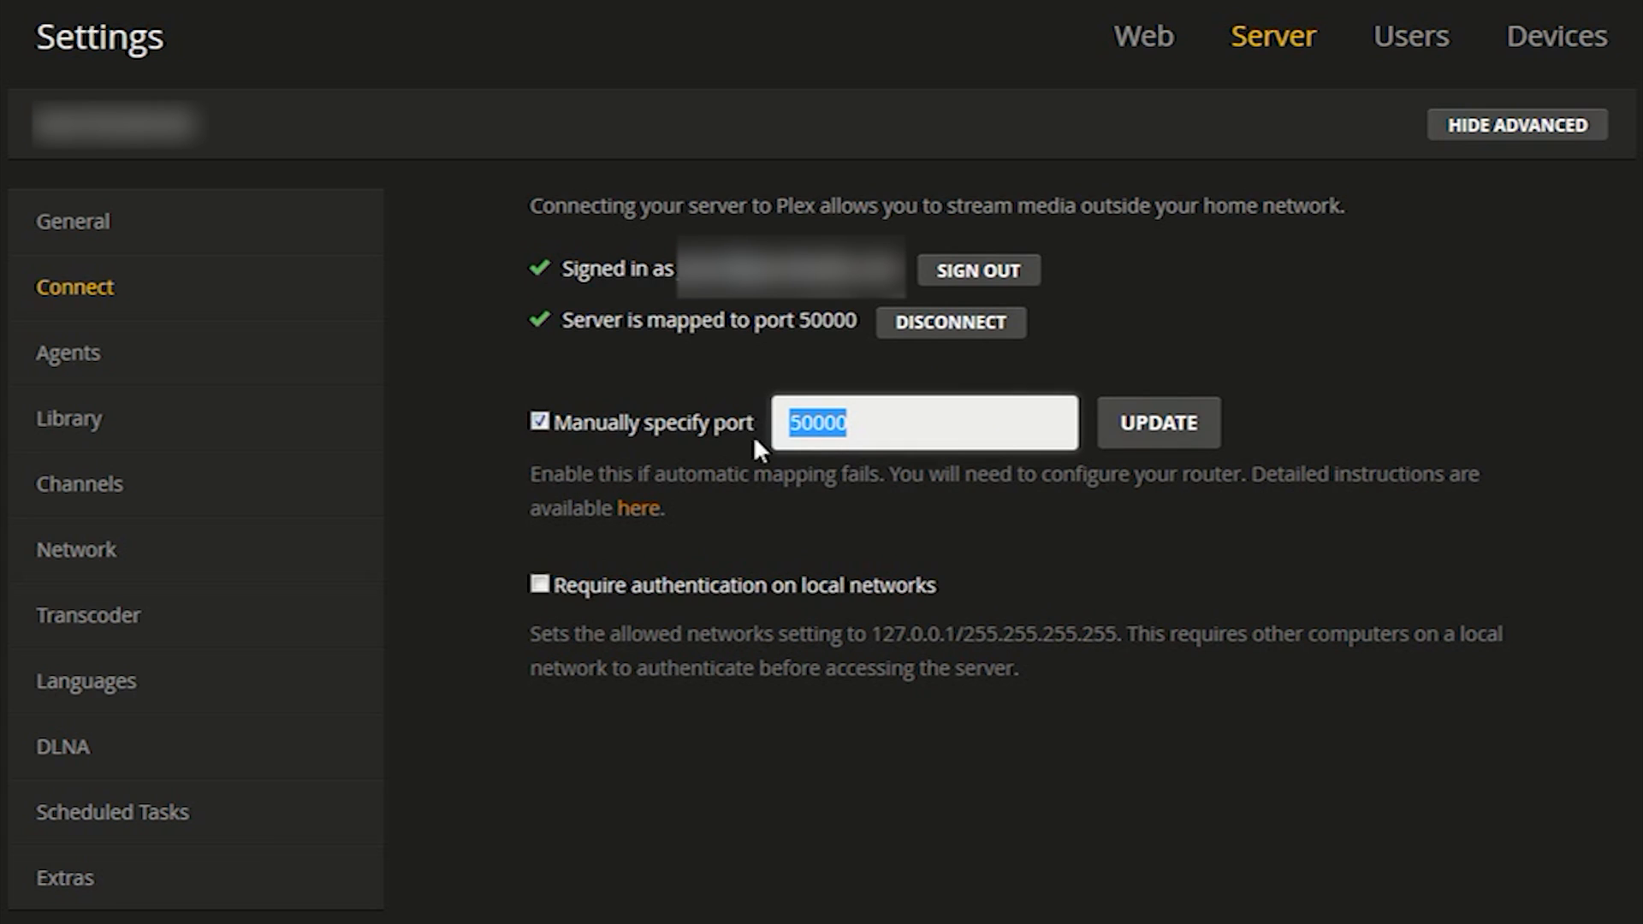
Step: Begin retyping the router's Plex rule external port as 32400
{"action": "type", "text": "32400"}
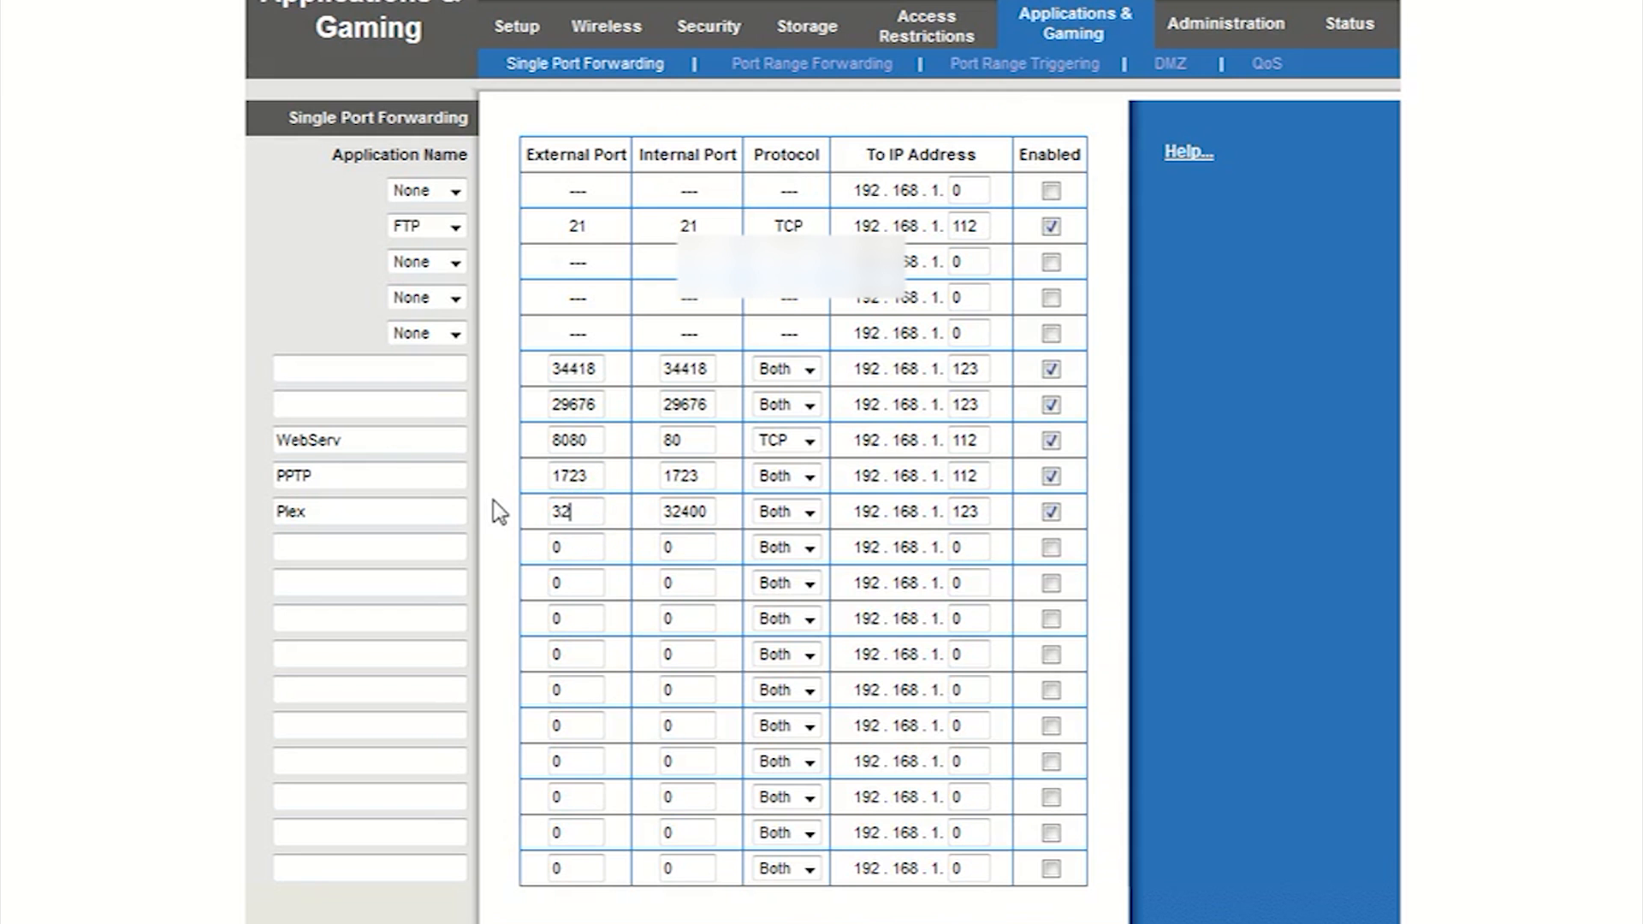
Step: Finish setting the Plex rule to port 32400 and edit its 192.168.1.123 destination address
{"action": "type", "text": "400"}
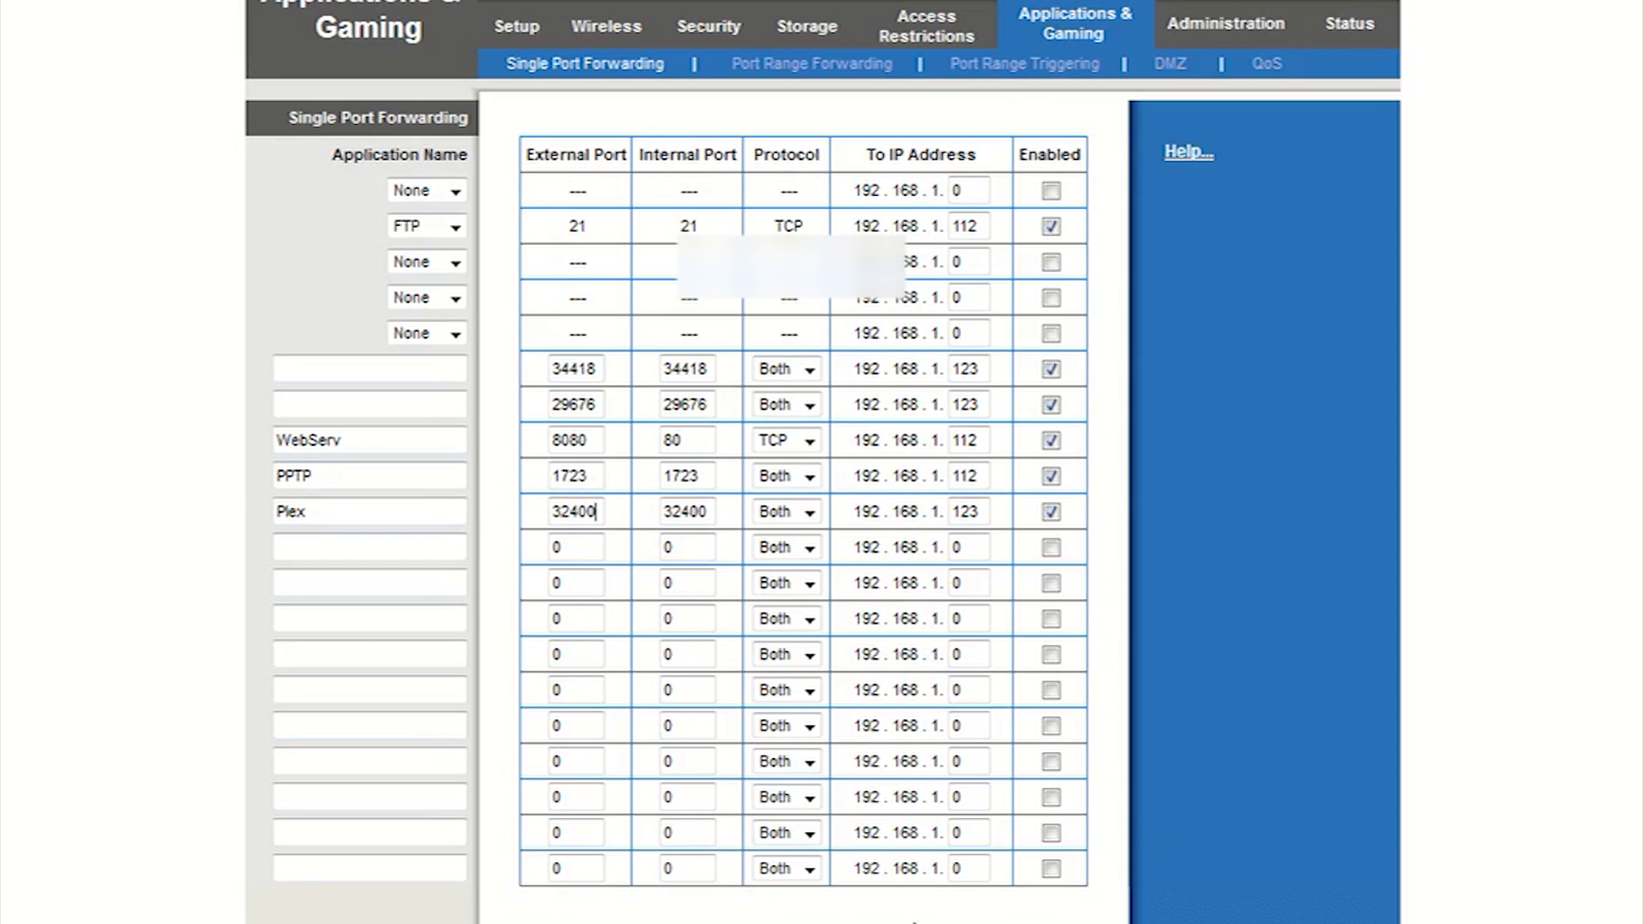
{"action": "mouse_move", "coordinate": [738, 466]}
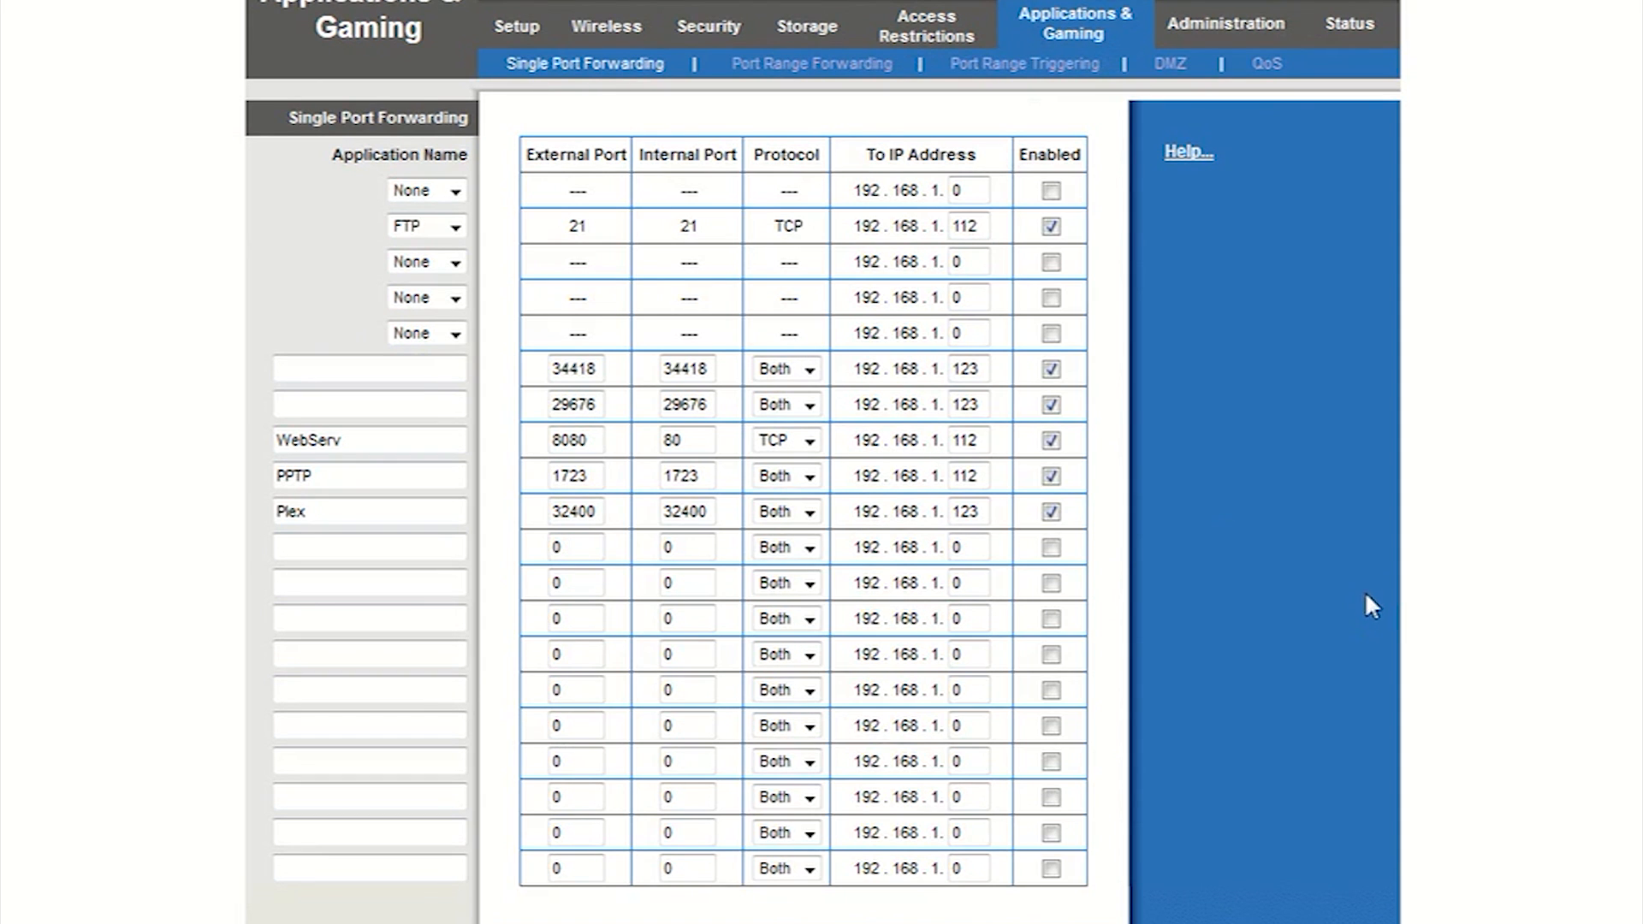
{"action": "mouse_move", "coordinate": [1369, 593]}
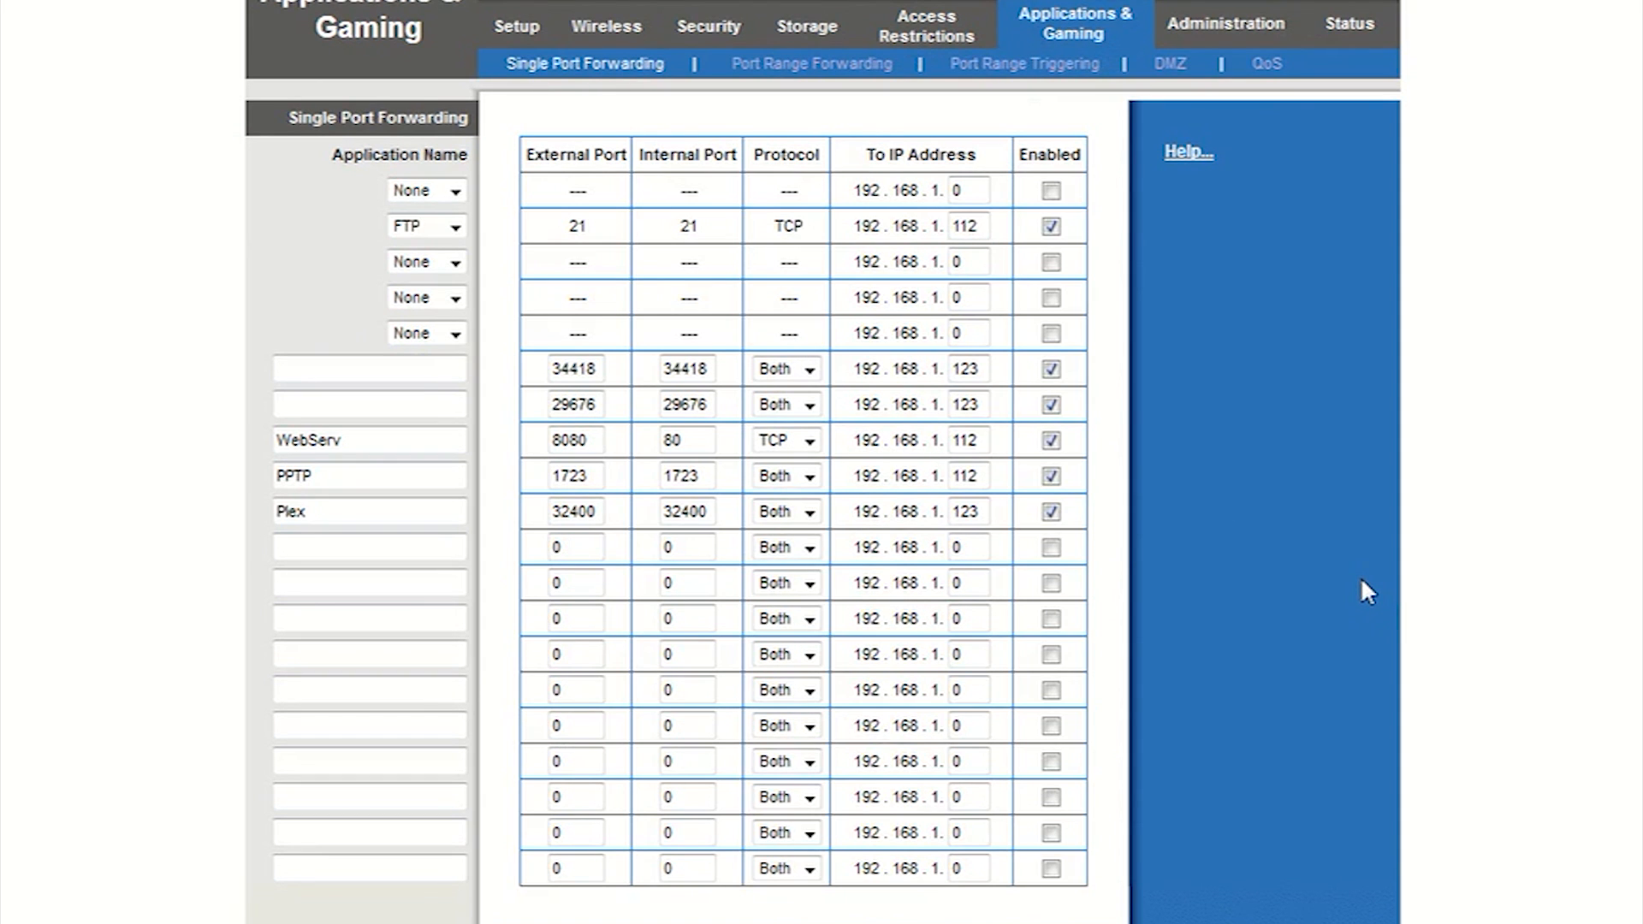
{"action": "mouse_move", "coordinate": [1374, 585]}
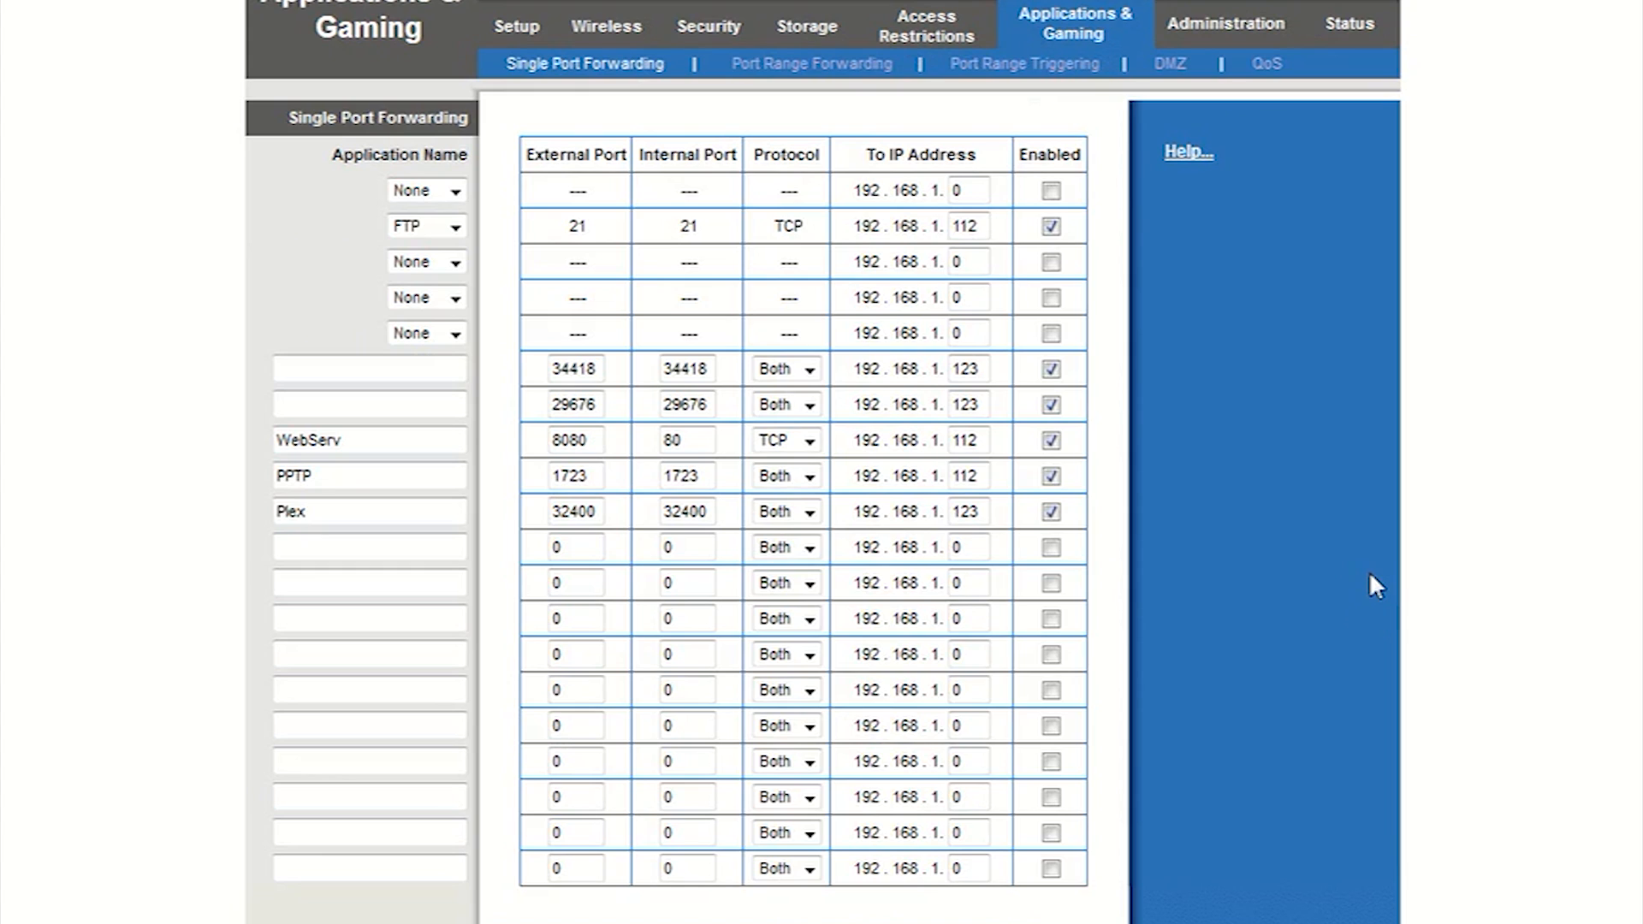
{"action": "mouse_move", "coordinate": [1371, 579]}
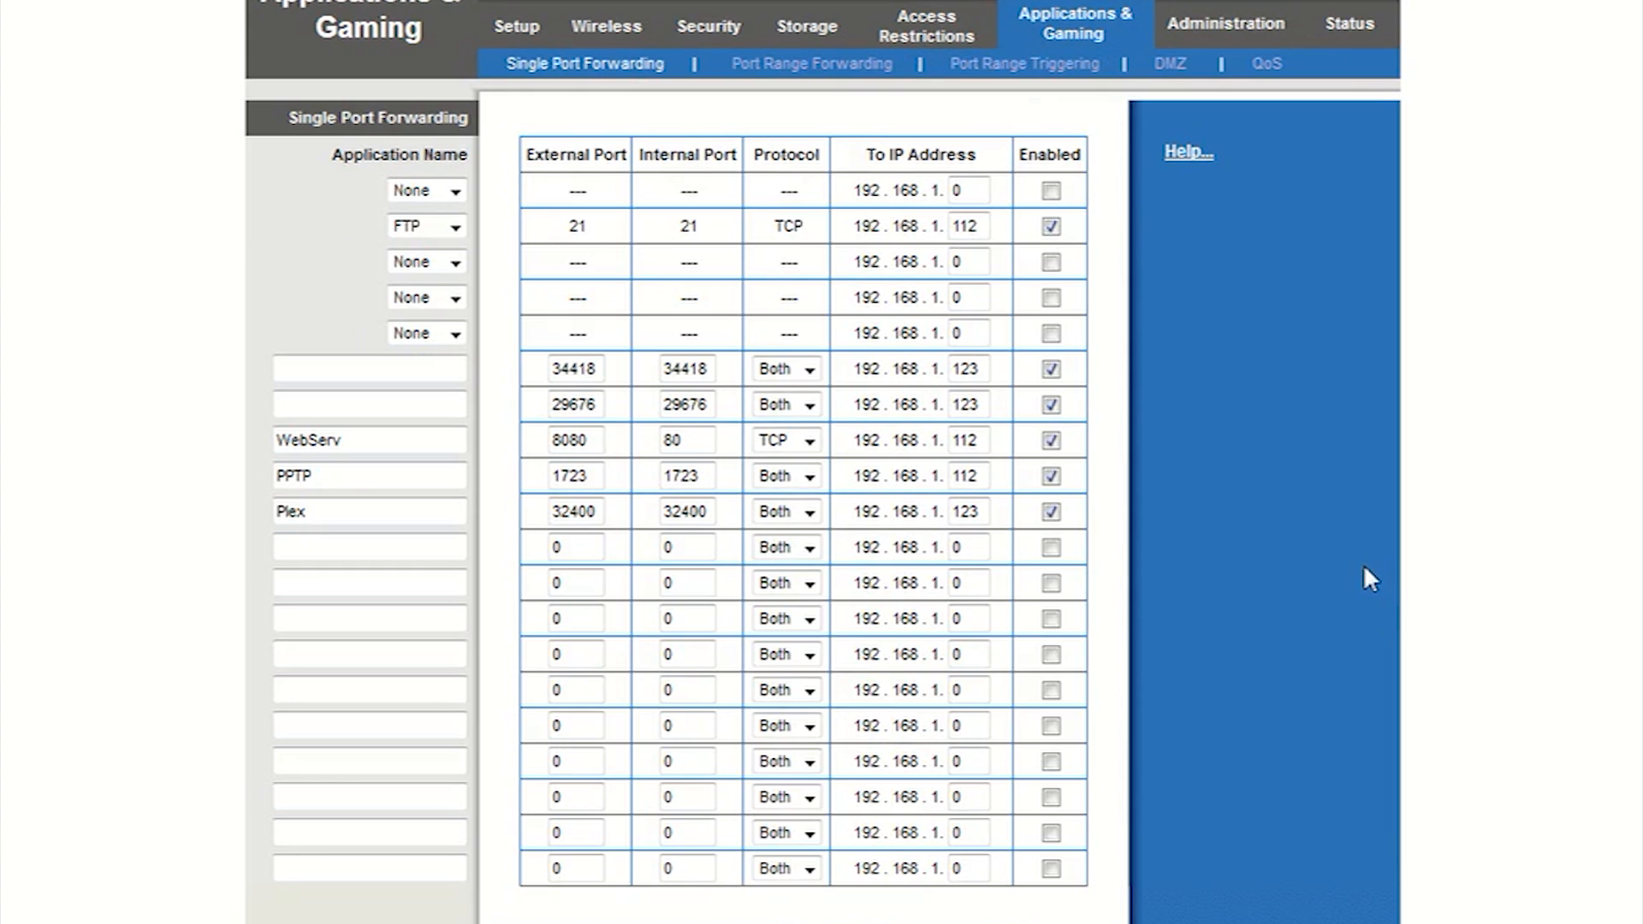
{"action": "mouse_move", "coordinate": [1348, 582]}
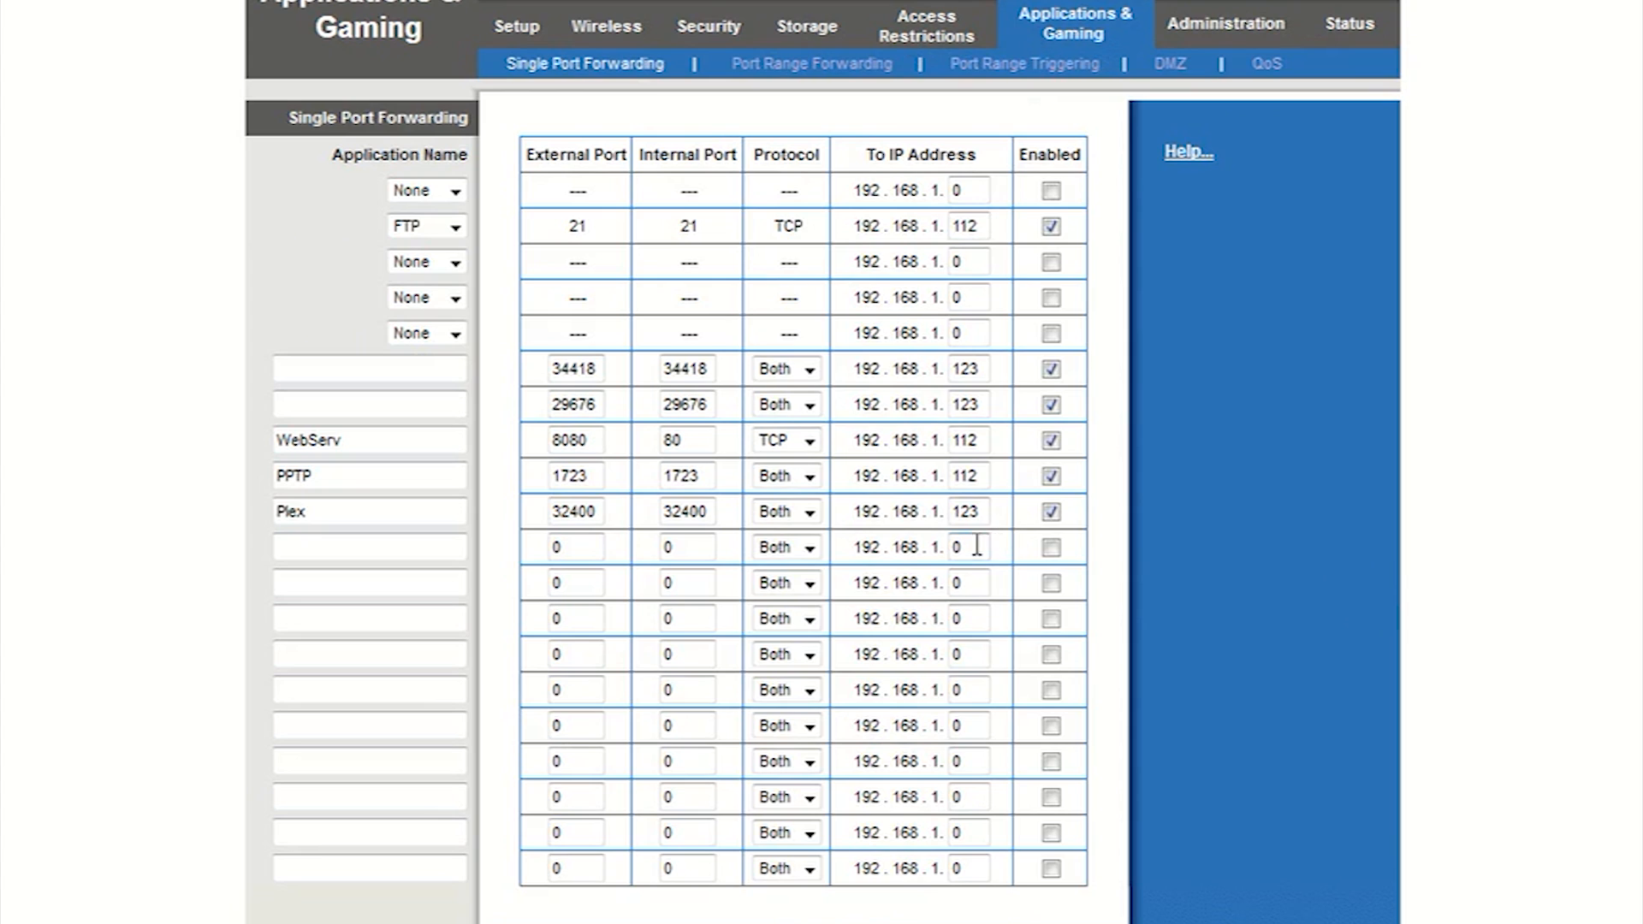
{"action": "double_click", "coordinate": [966, 513]}
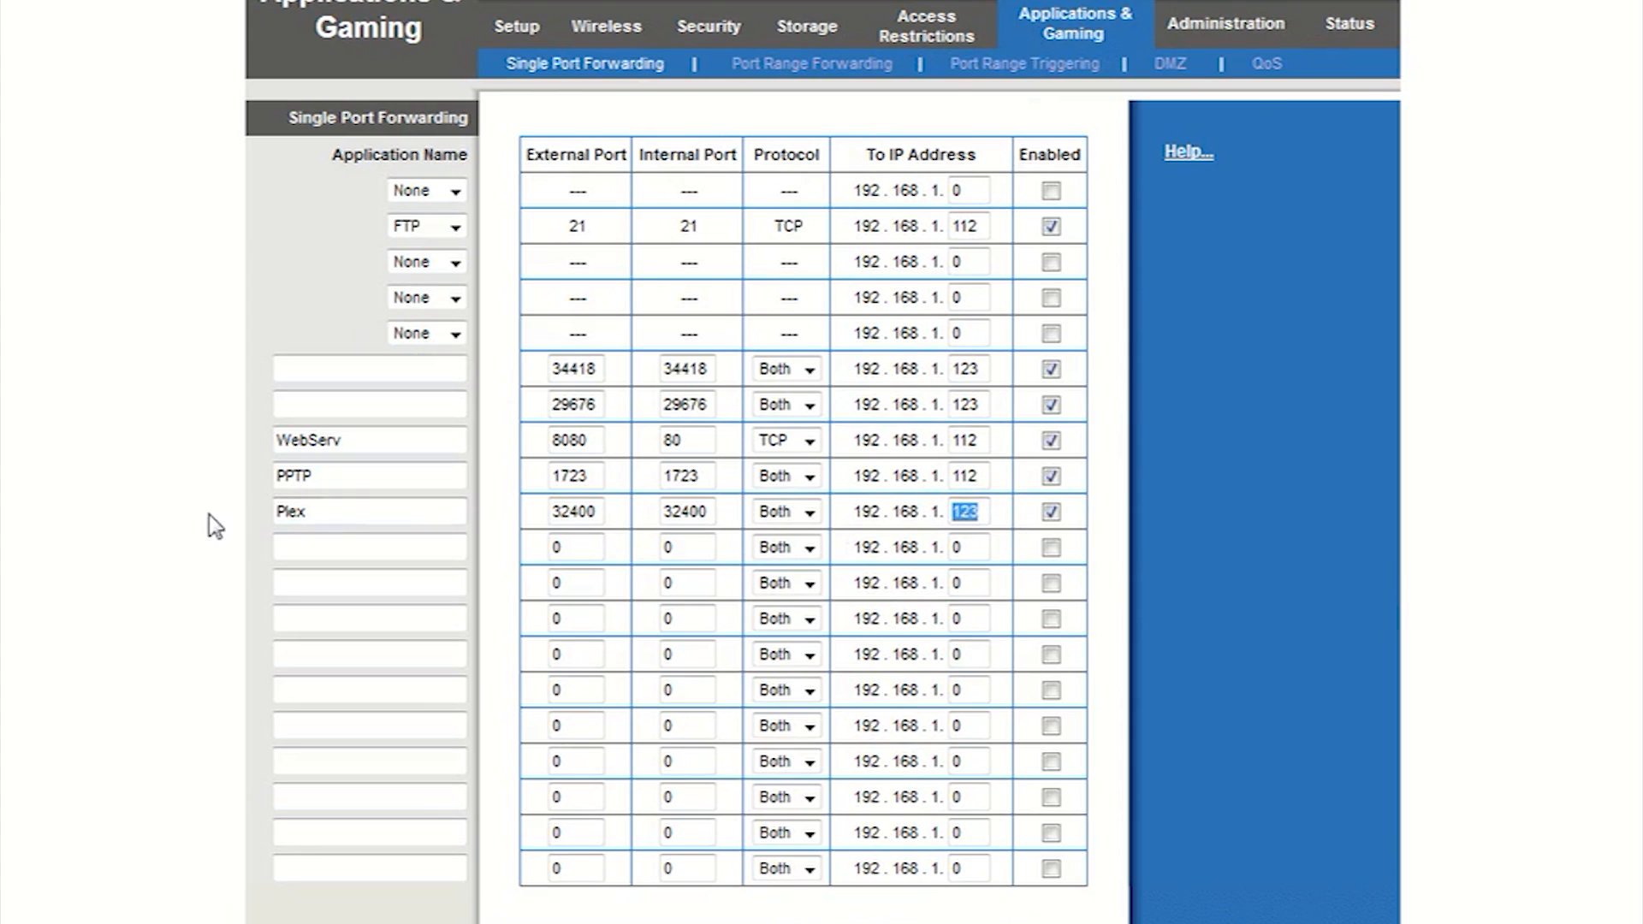
{"action": "left_click", "coordinate": [964, 512]}
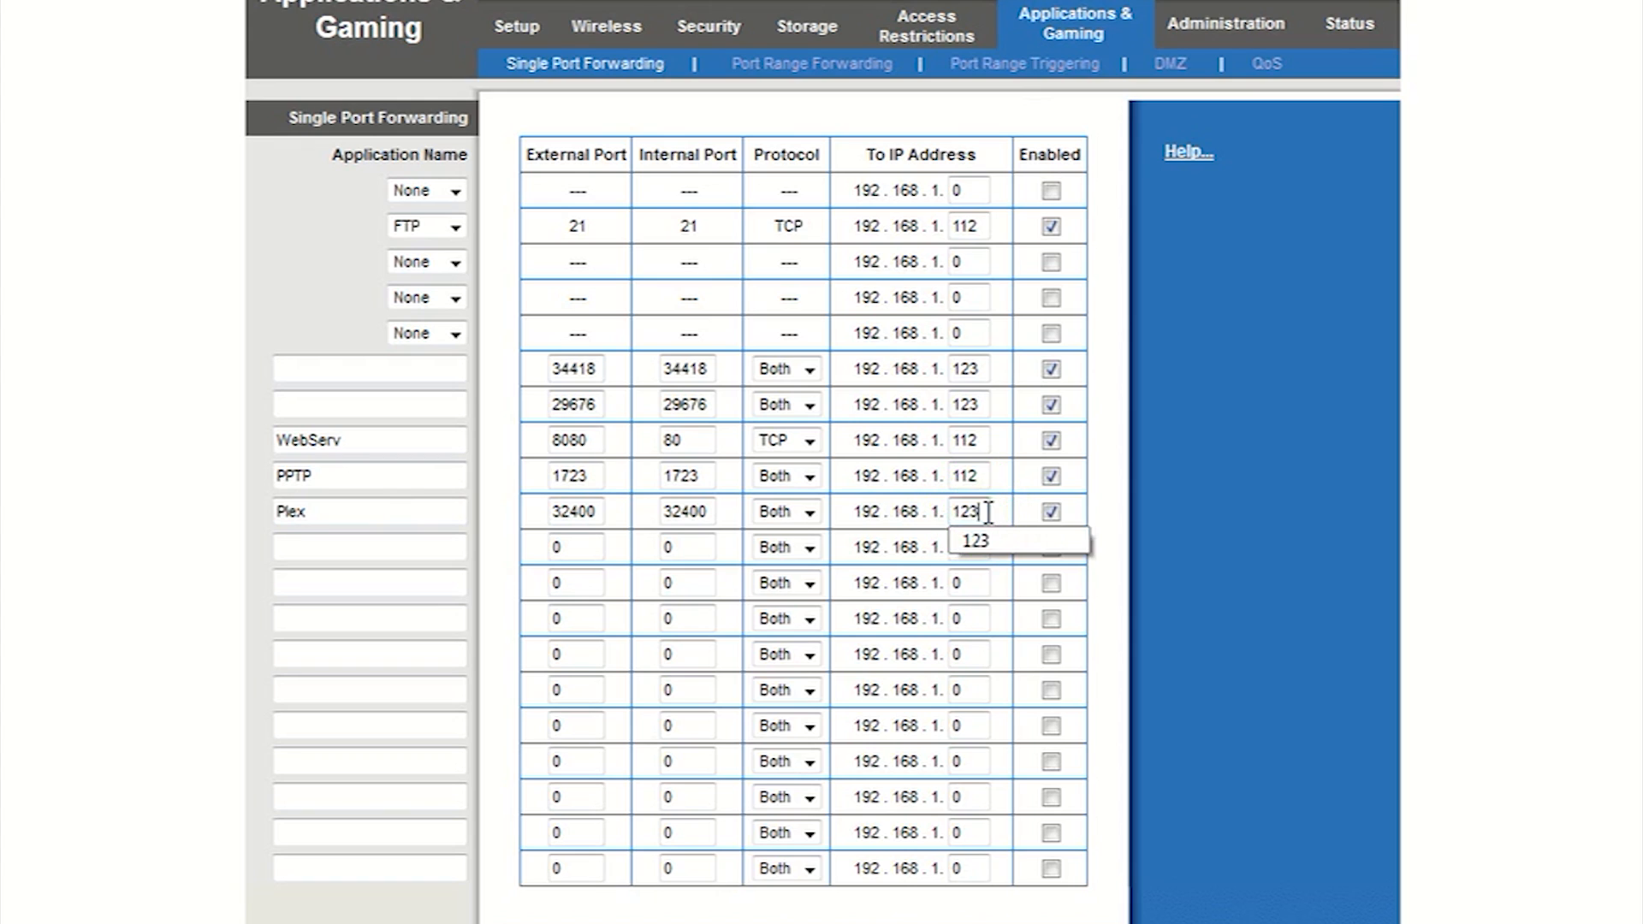
{"action": "double_click", "coordinate": [883, 512]}
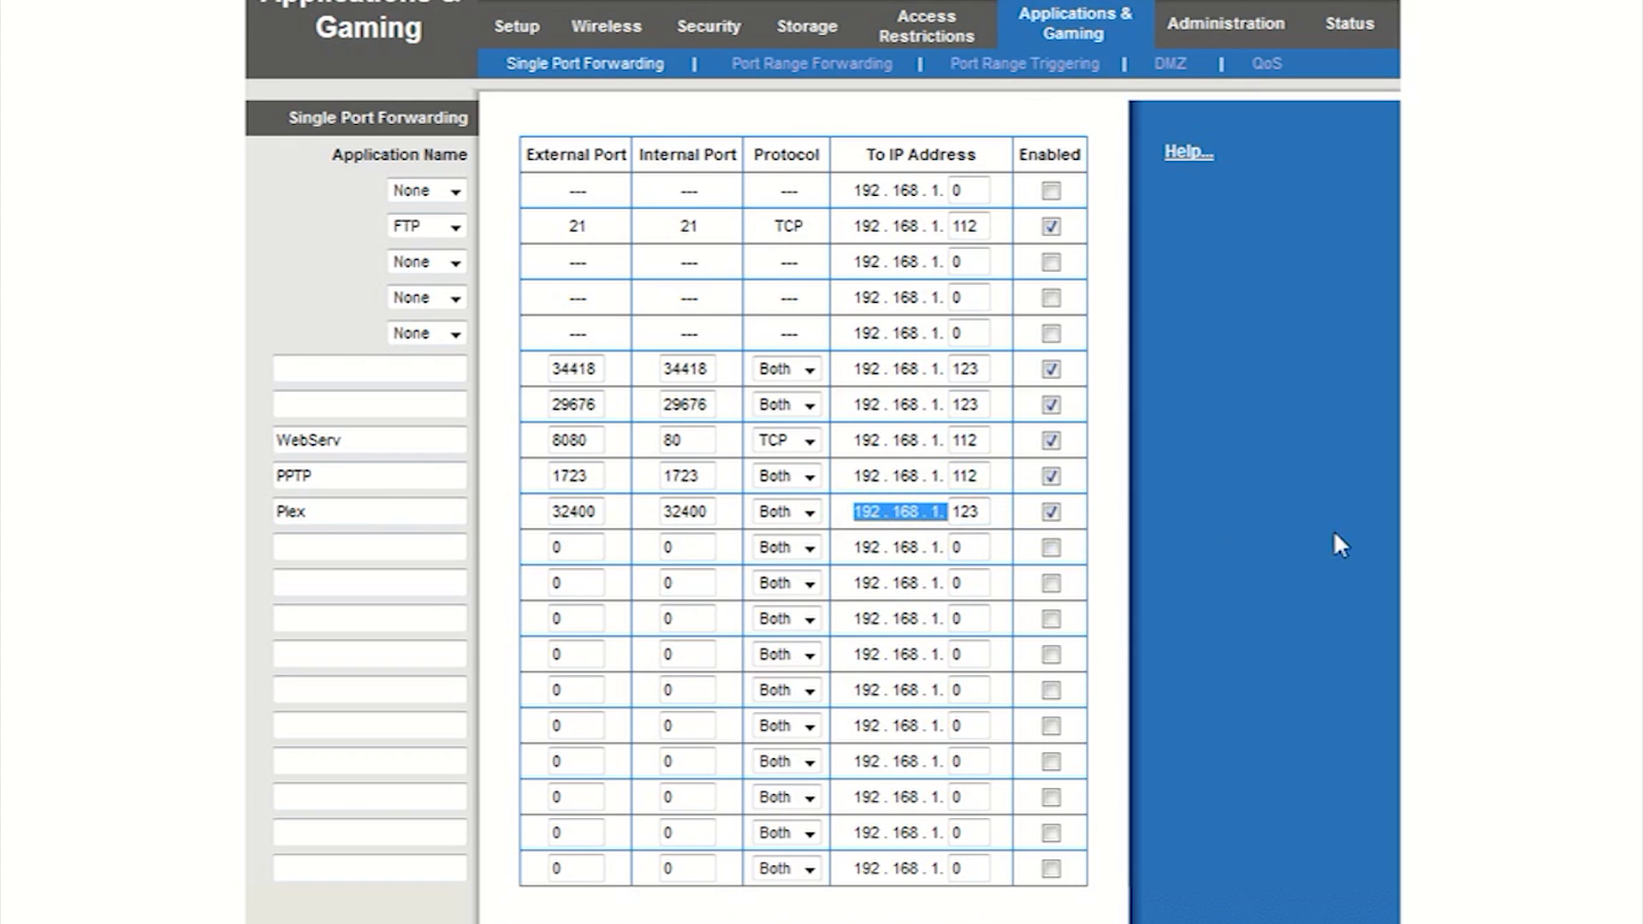
{"action": "mouse_move", "coordinate": [1478, 570]}
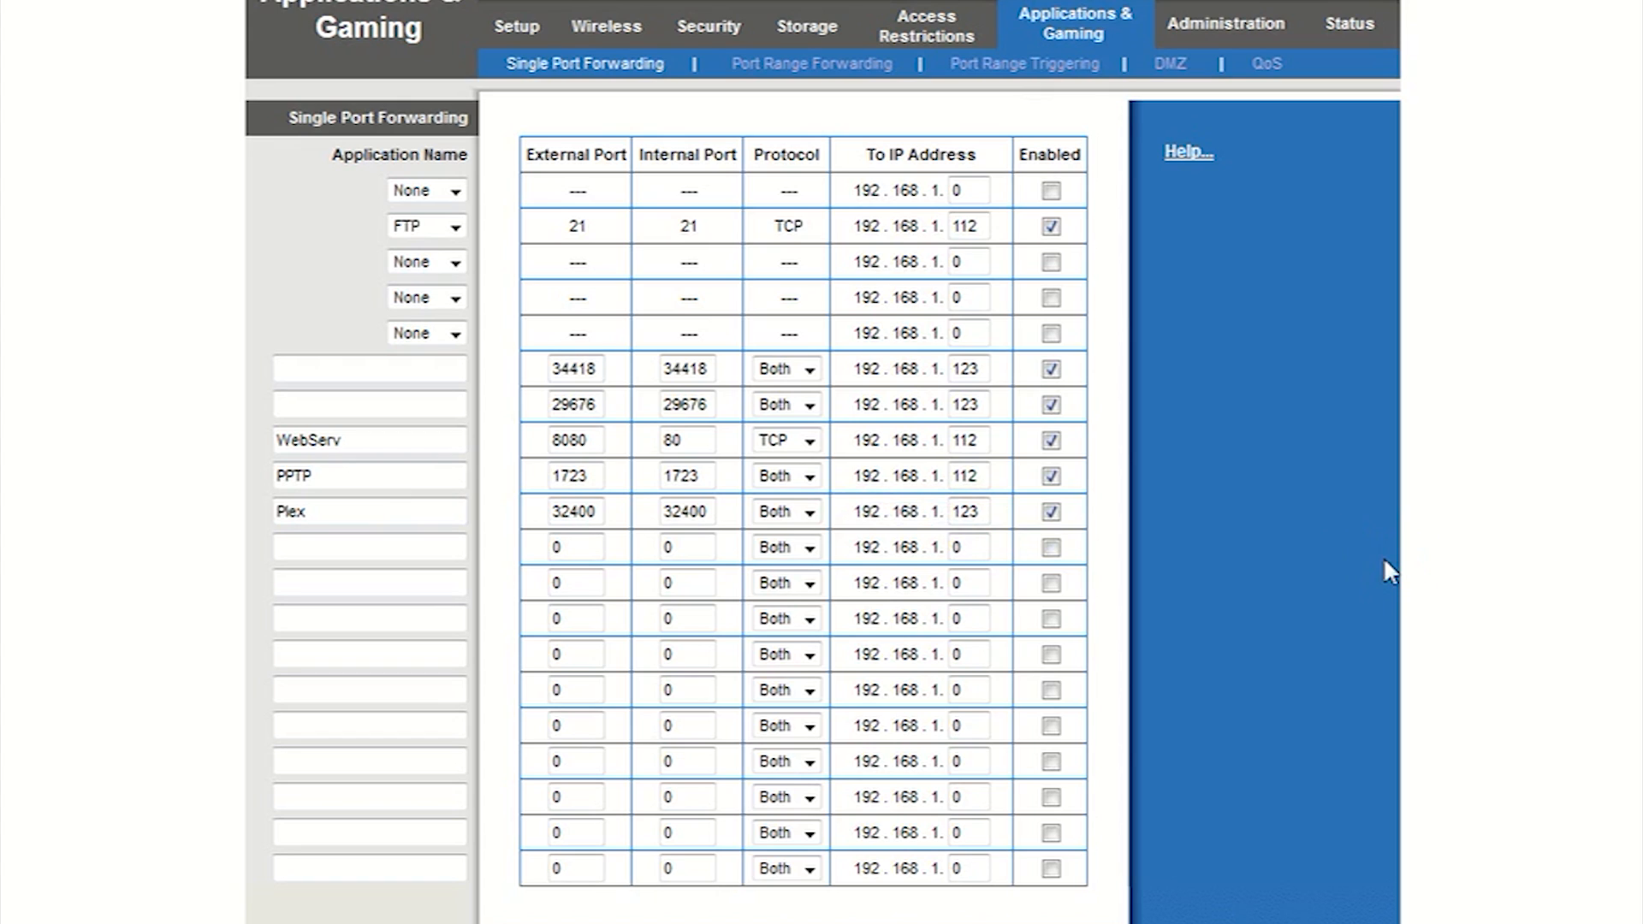
{"action": "mouse_move", "coordinate": [1321, 556]}
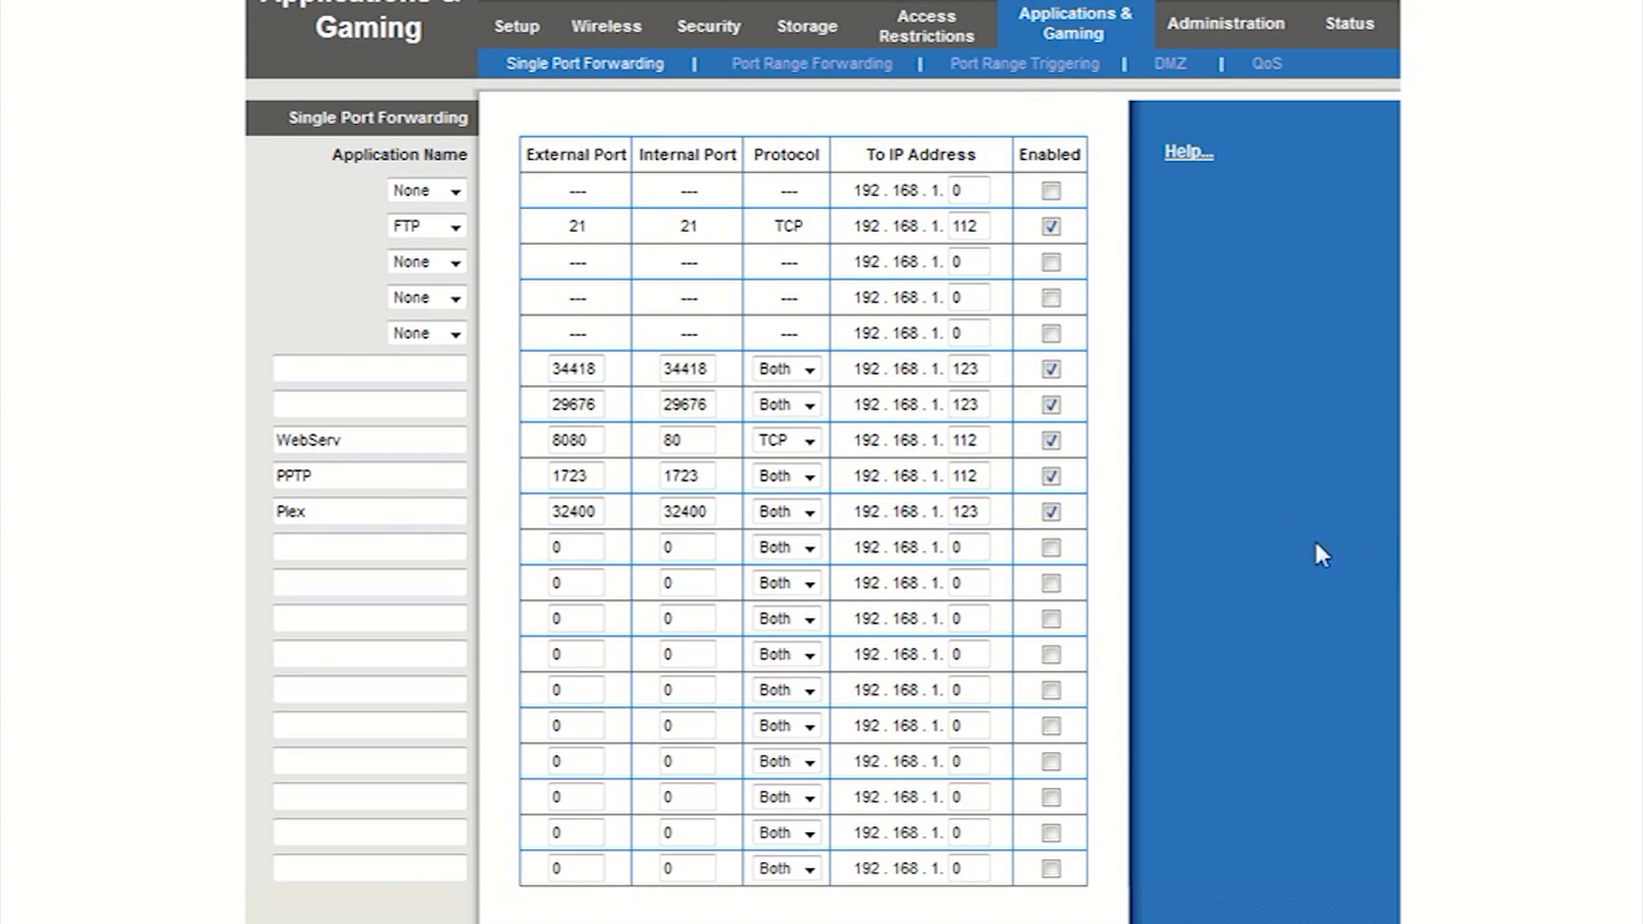
{"action": "mouse_move", "coordinate": [1213, 456]}
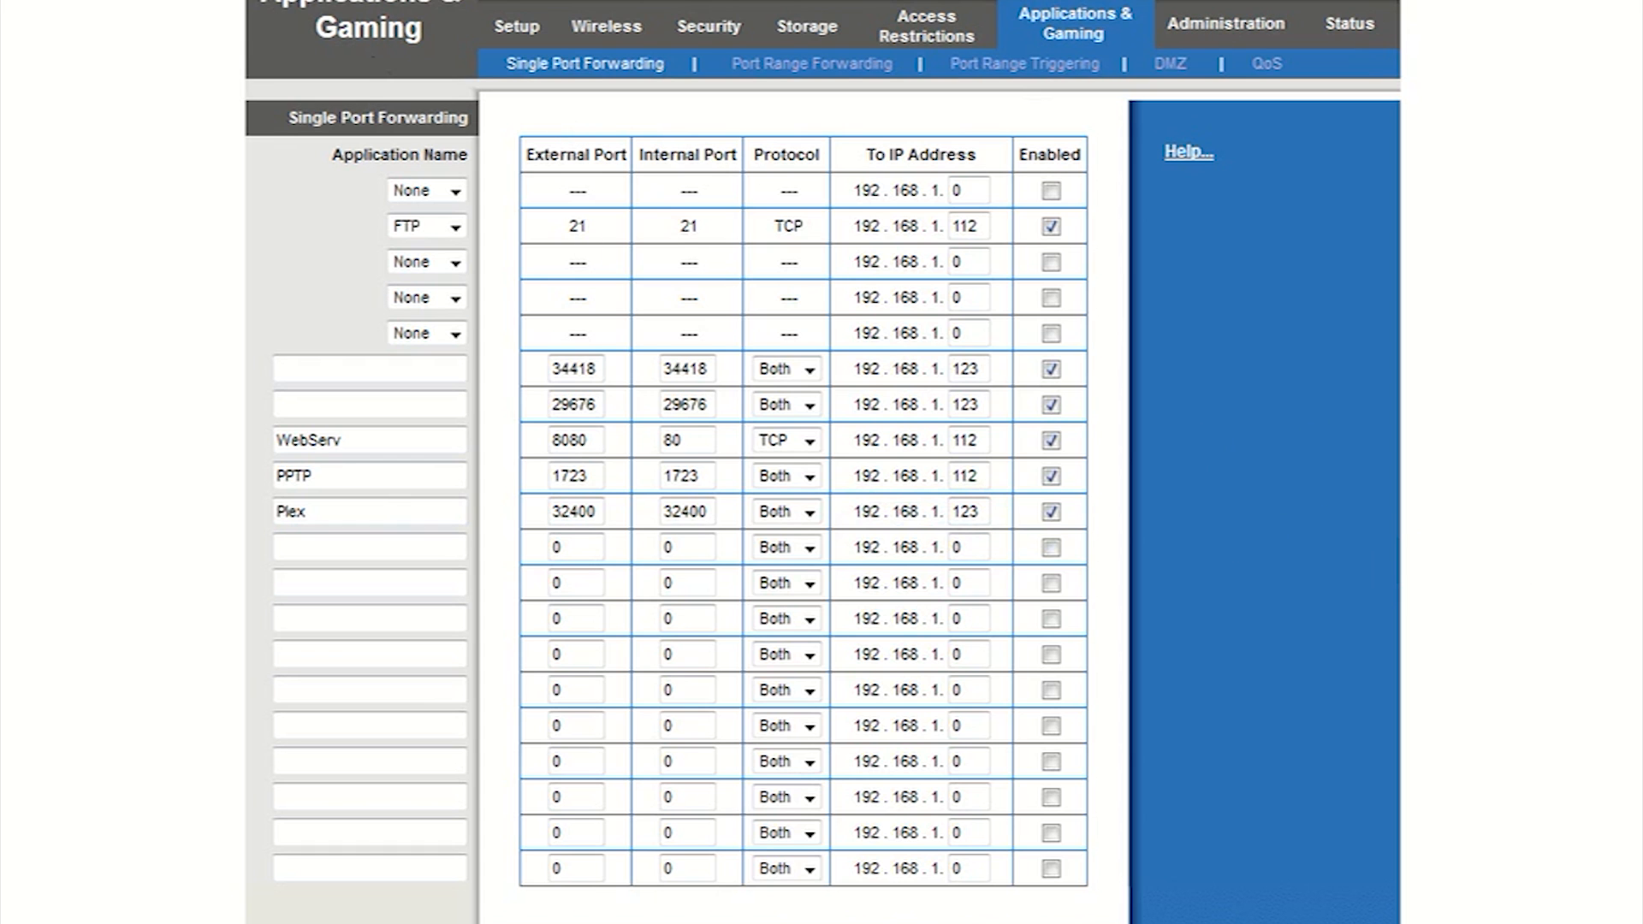
{"action": "mouse_move", "coordinate": [515, 25]}
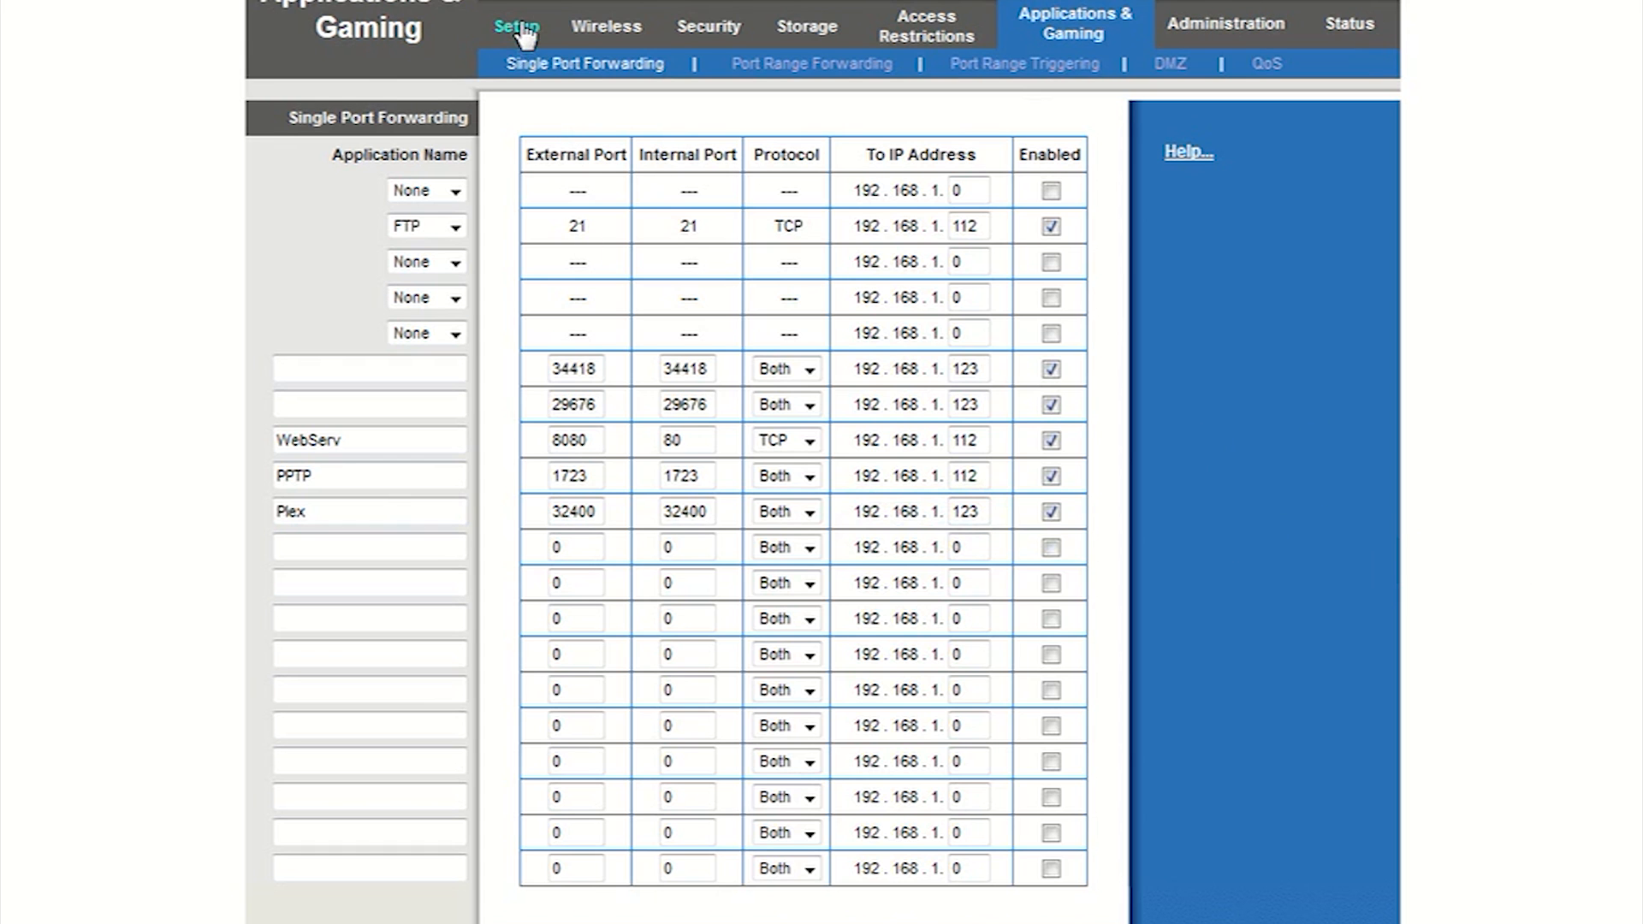
Step: Go to the router's Setup page and open the DHCP Reservation list
{"action": "left_click", "coordinate": [514, 27]}
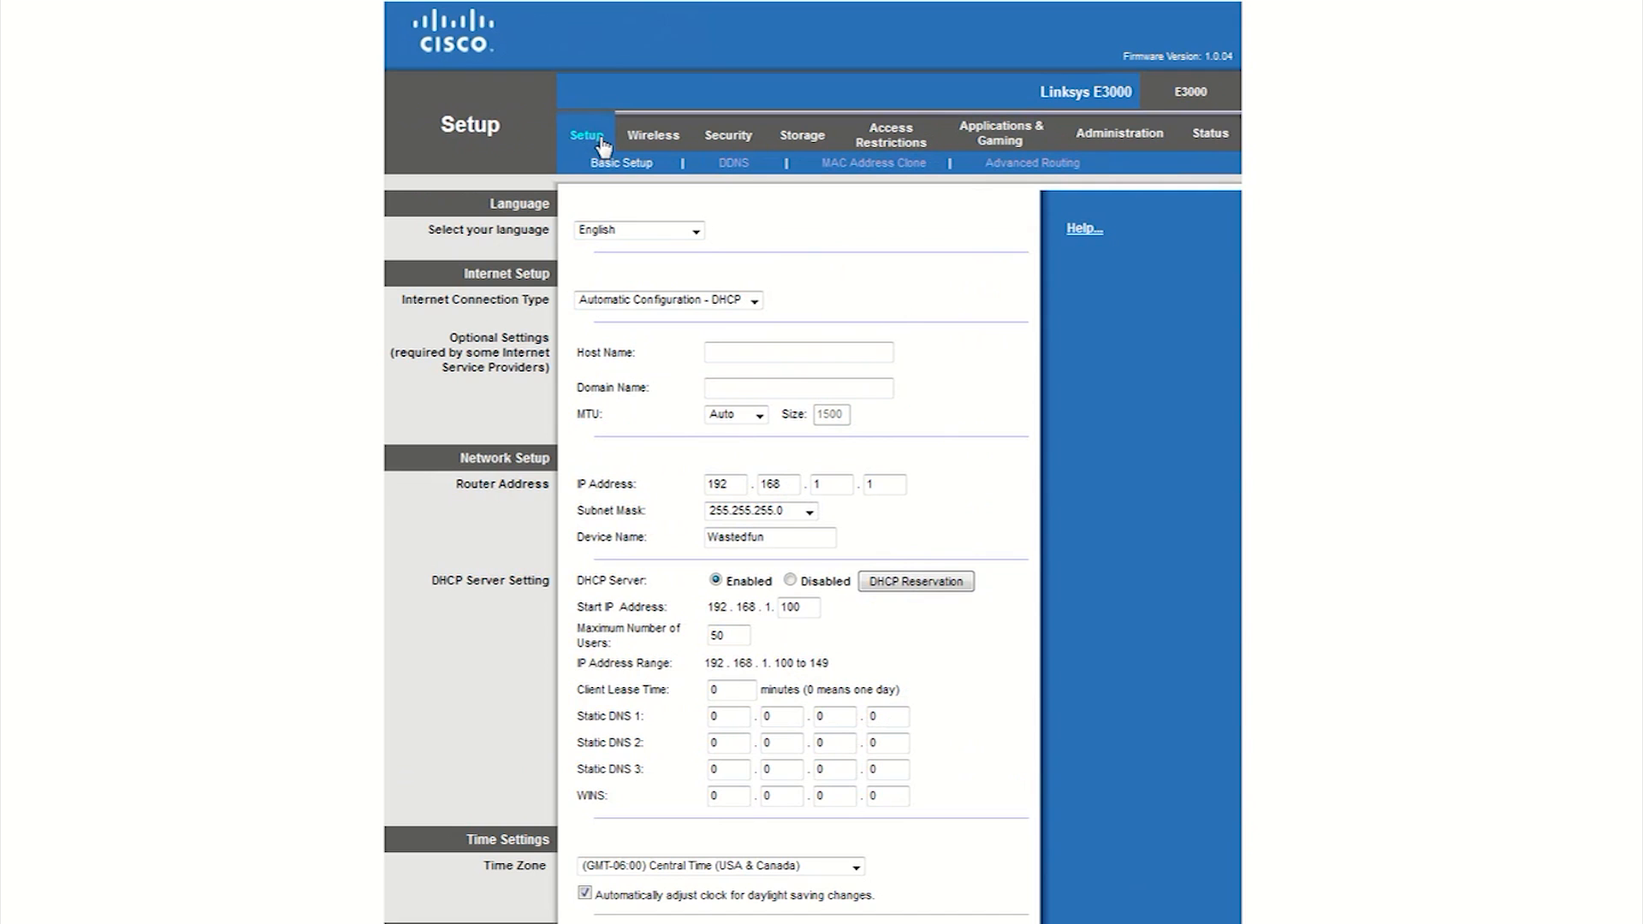
{"action": "mouse_move", "coordinate": [915, 582]}
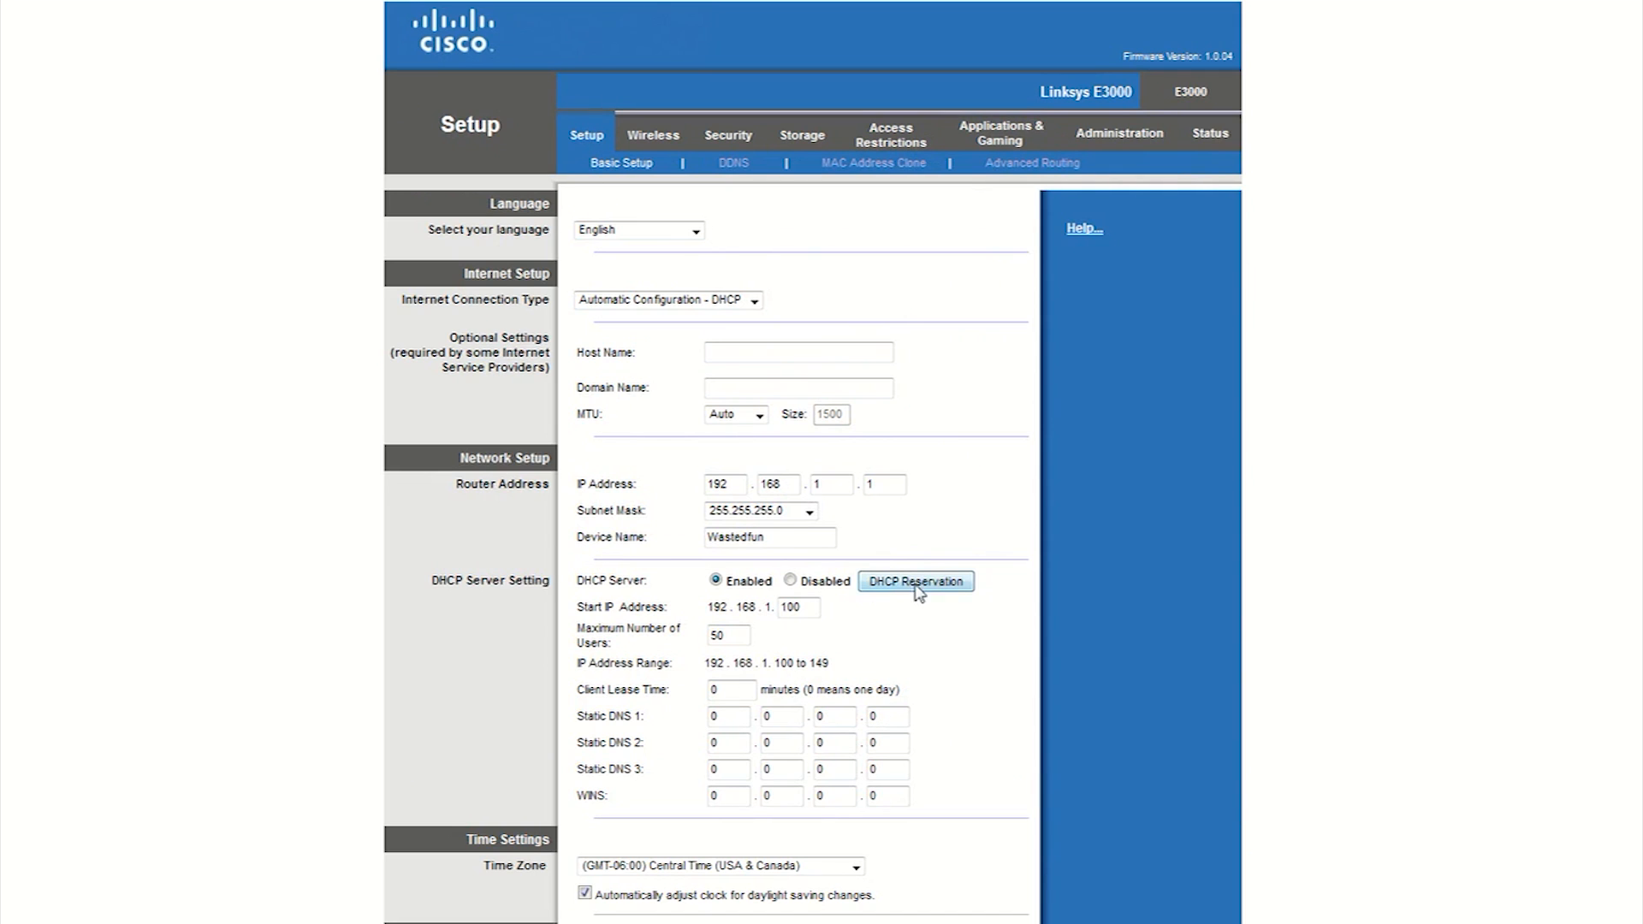
{"action": "scroll", "scroll_direction": "down", "scroll_amount": 3}
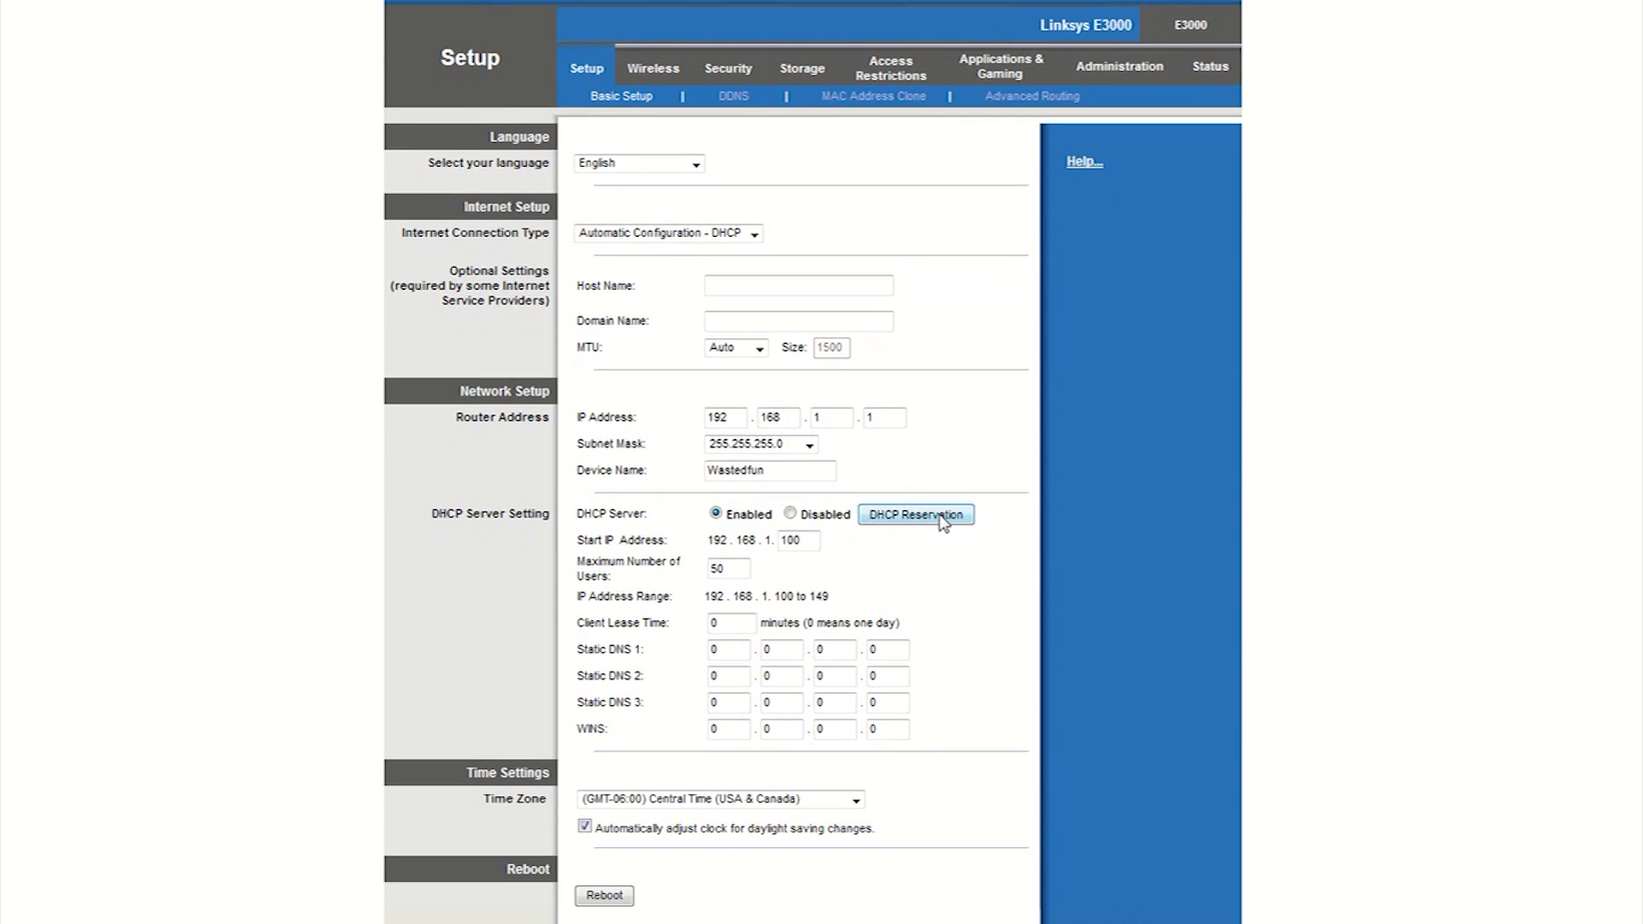
{"action": "left_click", "coordinate": [914, 514]}
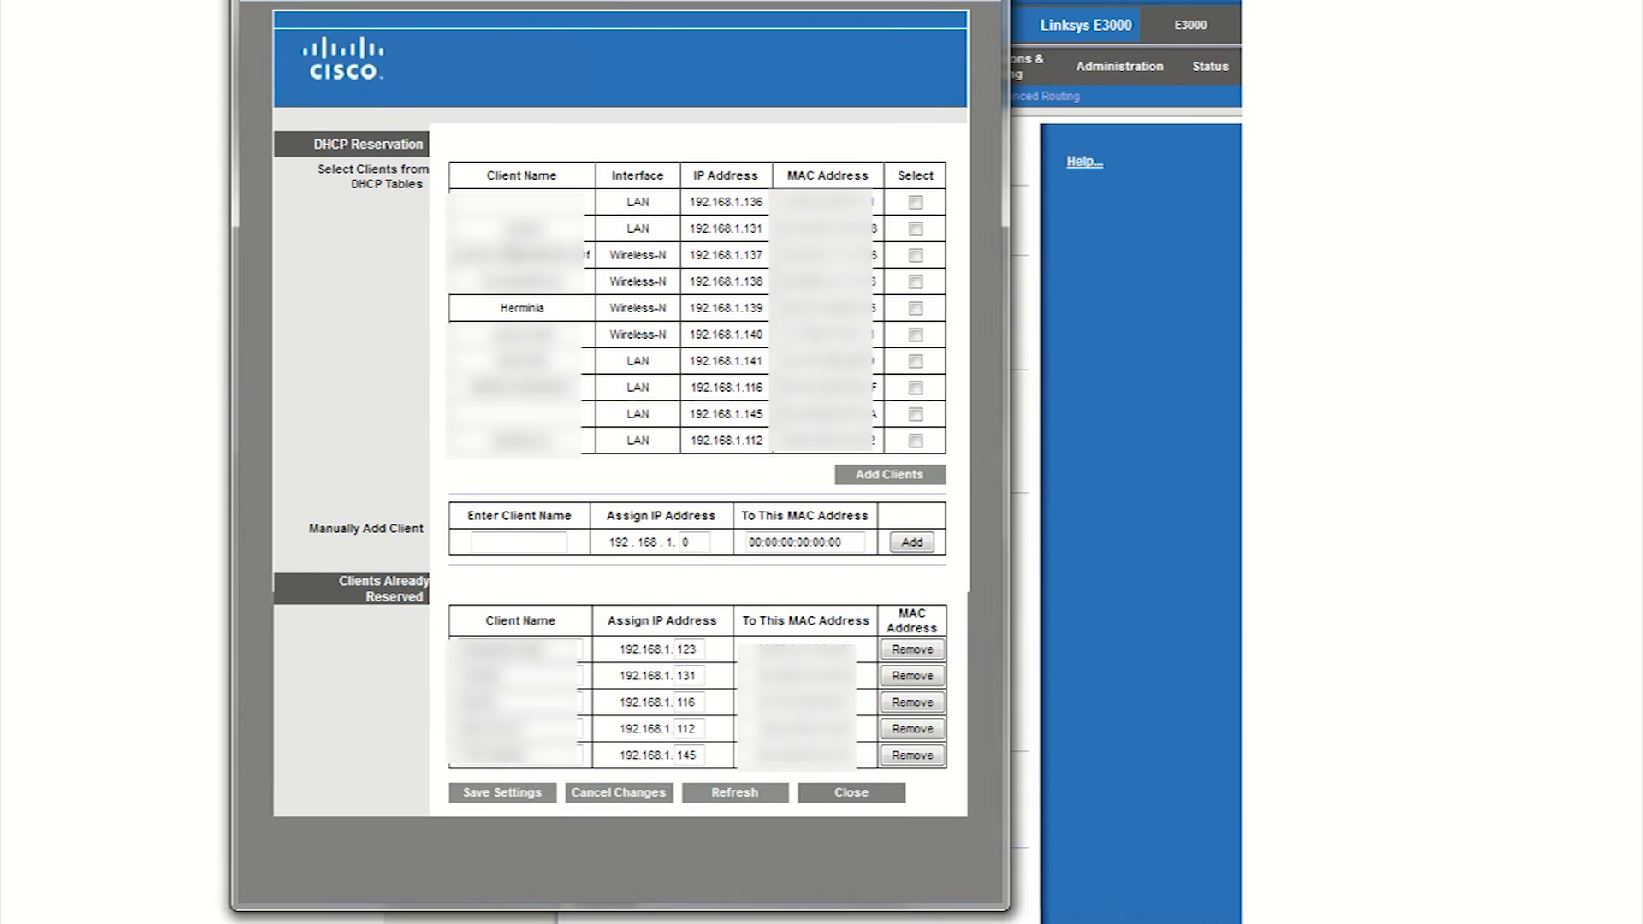
{"action": "mouse_move", "coordinate": [570, 317]}
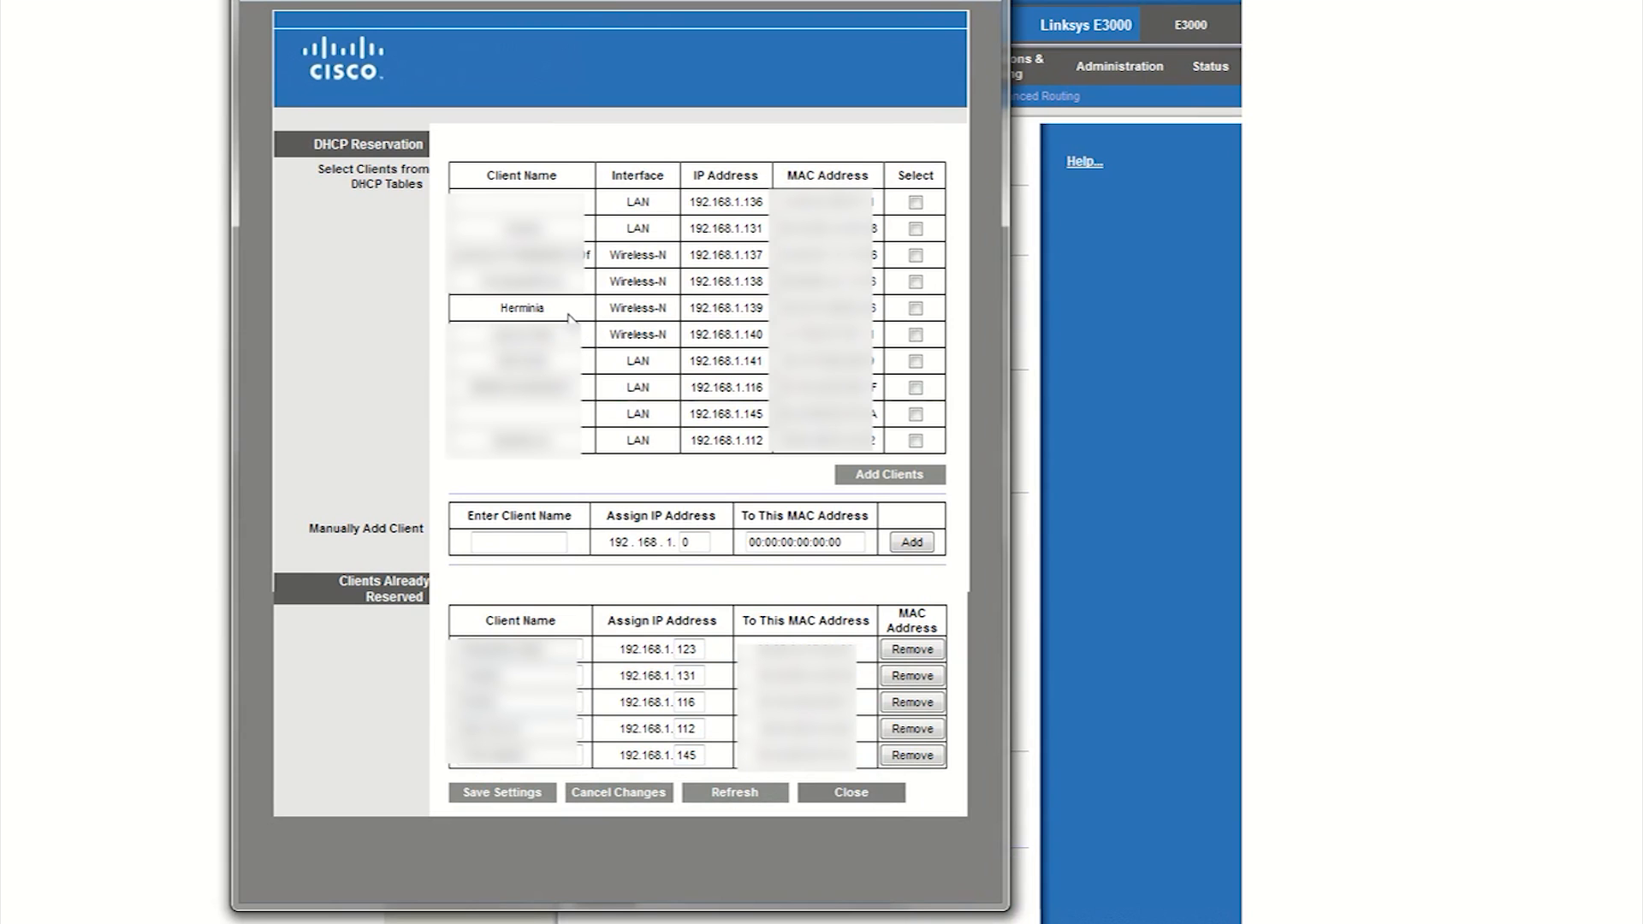
{"action": "mouse_move", "coordinate": [653, 605]}
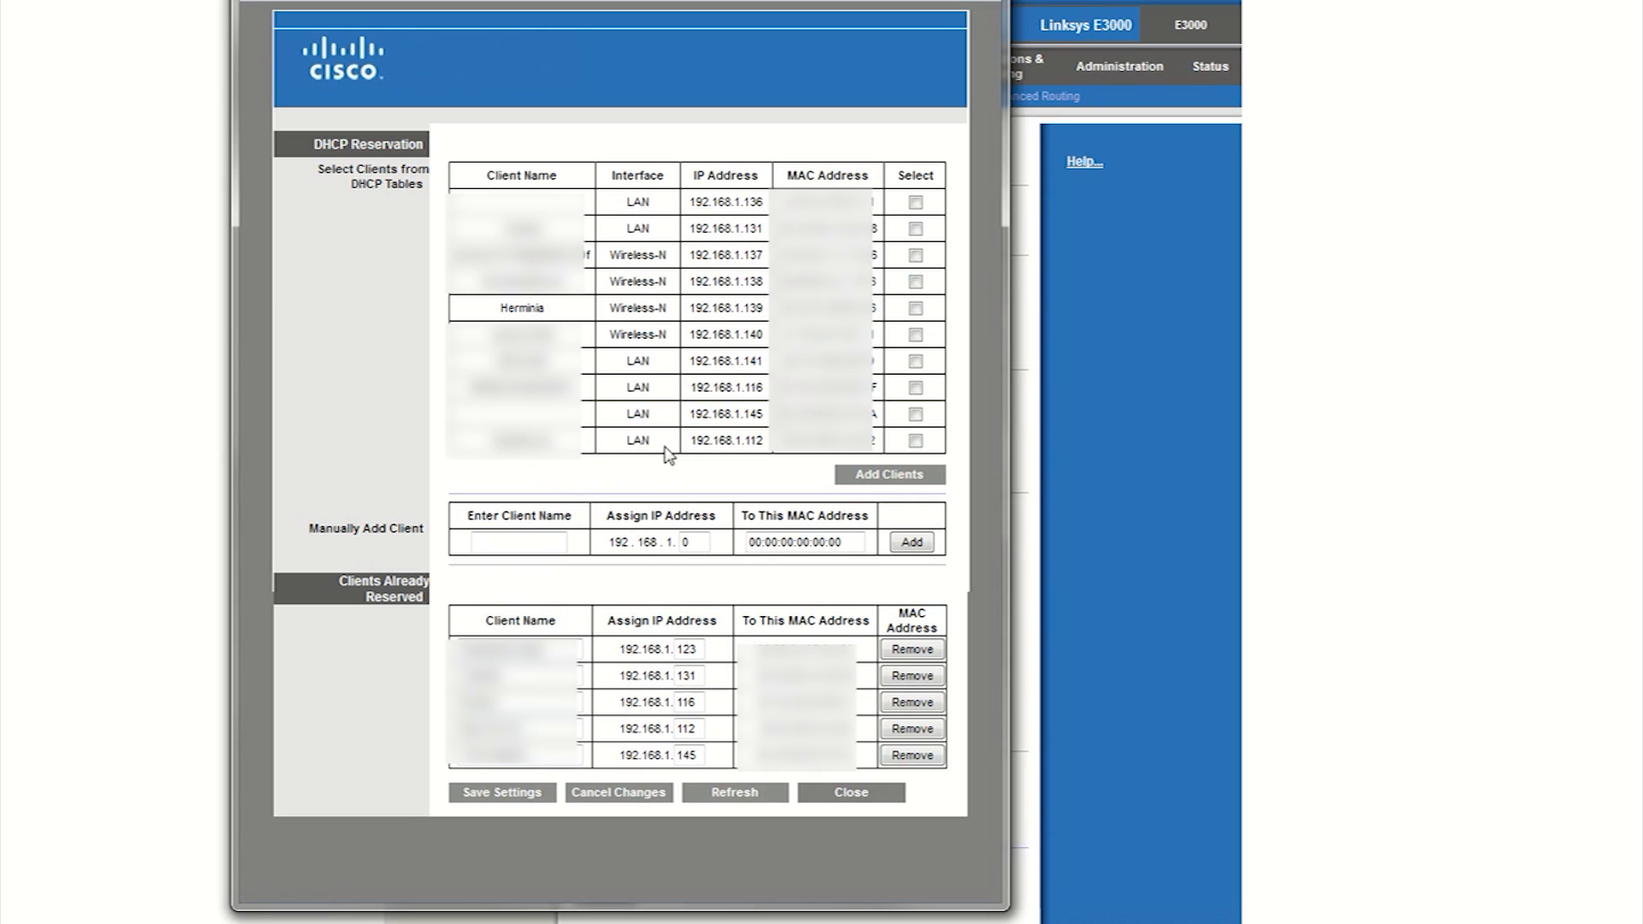
{"action": "mouse_move", "coordinate": [532, 308]}
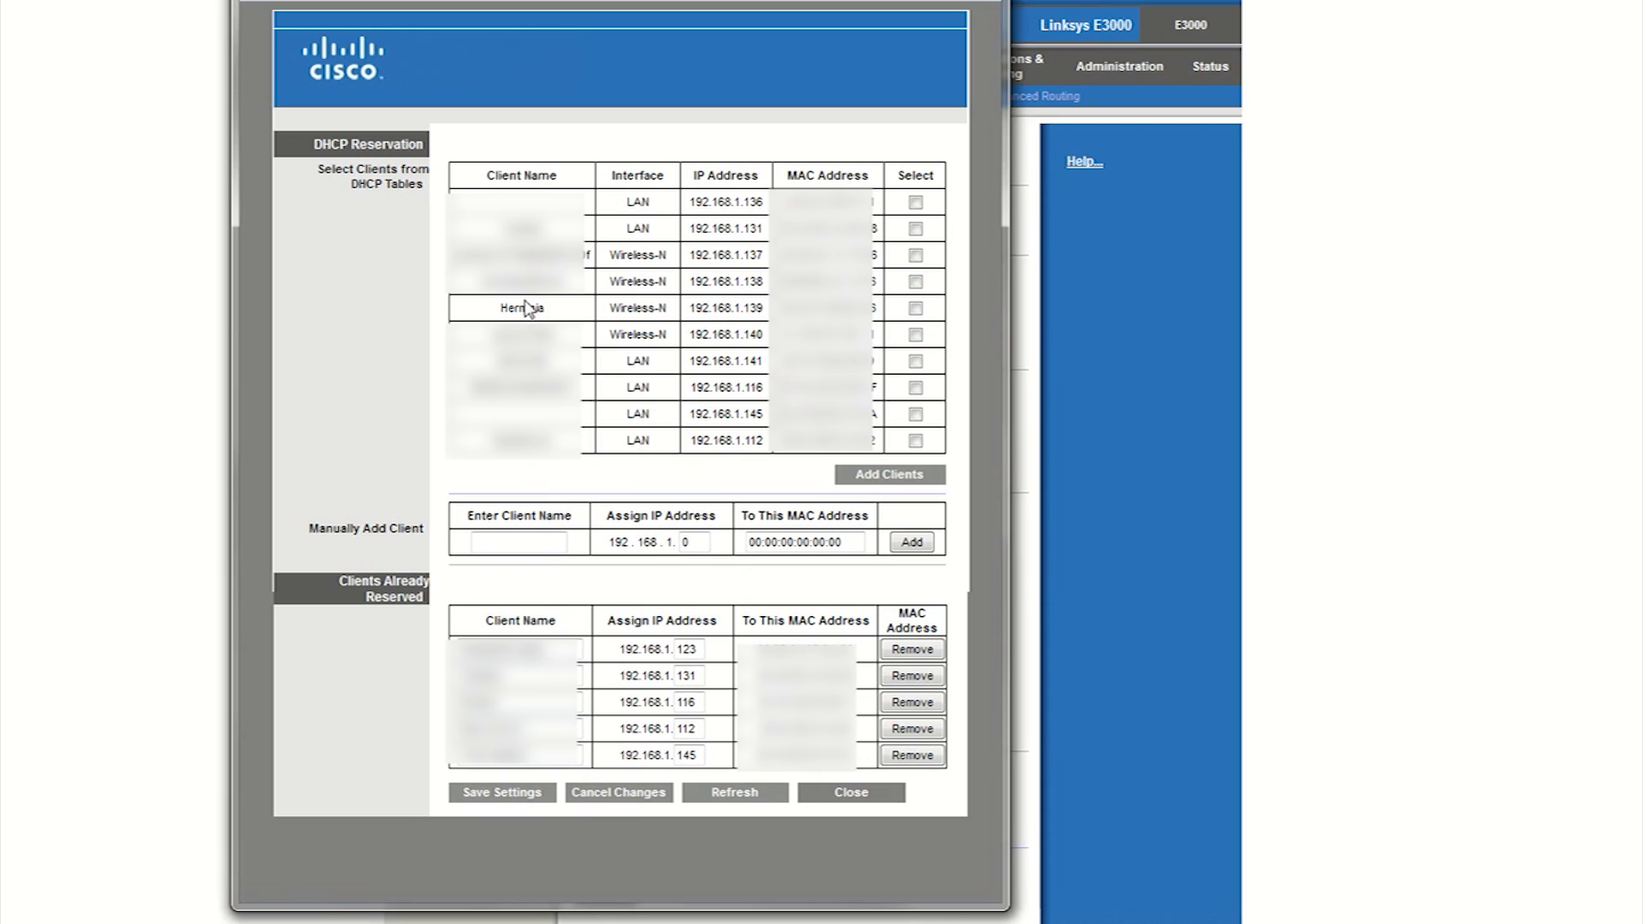
{"action": "mouse_move", "coordinate": [641, 542]}
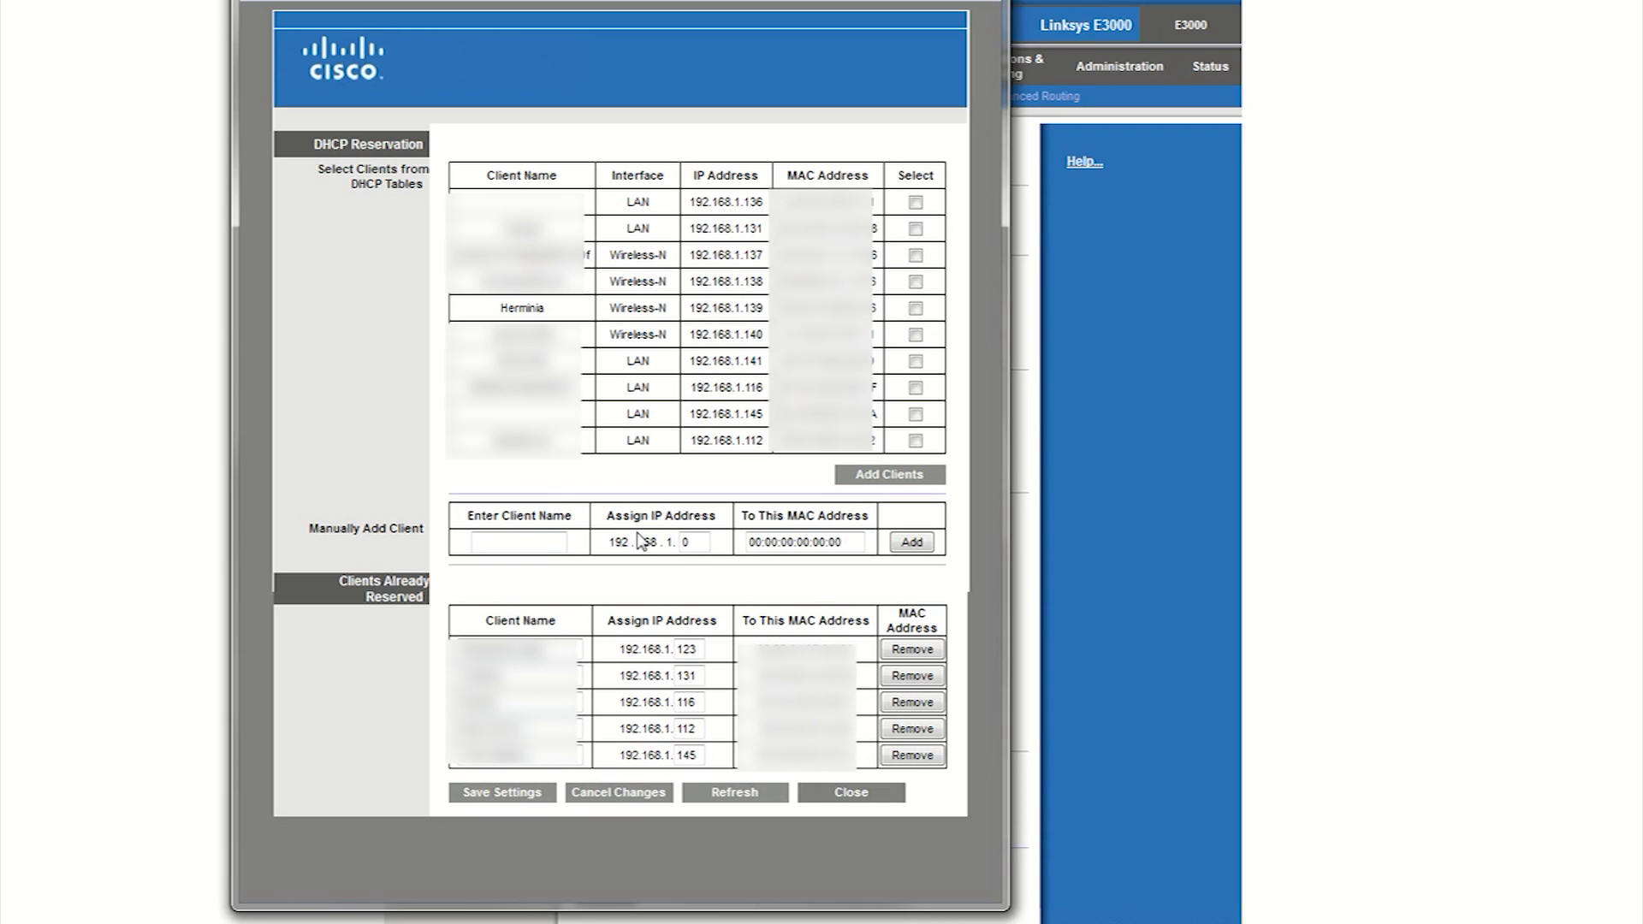
{"action": "mouse_move", "coordinate": [563, 484]}
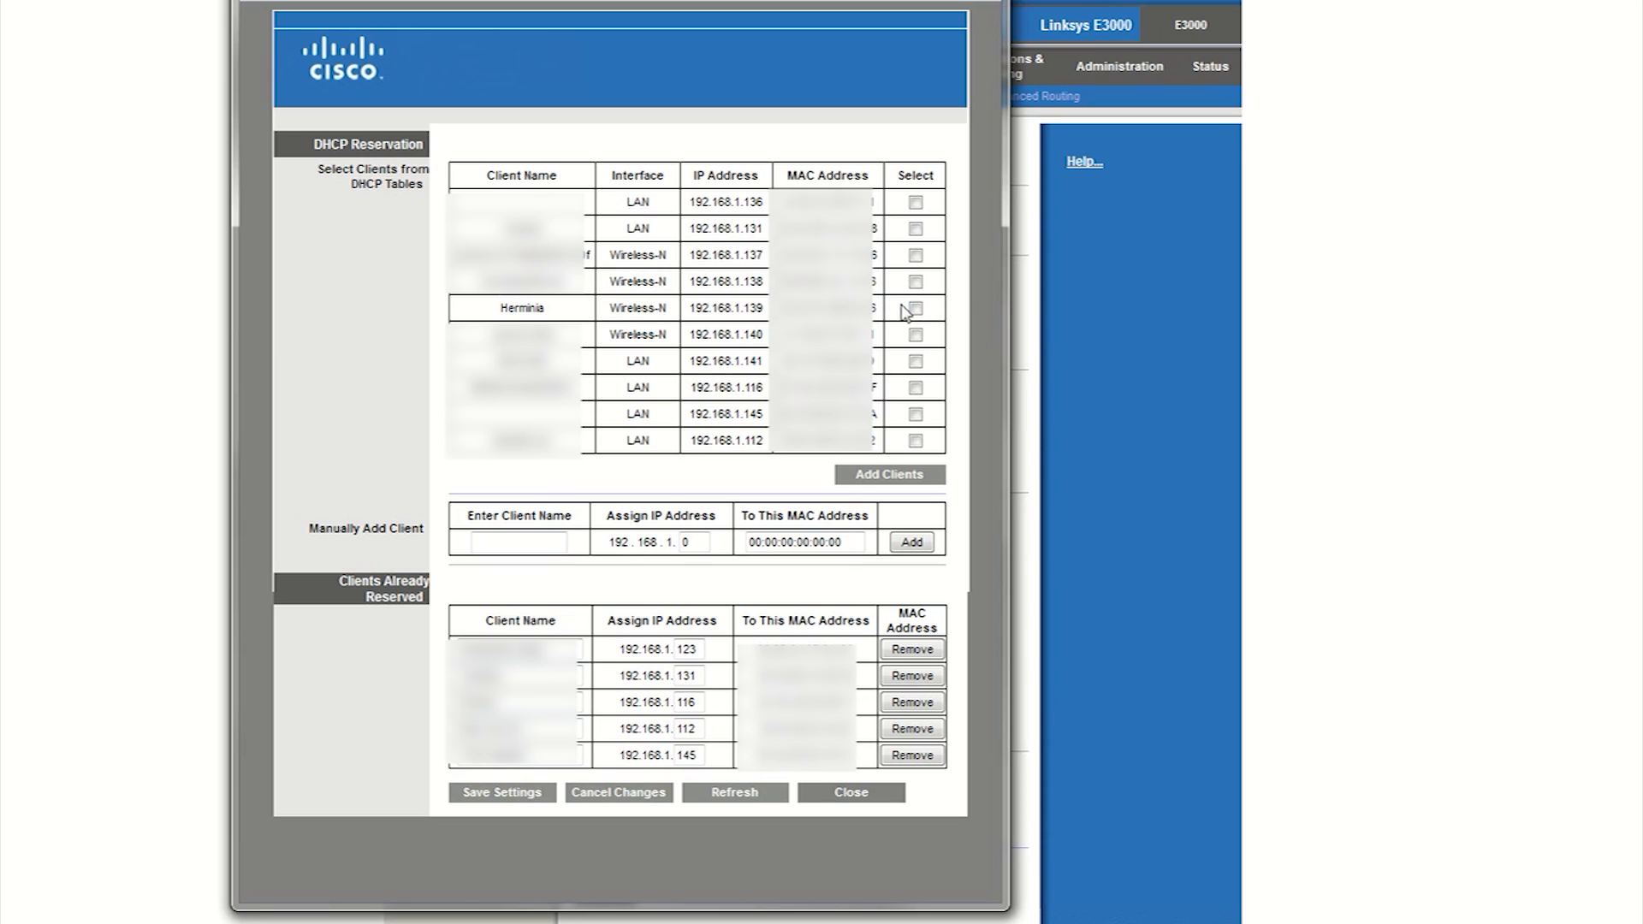
Step: Reserve 192.168.1.139 for the wireless client Herminia and save the DHCP reservations
{"action": "left_click", "coordinate": [914, 307]}
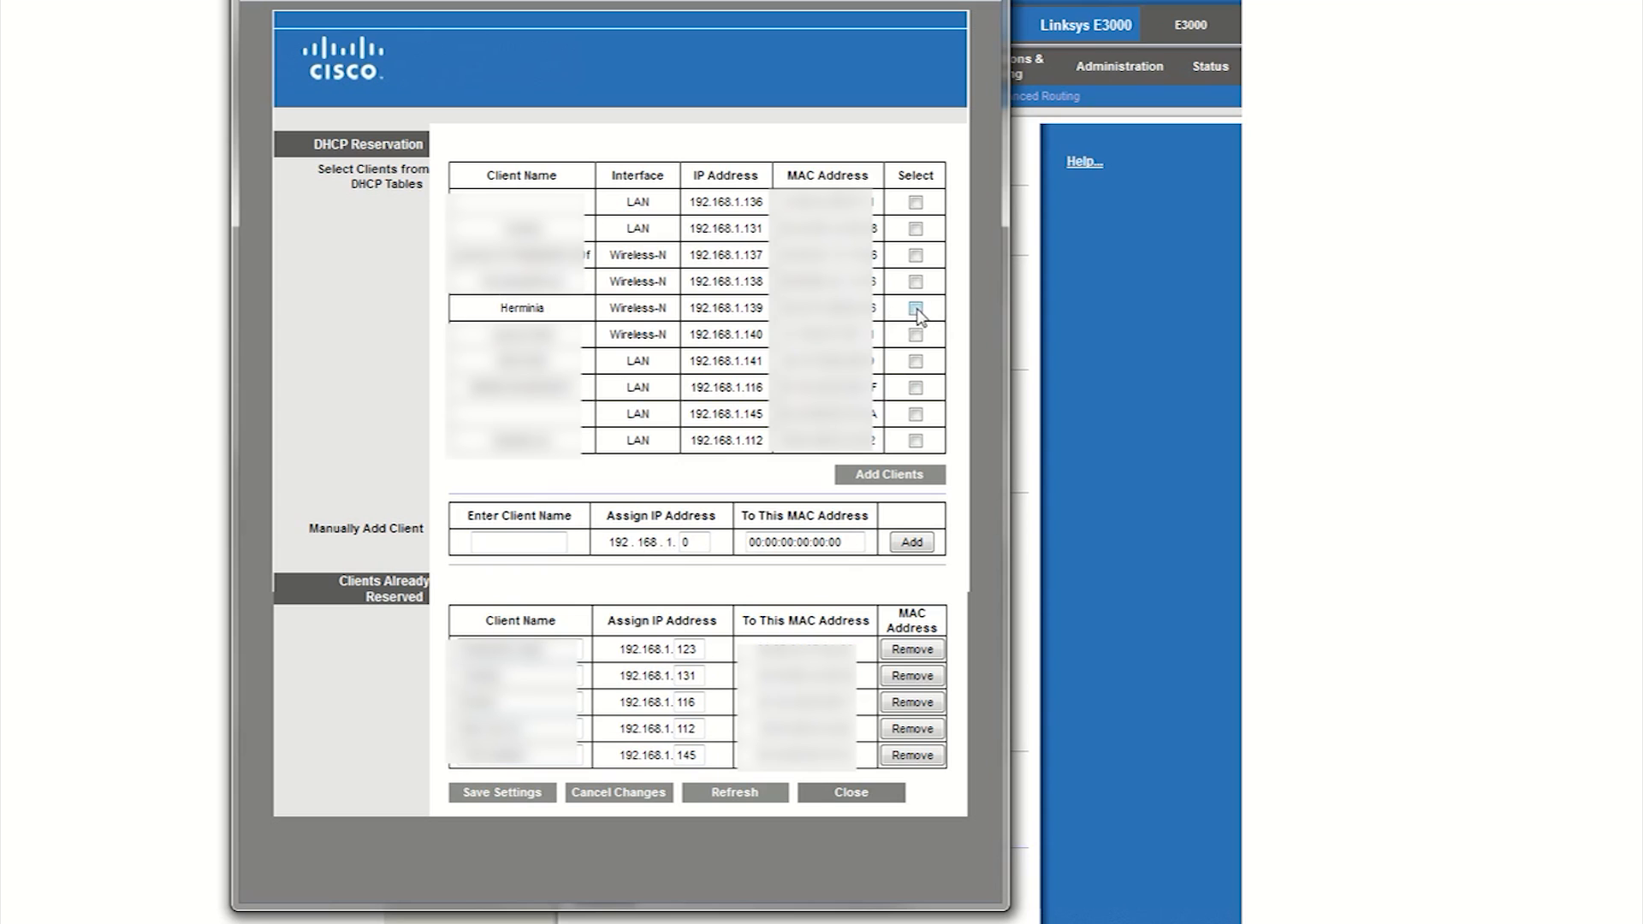
{"action": "left_click", "coordinate": [914, 308]}
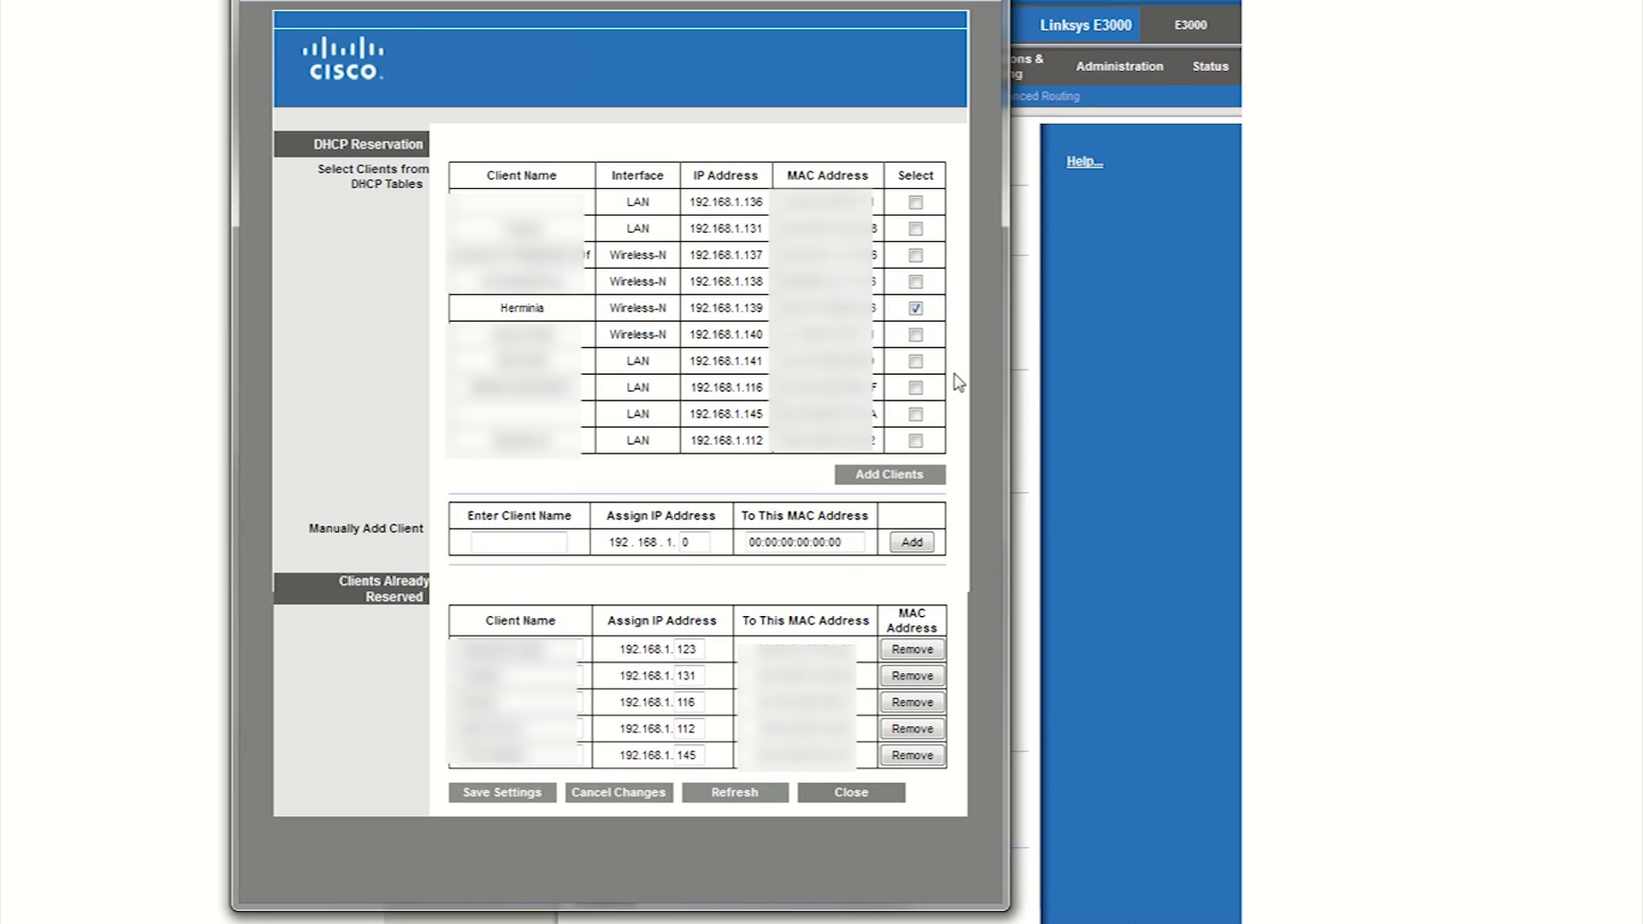
{"action": "left_click", "coordinate": [890, 473]}
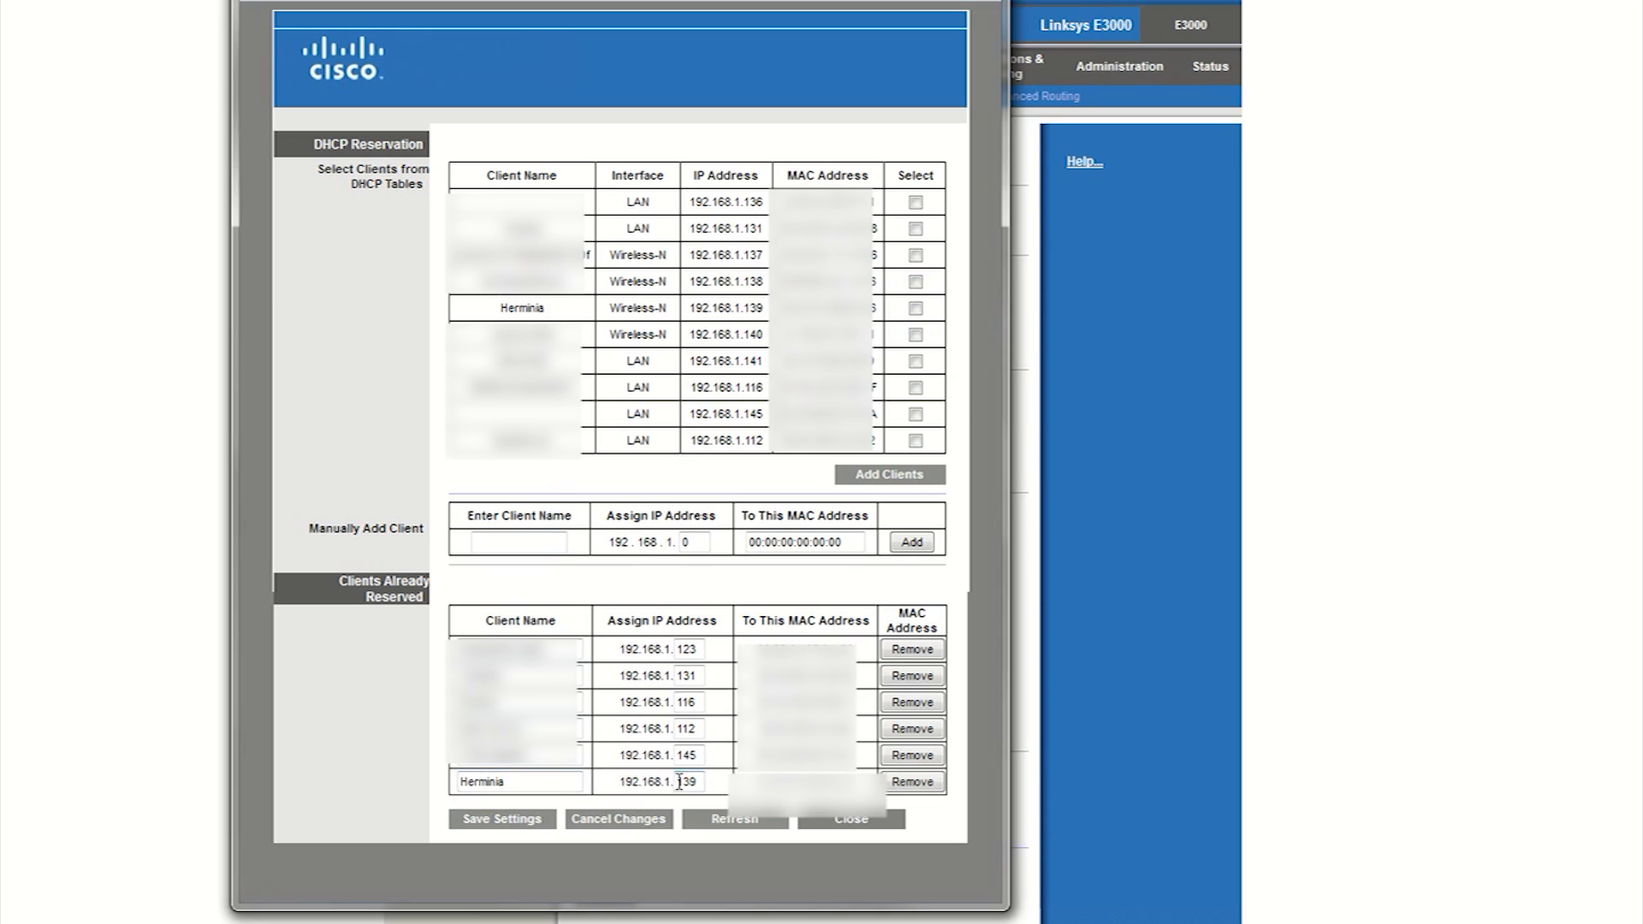
{"action": "double_click", "coordinate": [683, 781]}
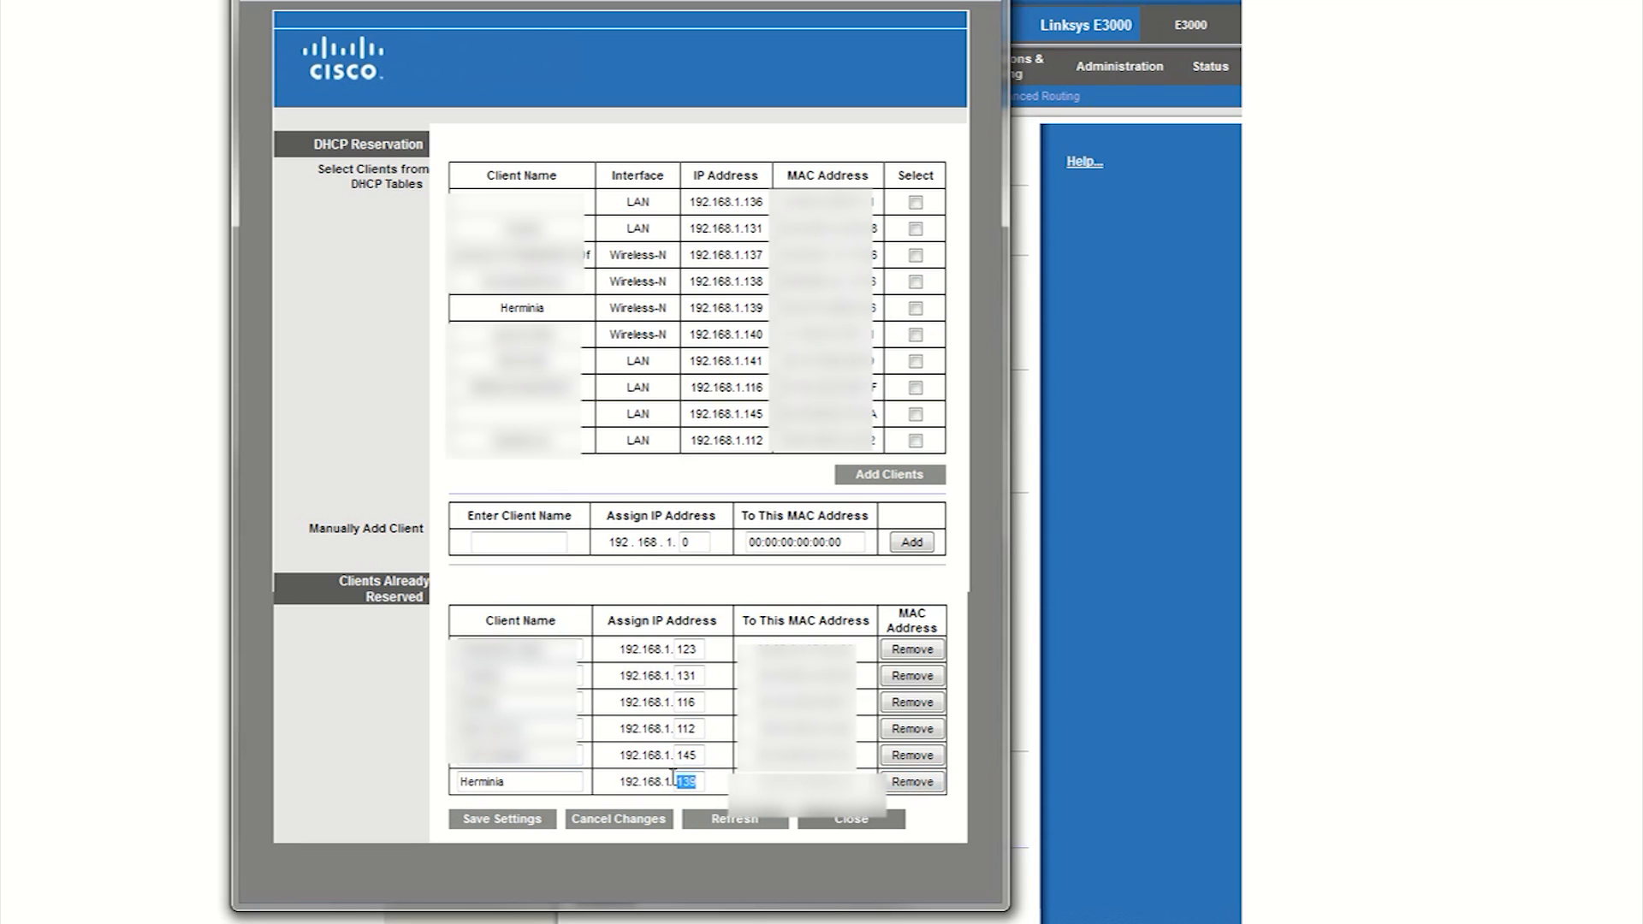
{"action": "mouse_move", "coordinate": [614, 760]}
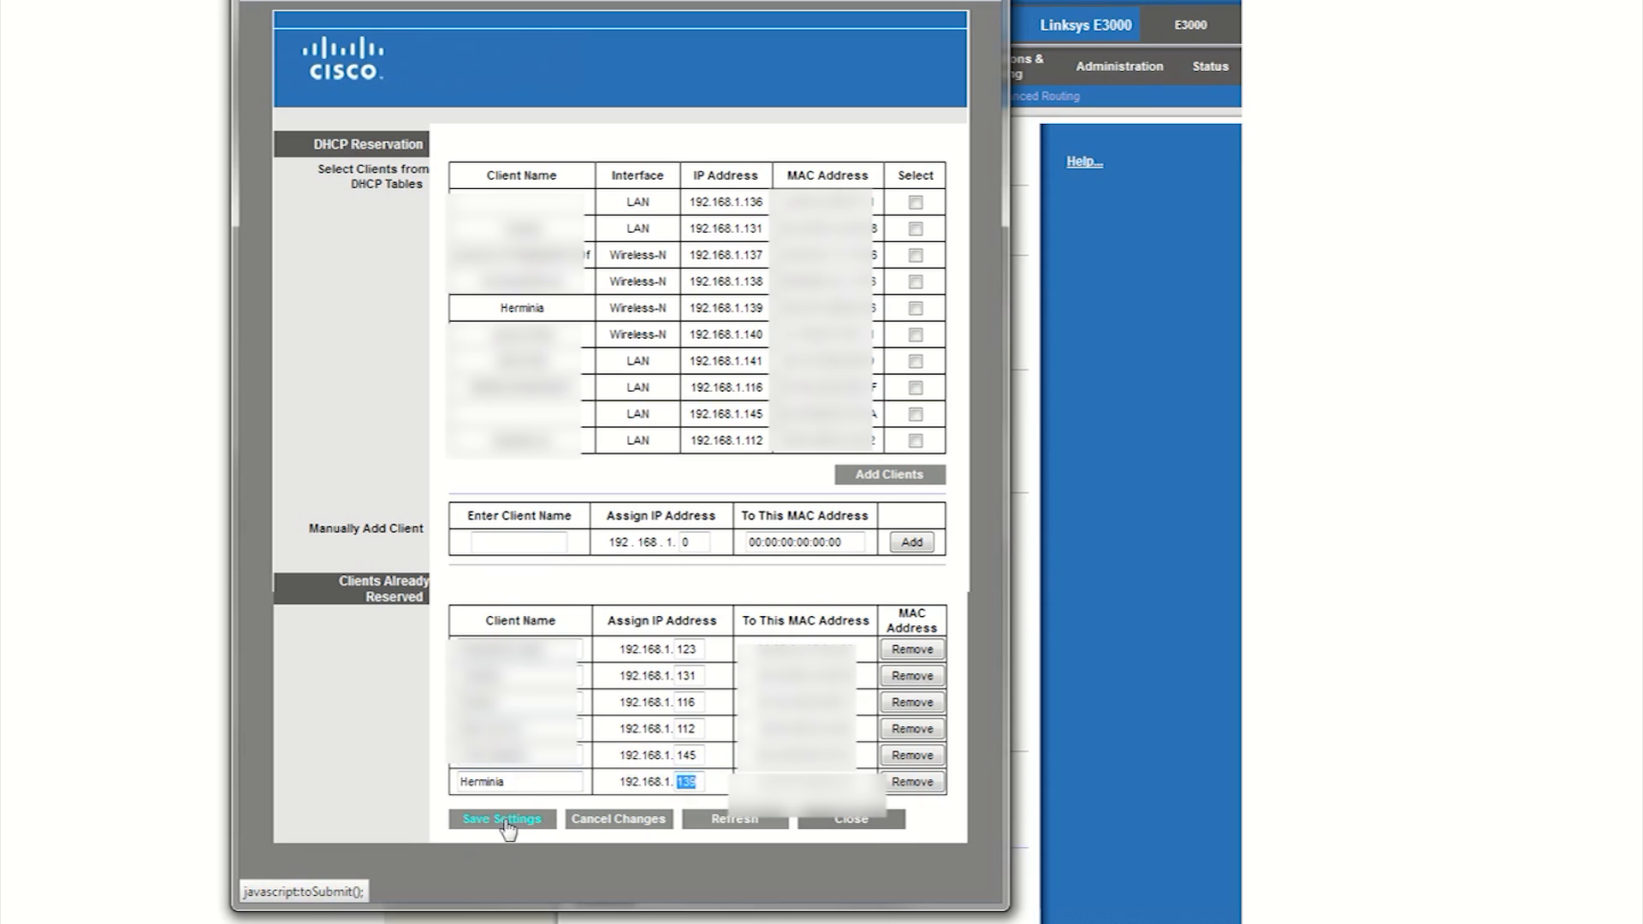
{"action": "left_click", "coordinate": [502, 817]}
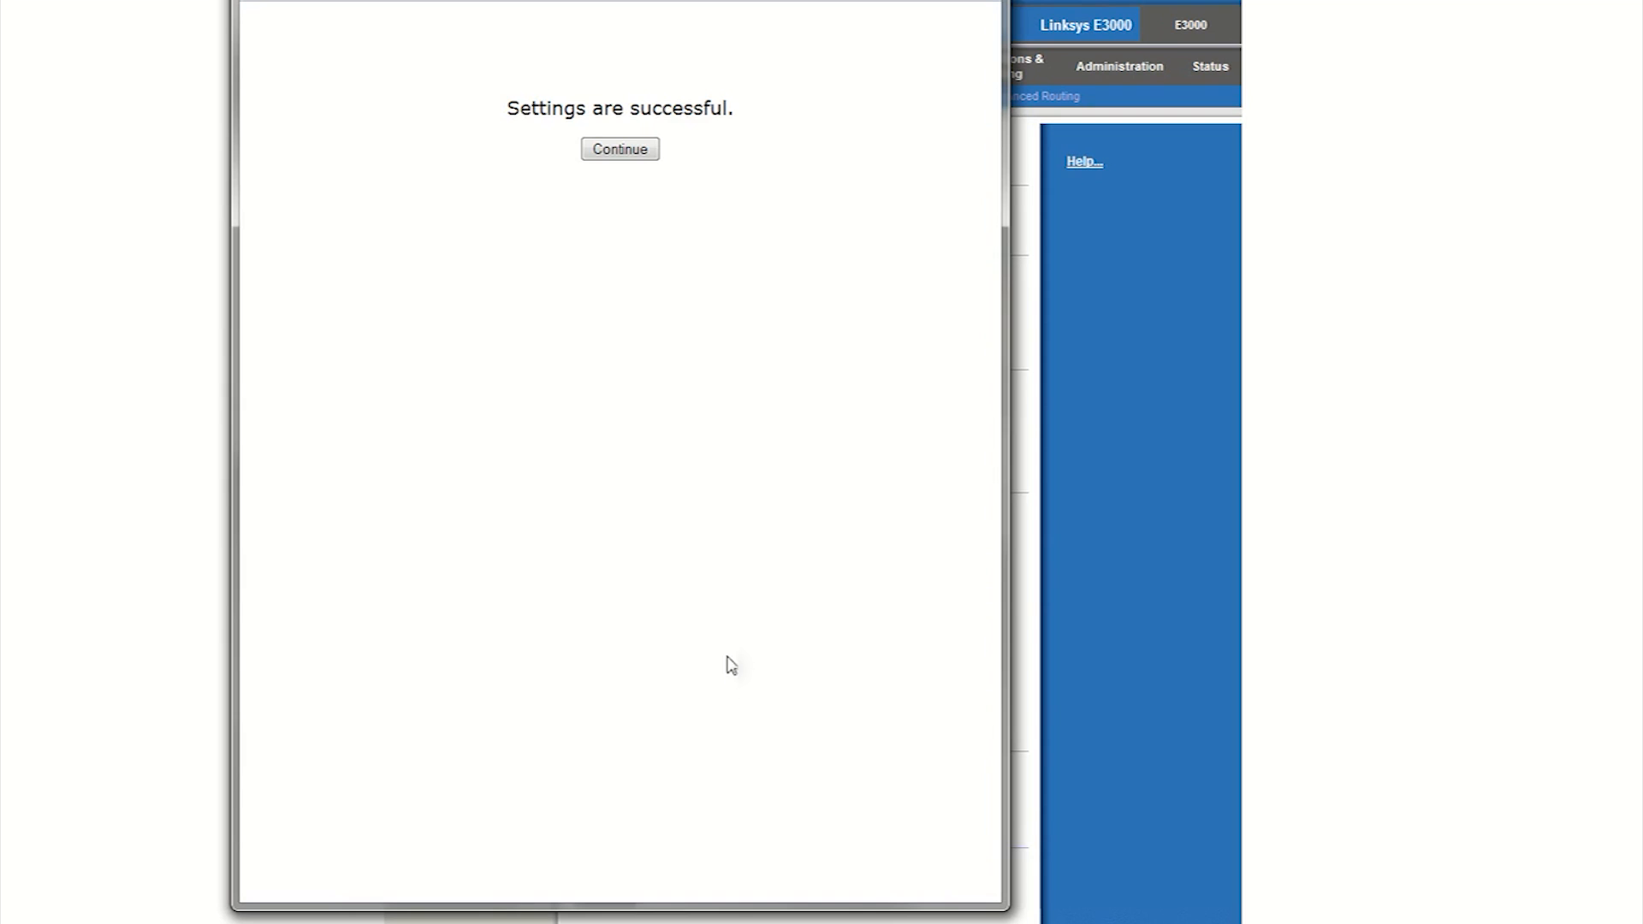
{"action": "mouse_move", "coordinate": [619, 149]}
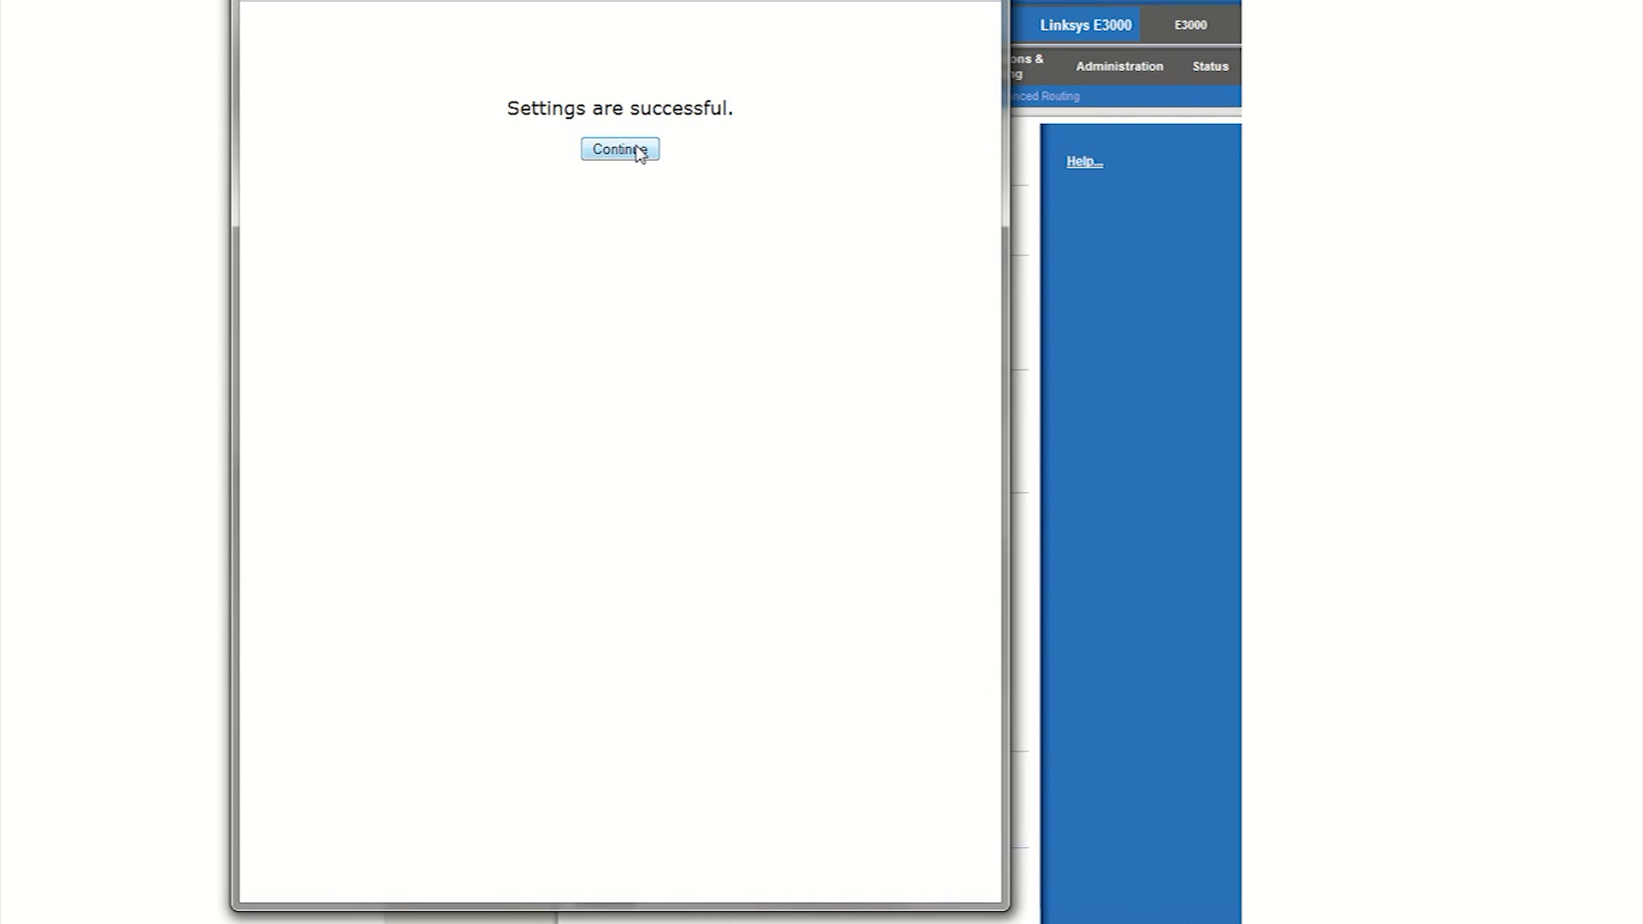
{"action": "left_click", "coordinate": [619, 149]}
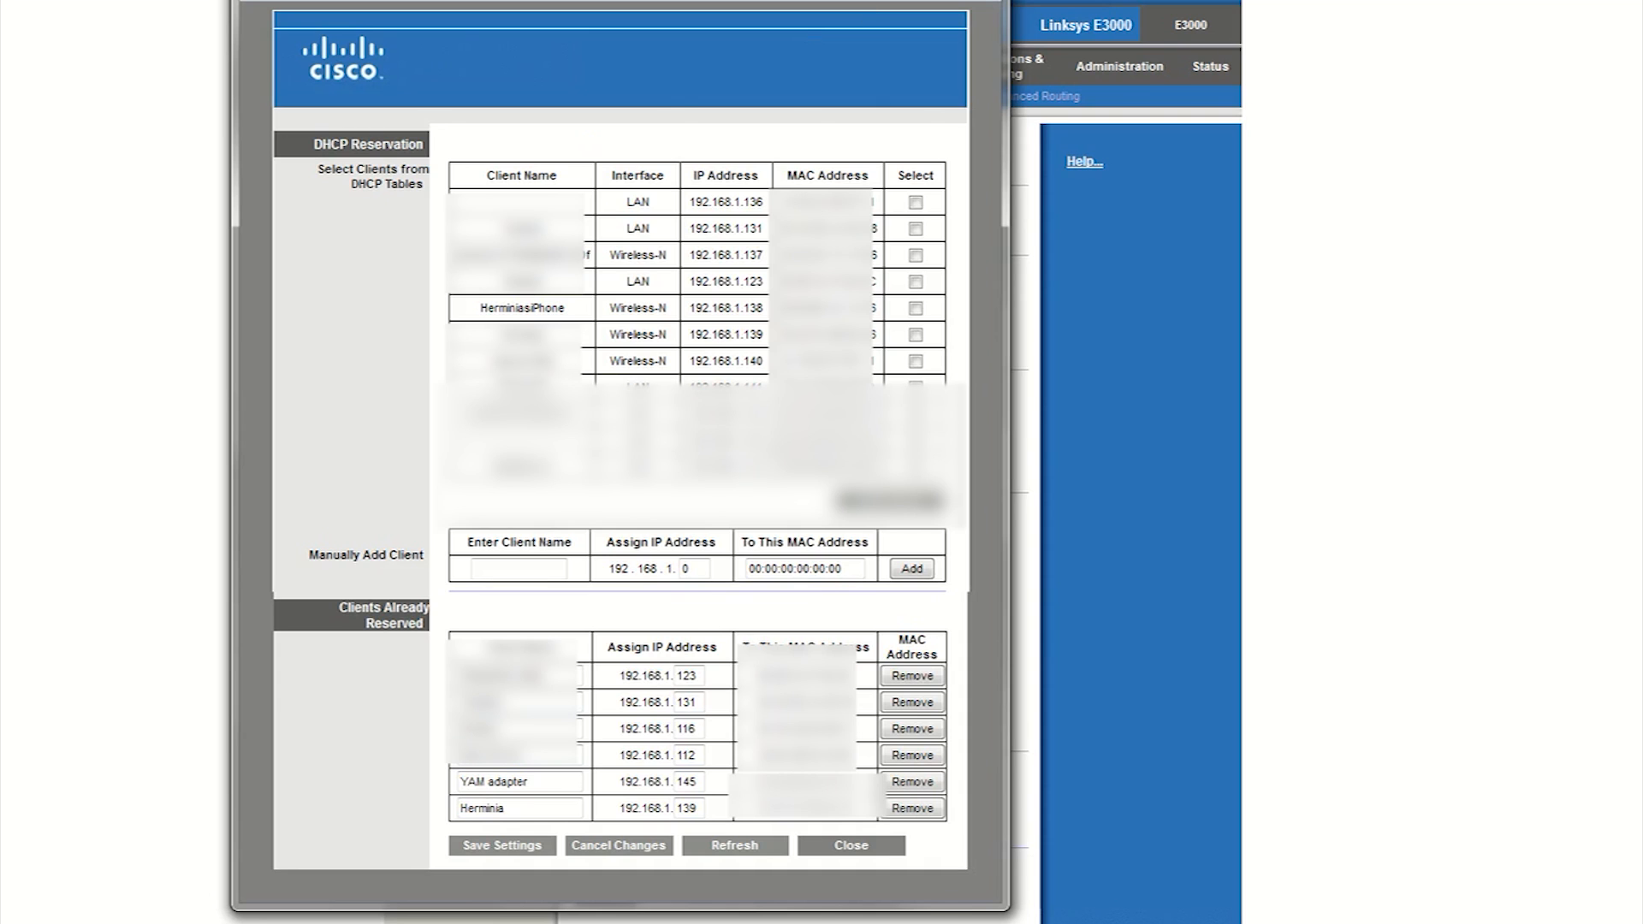
Step: Set the Plex port forwarding row to internal port 32400 and destination 192.168.1.123
{"action": "left_click", "coordinate": [851, 846]}
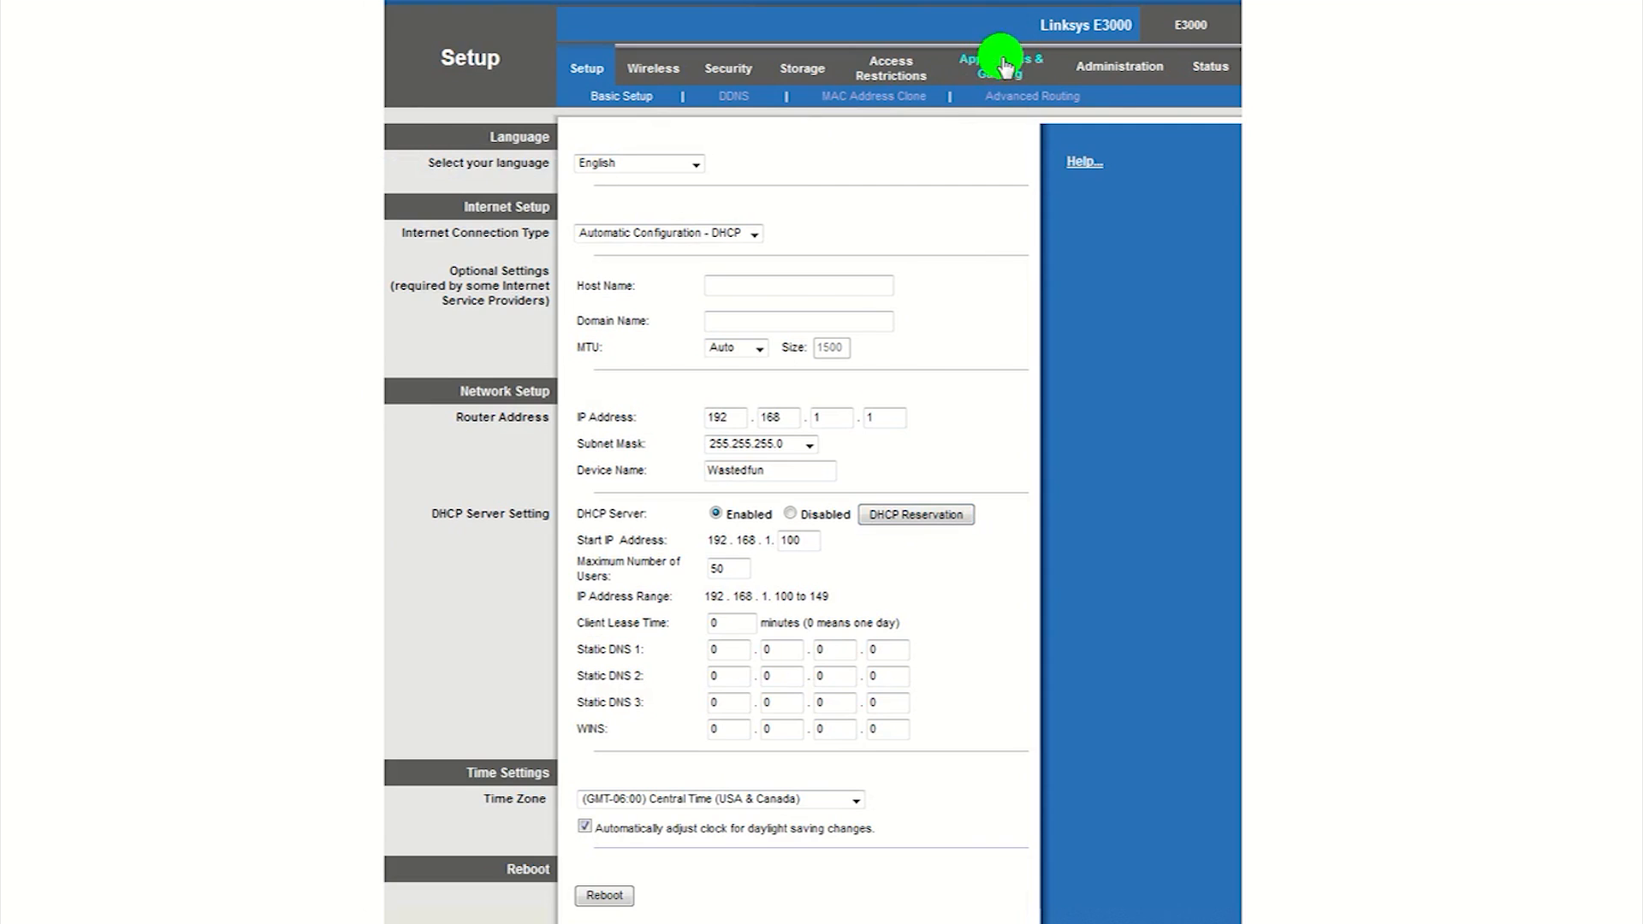
{"action": "left_click", "coordinate": [996, 65]}
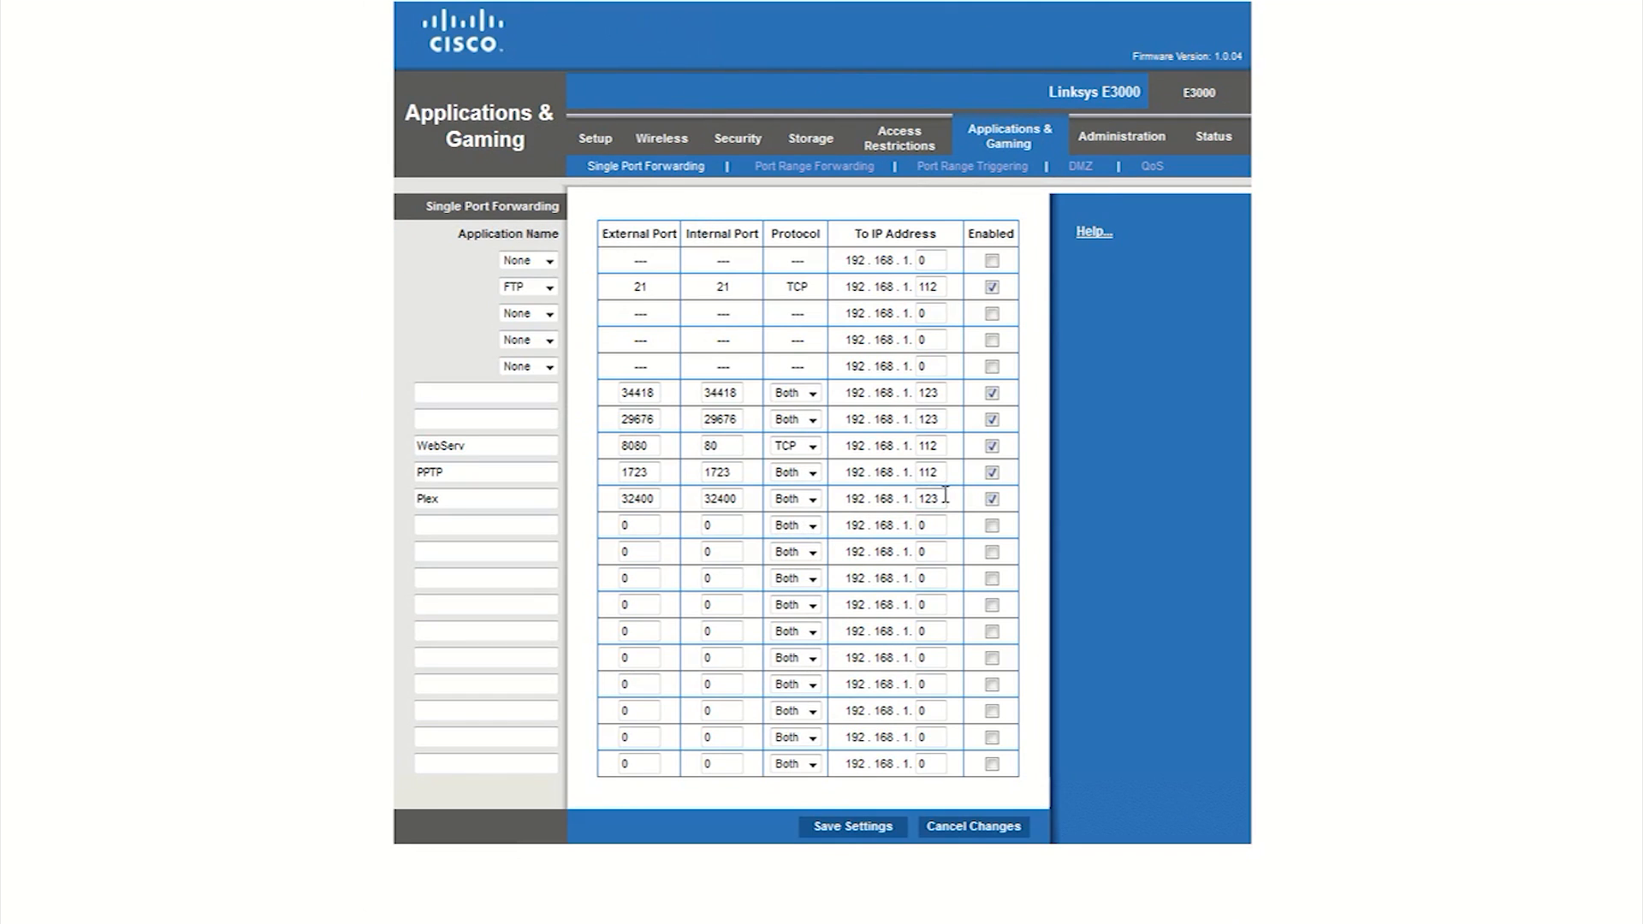
{"action": "double_click", "coordinate": [923, 499]}
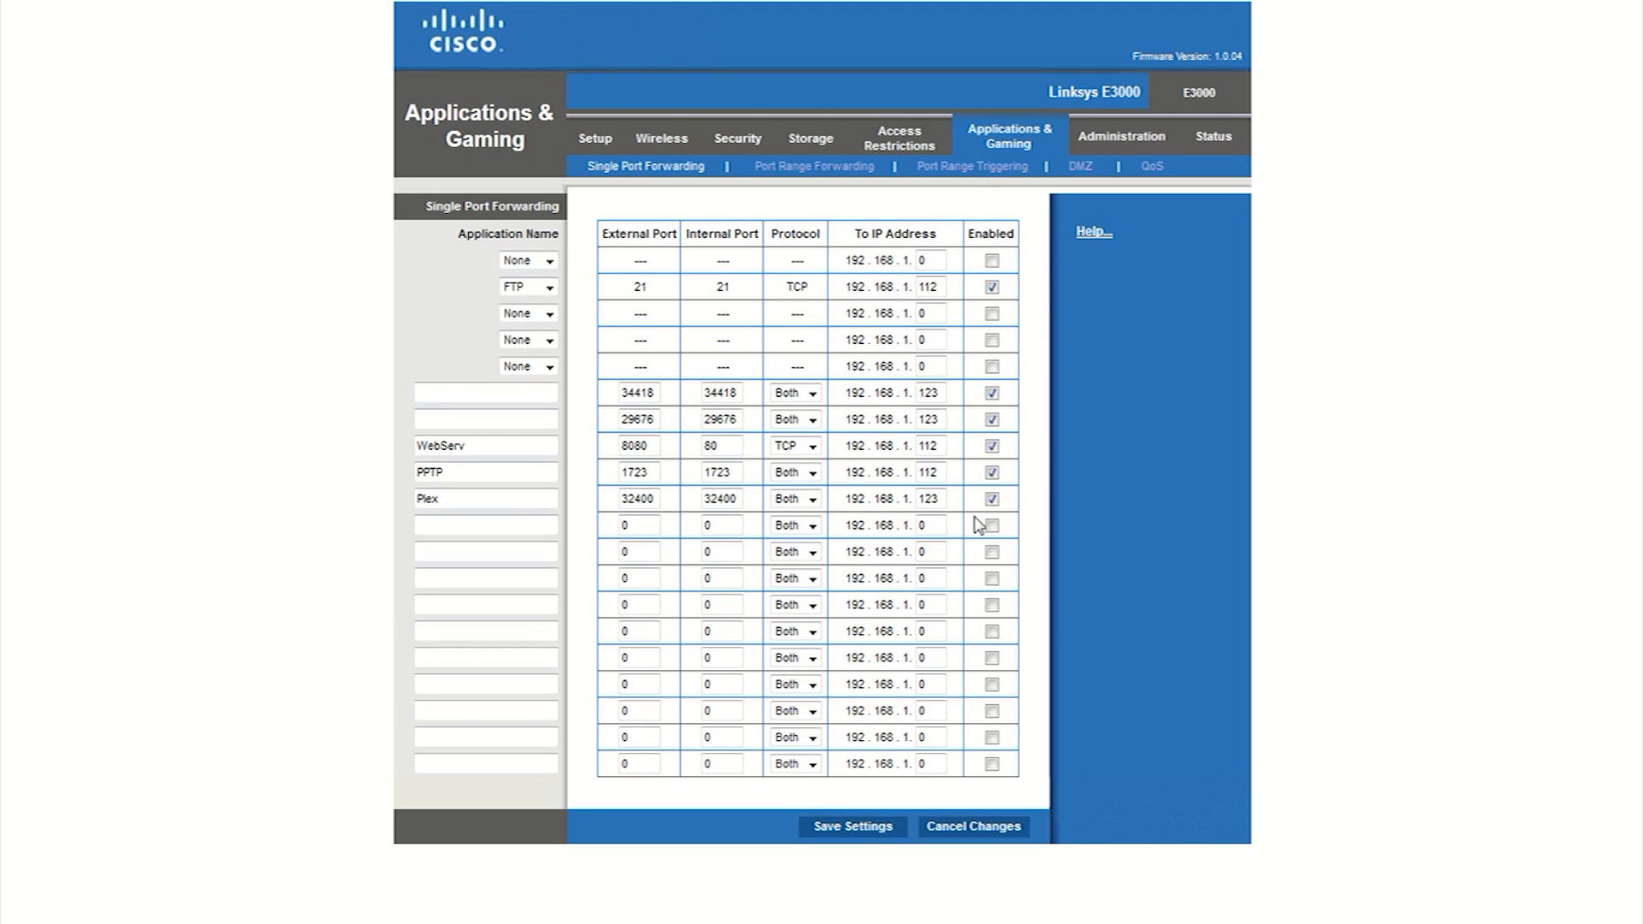
{"action": "mouse_move", "coordinate": [966, 498]}
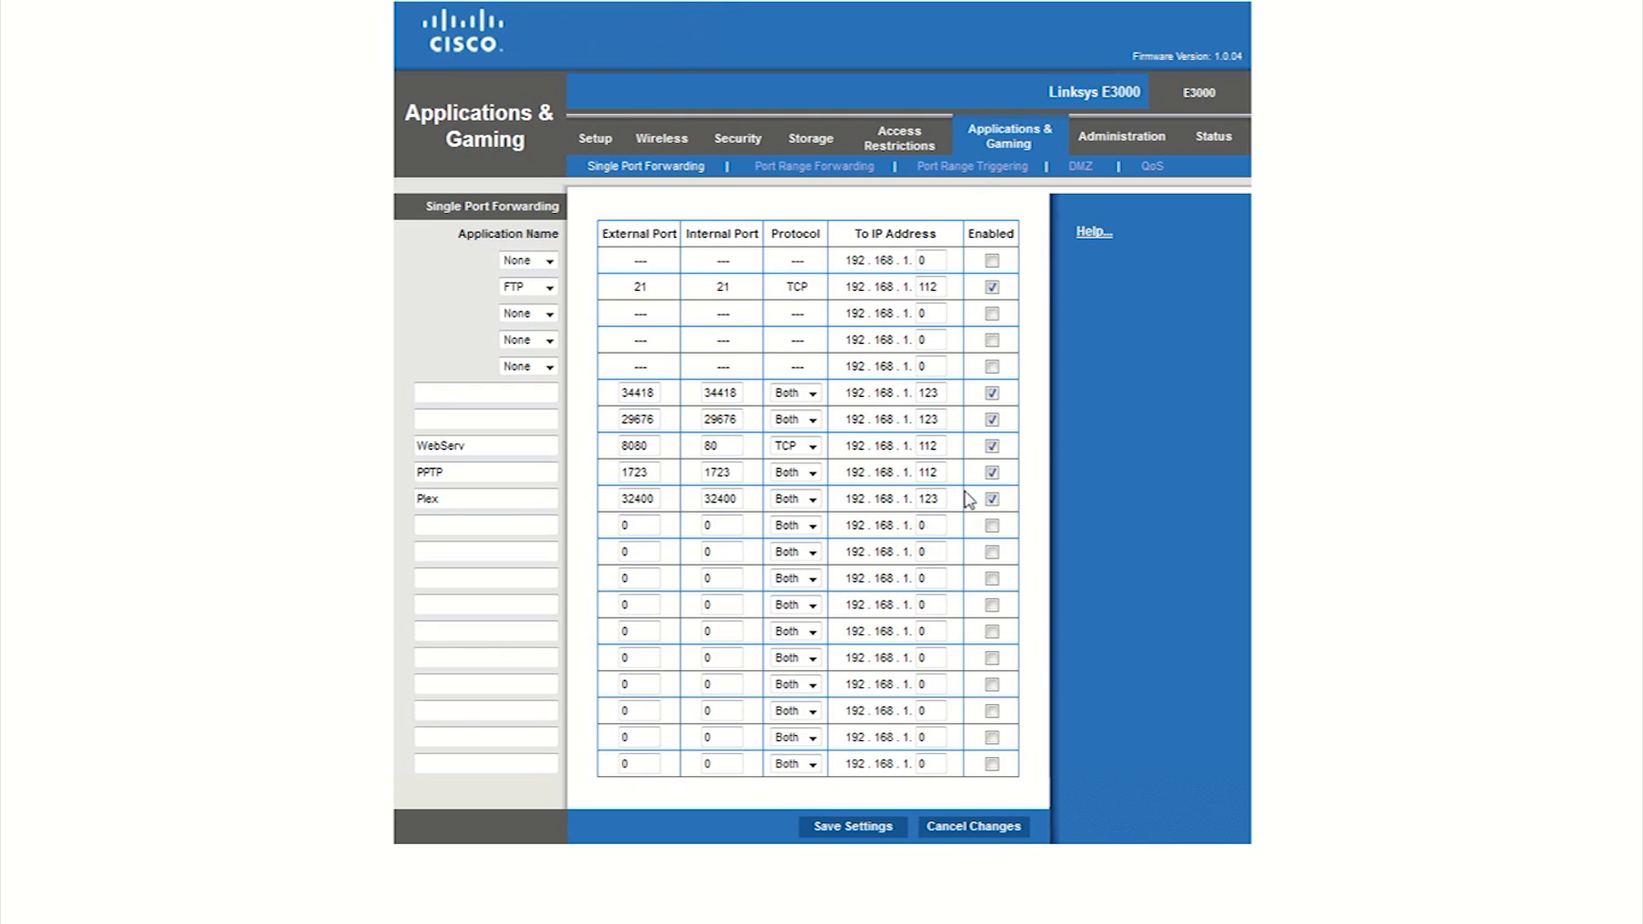
{"action": "double_click", "coordinate": [916, 498]}
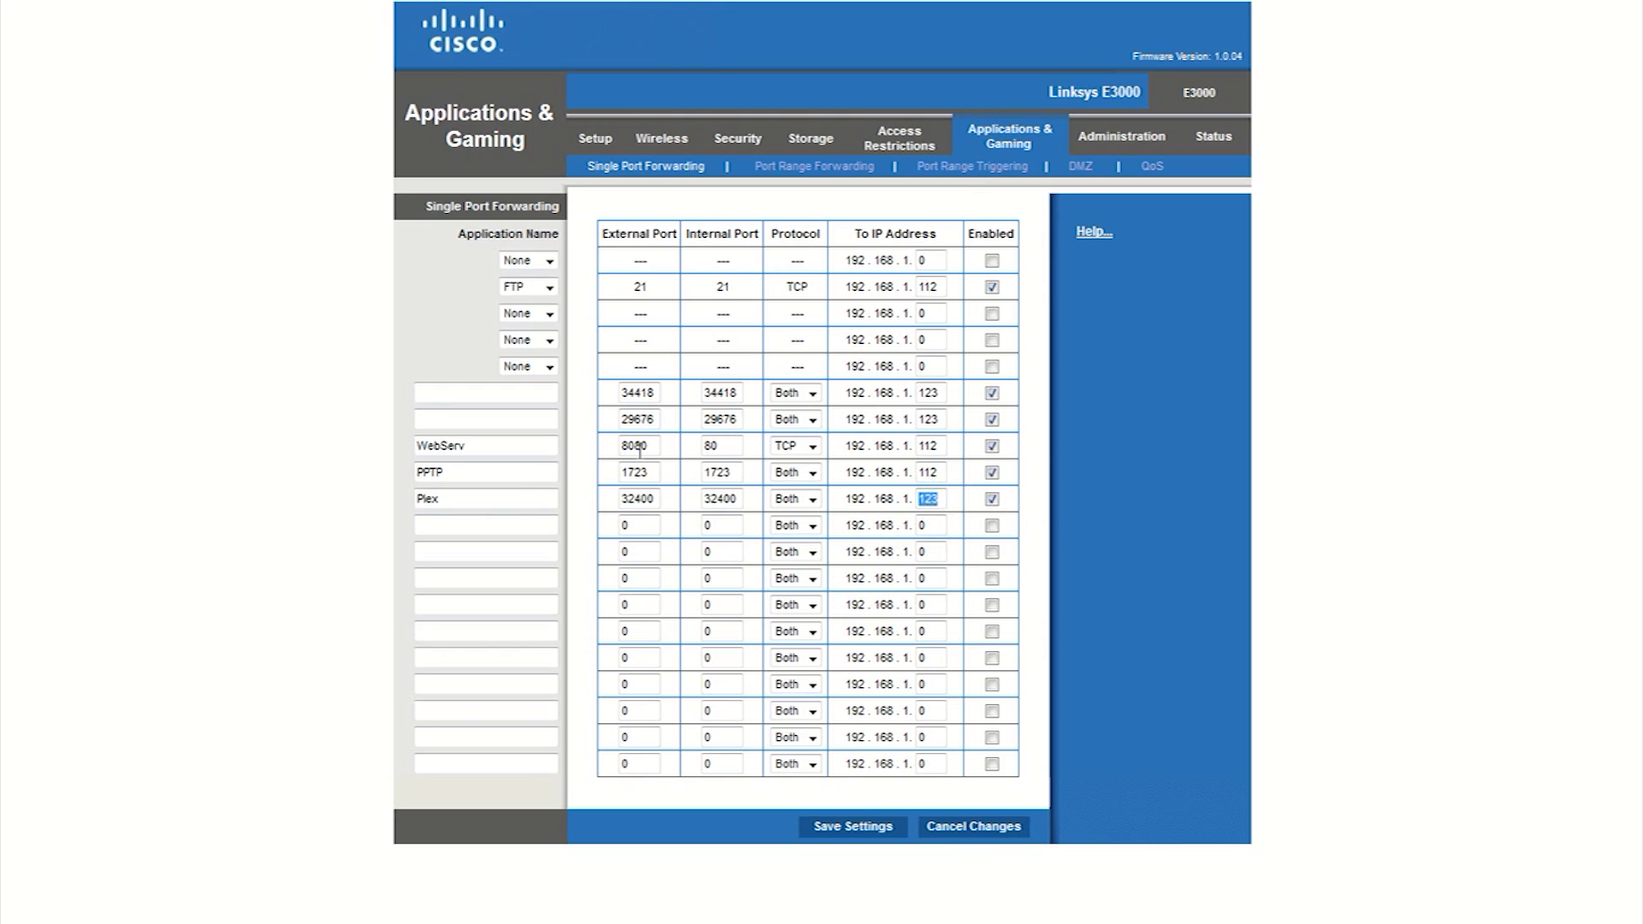
{"action": "left_click", "coordinate": [926, 499]}
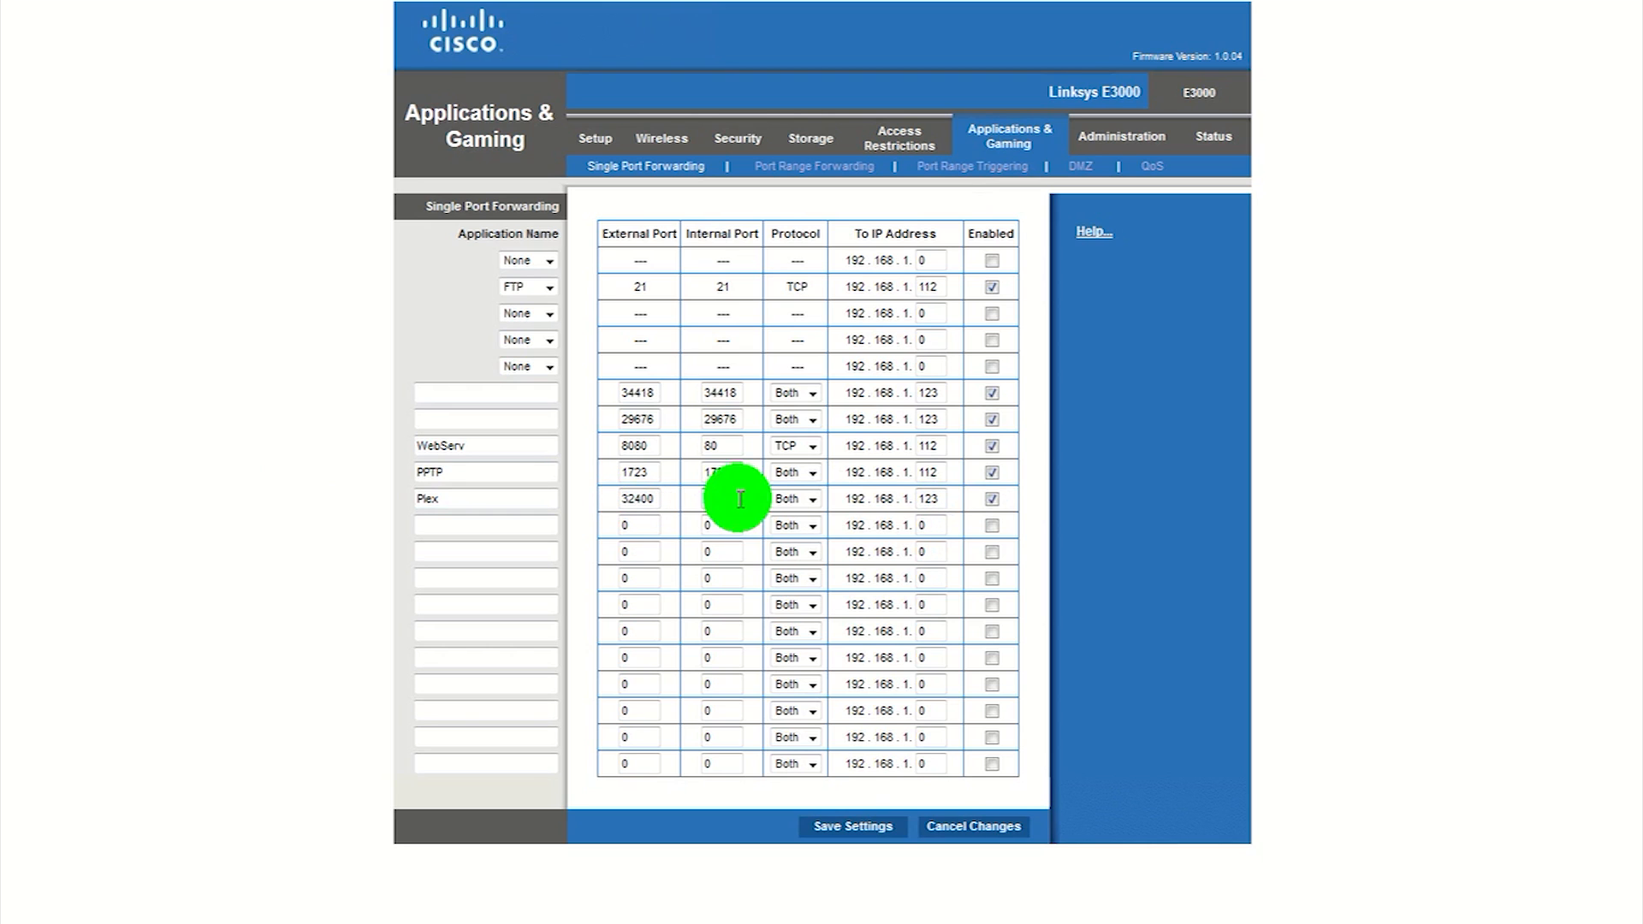
{"action": "double_click", "coordinate": [720, 499]}
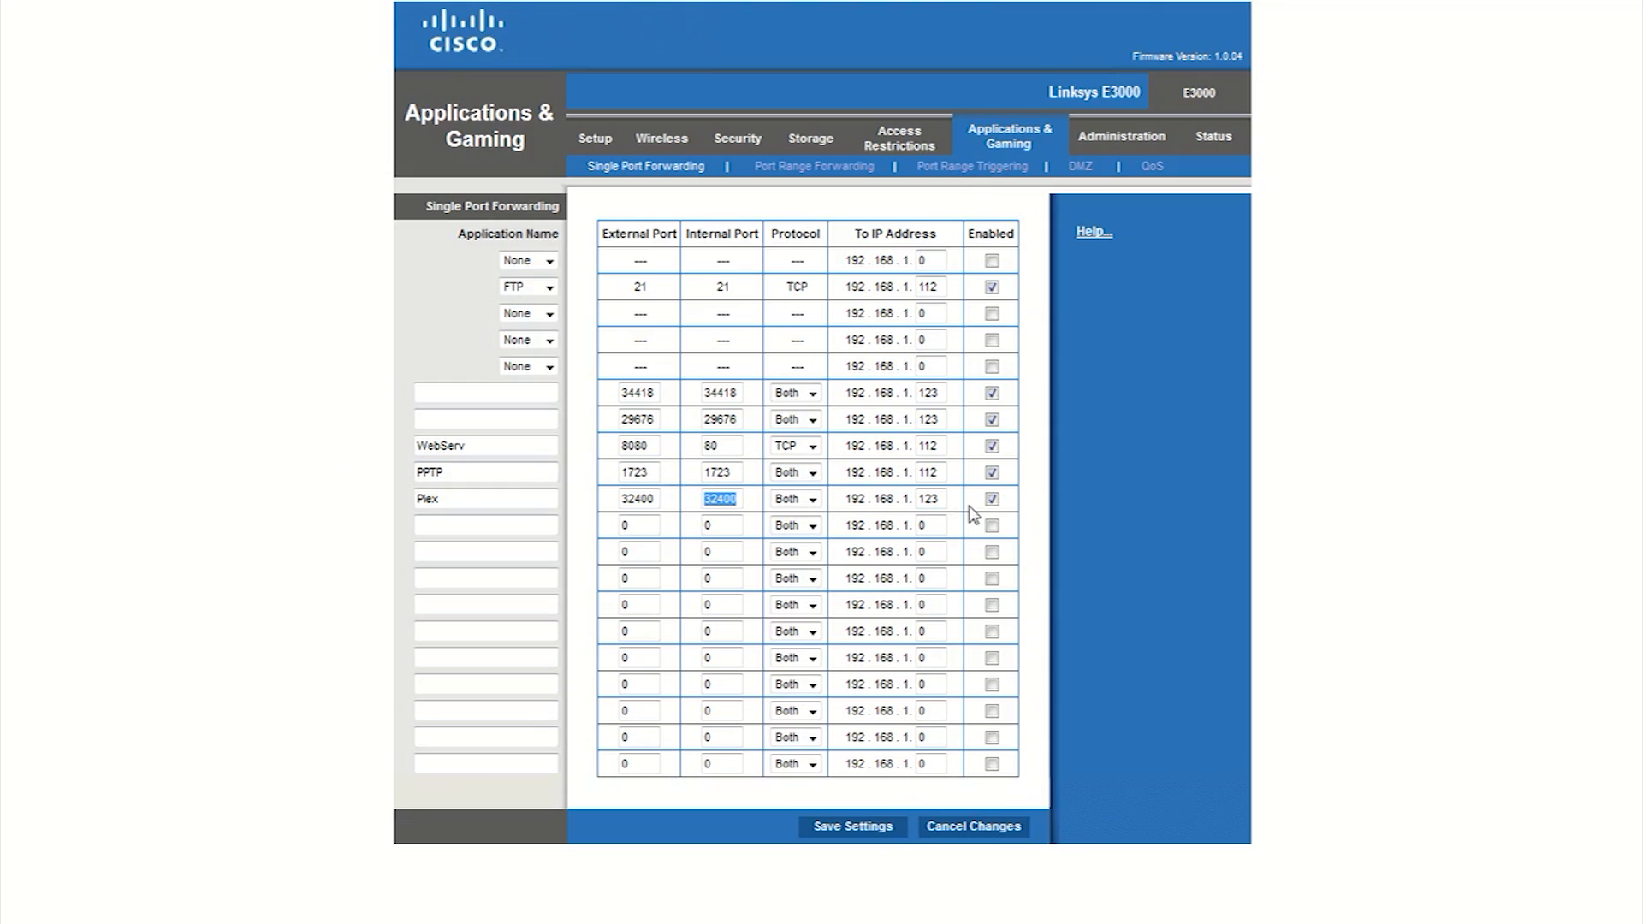
{"action": "mouse_move", "coordinate": [671, 528]}
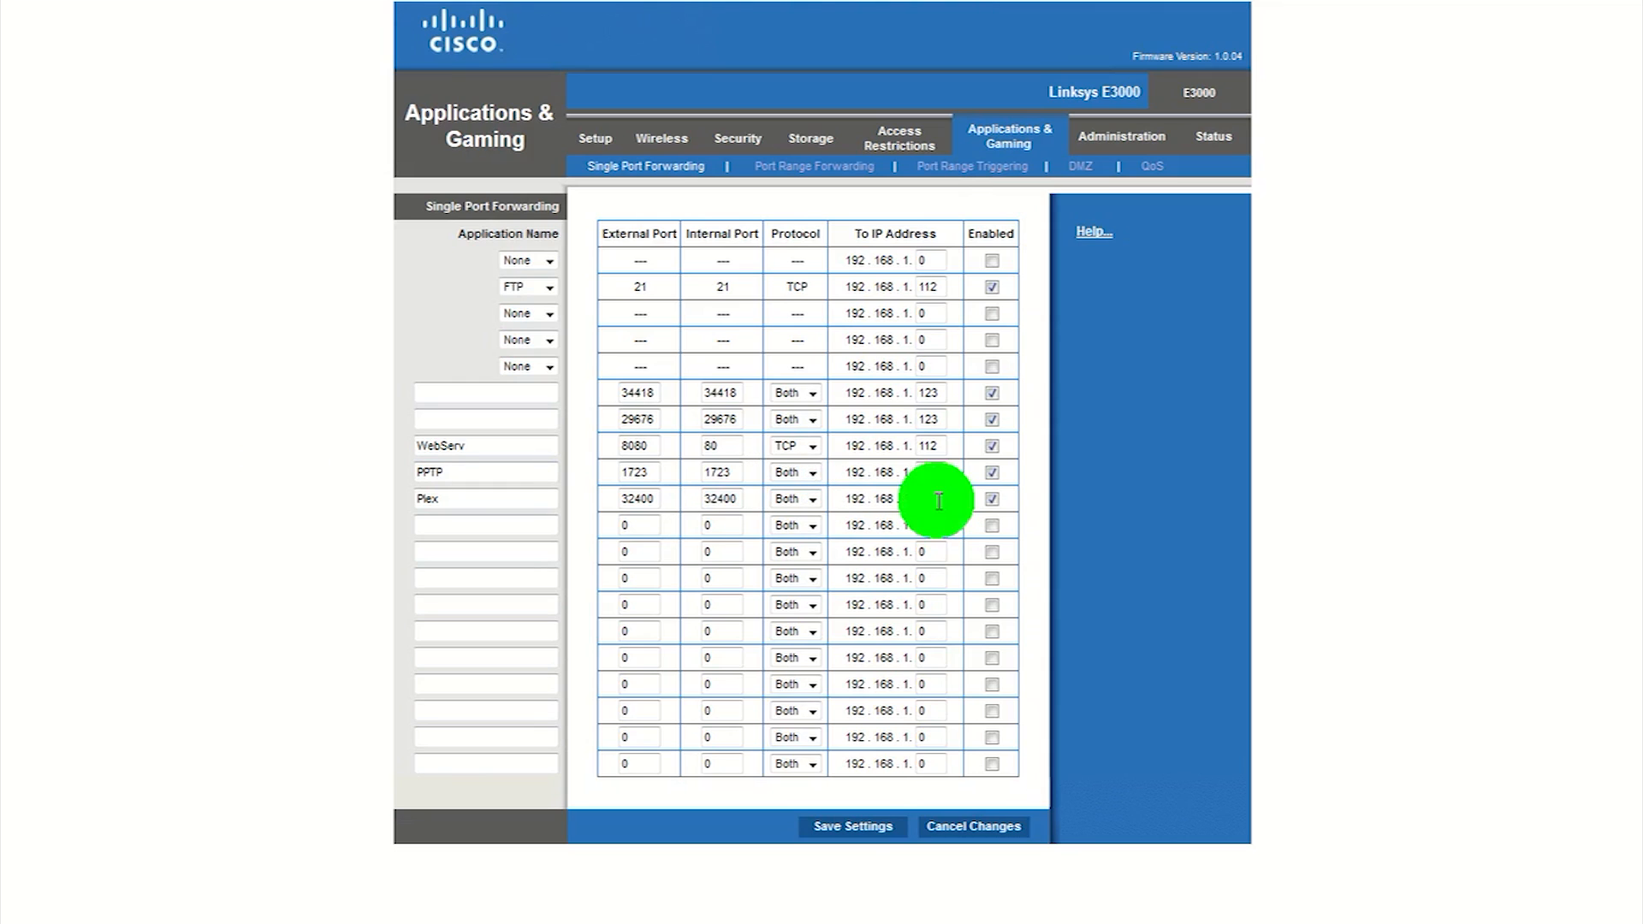
{"action": "double_click", "coordinate": [926, 499]}
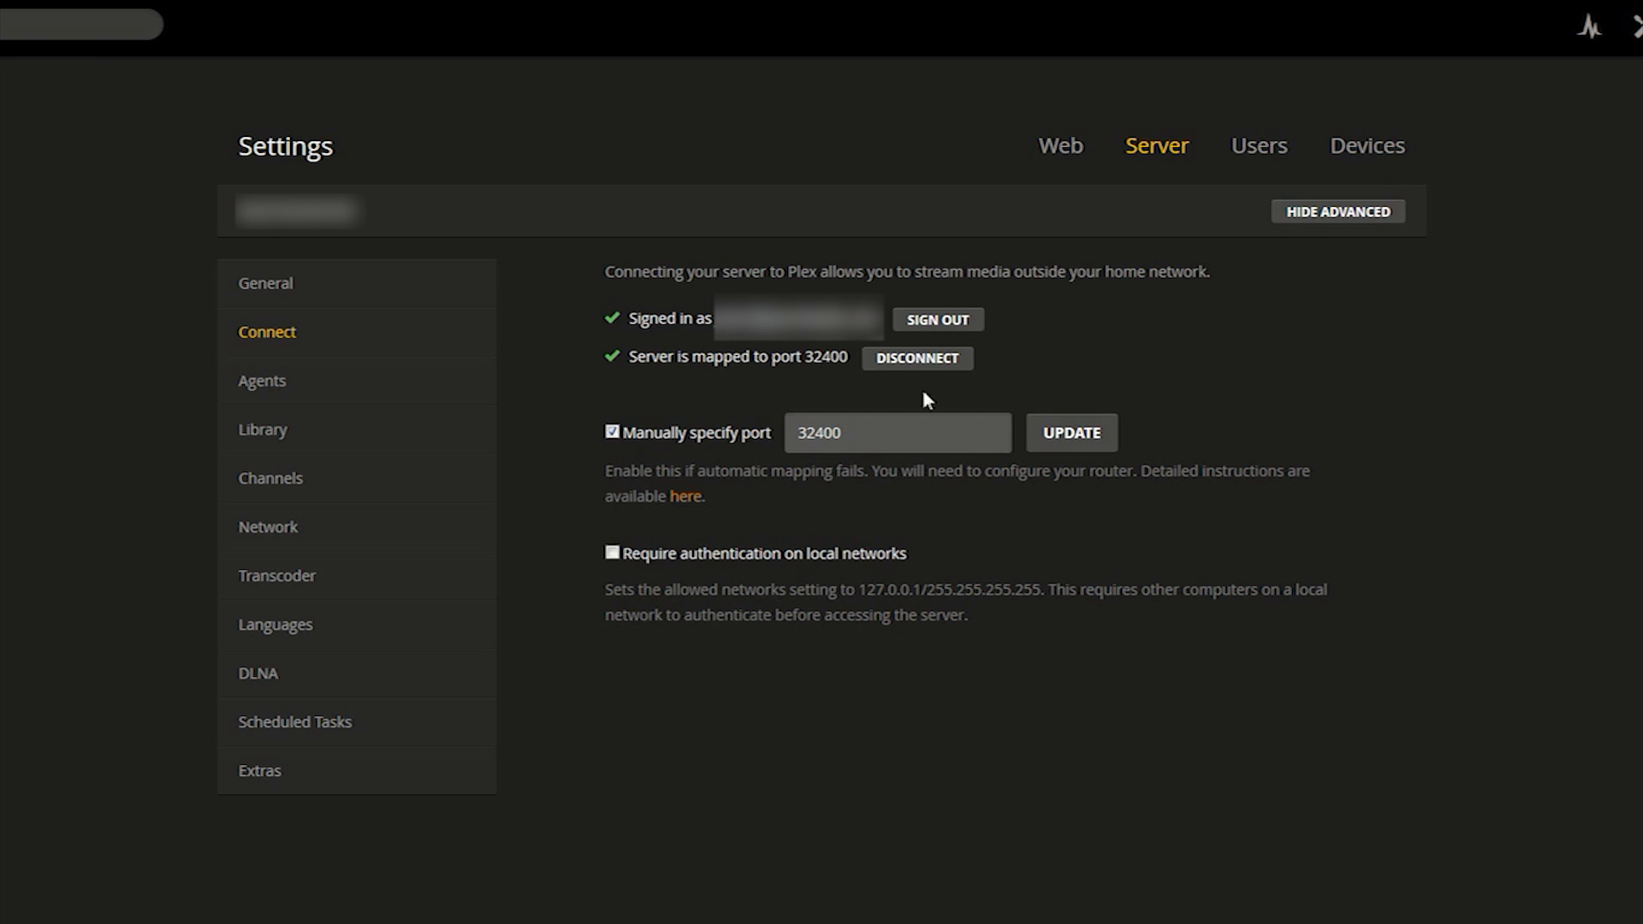
{"action": "mouse_move", "coordinate": [673, 354]}
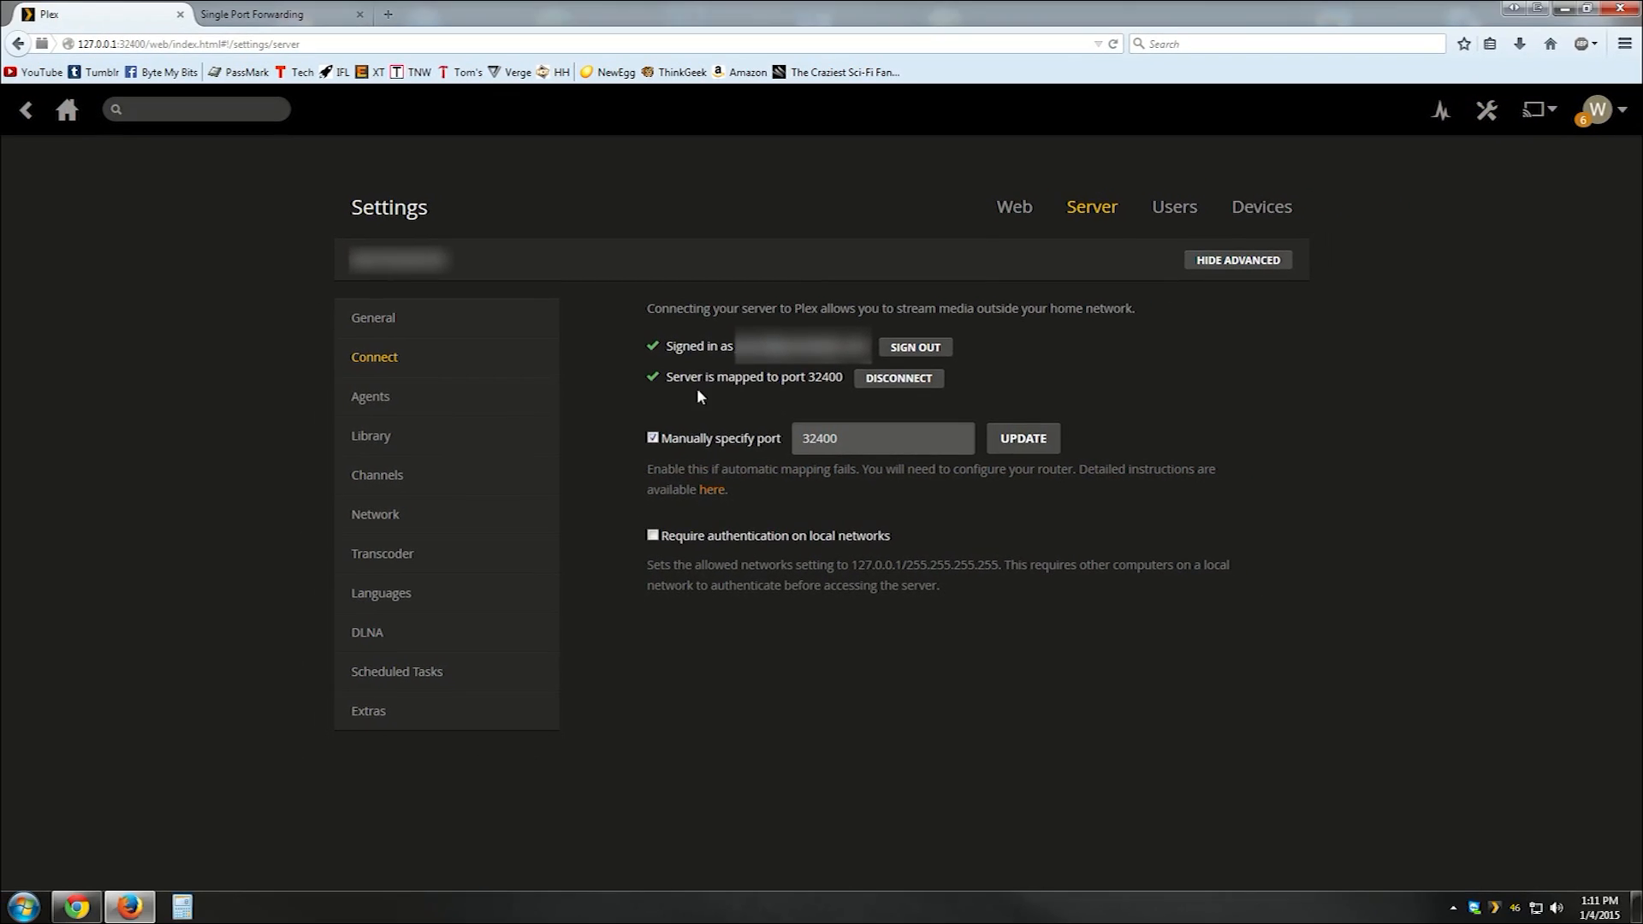
{"action": "mouse_move", "coordinate": [680, 424]}
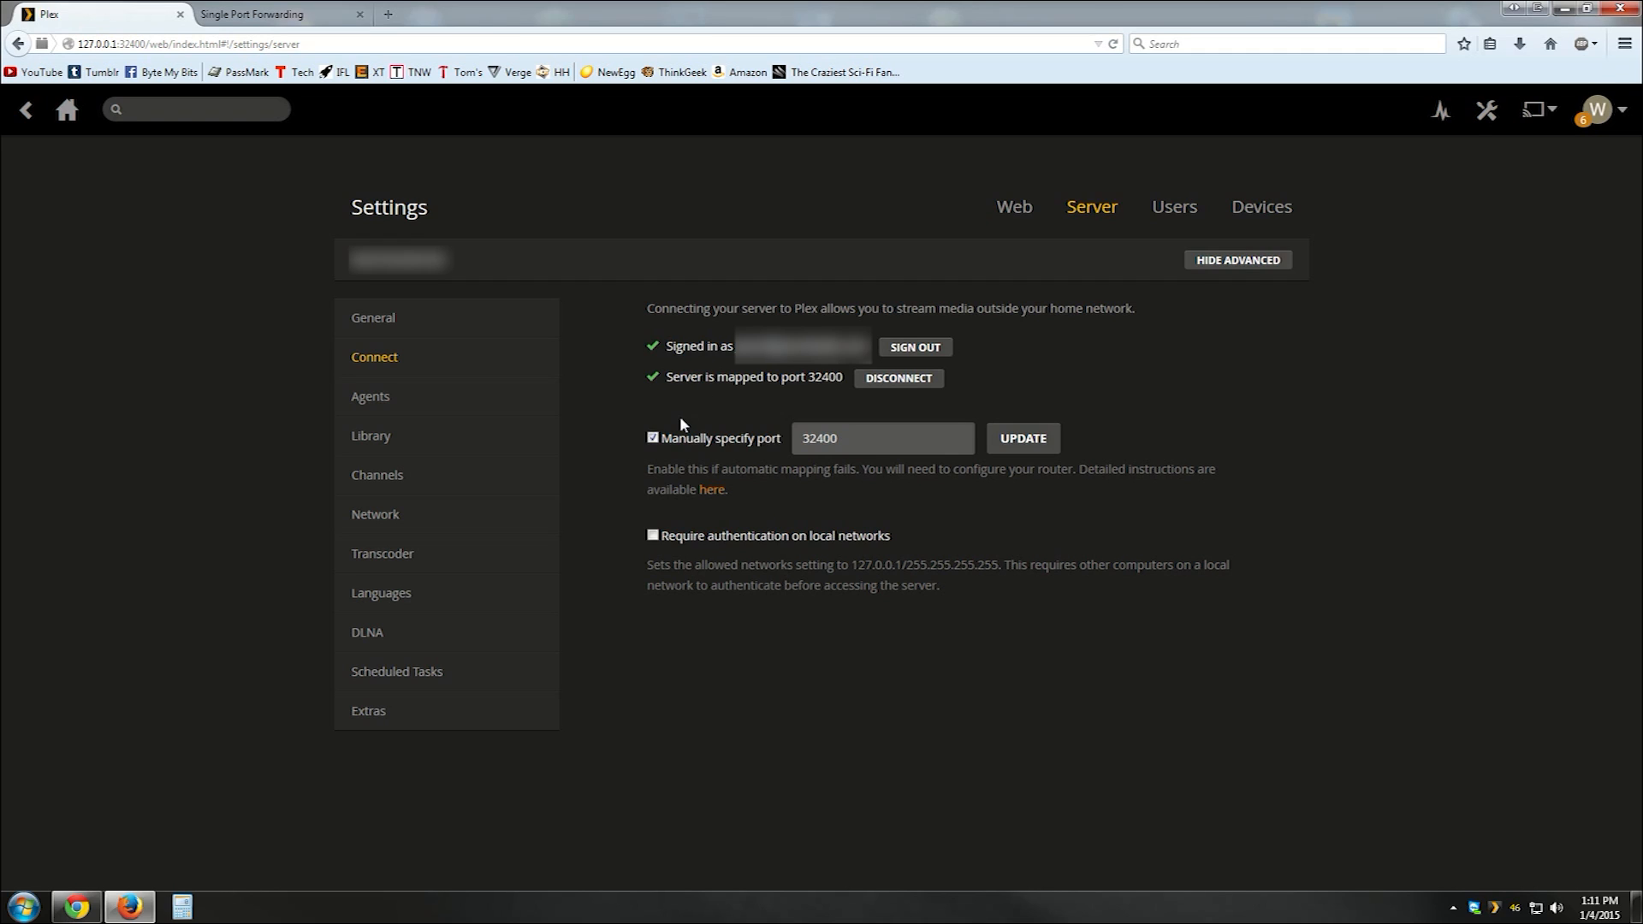
{"action": "mouse_move", "coordinate": [681, 419]}
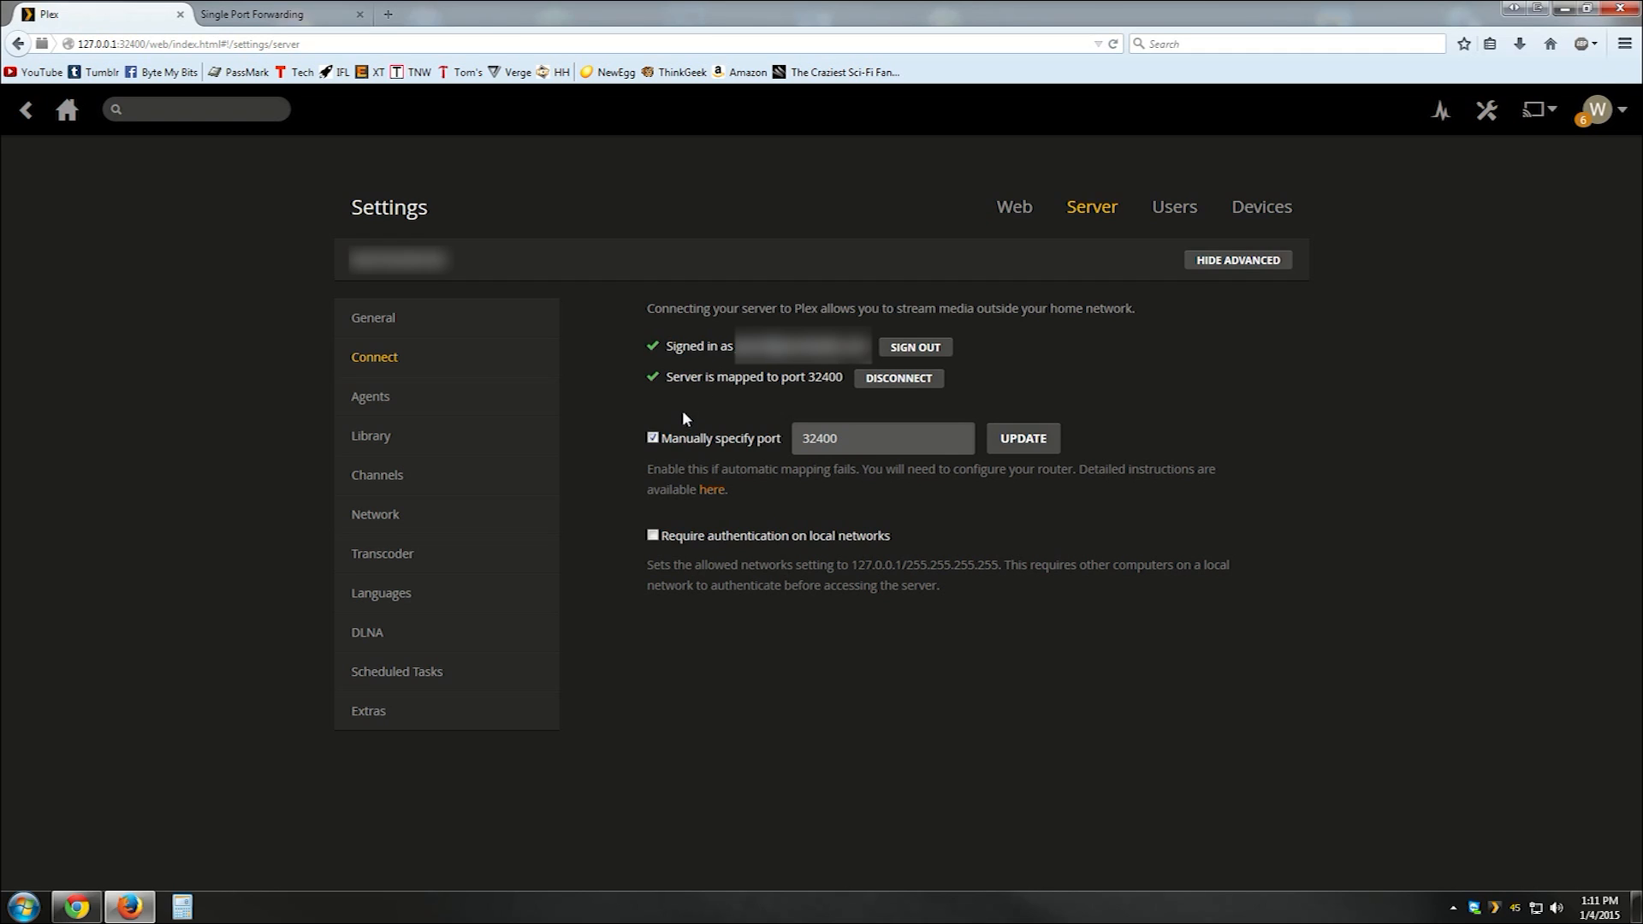
{"action": "mouse_move", "coordinate": [672, 415]}
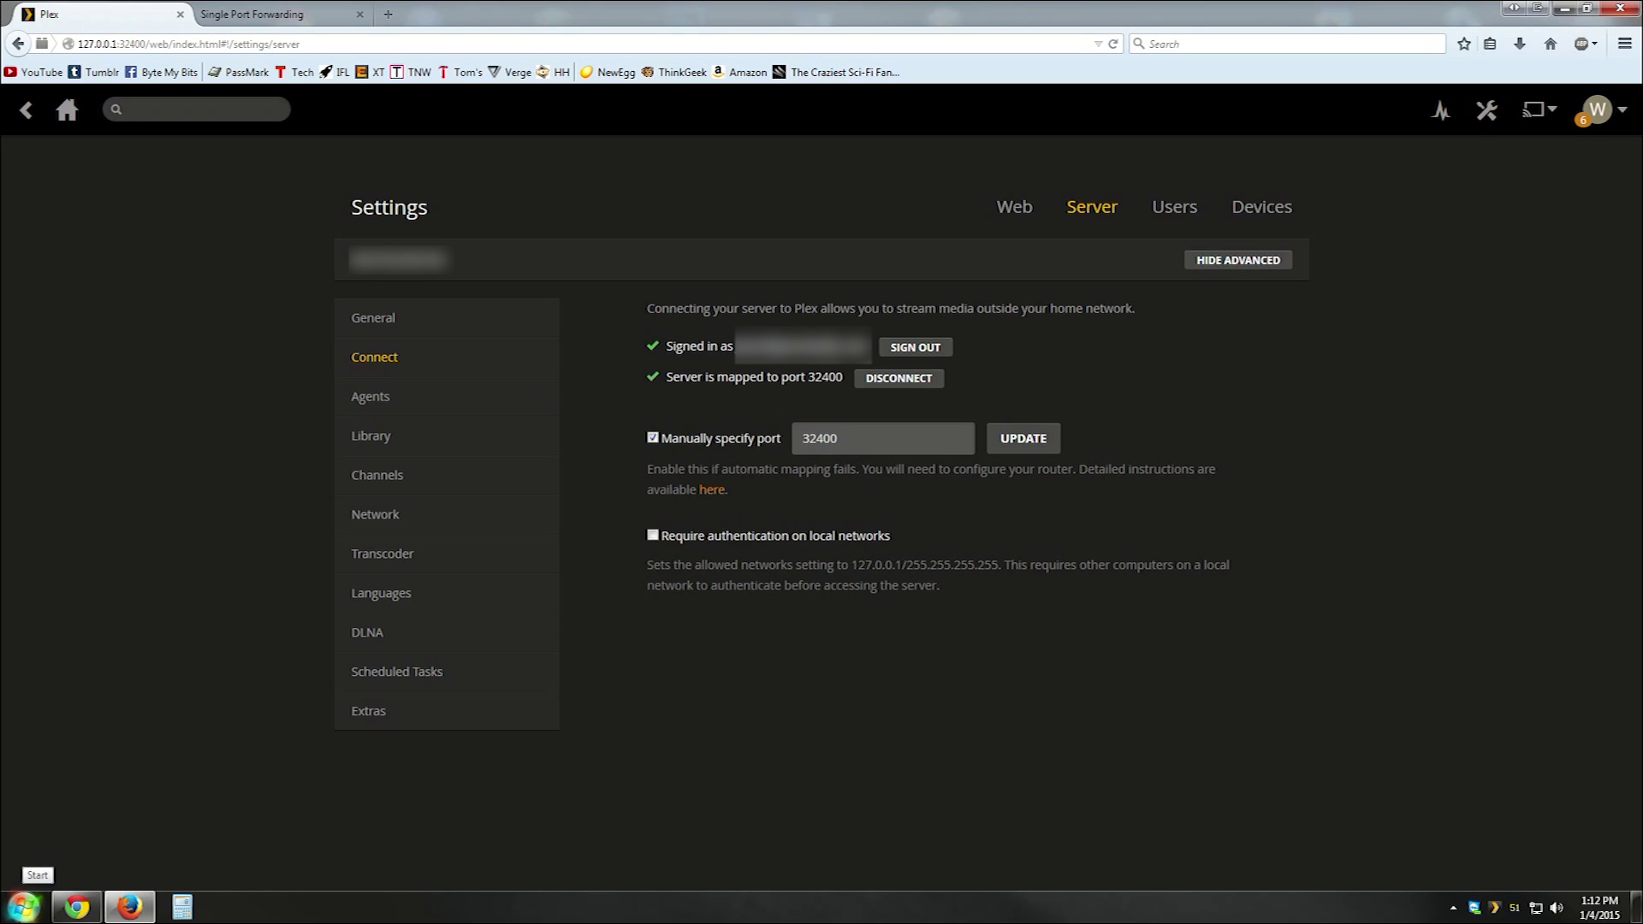
{"action": "mouse_move", "coordinate": [223, 811]}
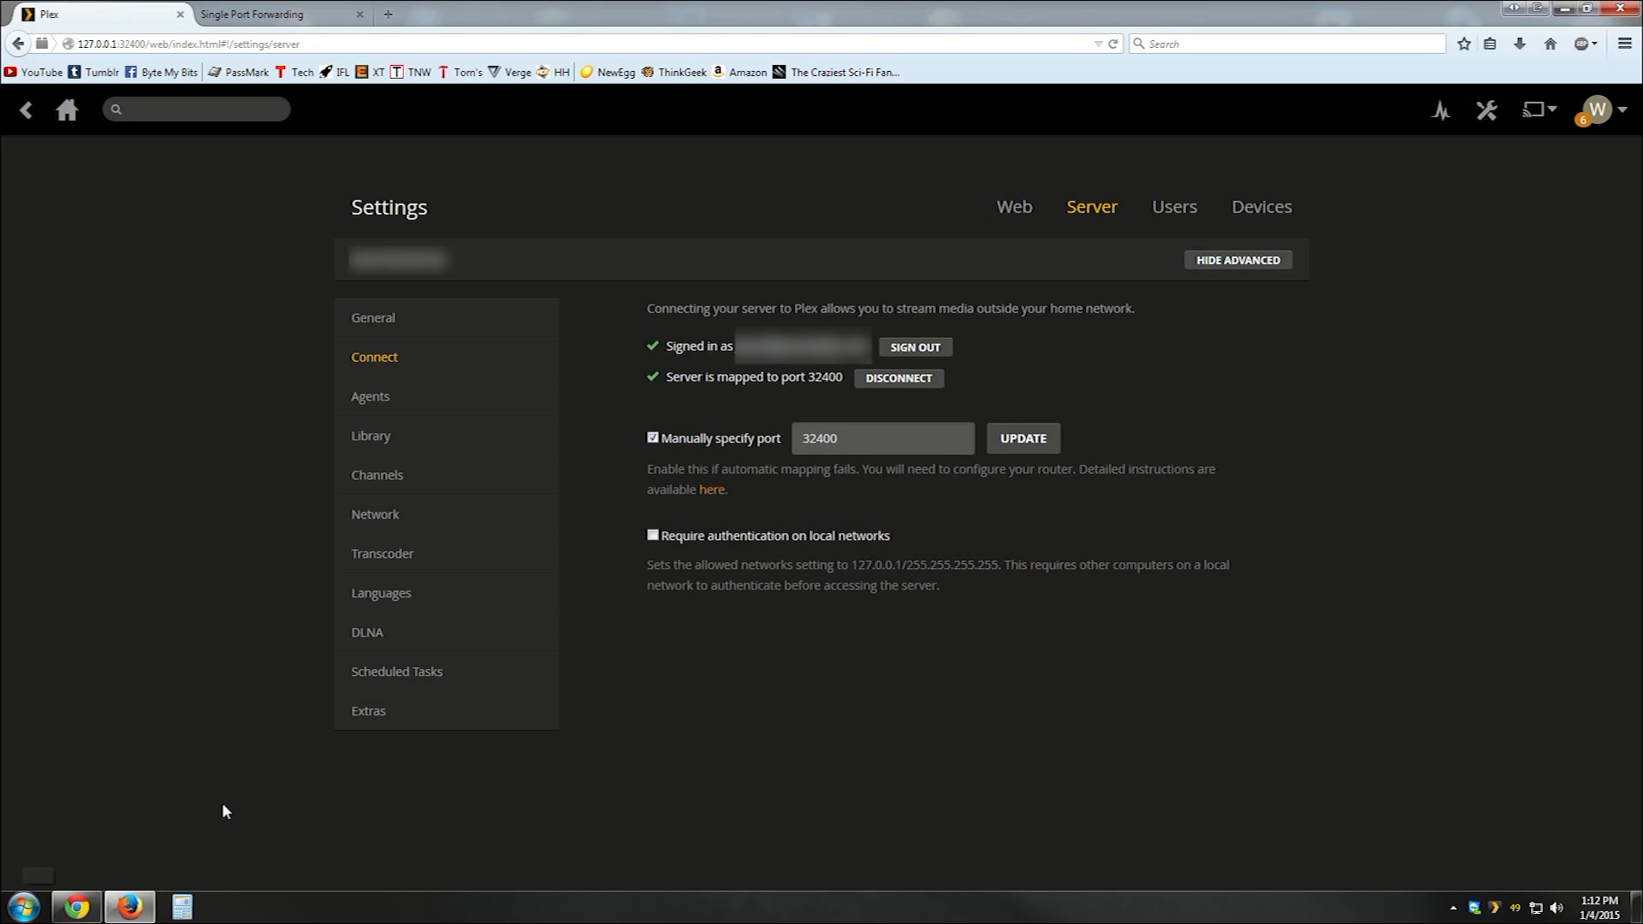
{"action": "mouse_move", "coordinate": [229, 745]}
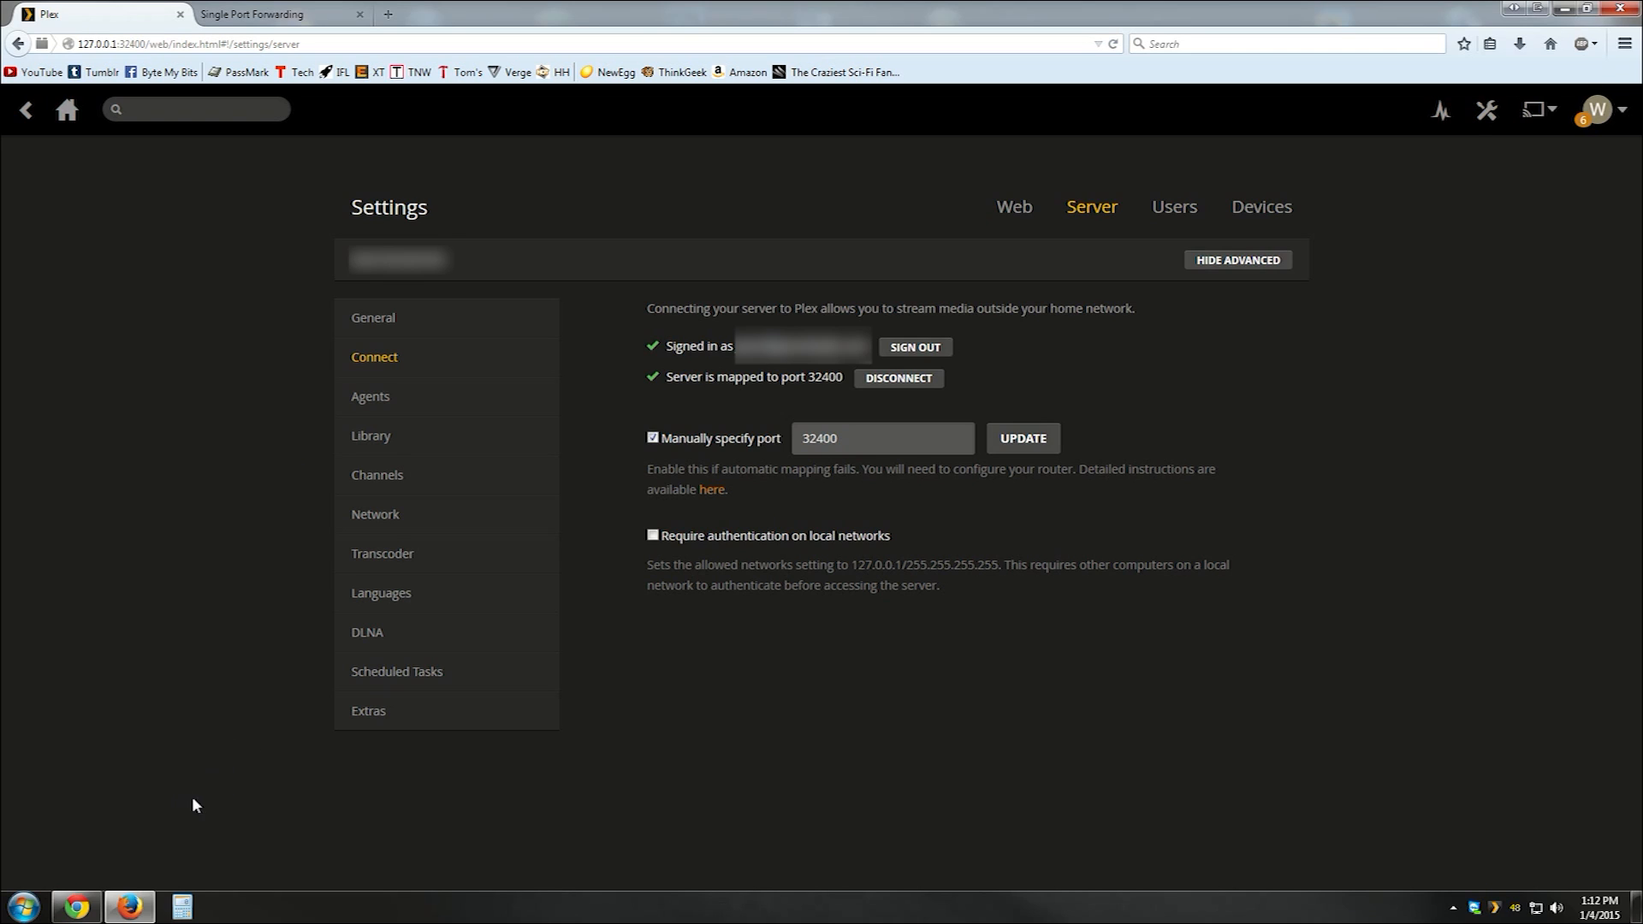
{"action": "mouse_move", "coordinate": [202, 792]}
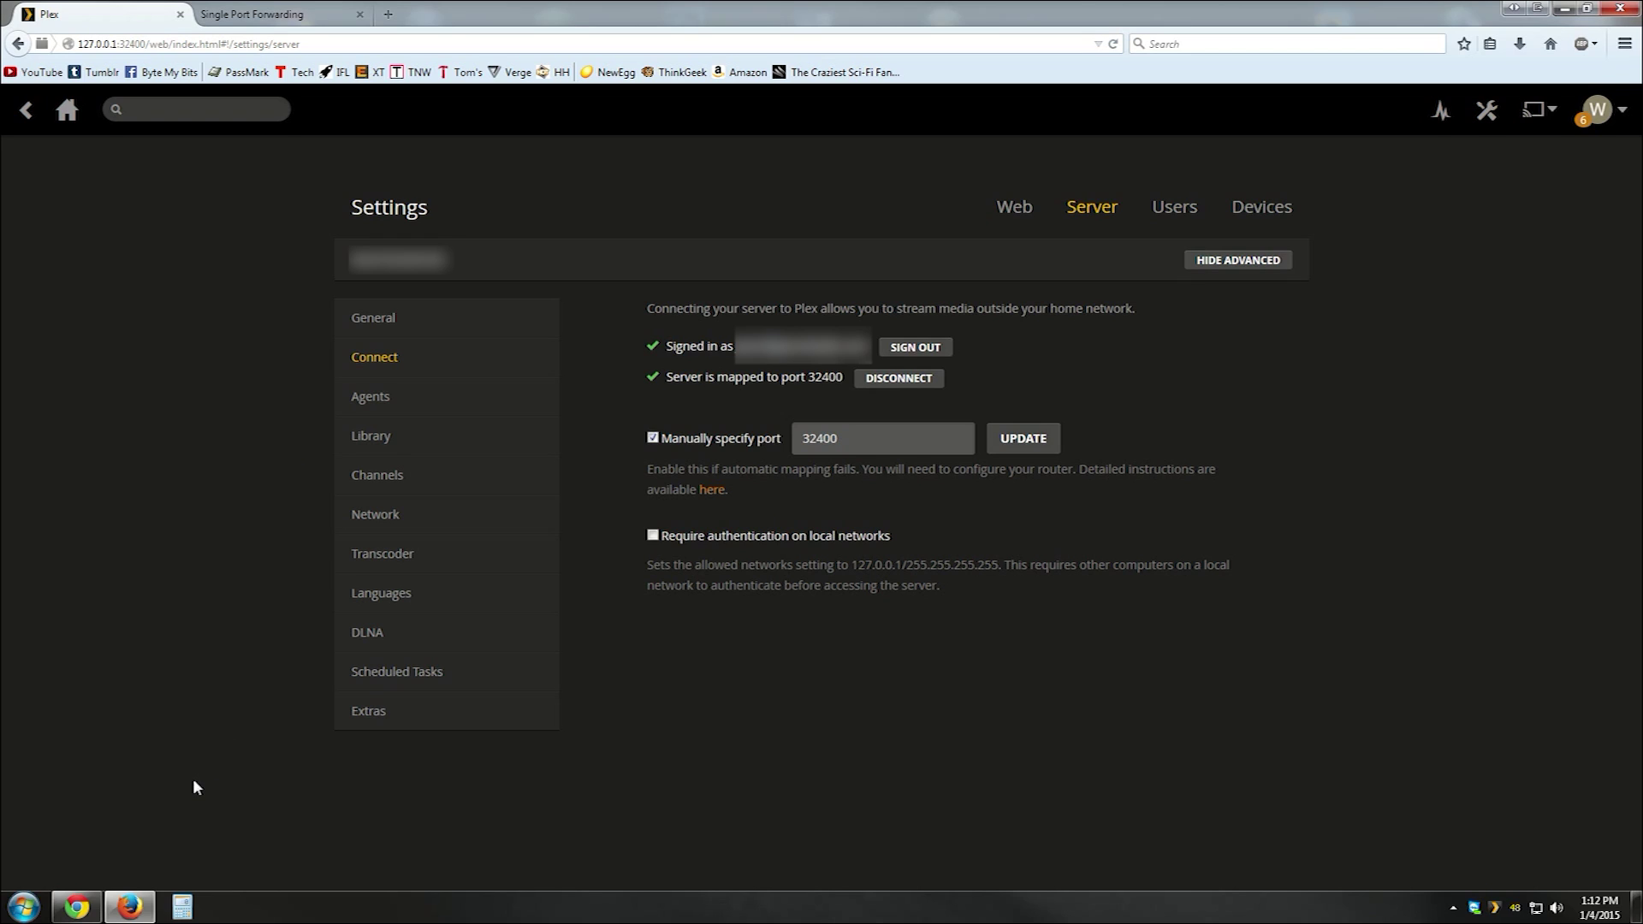
{"action": "mouse_move", "coordinate": [207, 790]}
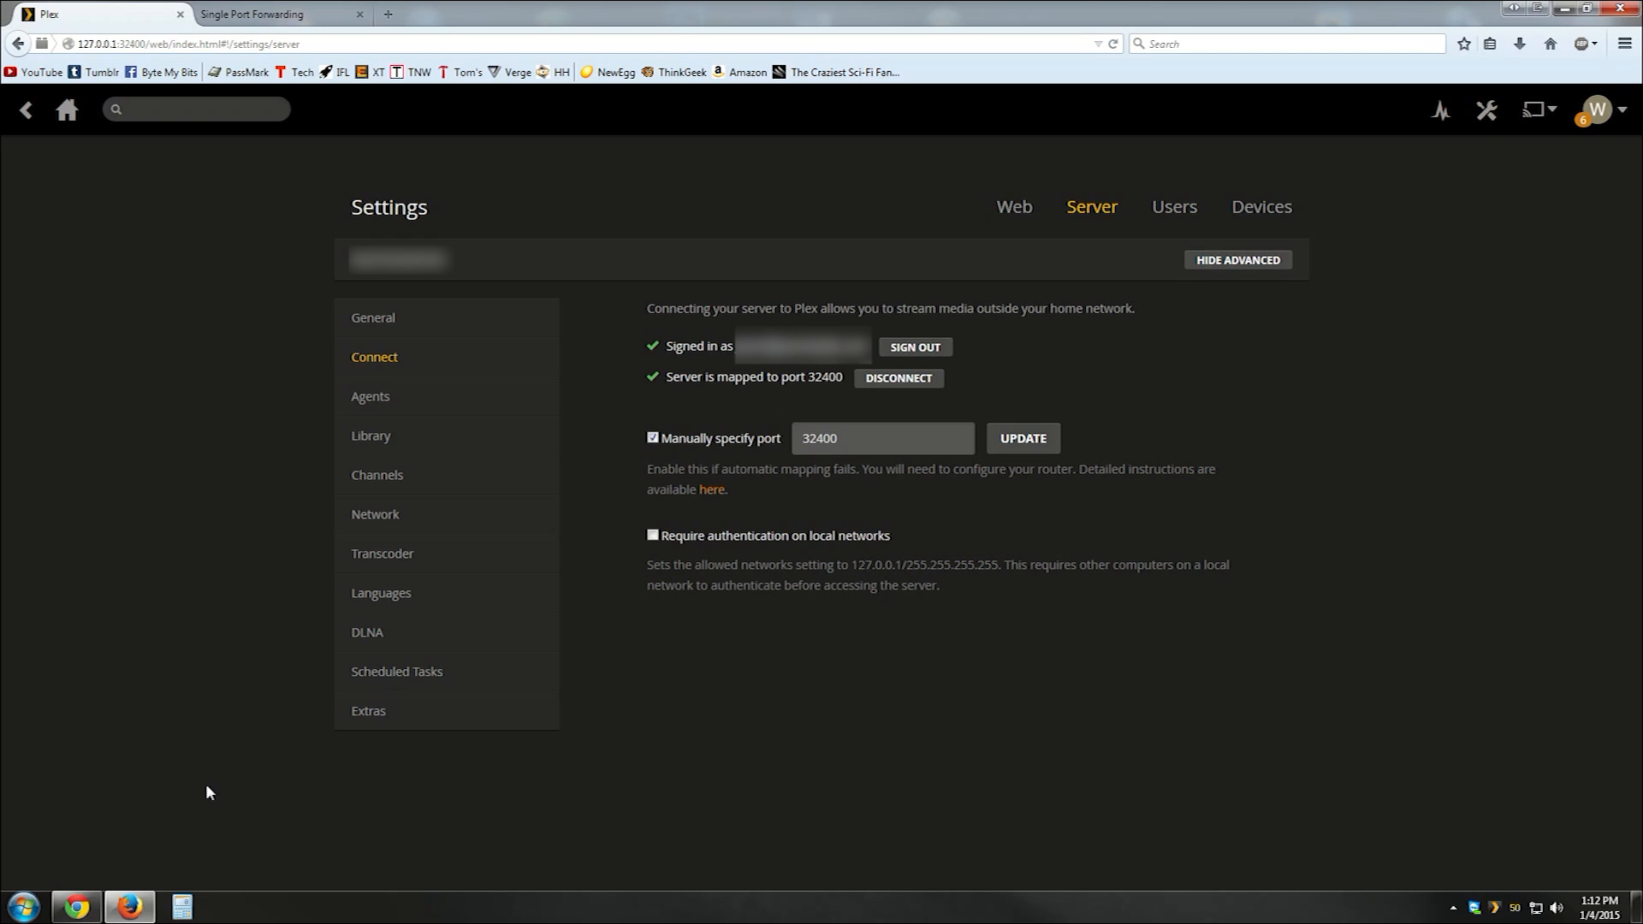
{"action": "mouse_move", "coordinate": [127, 565]}
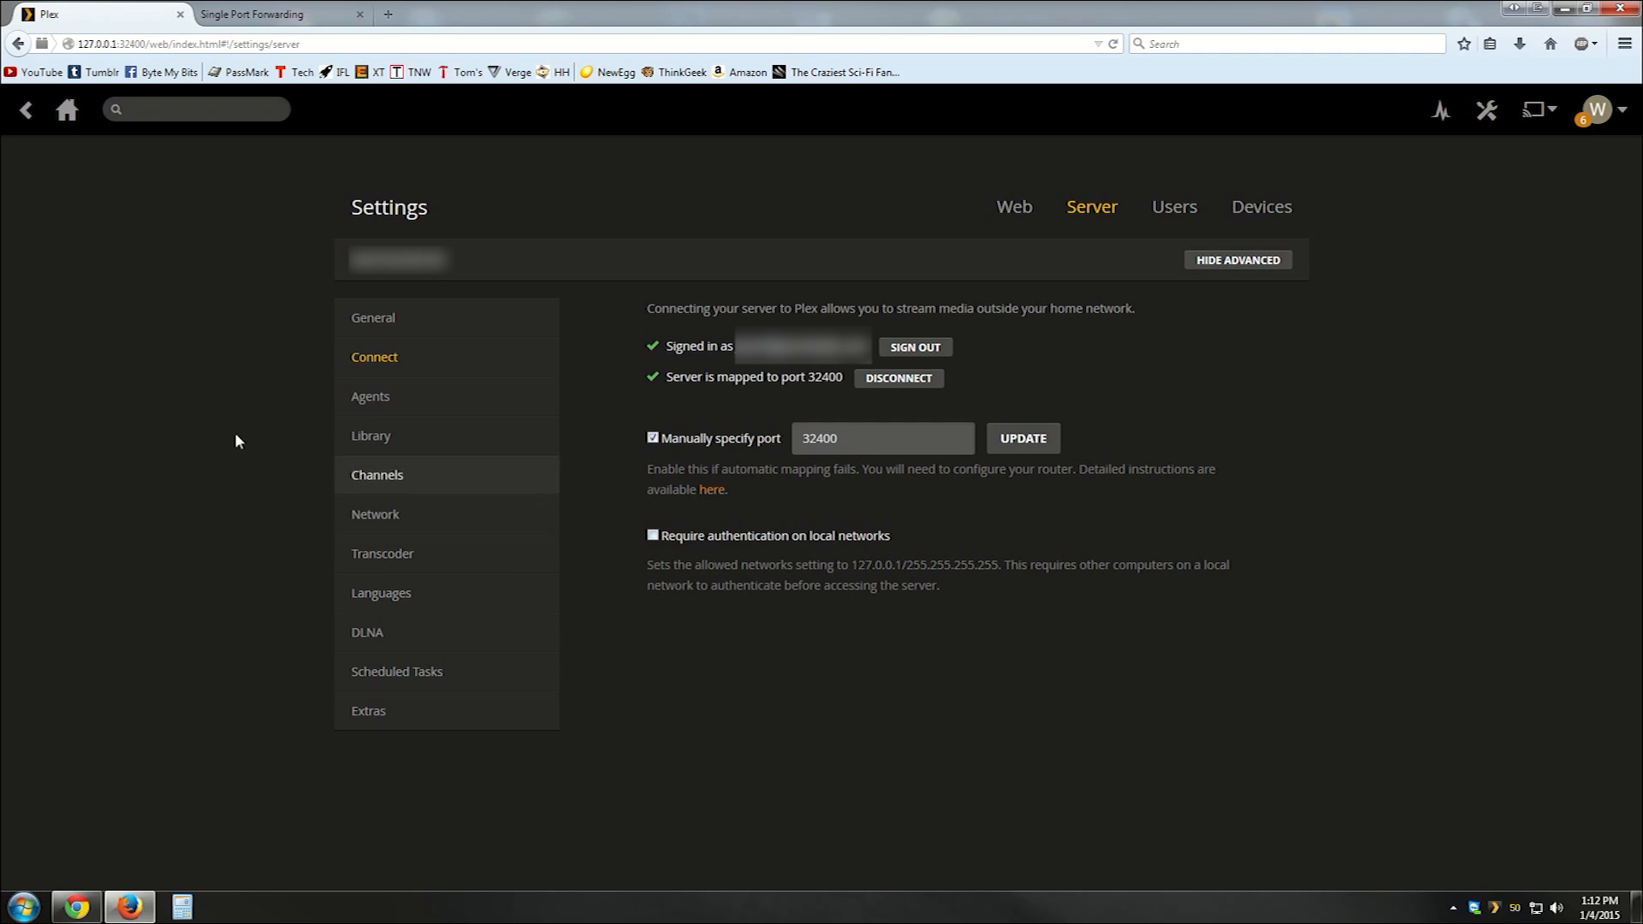
{"action": "mouse_move", "coordinate": [75, 485]}
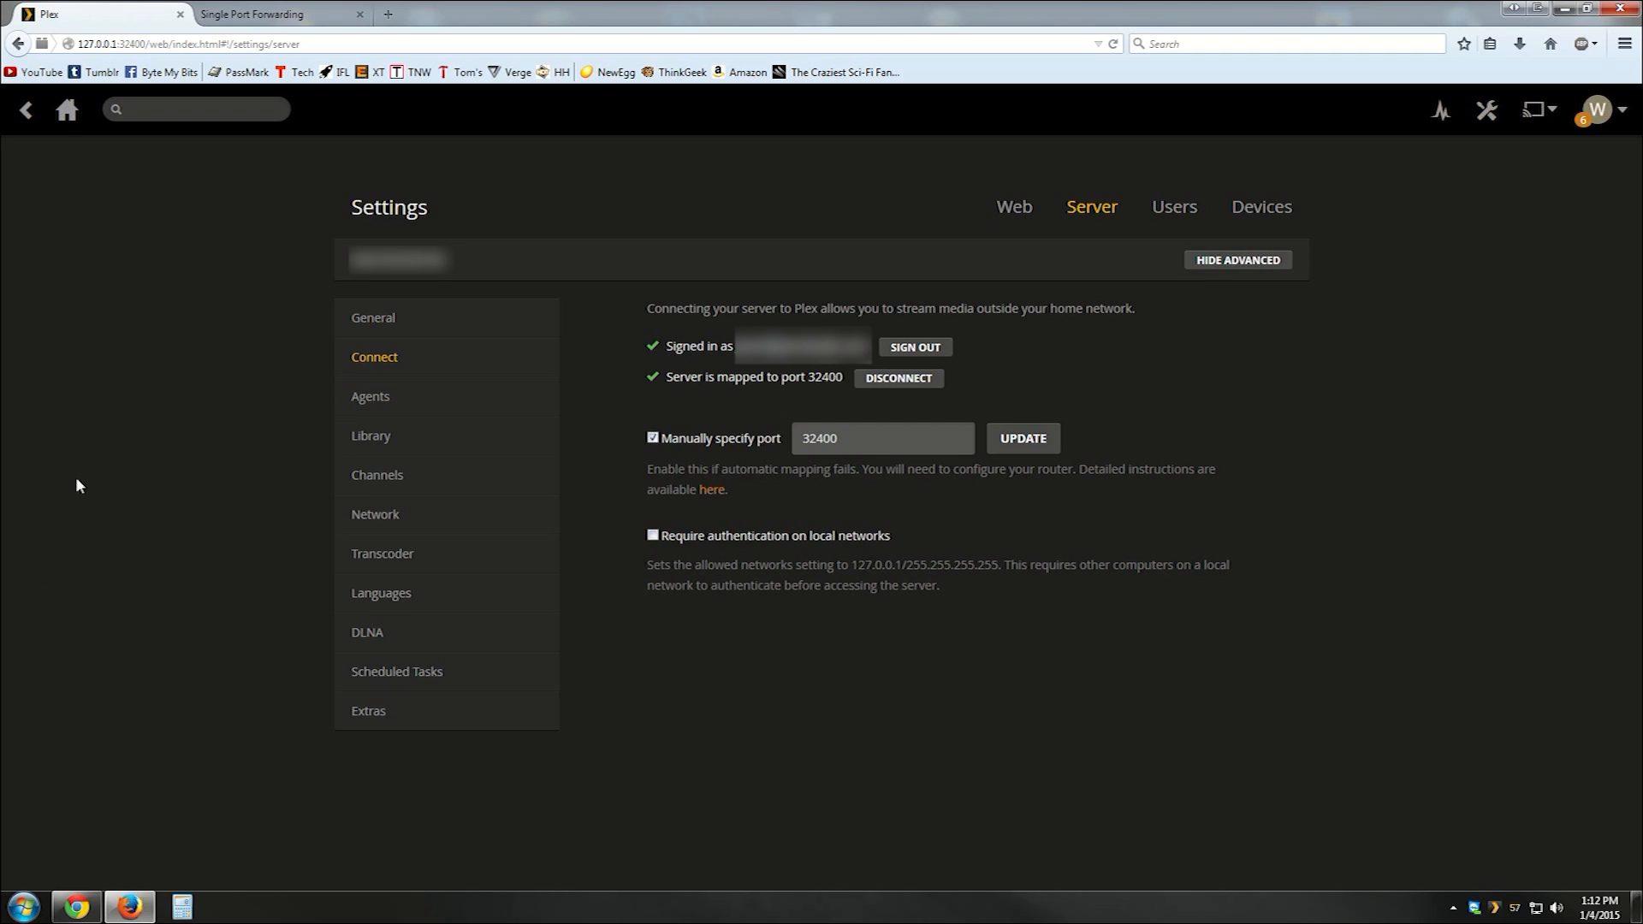
{"action": "mouse_move", "coordinate": [68, 550]}
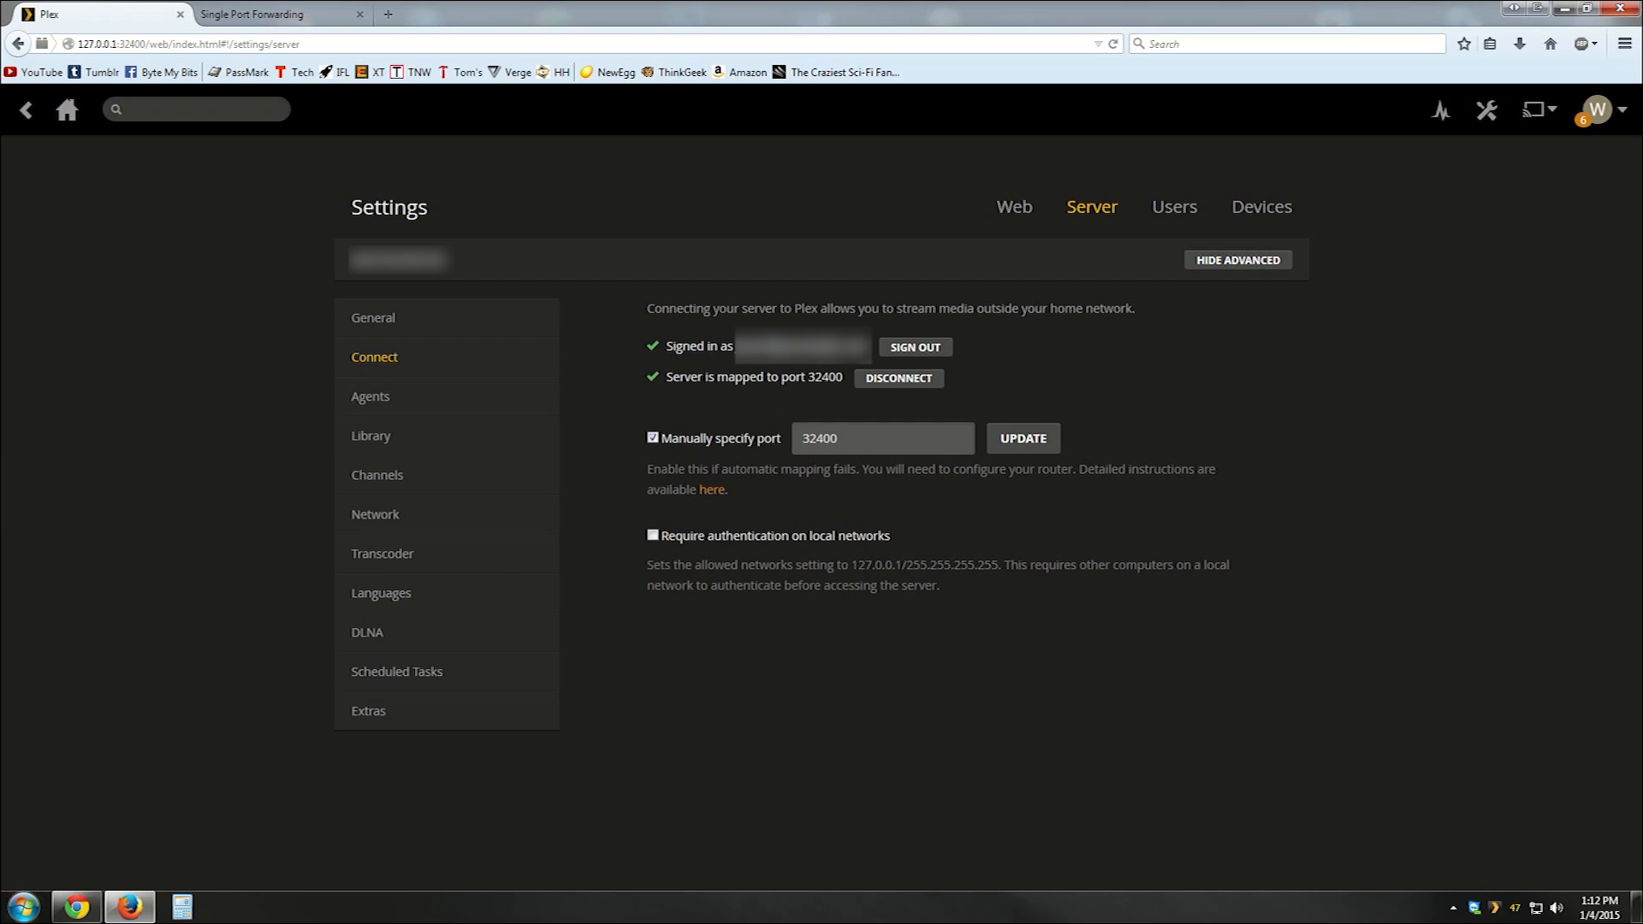
{"action": "mouse_move", "coordinate": [19, 906]}
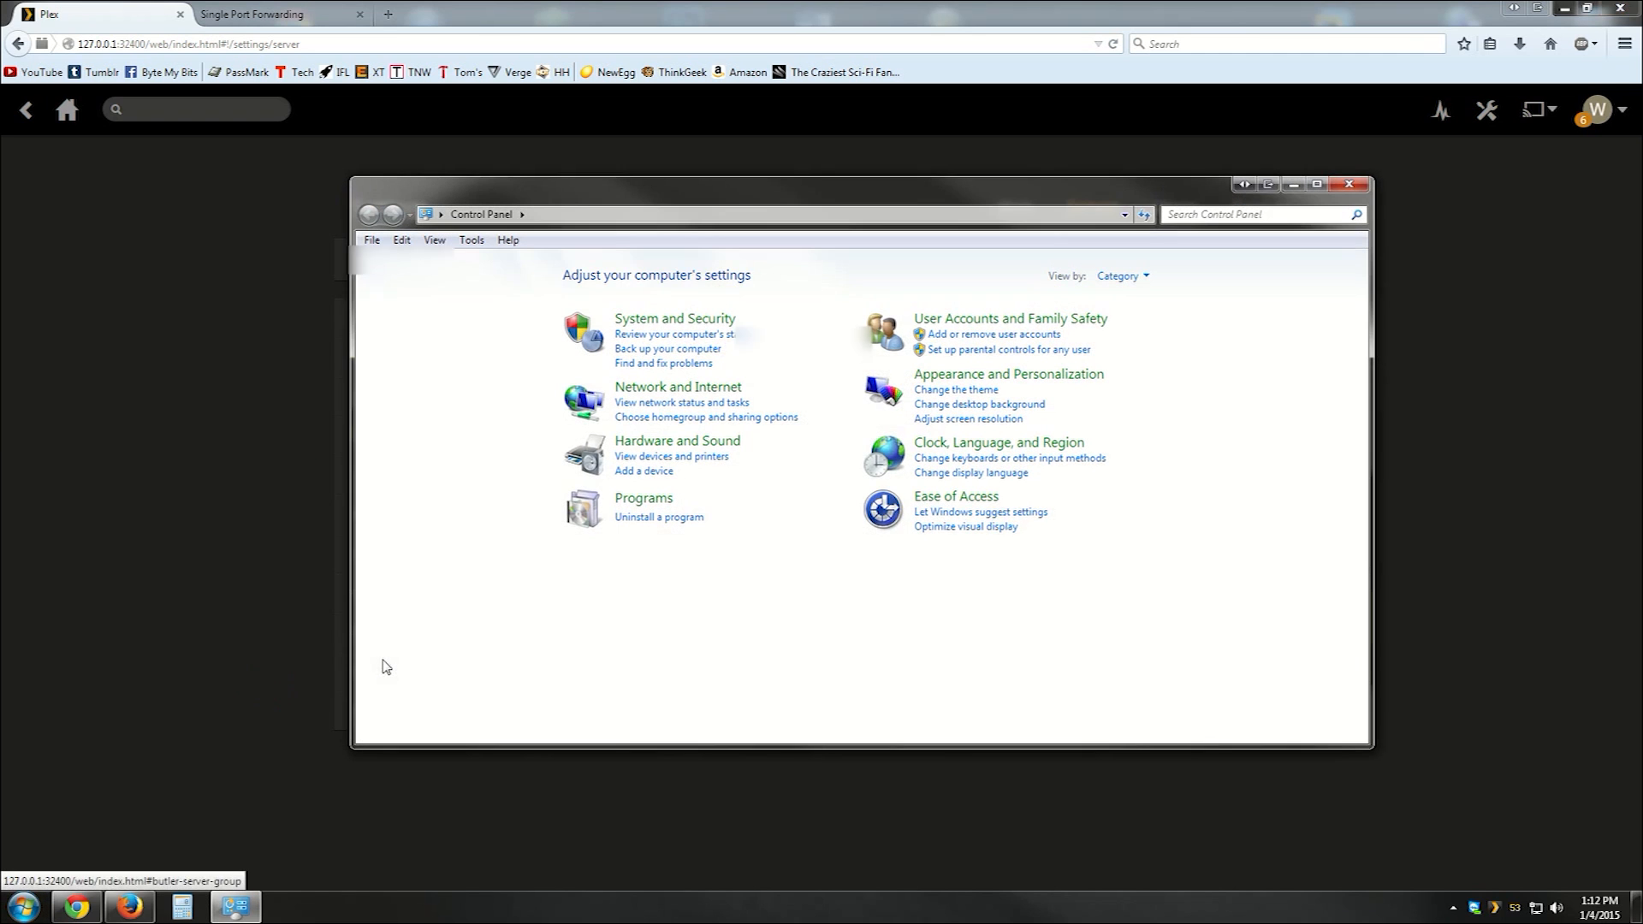
{"action": "mouse_move", "coordinate": [647, 323]}
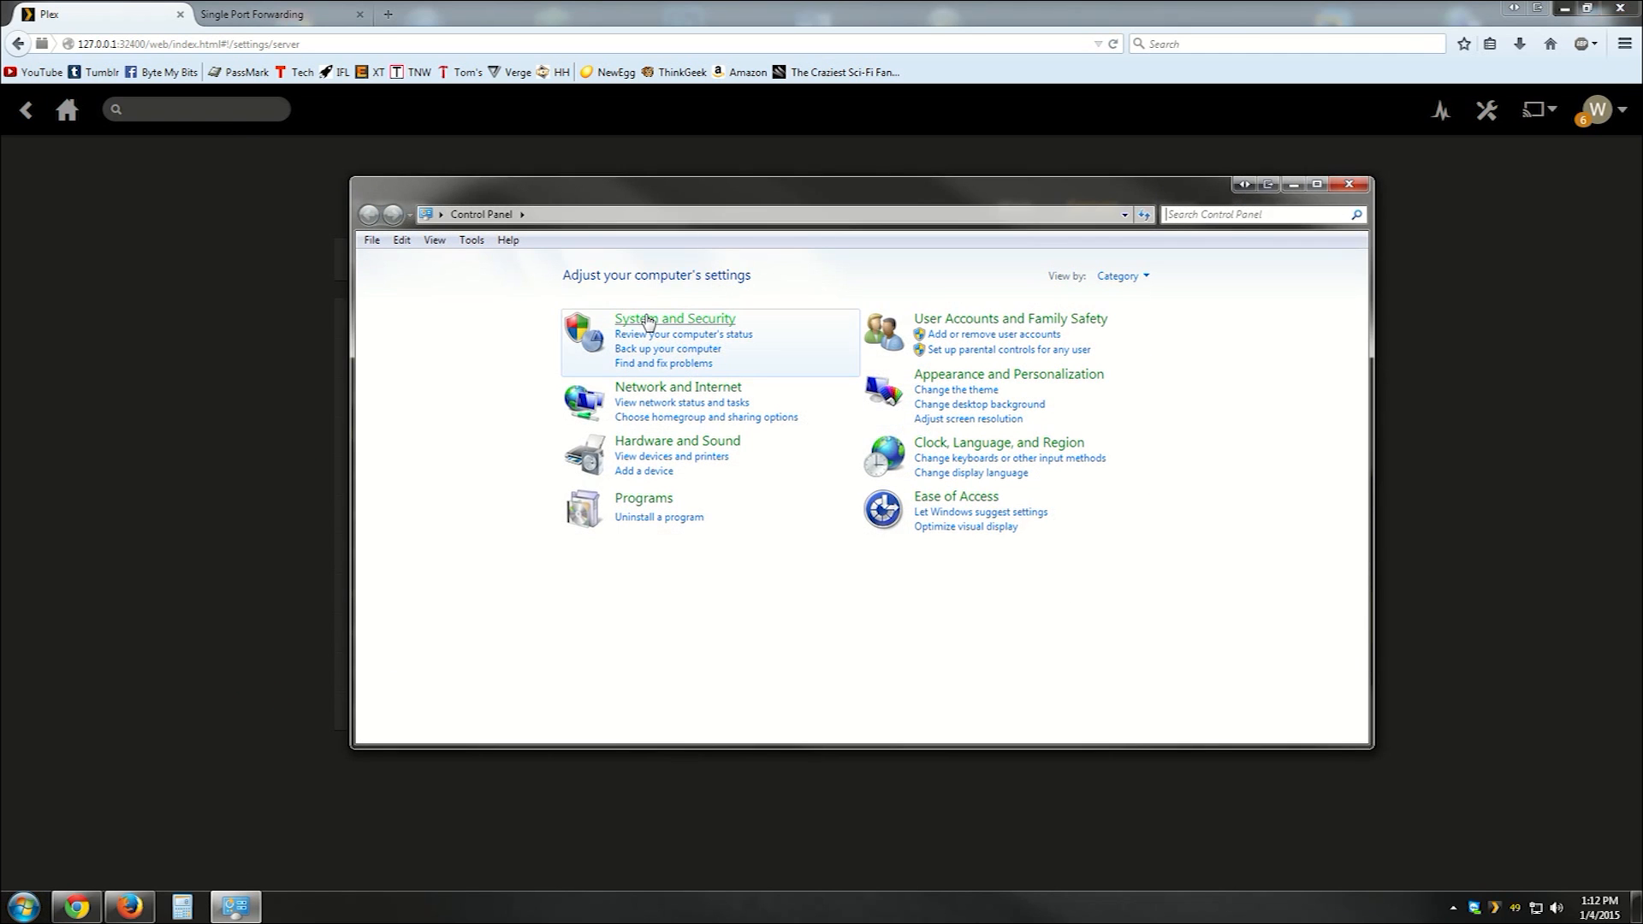
Step: Review the Windows Firewall on/off page, then launch Windows Firewall with Advanced Security
{"action": "left_click", "coordinate": [675, 318]}
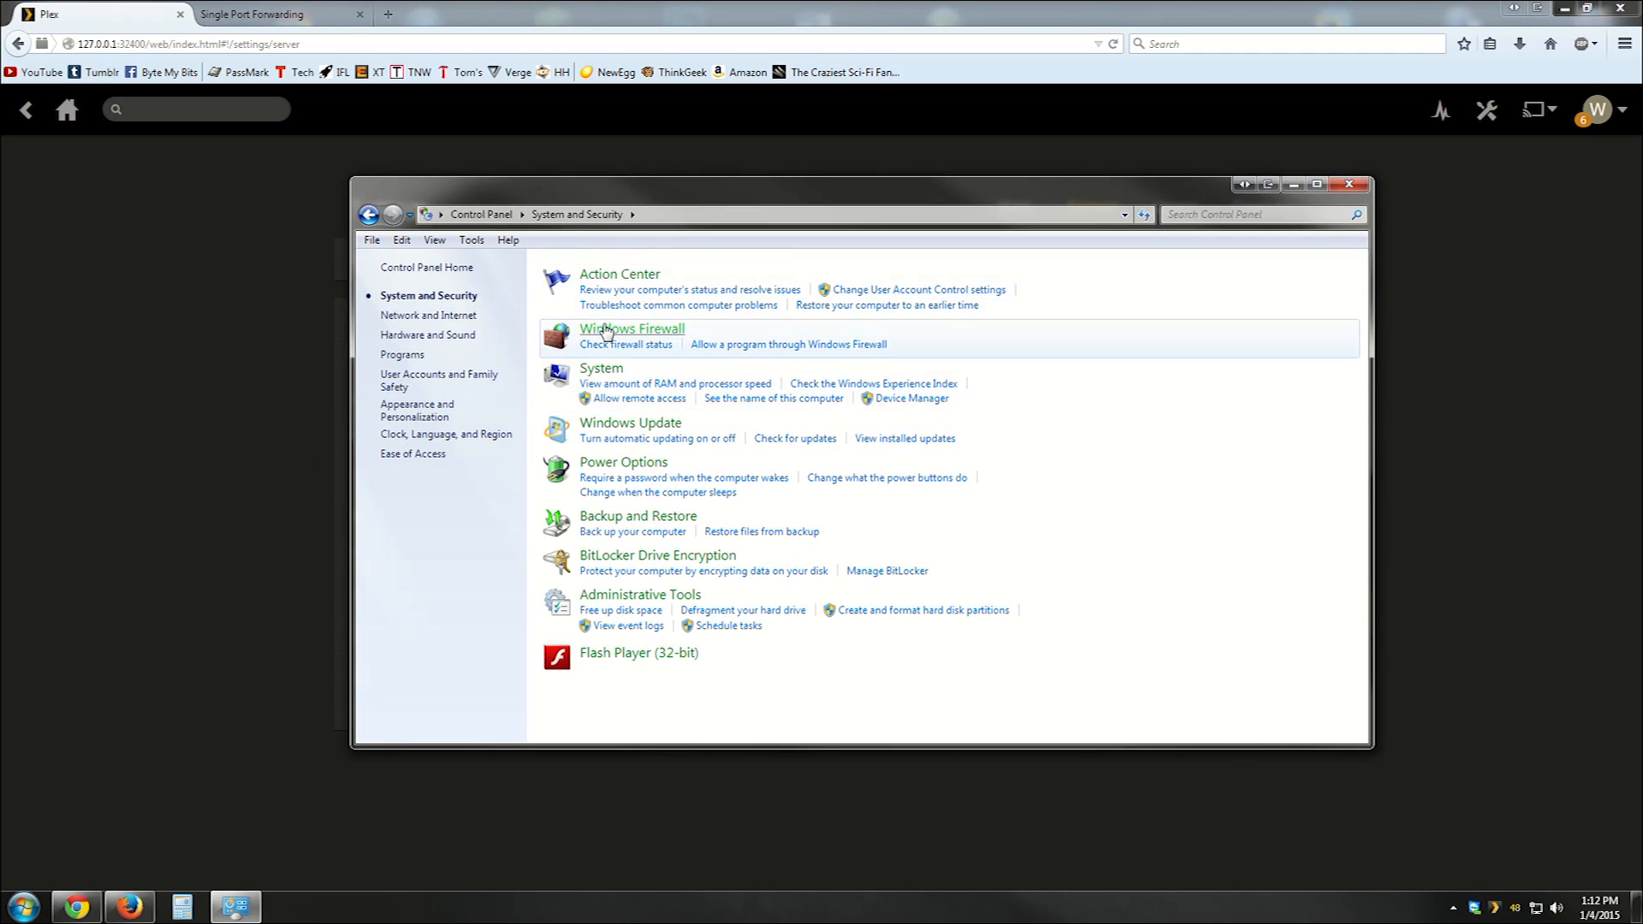
{"action": "left_click", "coordinate": [631, 327]}
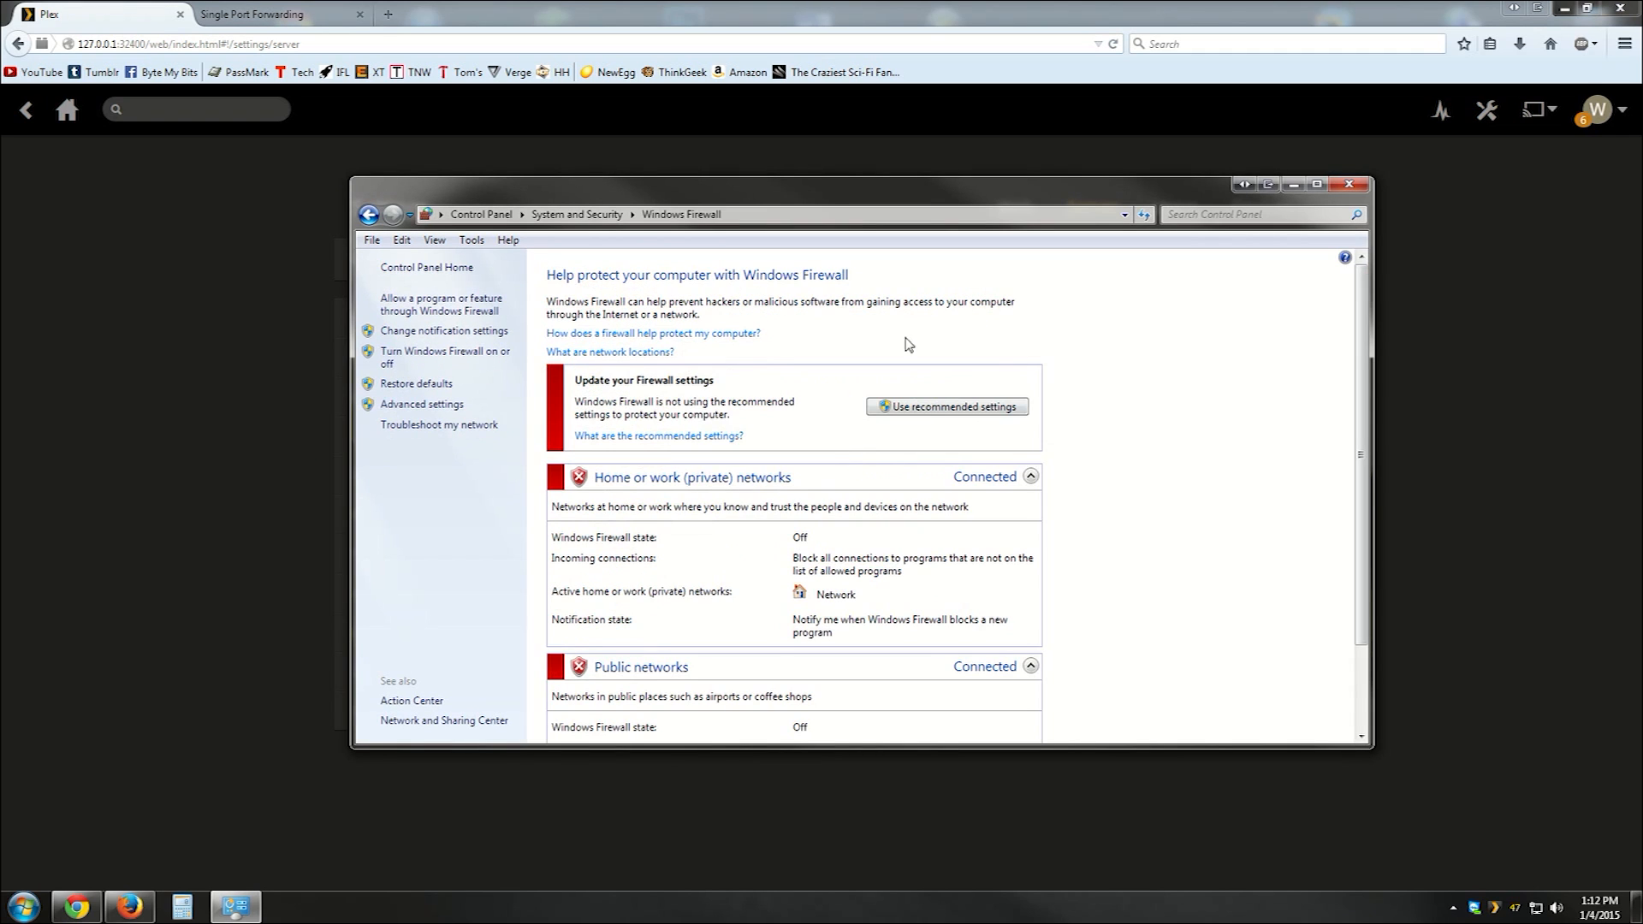
{"action": "mouse_move", "coordinate": [441, 304]}
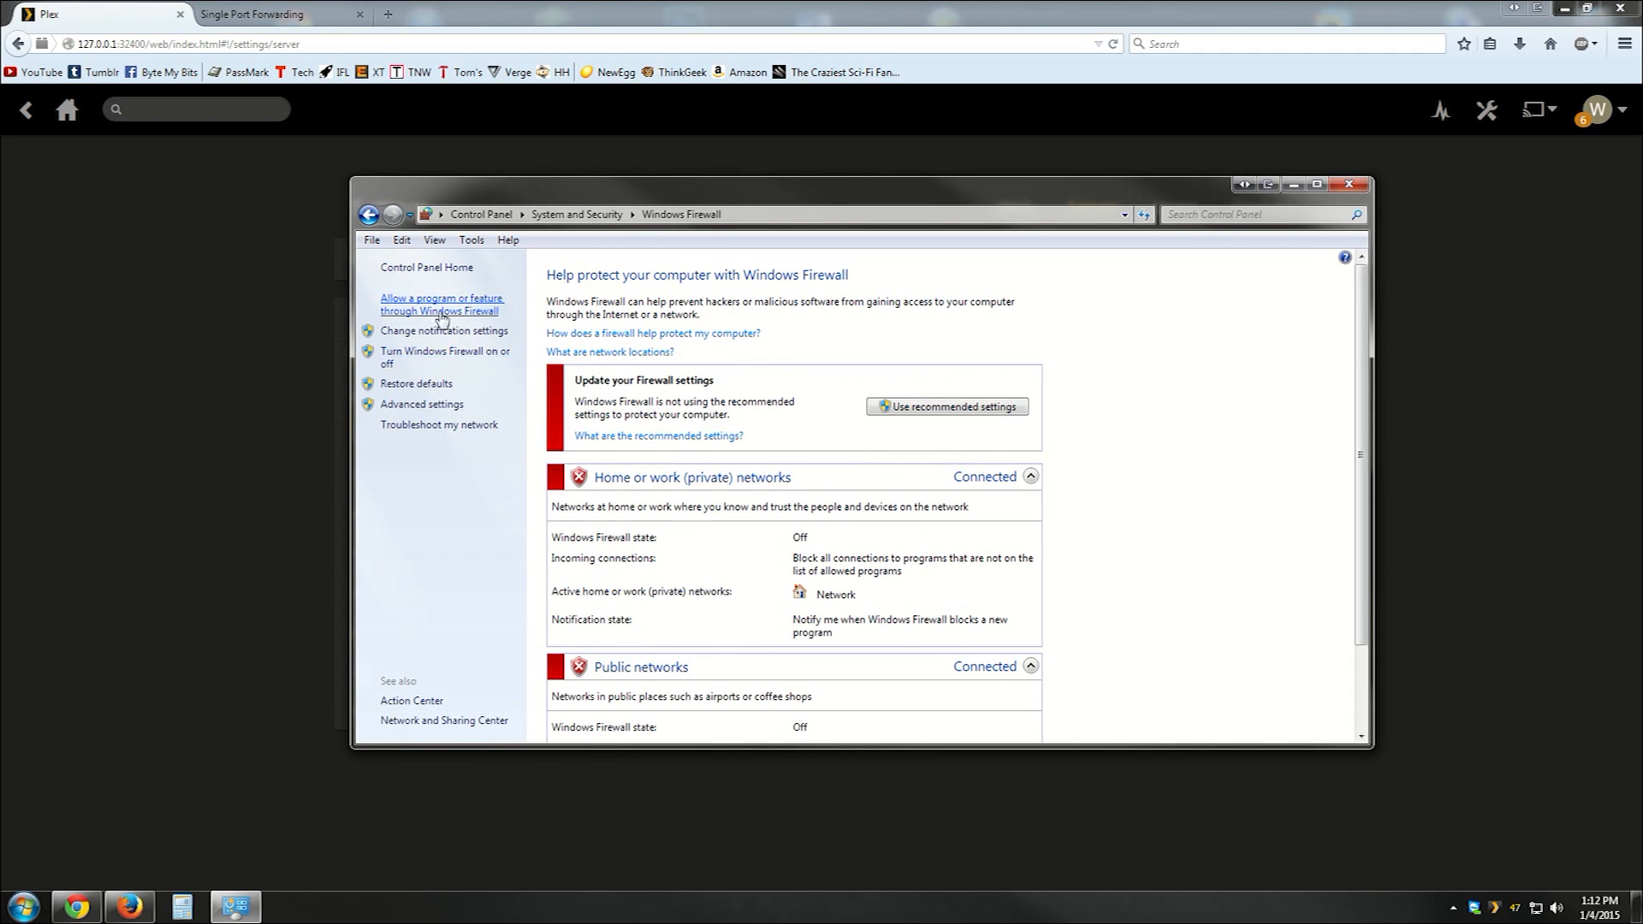
{"action": "left_click", "coordinate": [445, 330]}
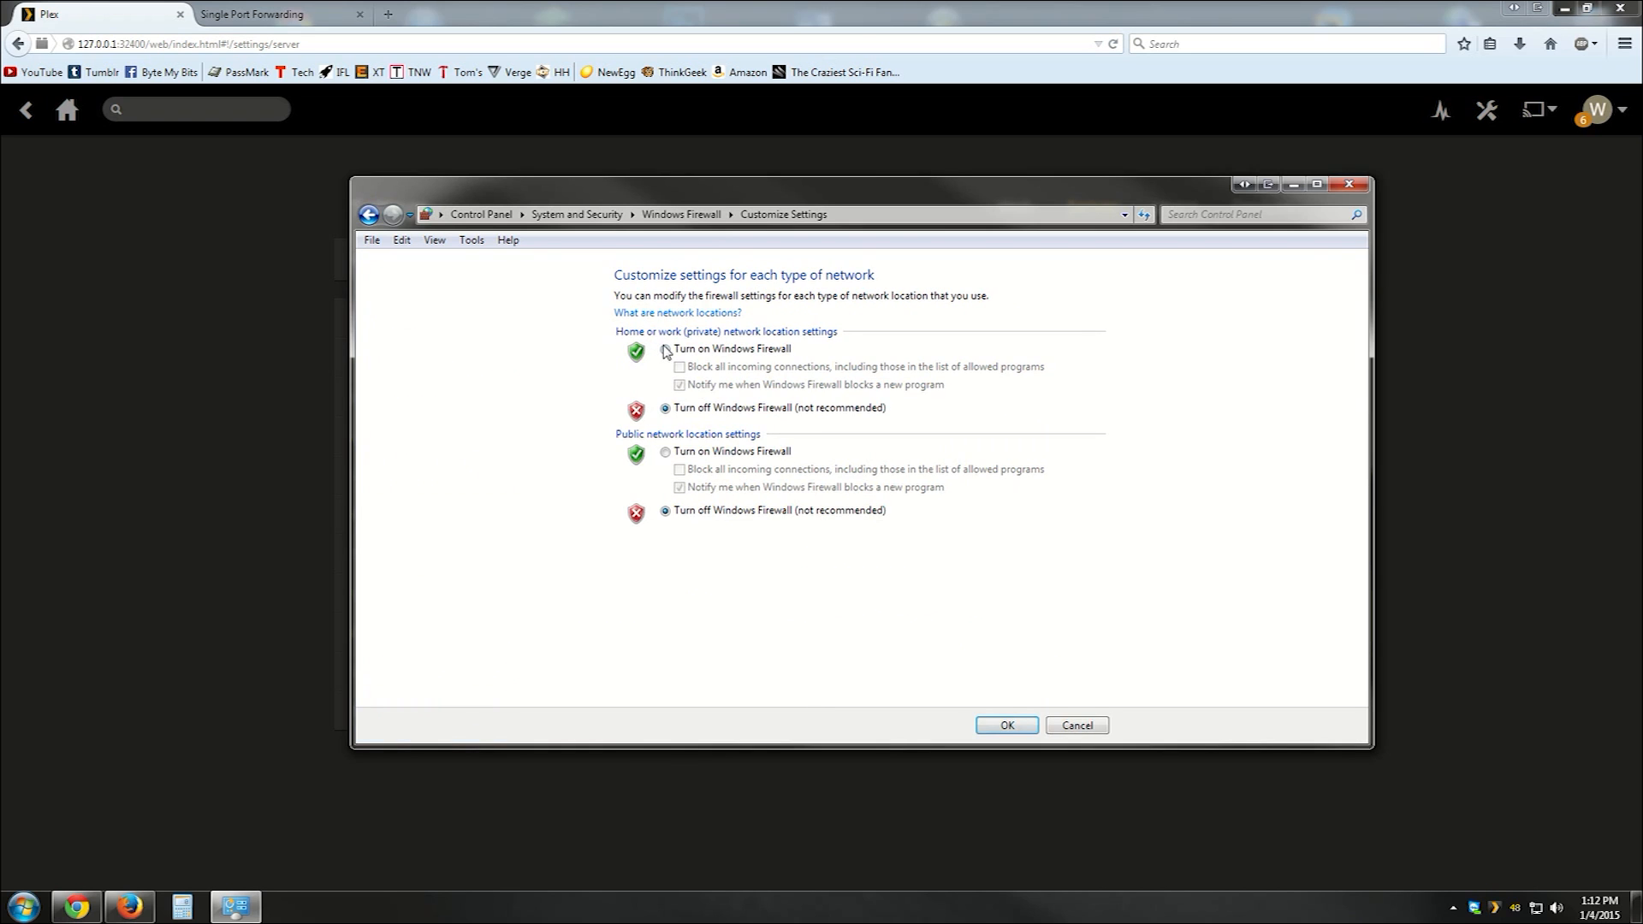
{"action": "left_click", "coordinate": [1005, 724]}
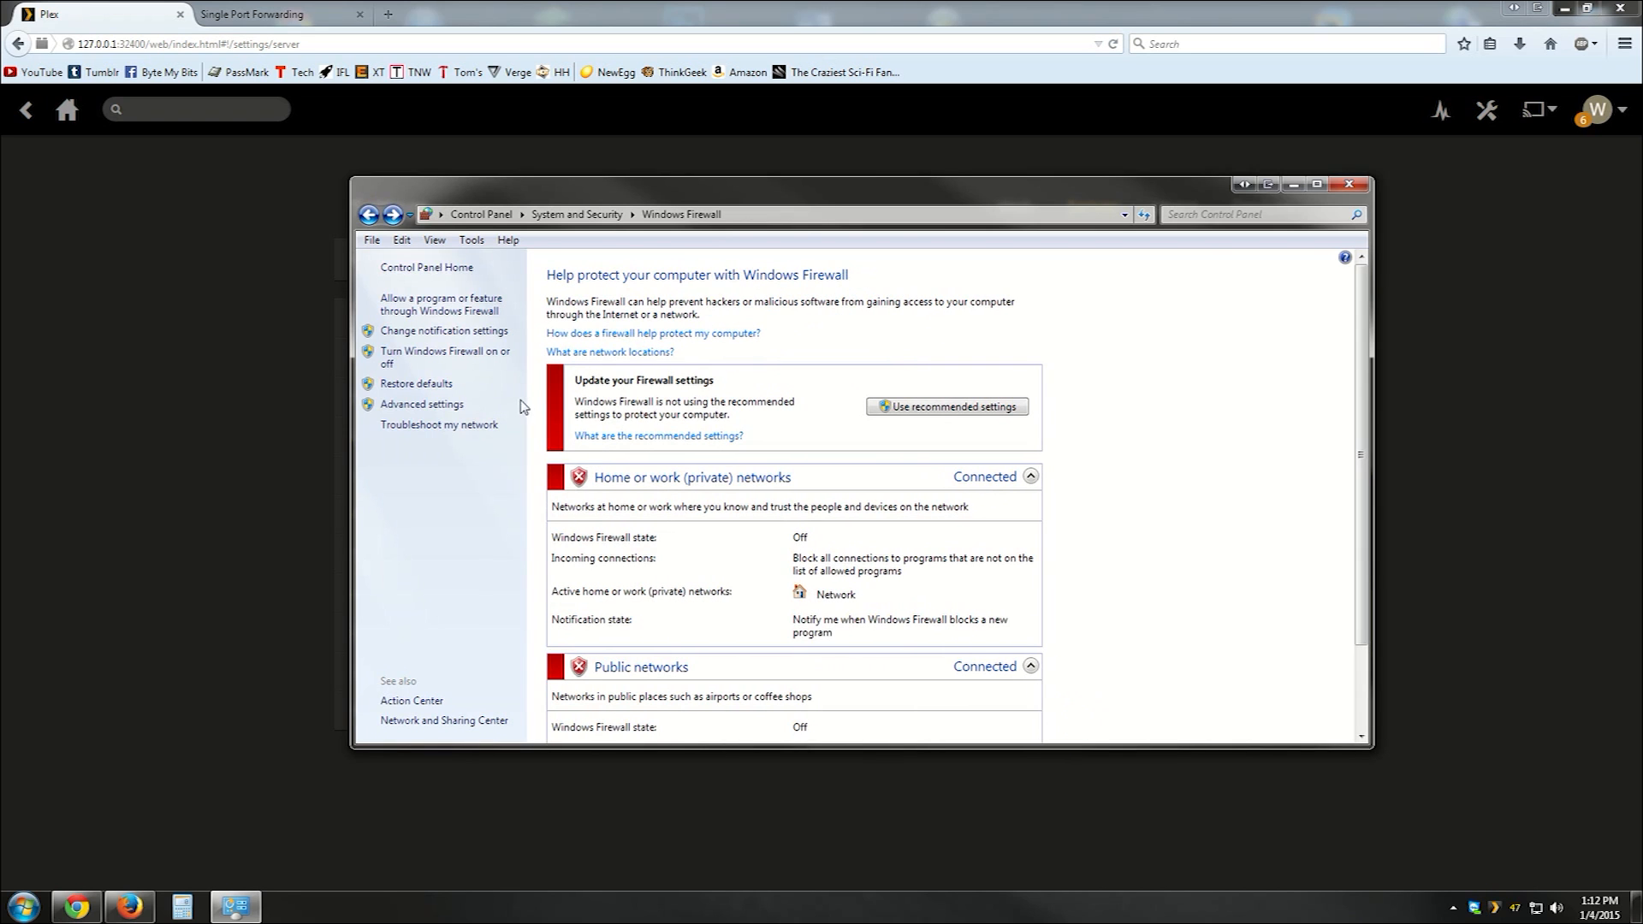
{"action": "left_click", "coordinate": [420, 403]}
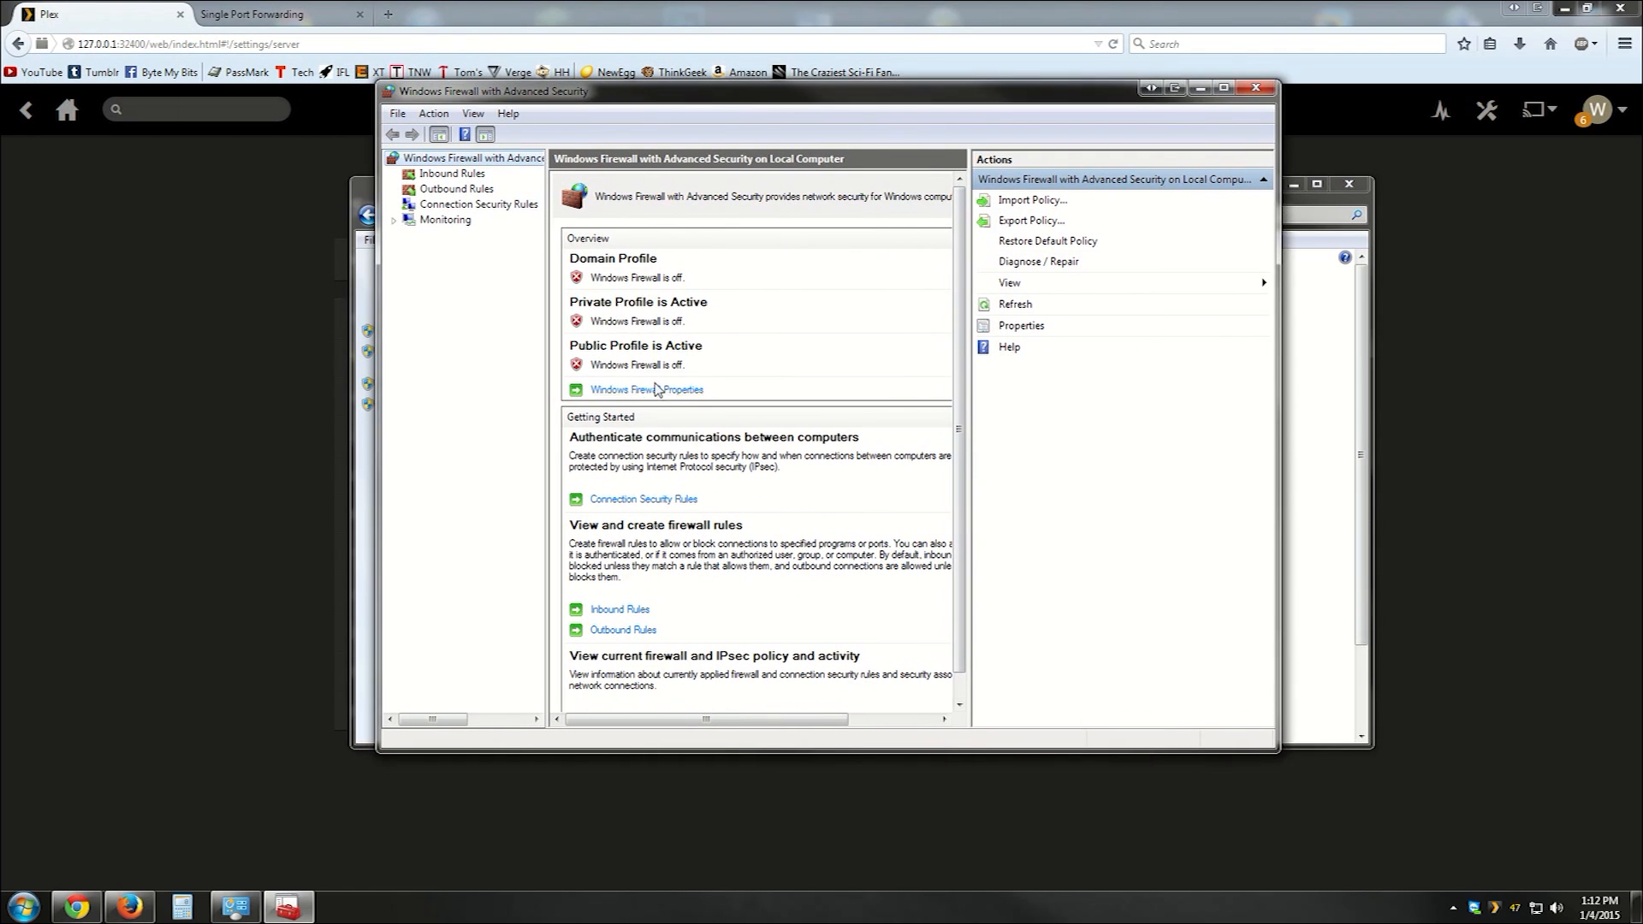
Step: Set Firewall state On for the domain, private and public profiles in Firewall Properties
{"action": "left_click", "coordinate": [648, 388]}
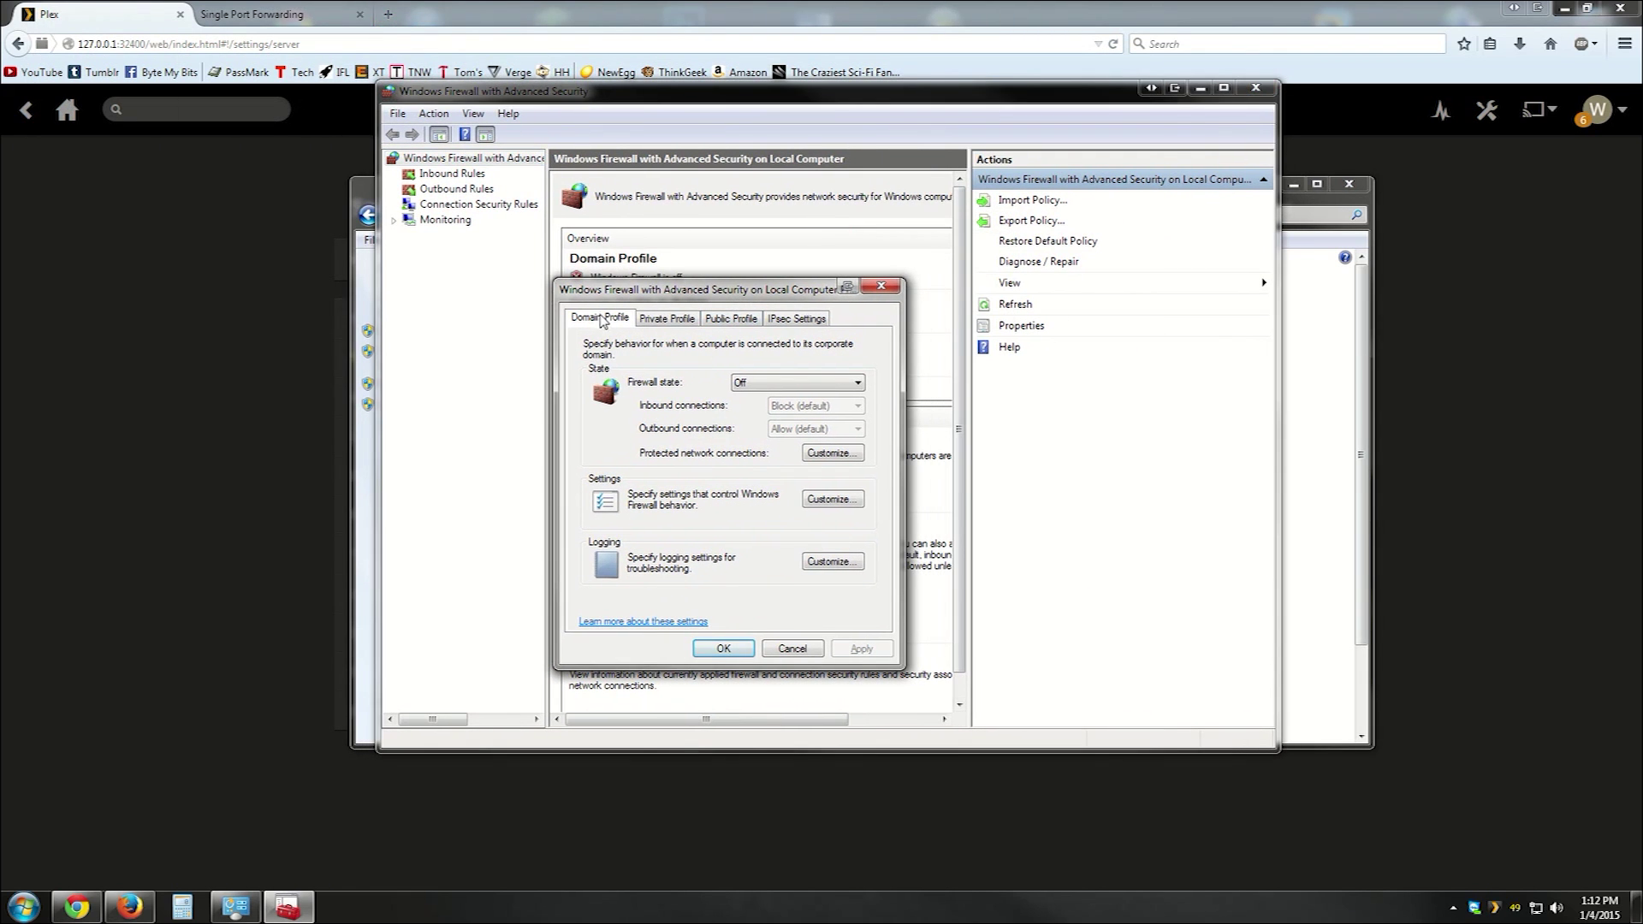
{"action": "left_click", "coordinate": [667, 319]}
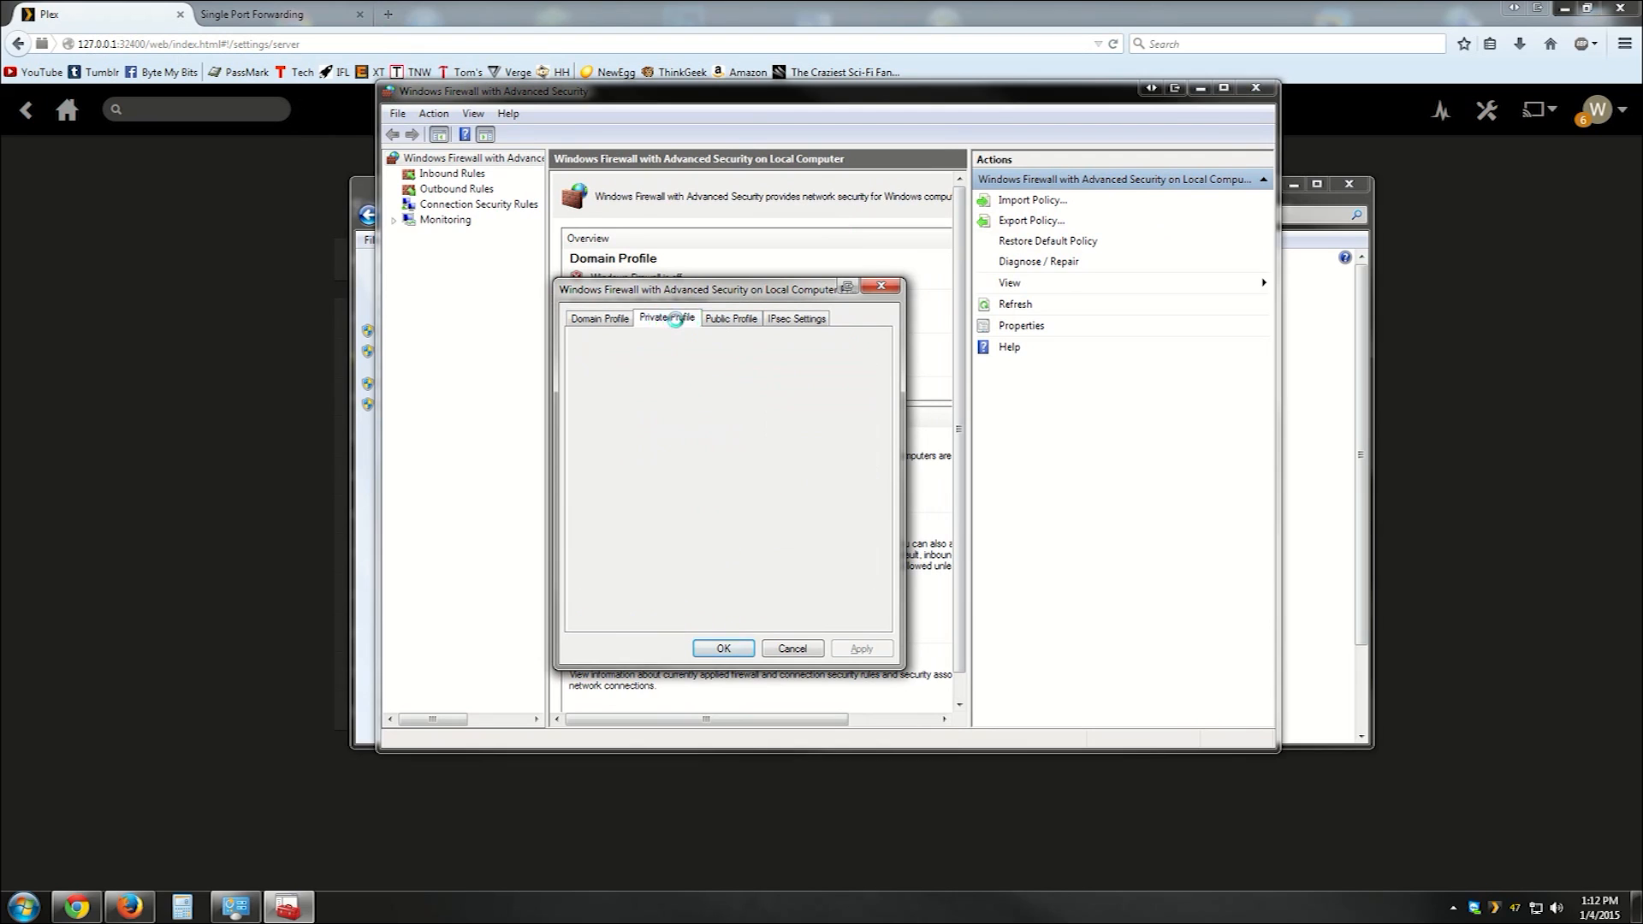
{"action": "left_click", "coordinate": [598, 319]}
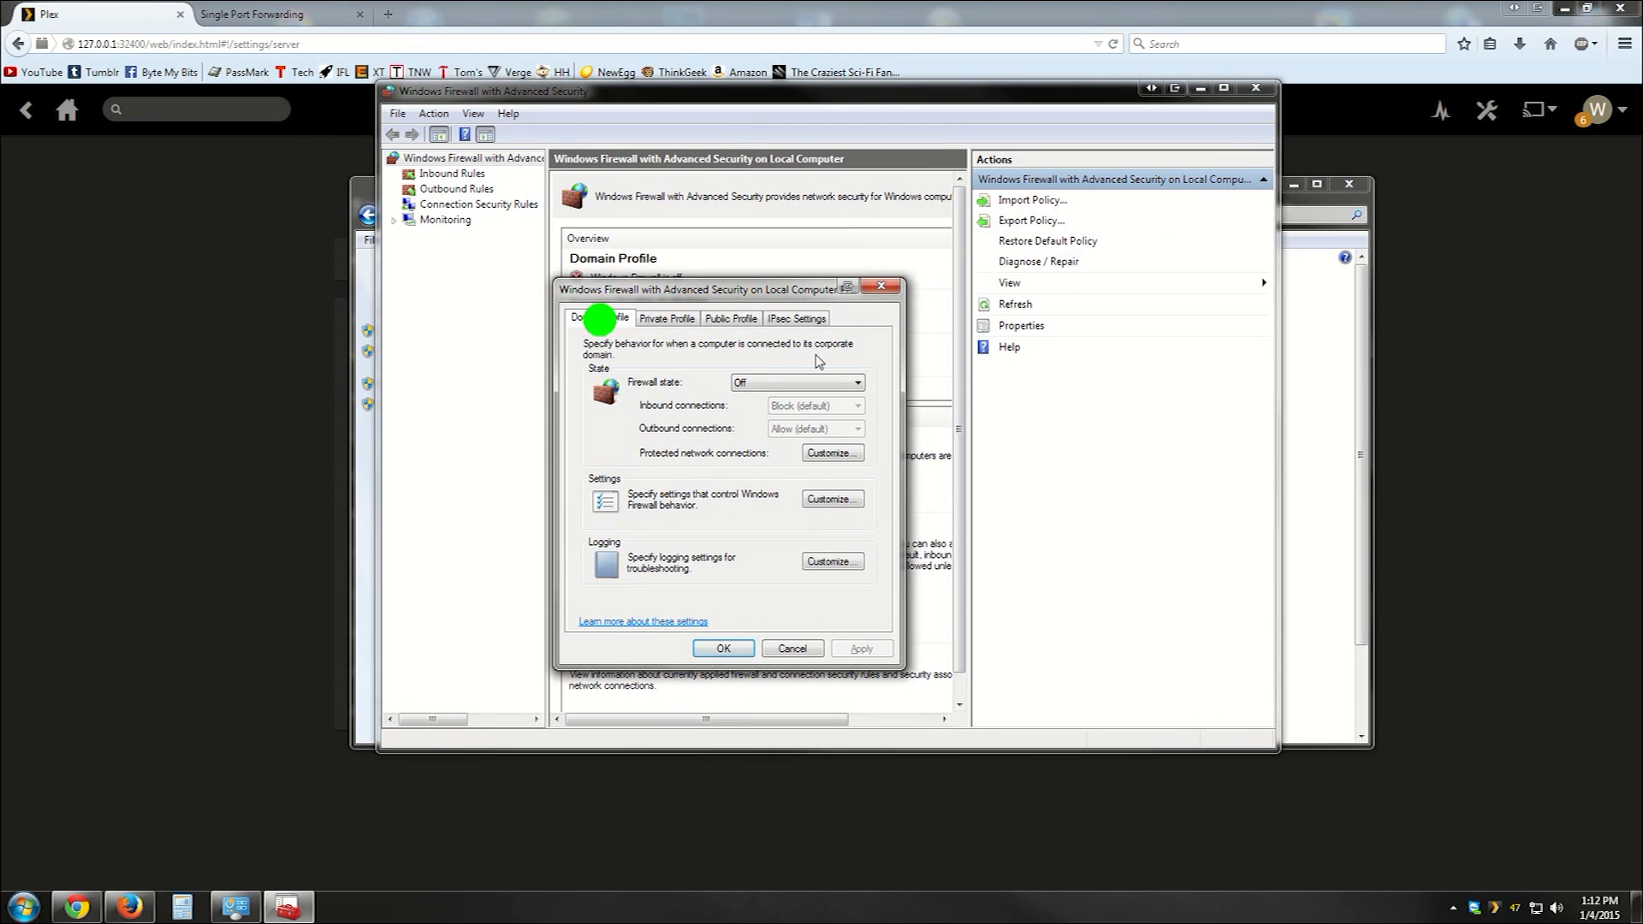
{"action": "left_click", "coordinate": [855, 382]}
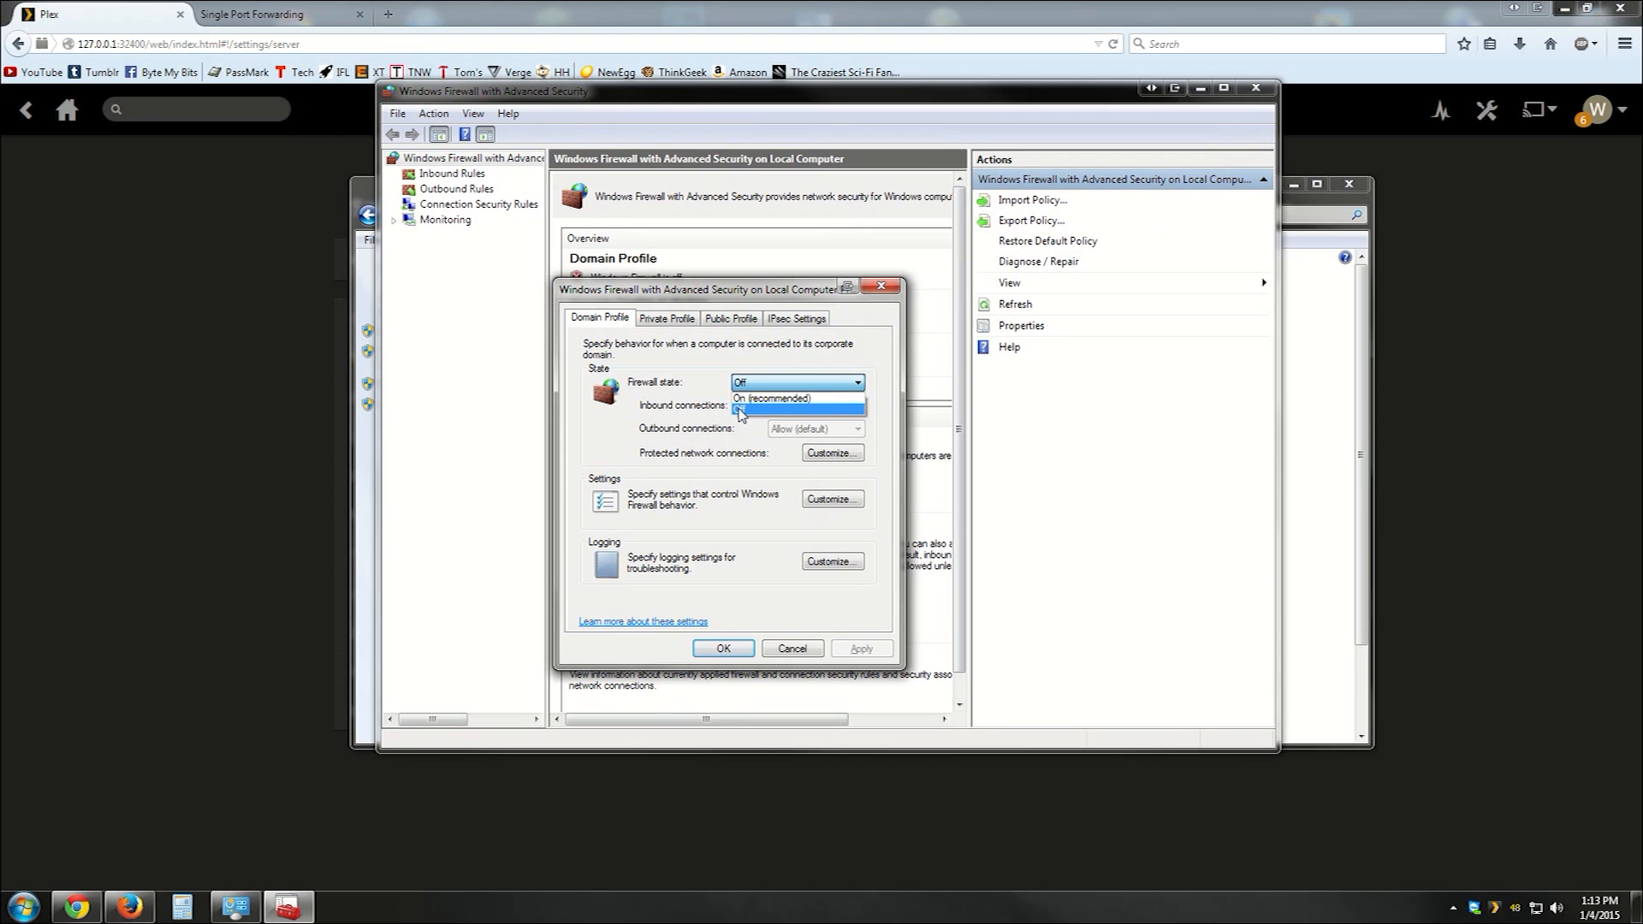
{"action": "left_click", "coordinate": [666, 318]}
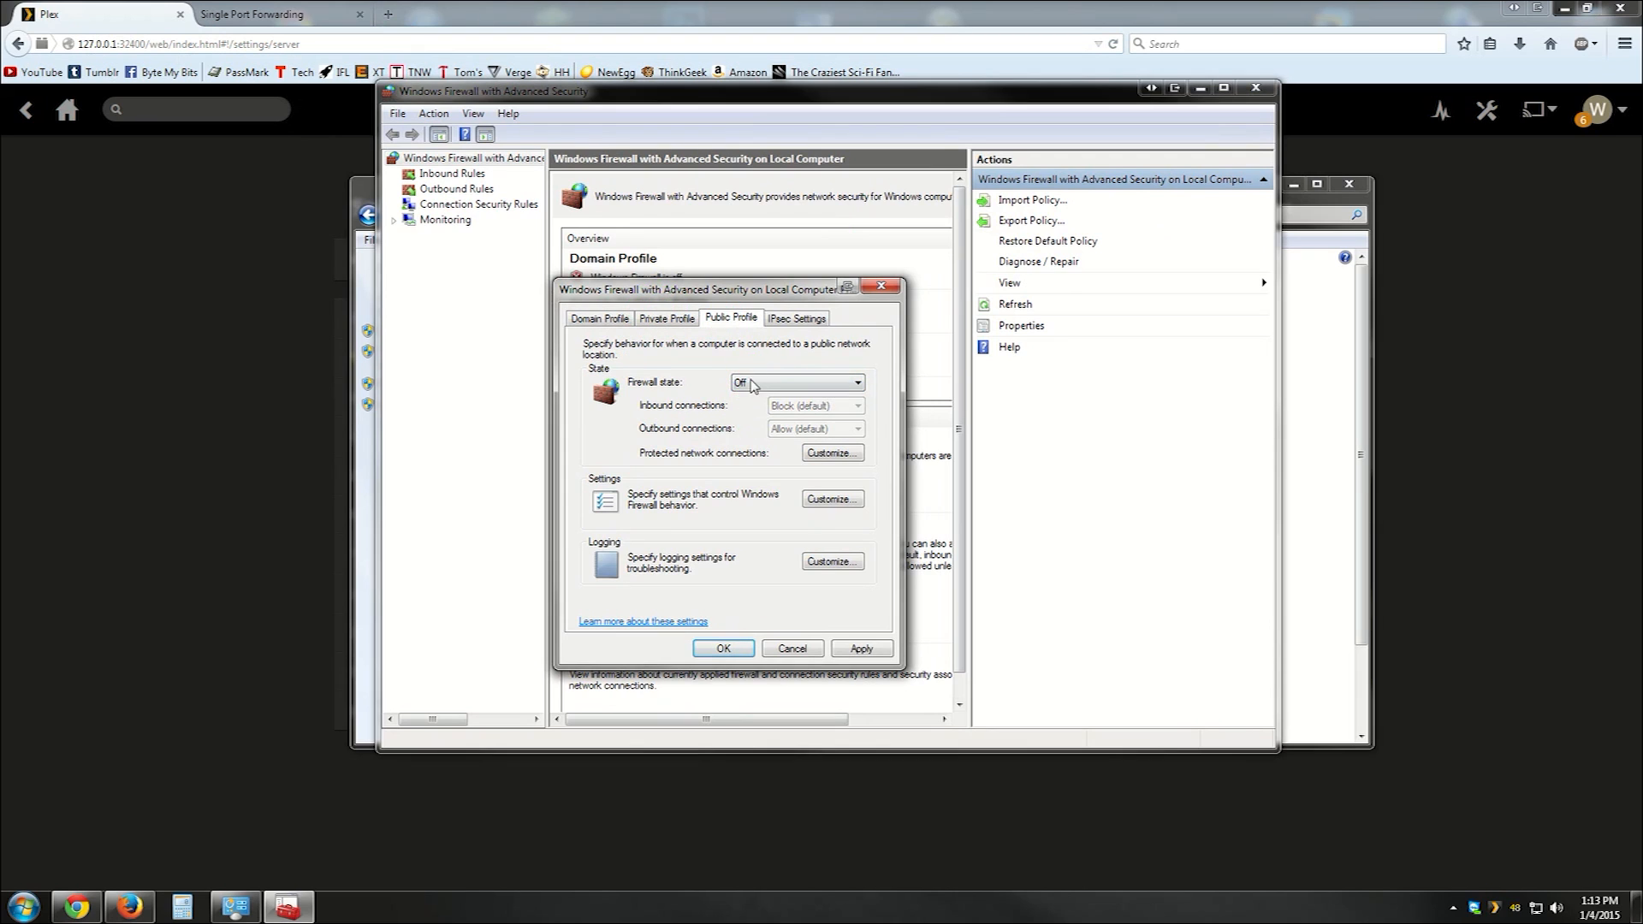
{"action": "left_click", "coordinate": [598, 318]}
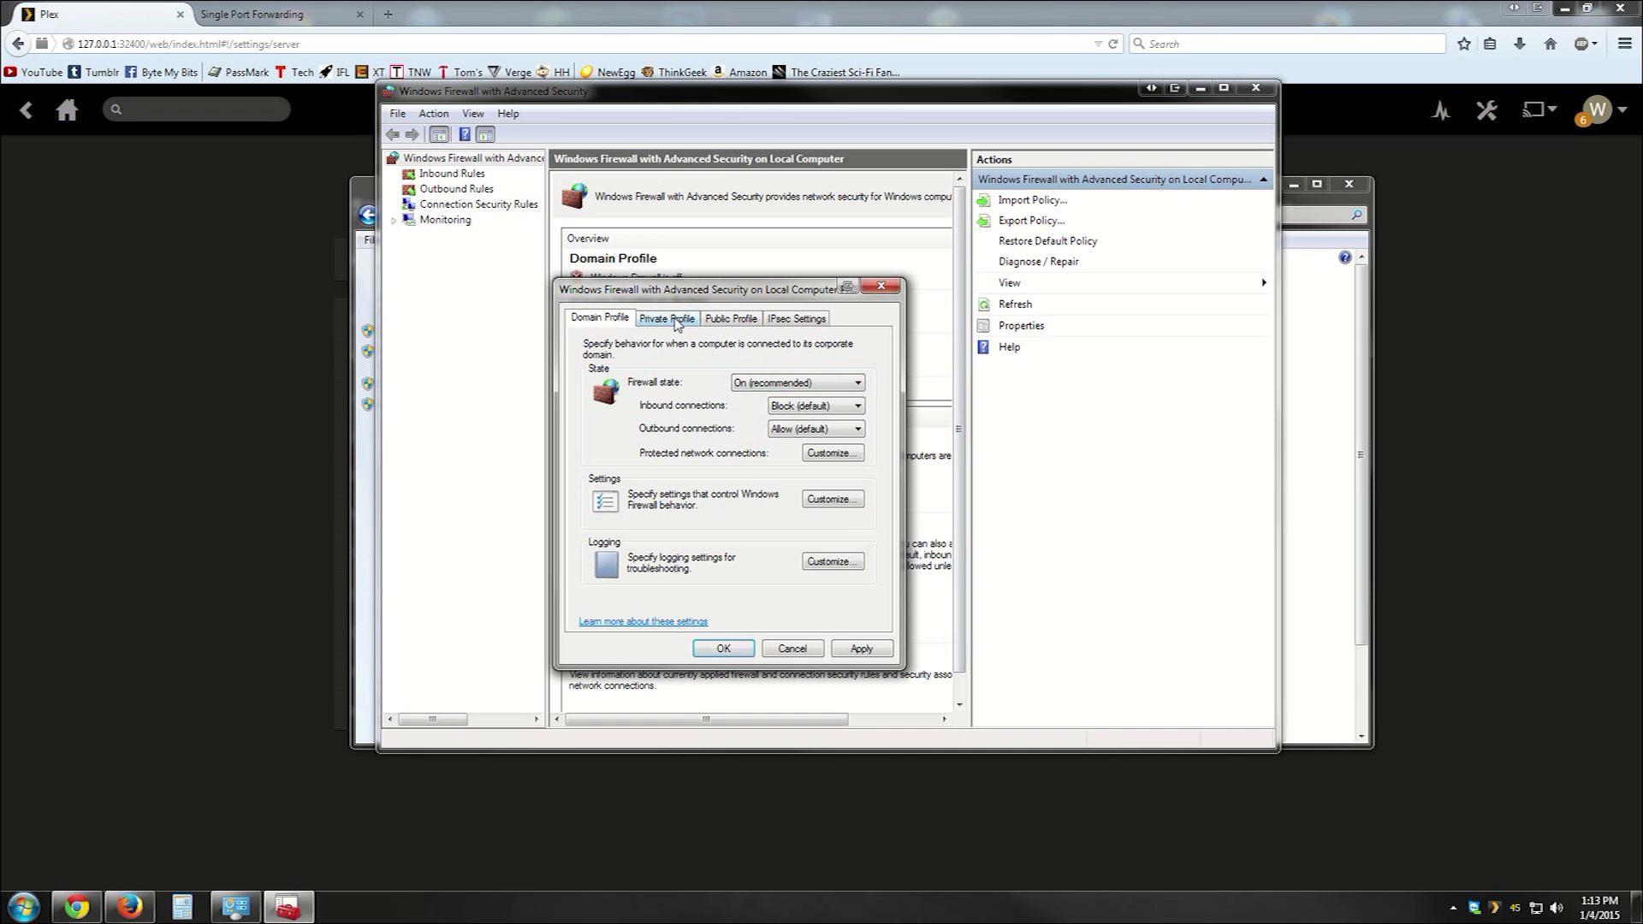
{"action": "left_click", "coordinate": [731, 319]}
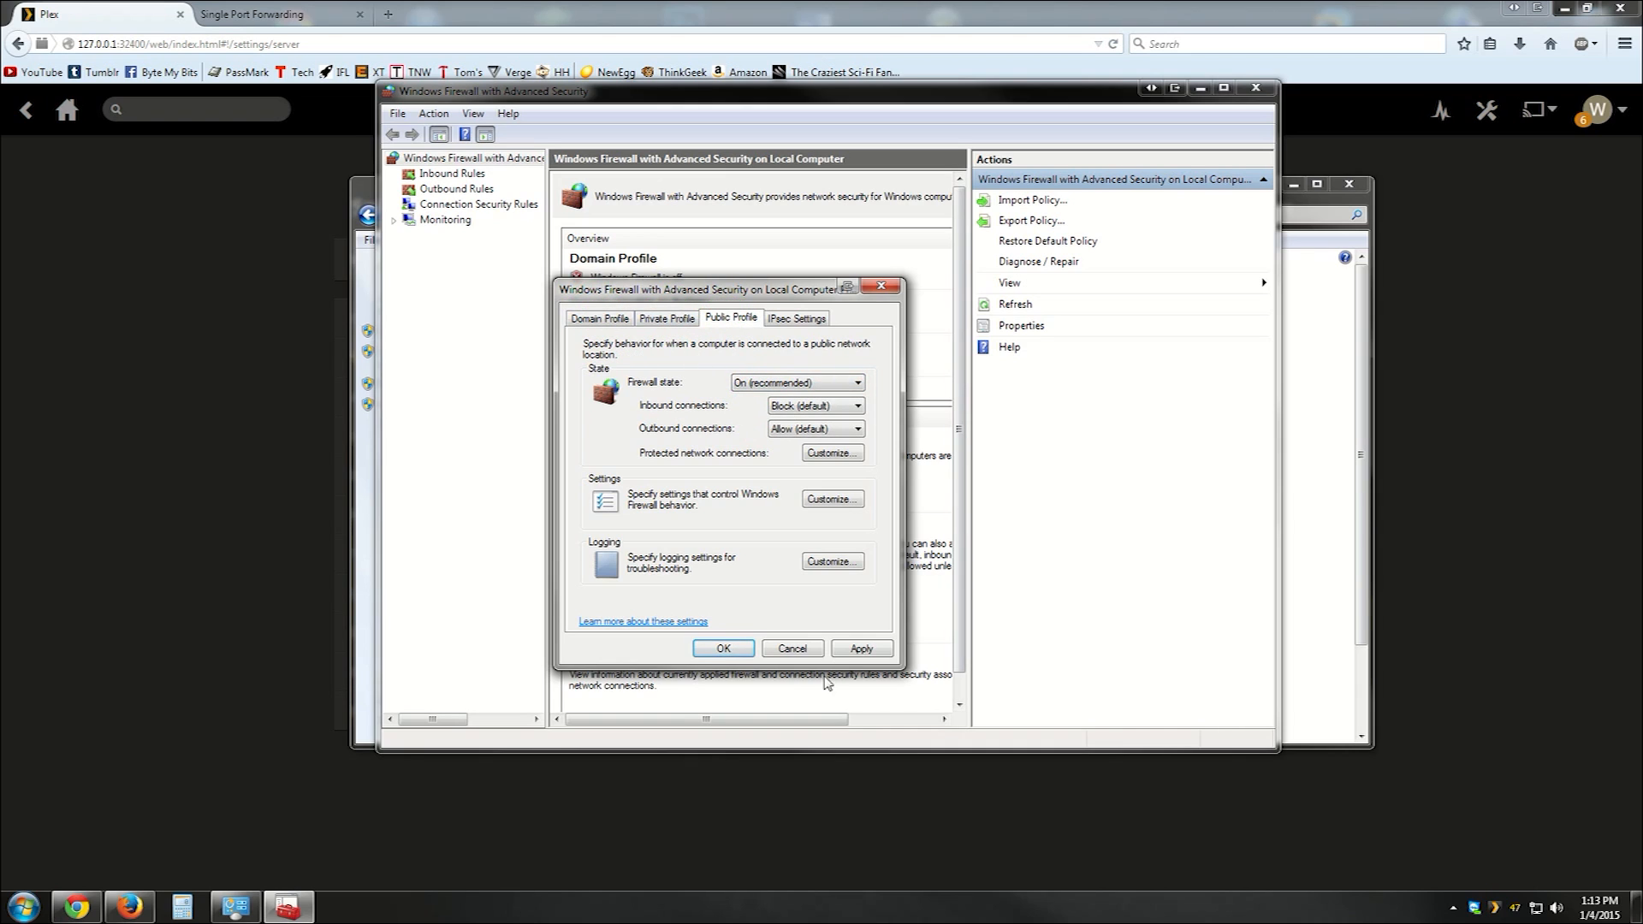
{"action": "left_click", "coordinate": [722, 647]}
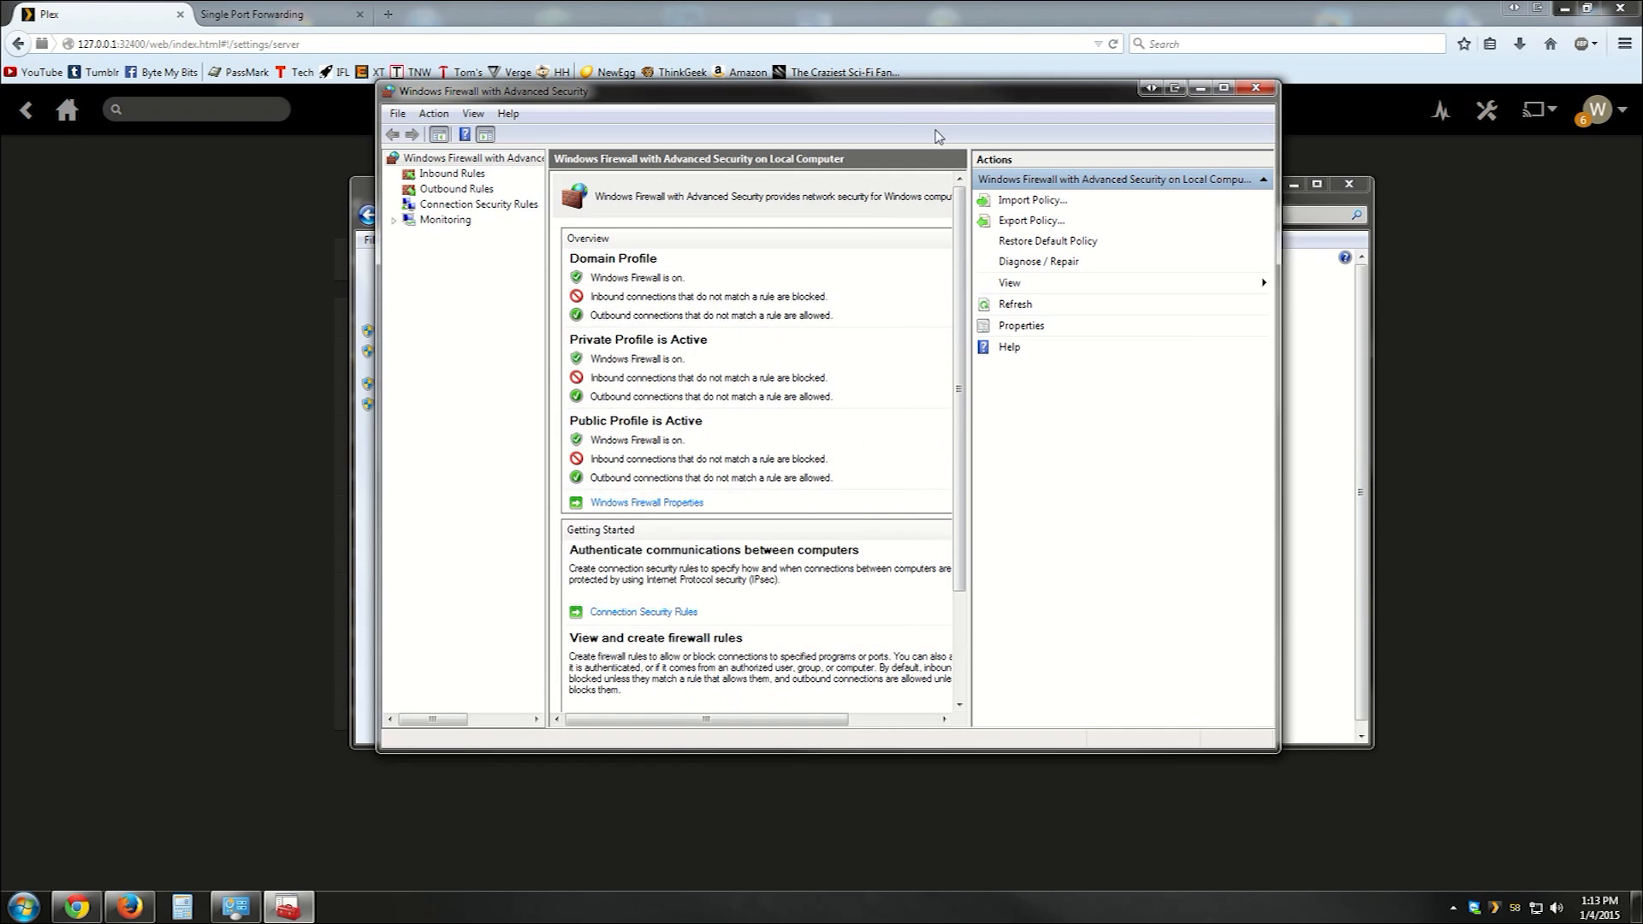
{"action": "mouse_move", "coordinate": [862, 178]}
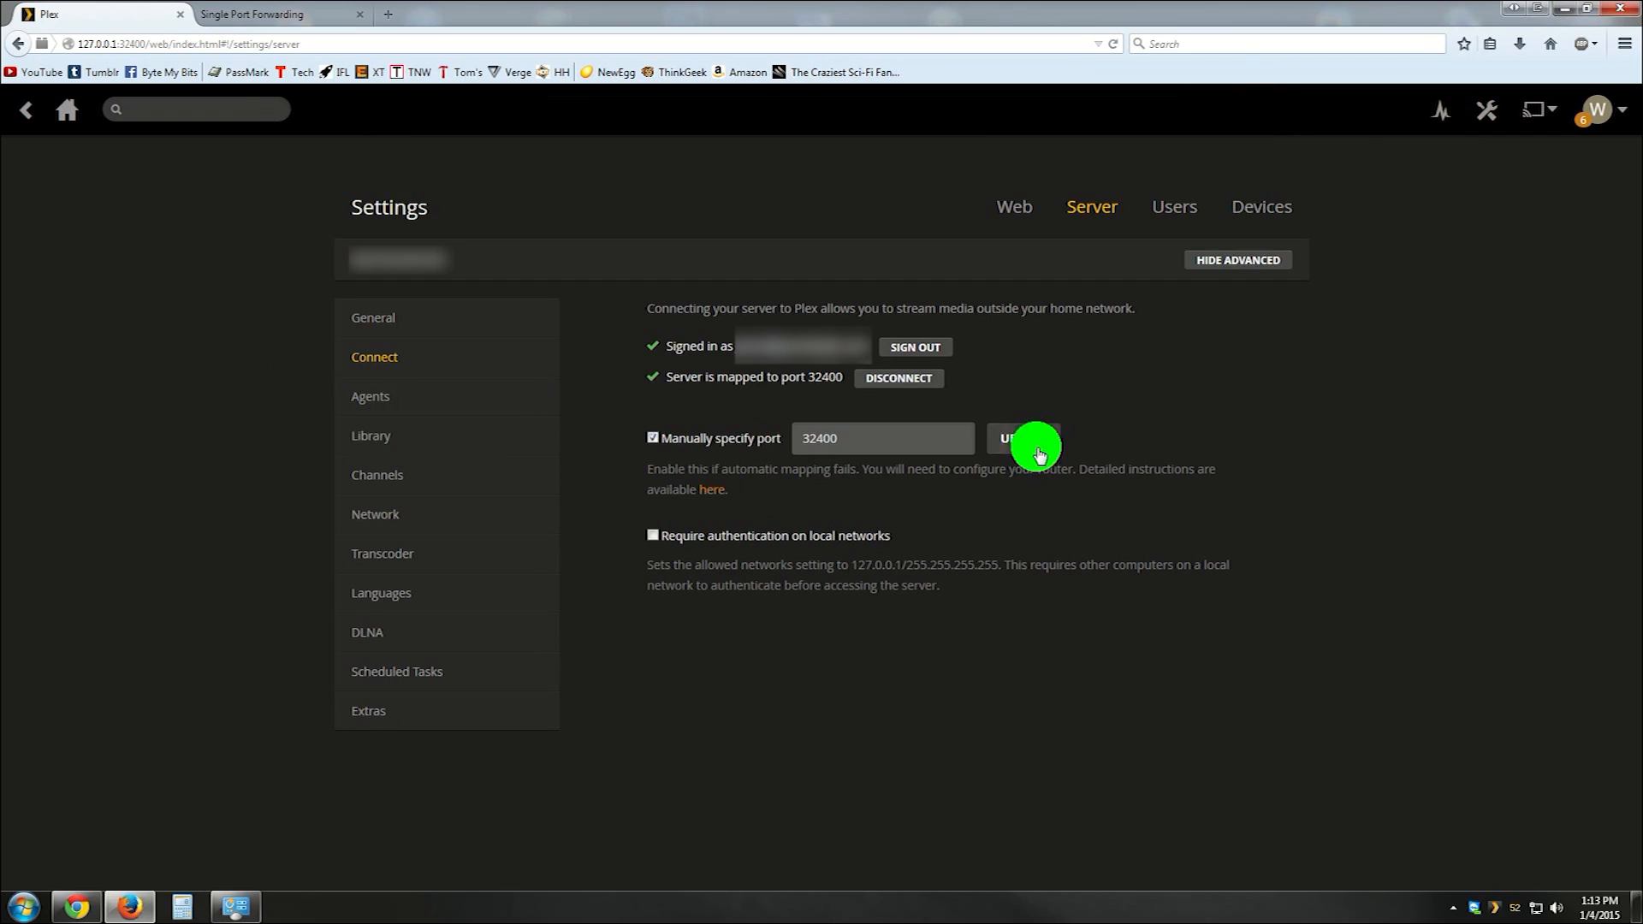
Step: Apply the manual port 32400 with UPDATE so the Plex server reconnects
{"action": "left_click", "coordinate": [1023, 438]}
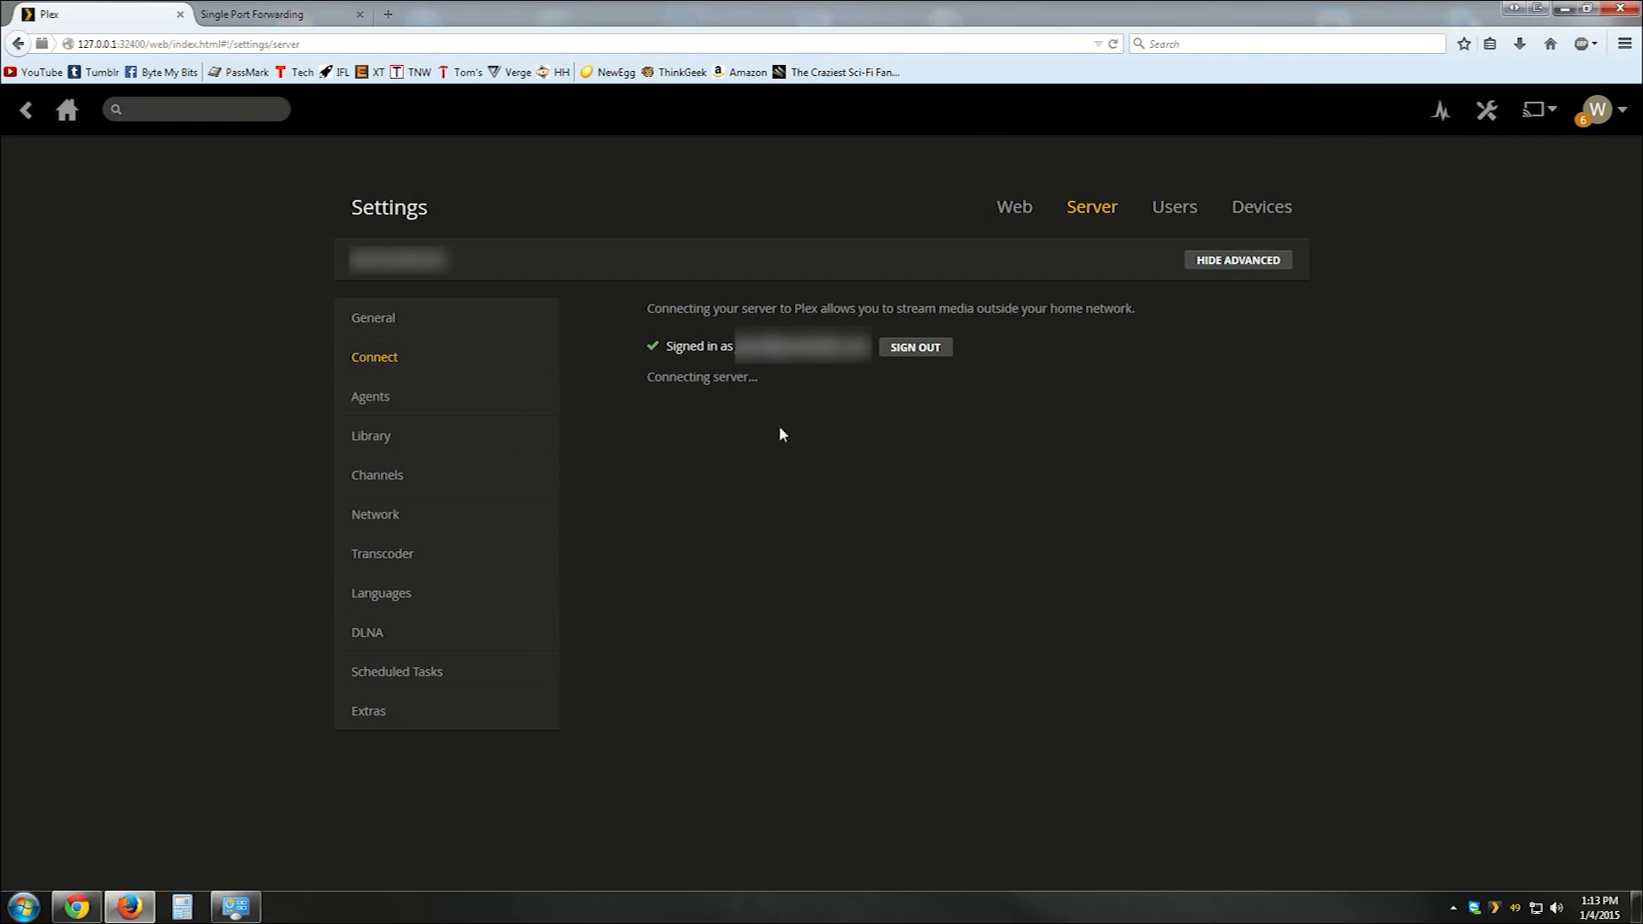
{"action": "mouse_move", "coordinate": [728, 420]}
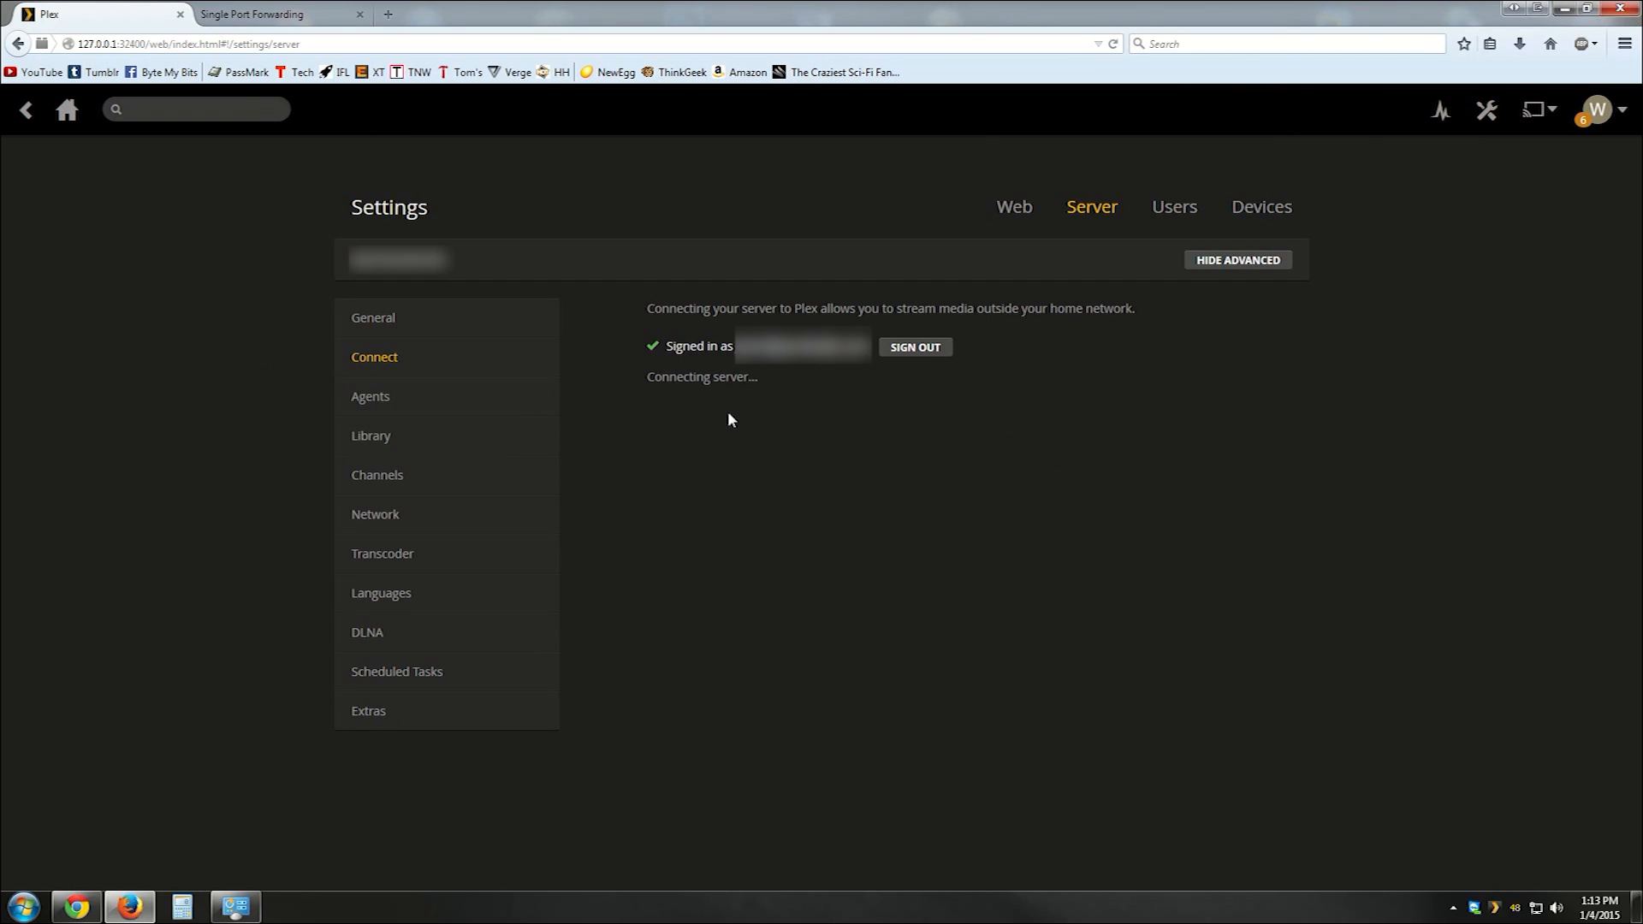
{"action": "mouse_move", "coordinate": [704, 368]}
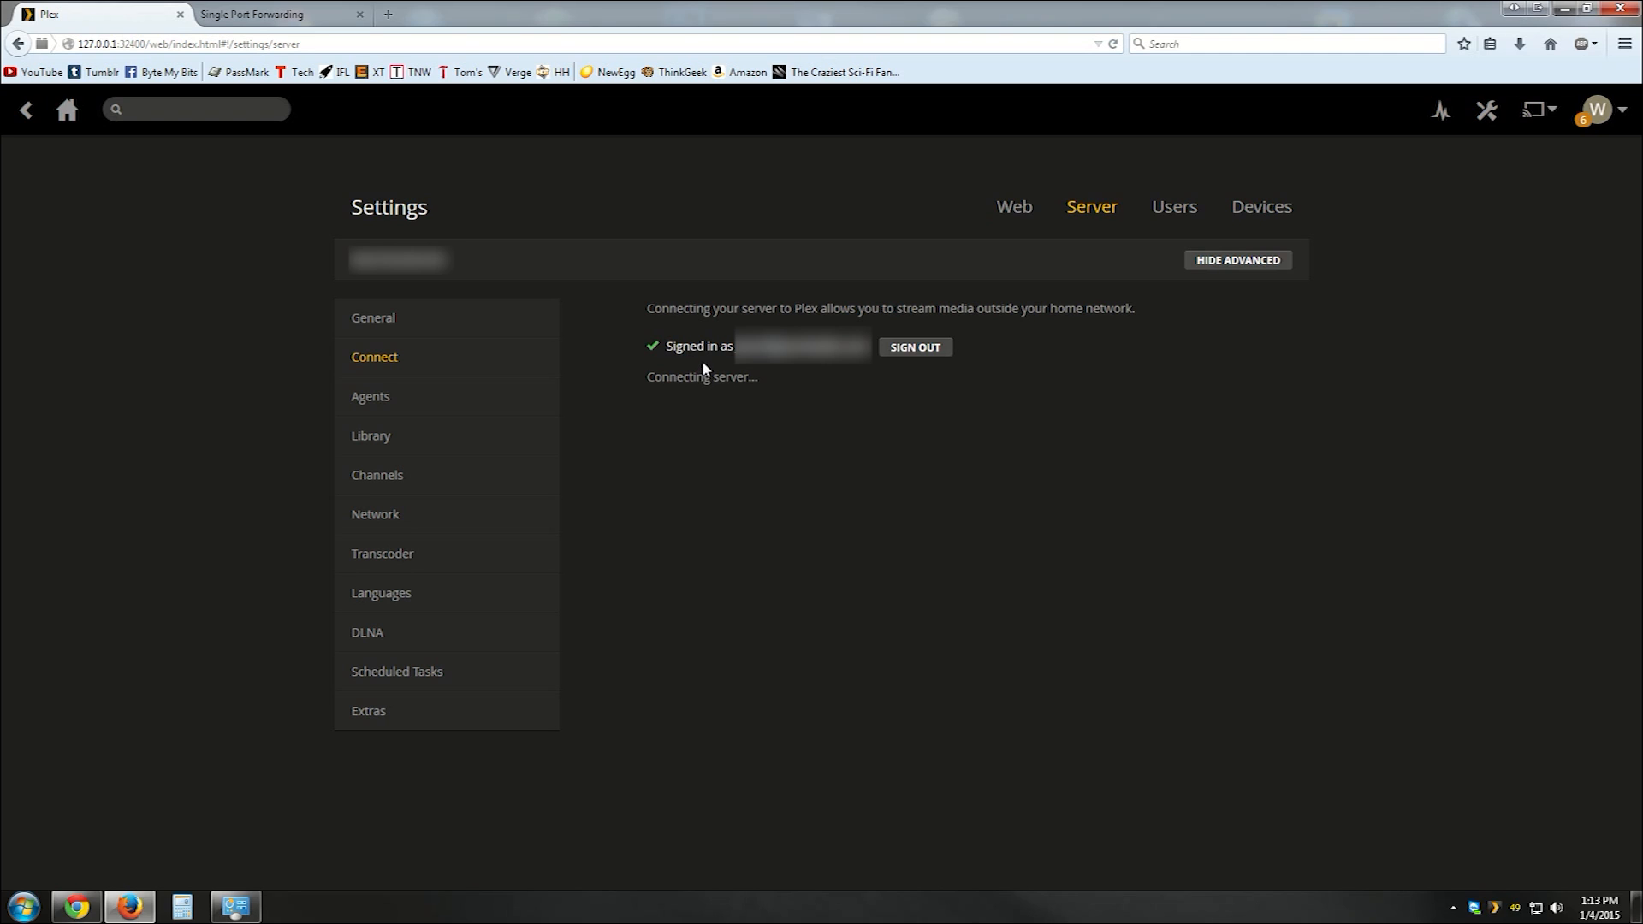
{"action": "mouse_move", "coordinate": [664, 482]}
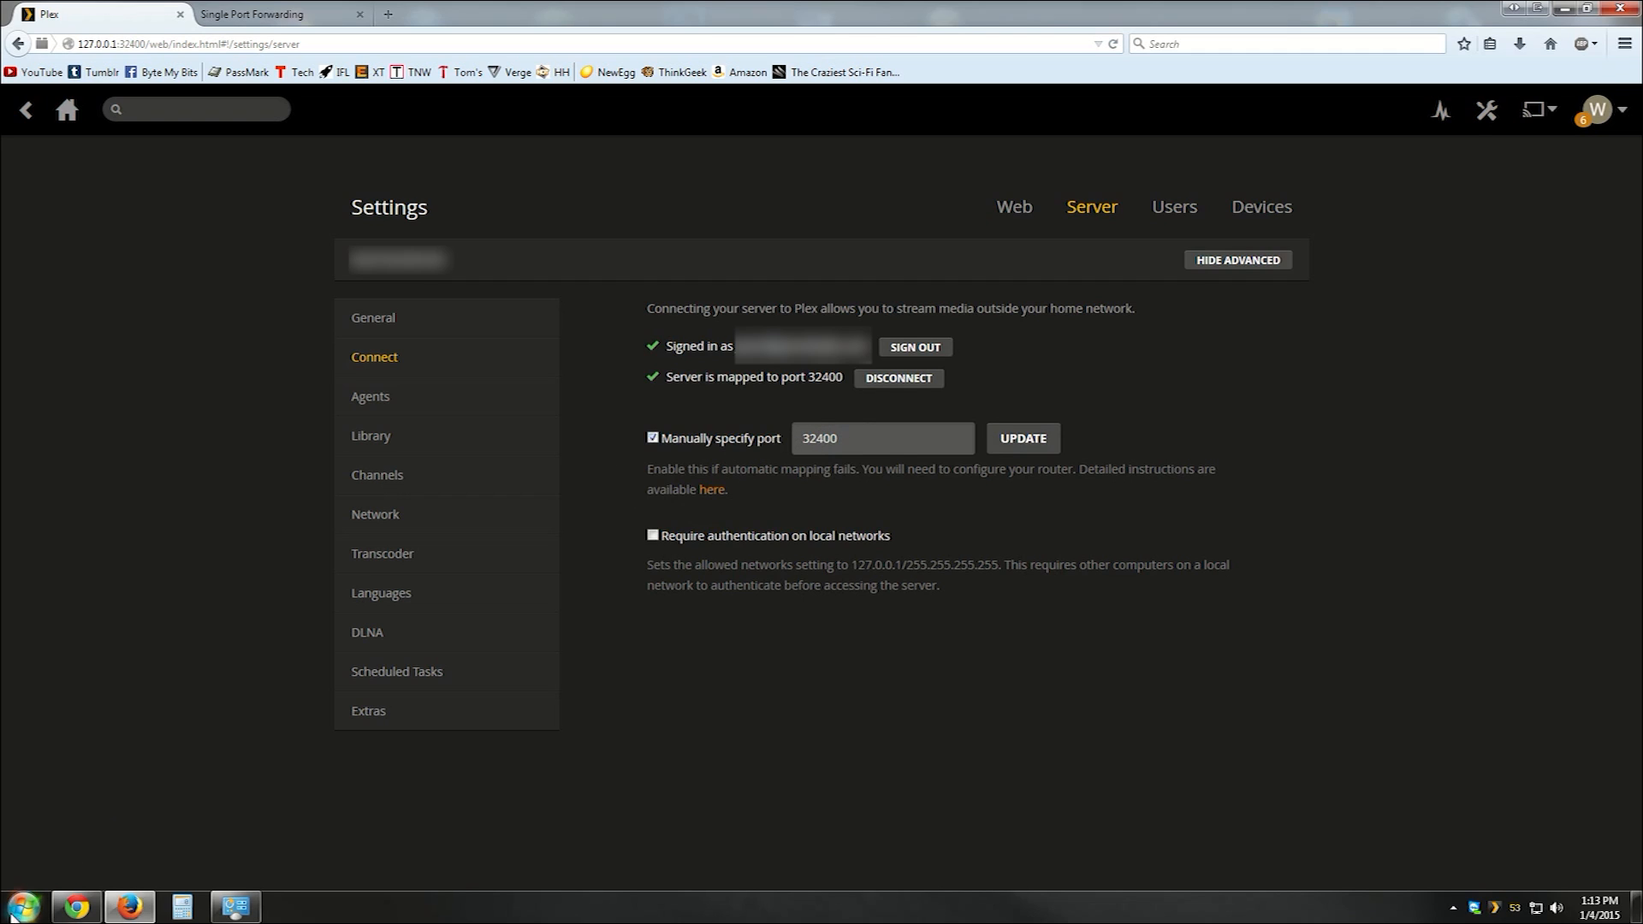
Step: Open Advanced settings from Windows Firewall and bring up the Inbound Rules actions menu
{"action": "left_click", "coordinate": [233, 906]}
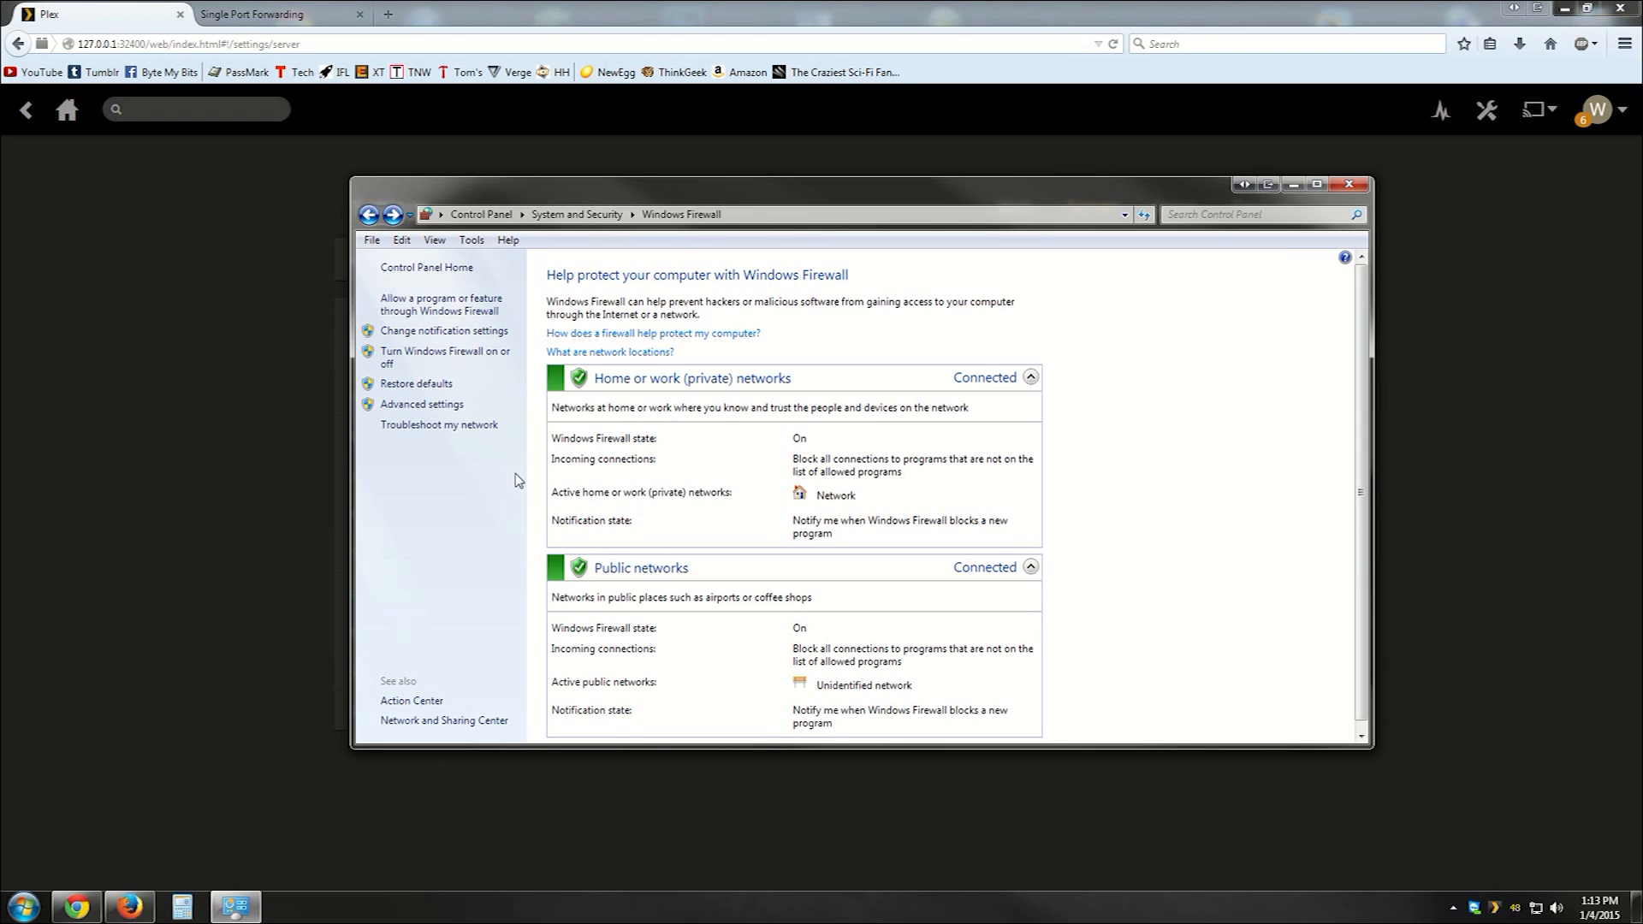
{"action": "mouse_move", "coordinate": [454, 391]}
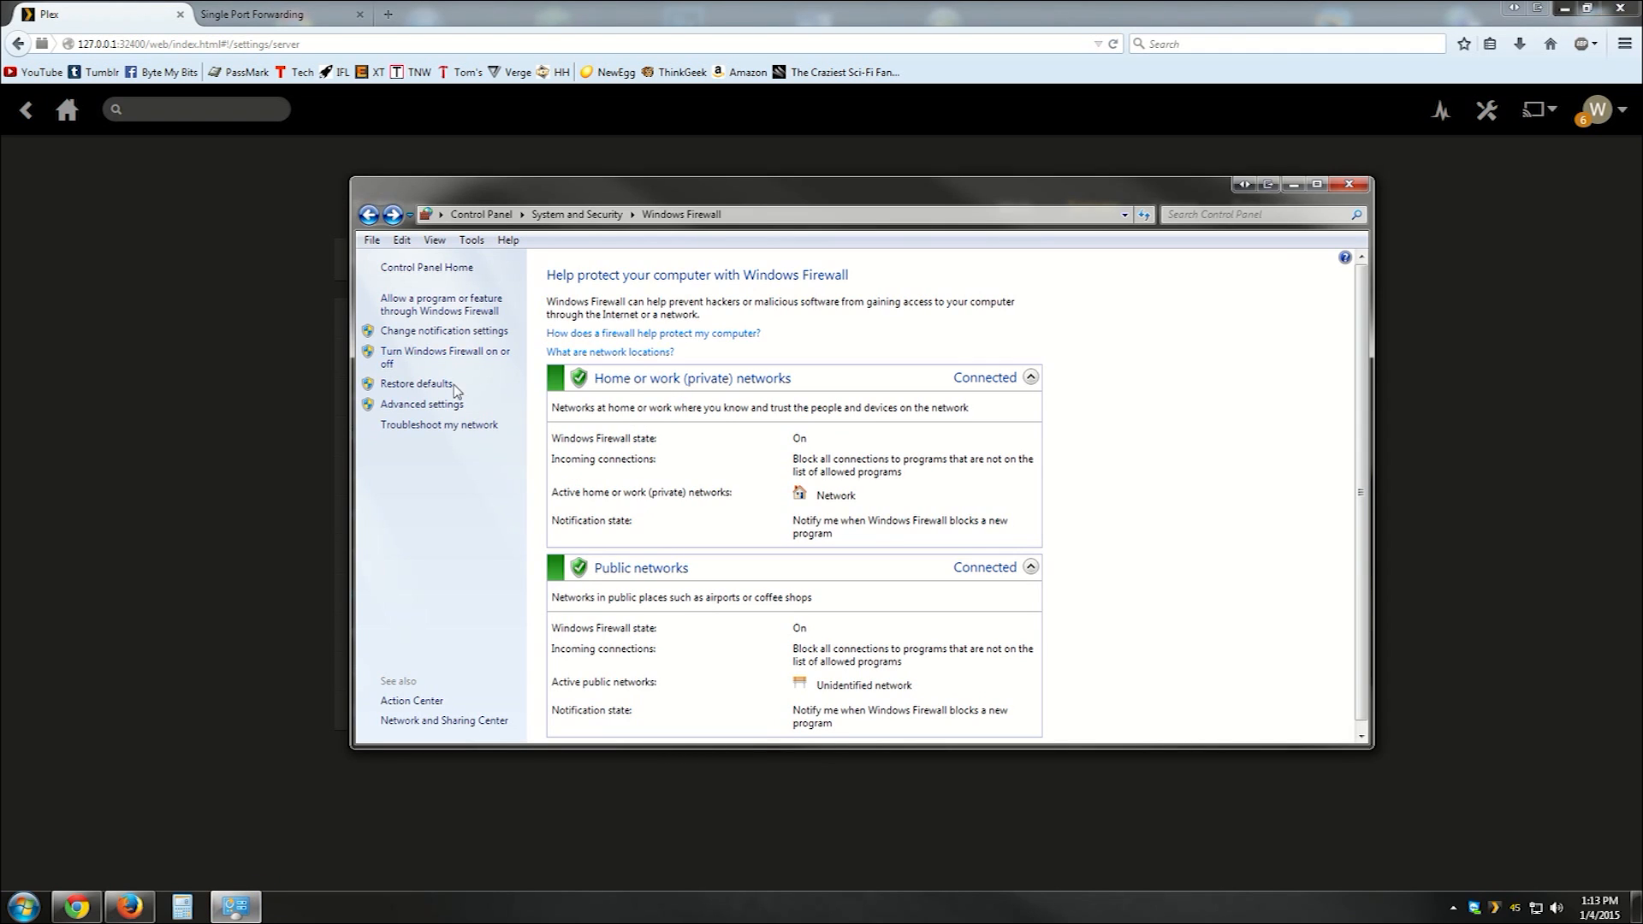
{"action": "left_click", "coordinate": [420, 403]}
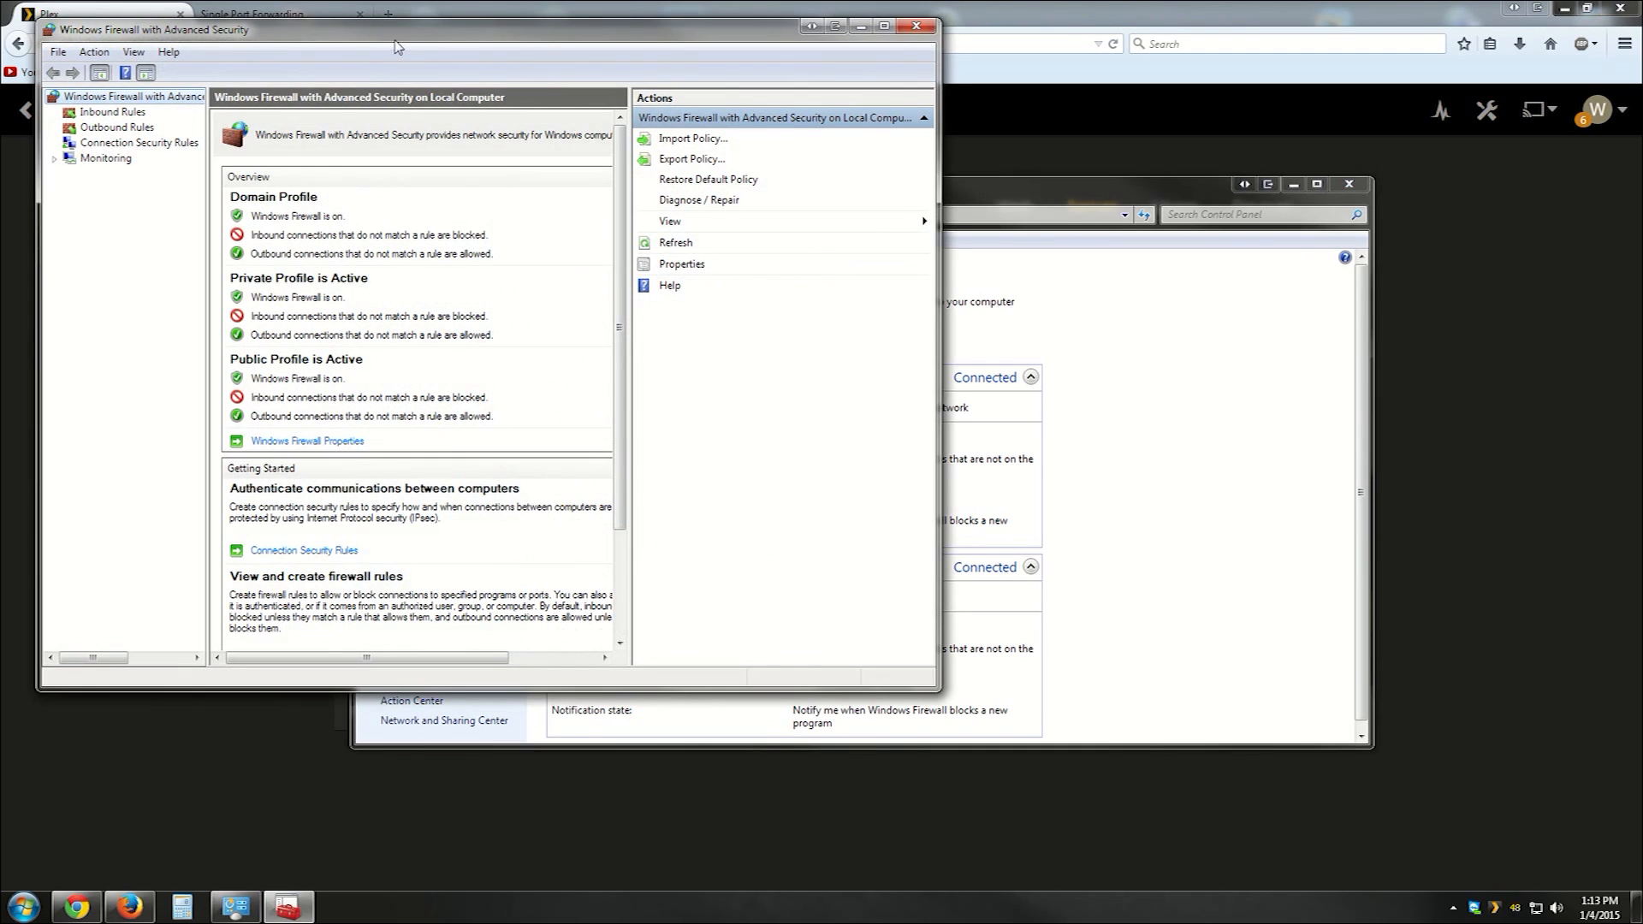
{"action": "left_click", "coordinate": [113, 111]}
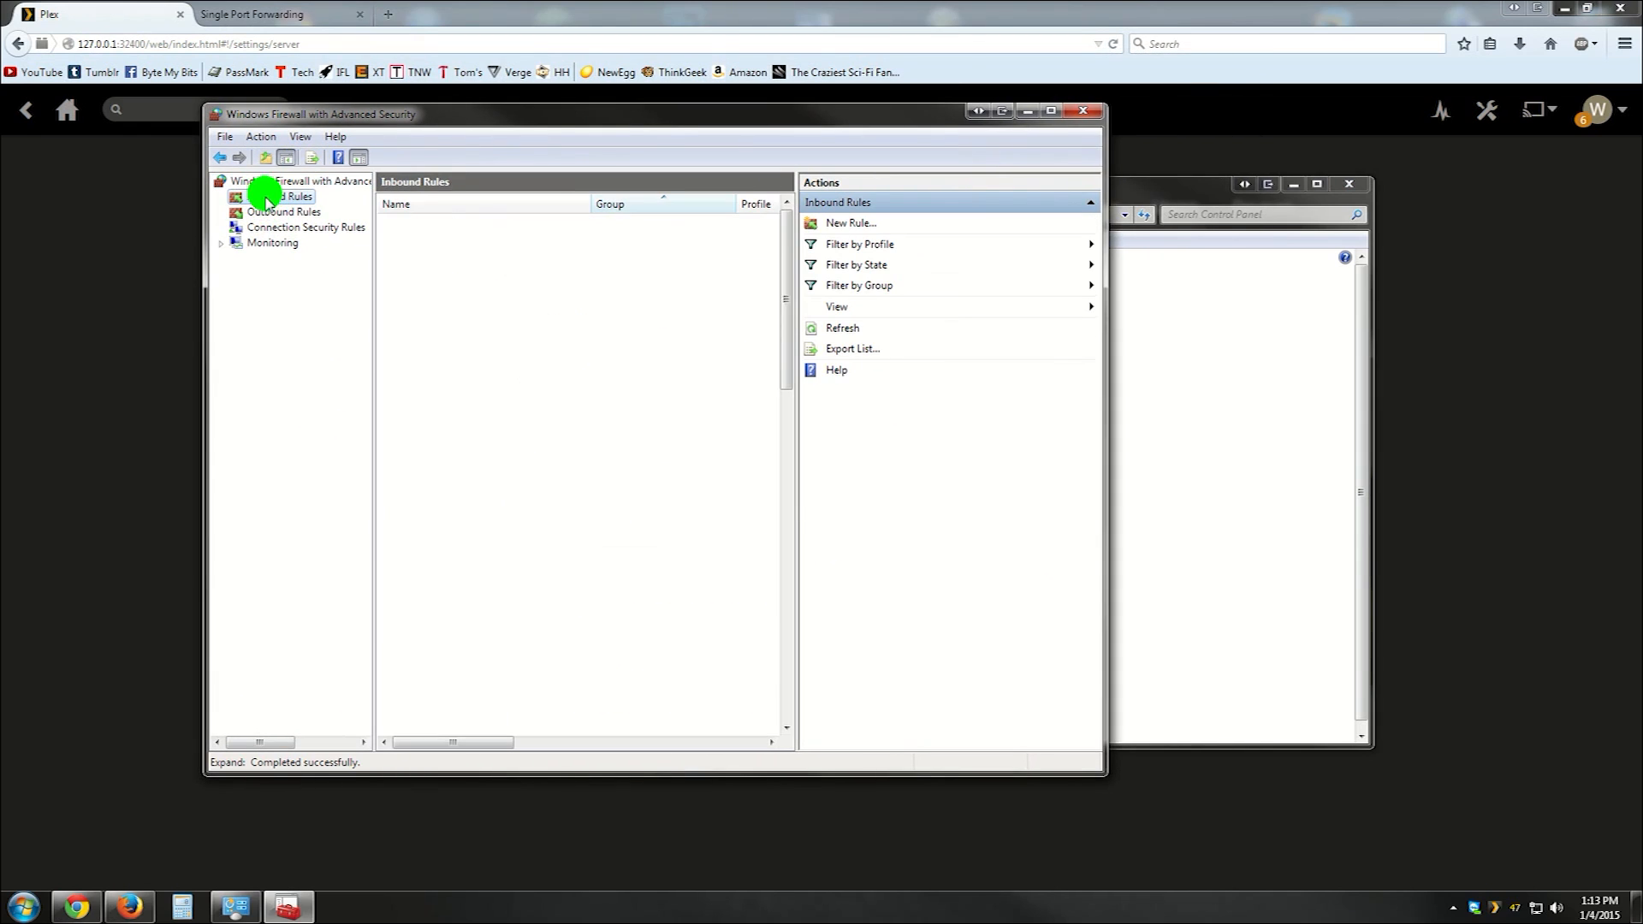
{"action": "left_click", "coordinate": [277, 196]}
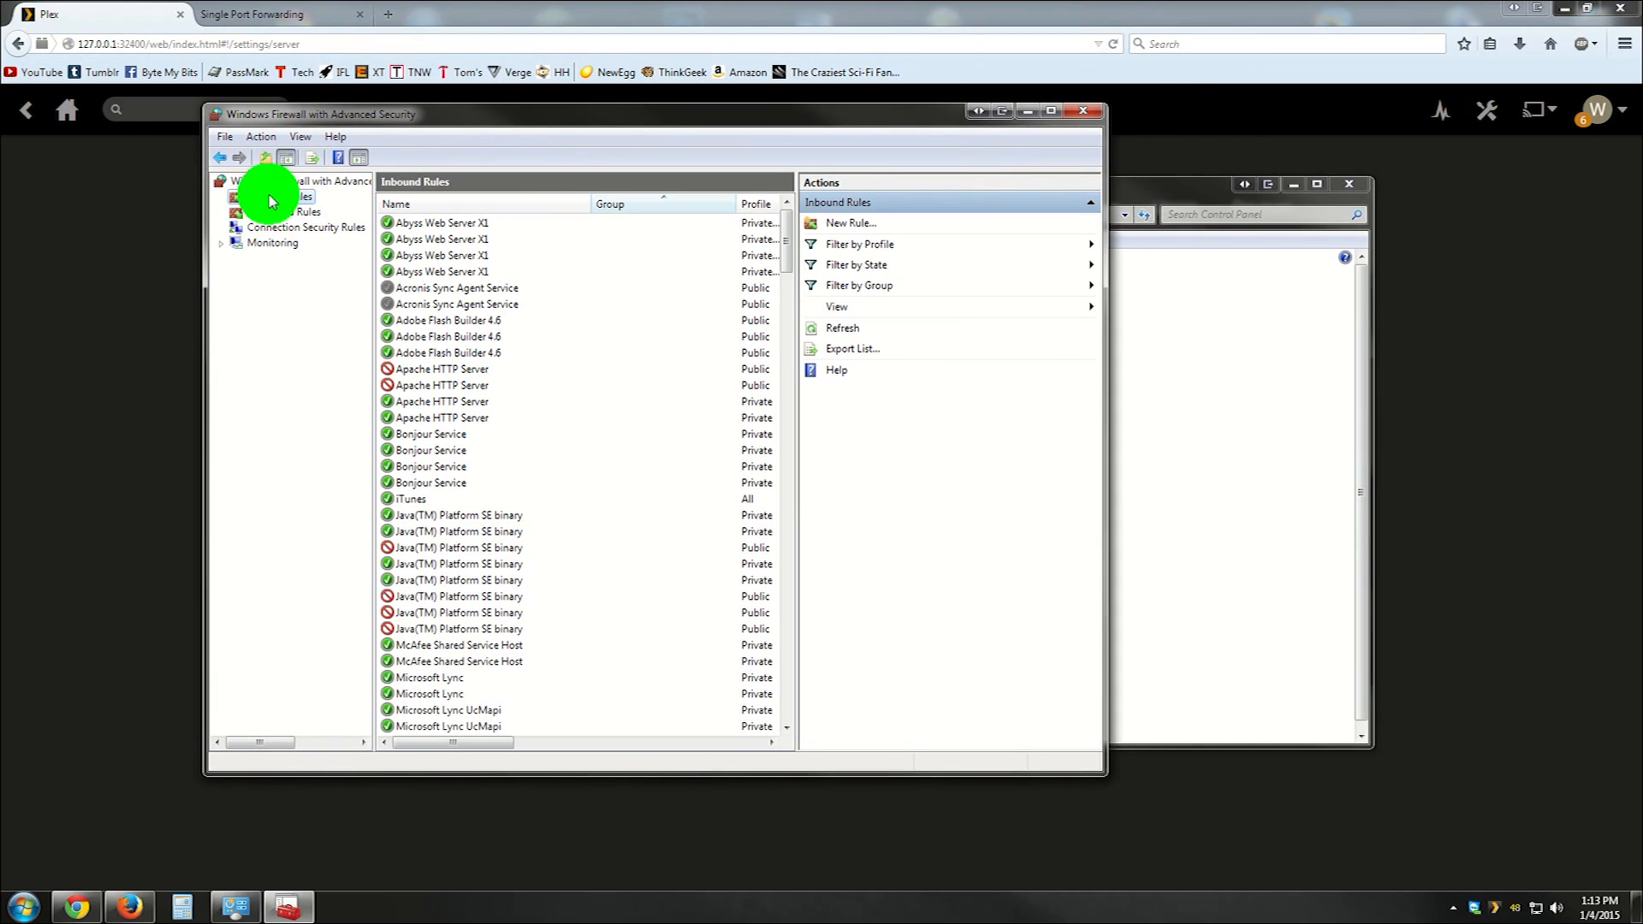
{"action": "right_click", "coordinate": [270, 196]}
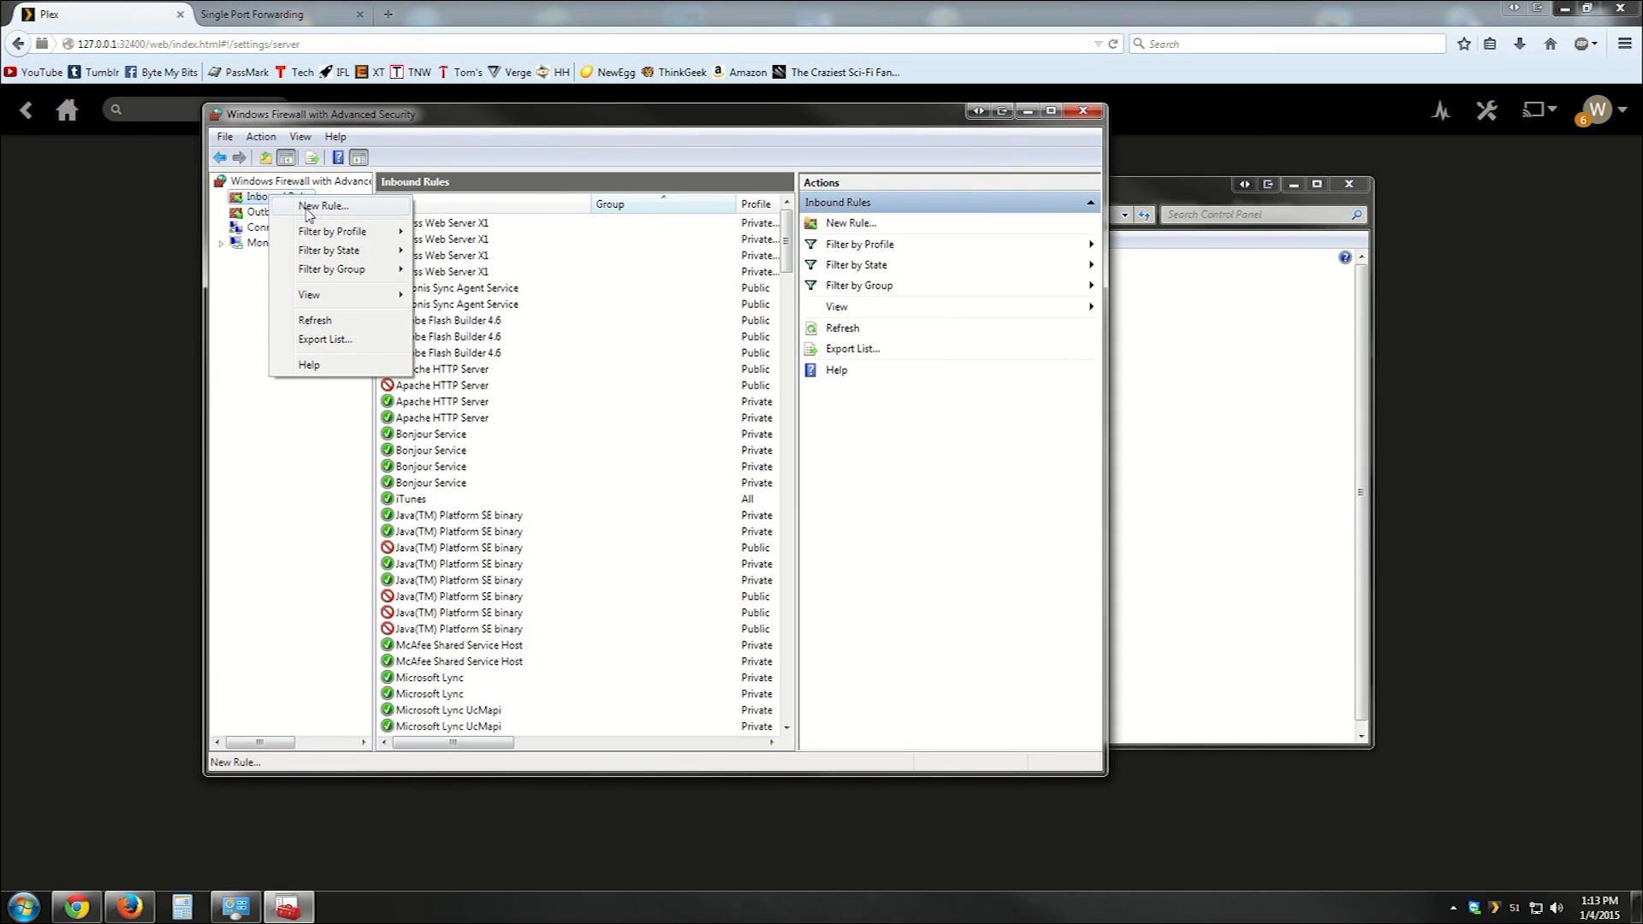
Step: Create inbound rule 'Plex' allowing TCP port 32400 on all profiles
{"action": "left_click", "coordinate": [323, 205]}
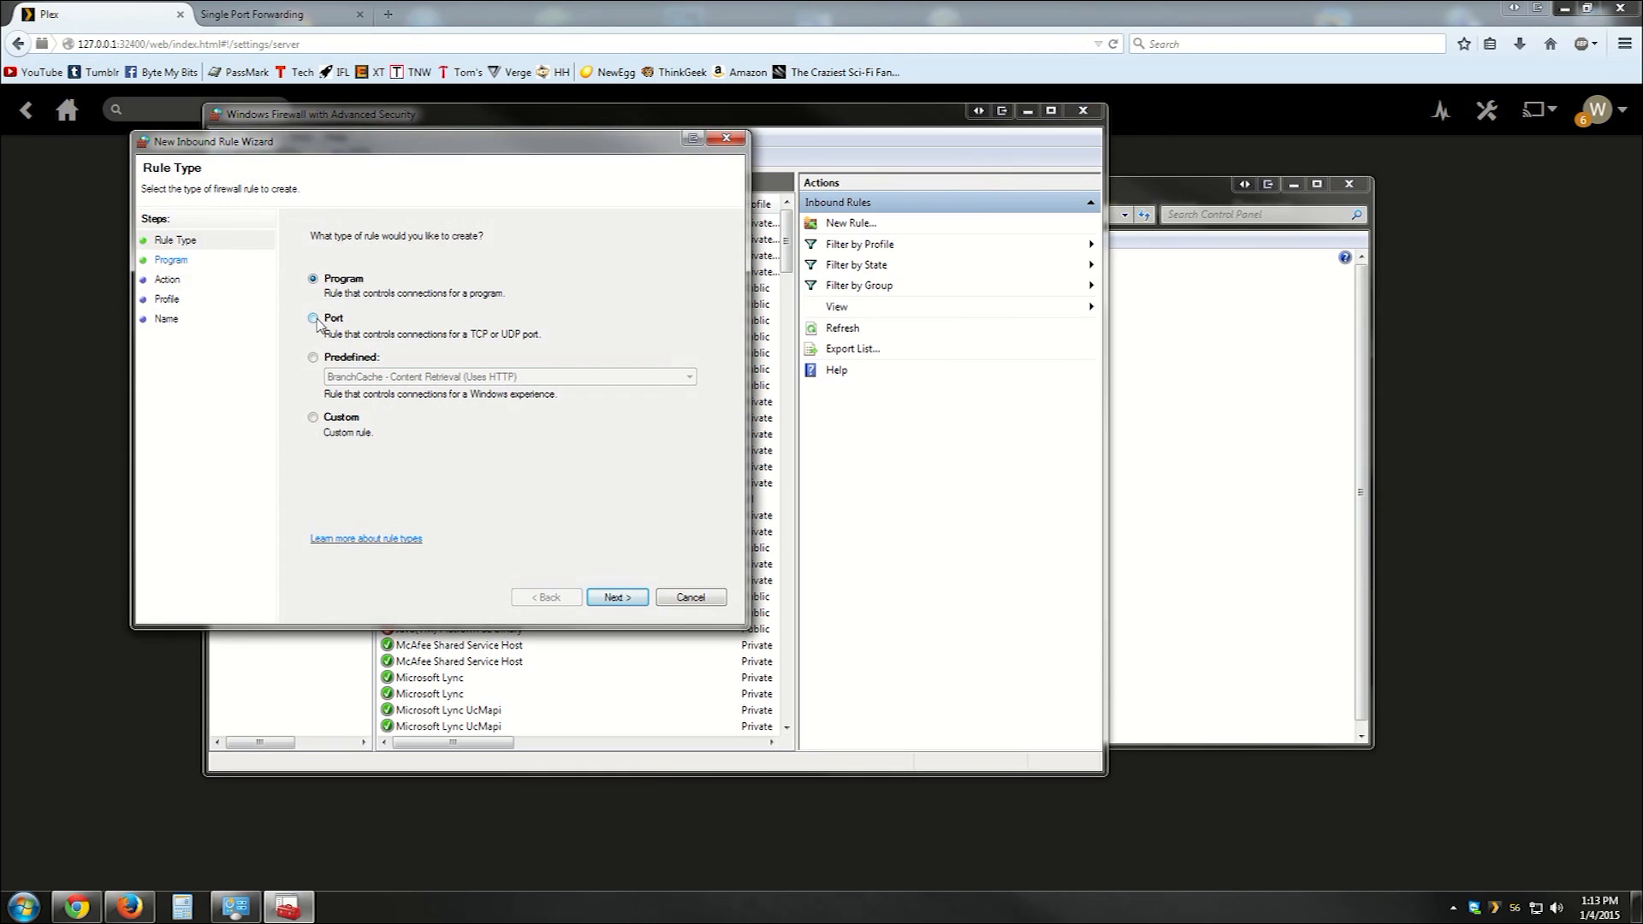
{"action": "left_click", "coordinate": [616, 597]}
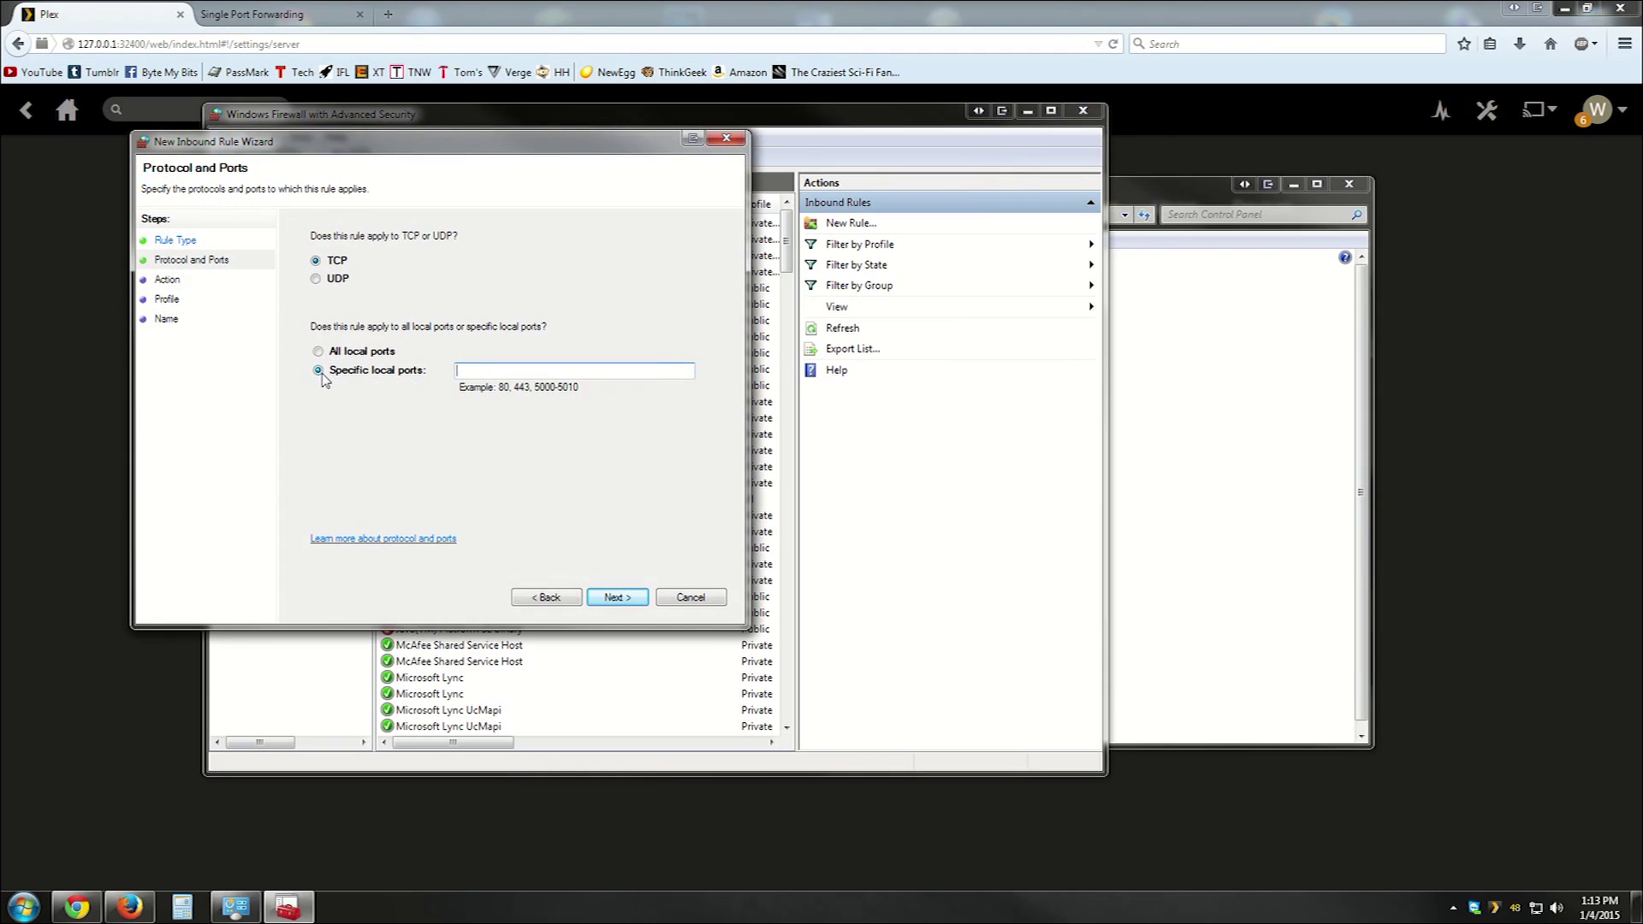
{"action": "type", "text": "3"}
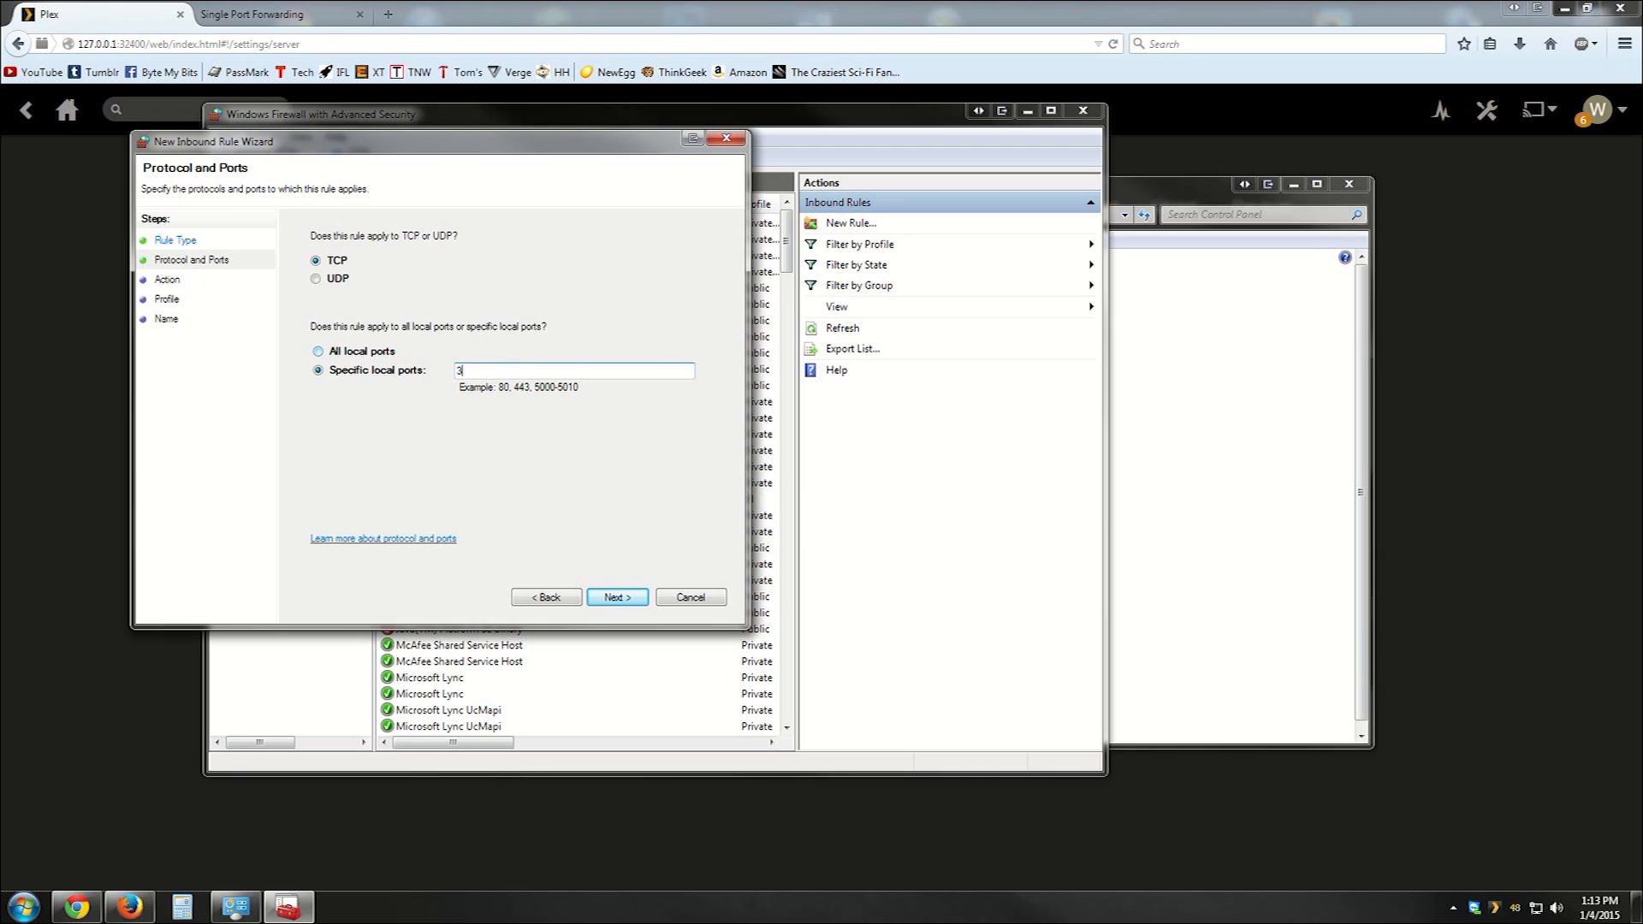
{"action": "type", "text": "2400"}
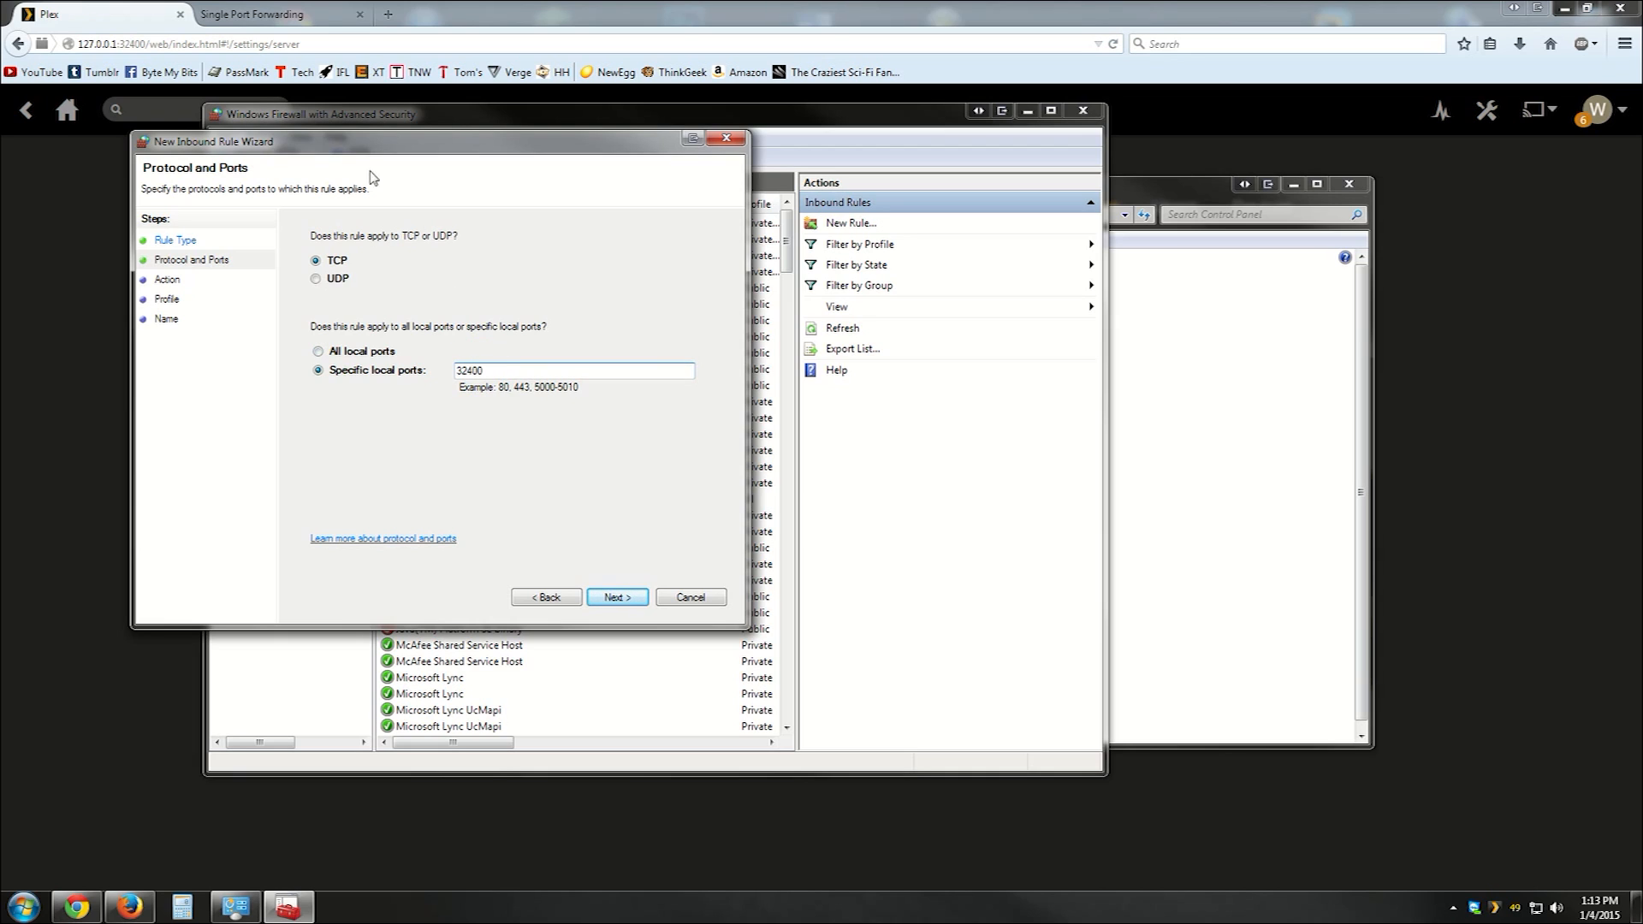
{"action": "left_click", "coordinate": [616, 597]}
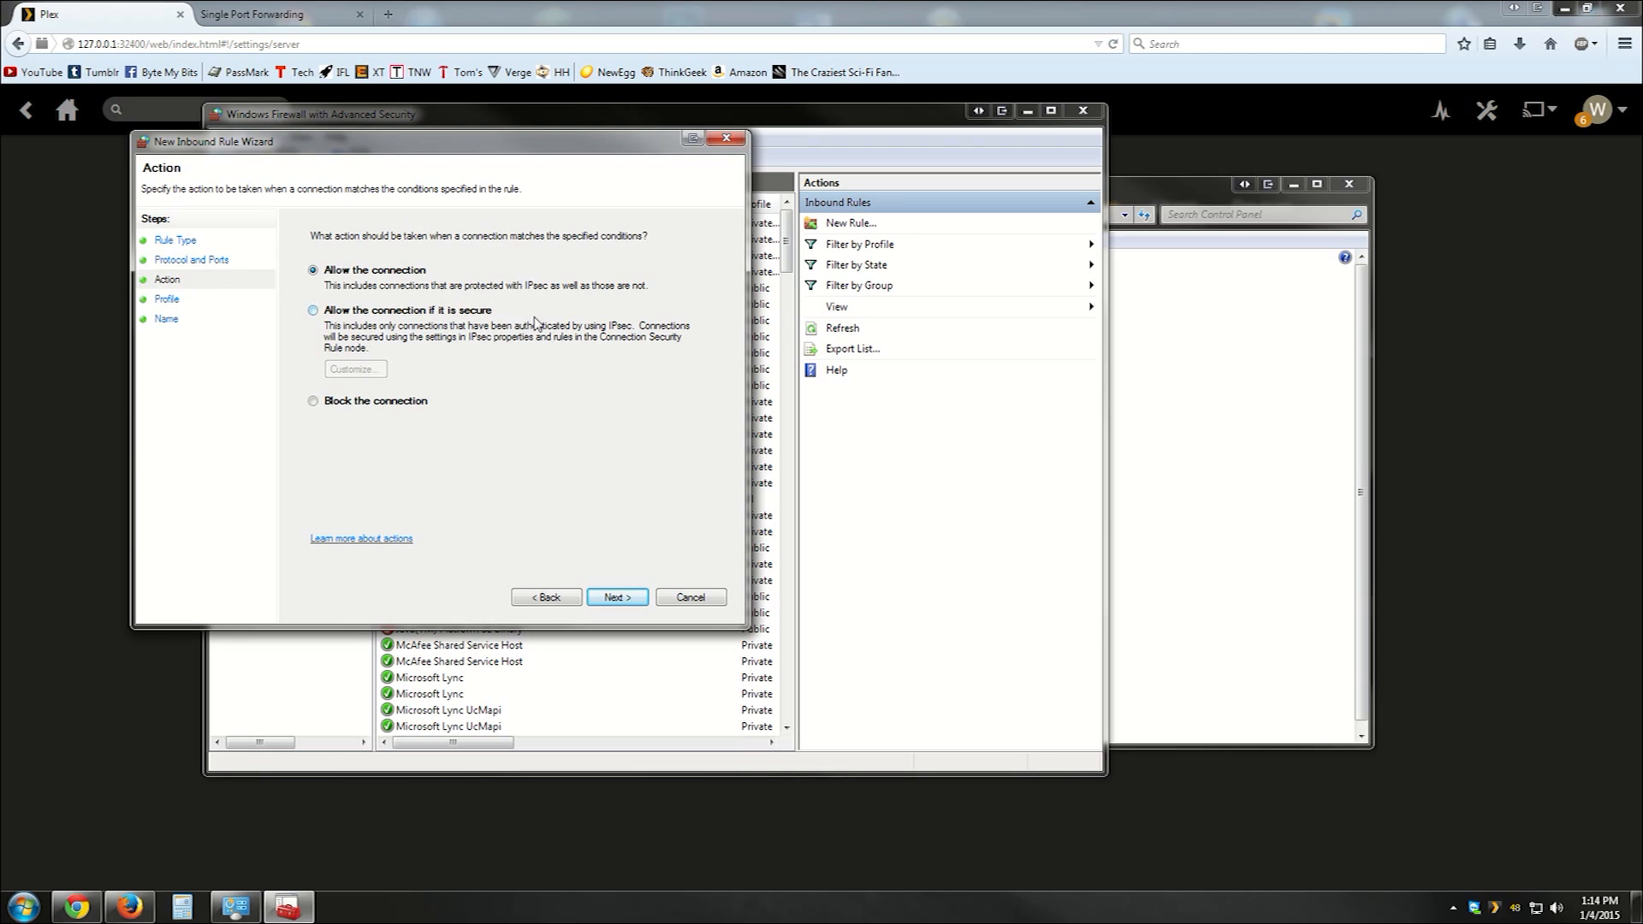
{"action": "mouse_move", "coordinate": [629, 570]}
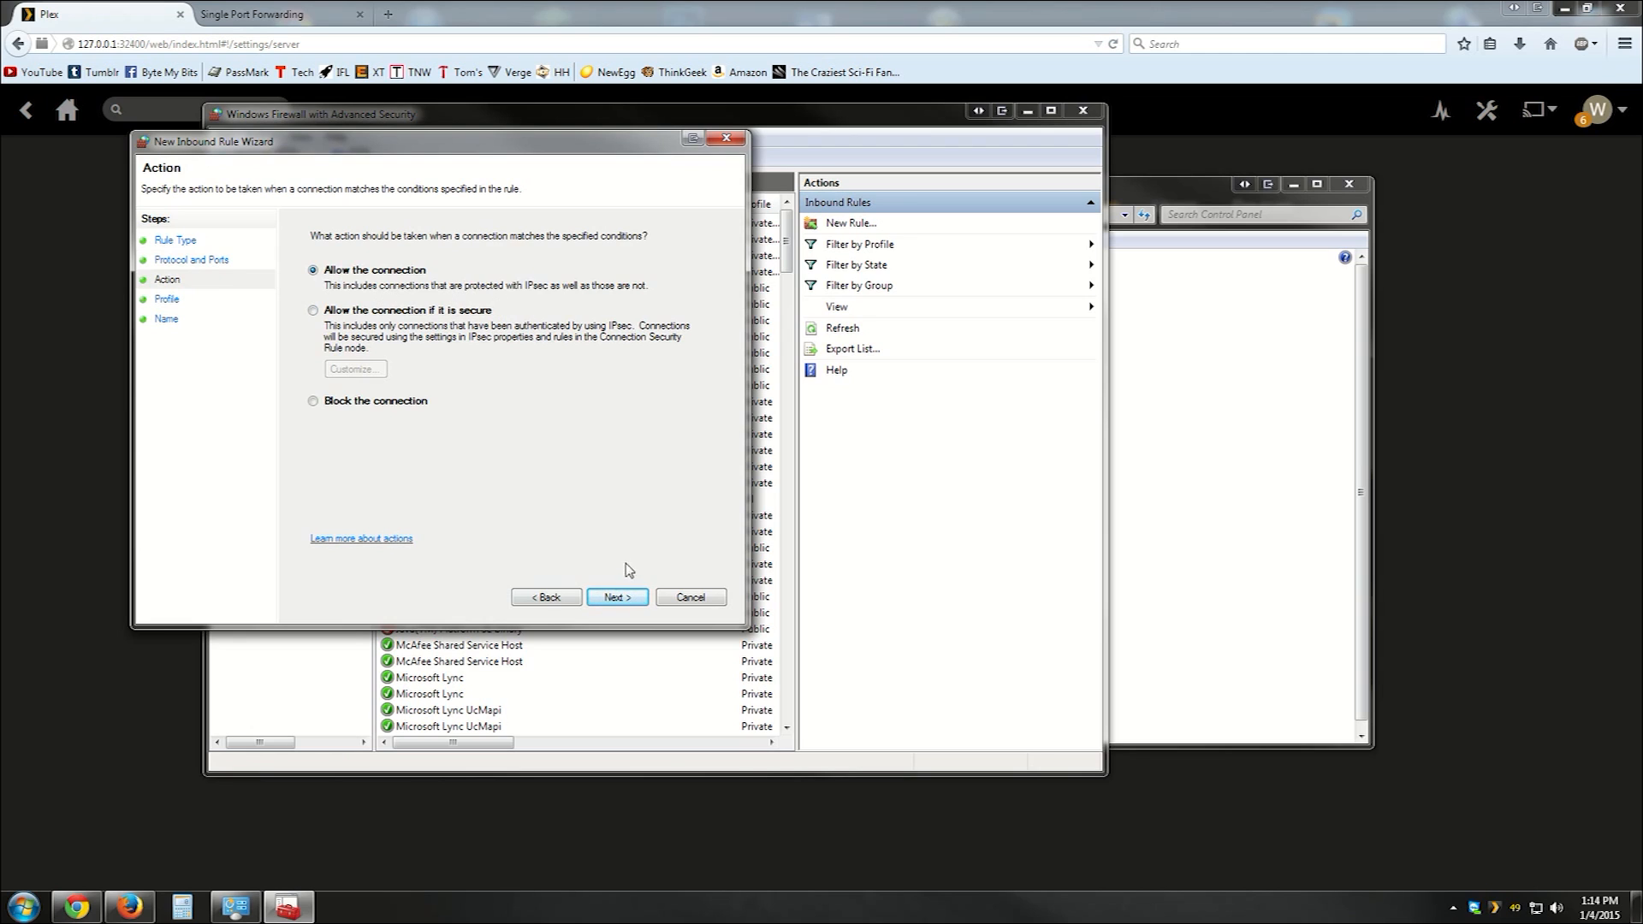
{"action": "left_click", "coordinate": [616, 597]}
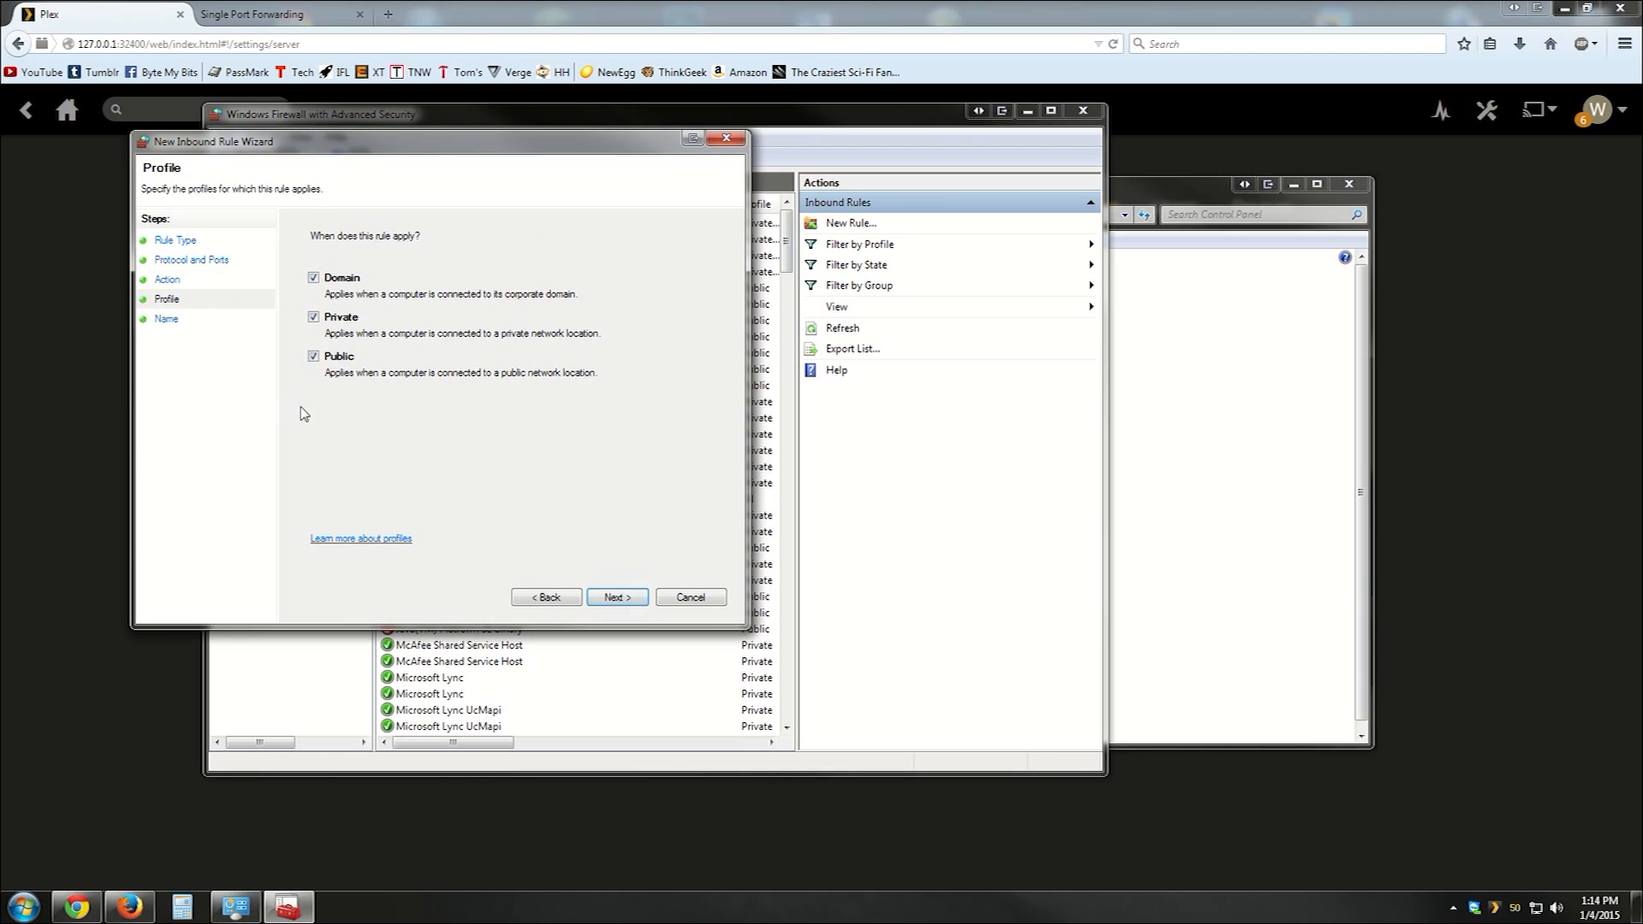
{"action": "left_click", "coordinate": [615, 597]}
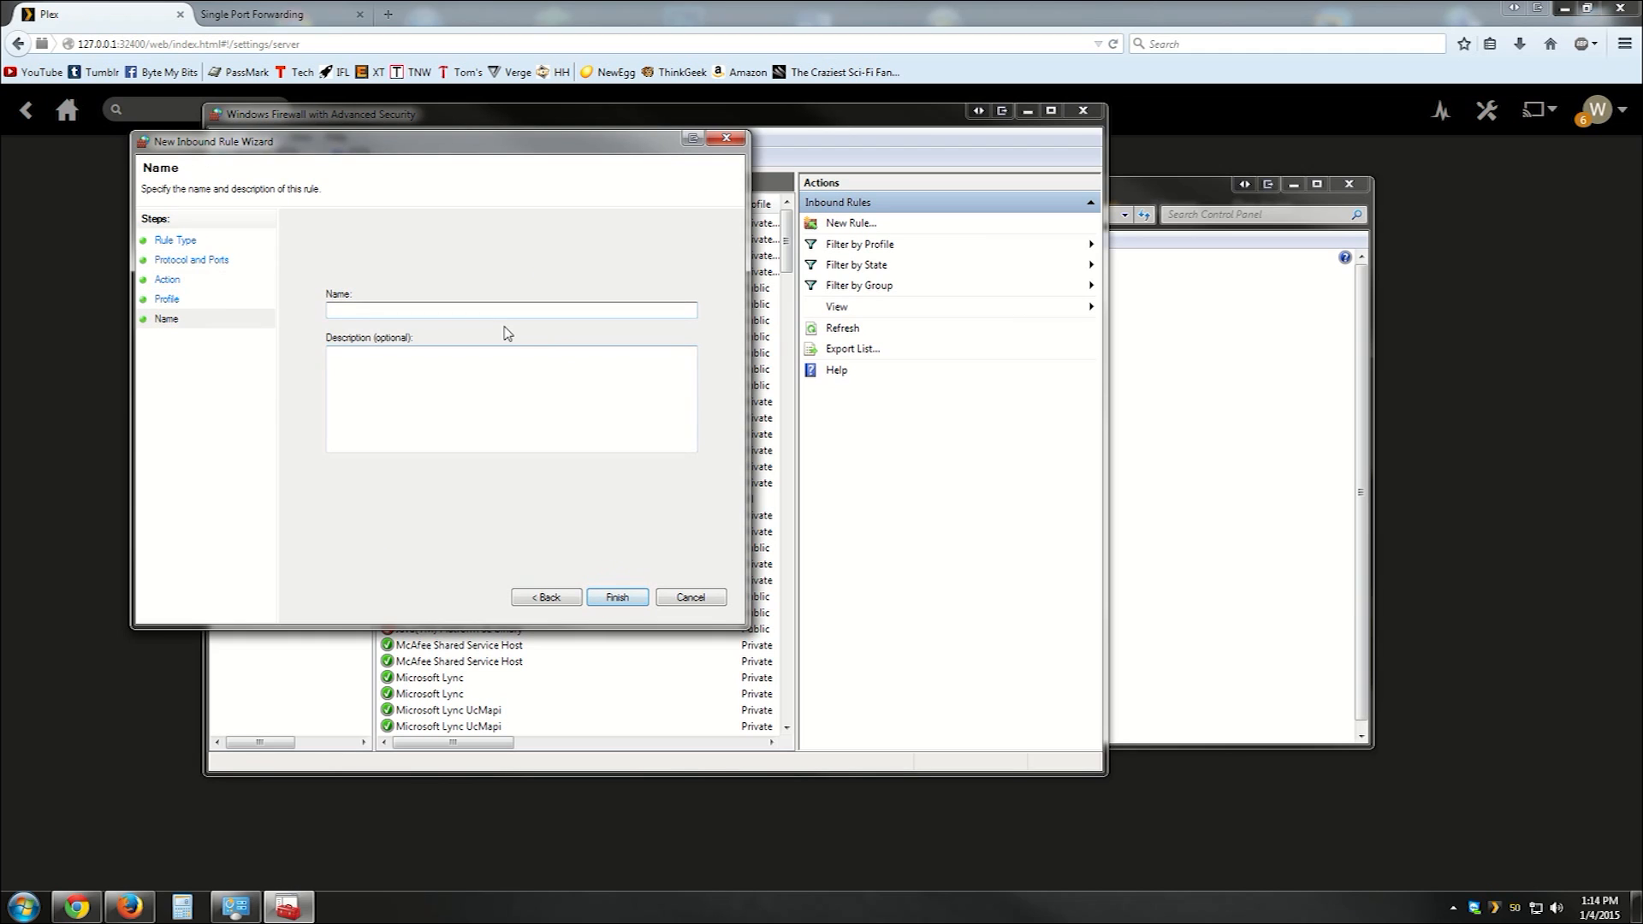
{"action": "type", "text": "Plex"}
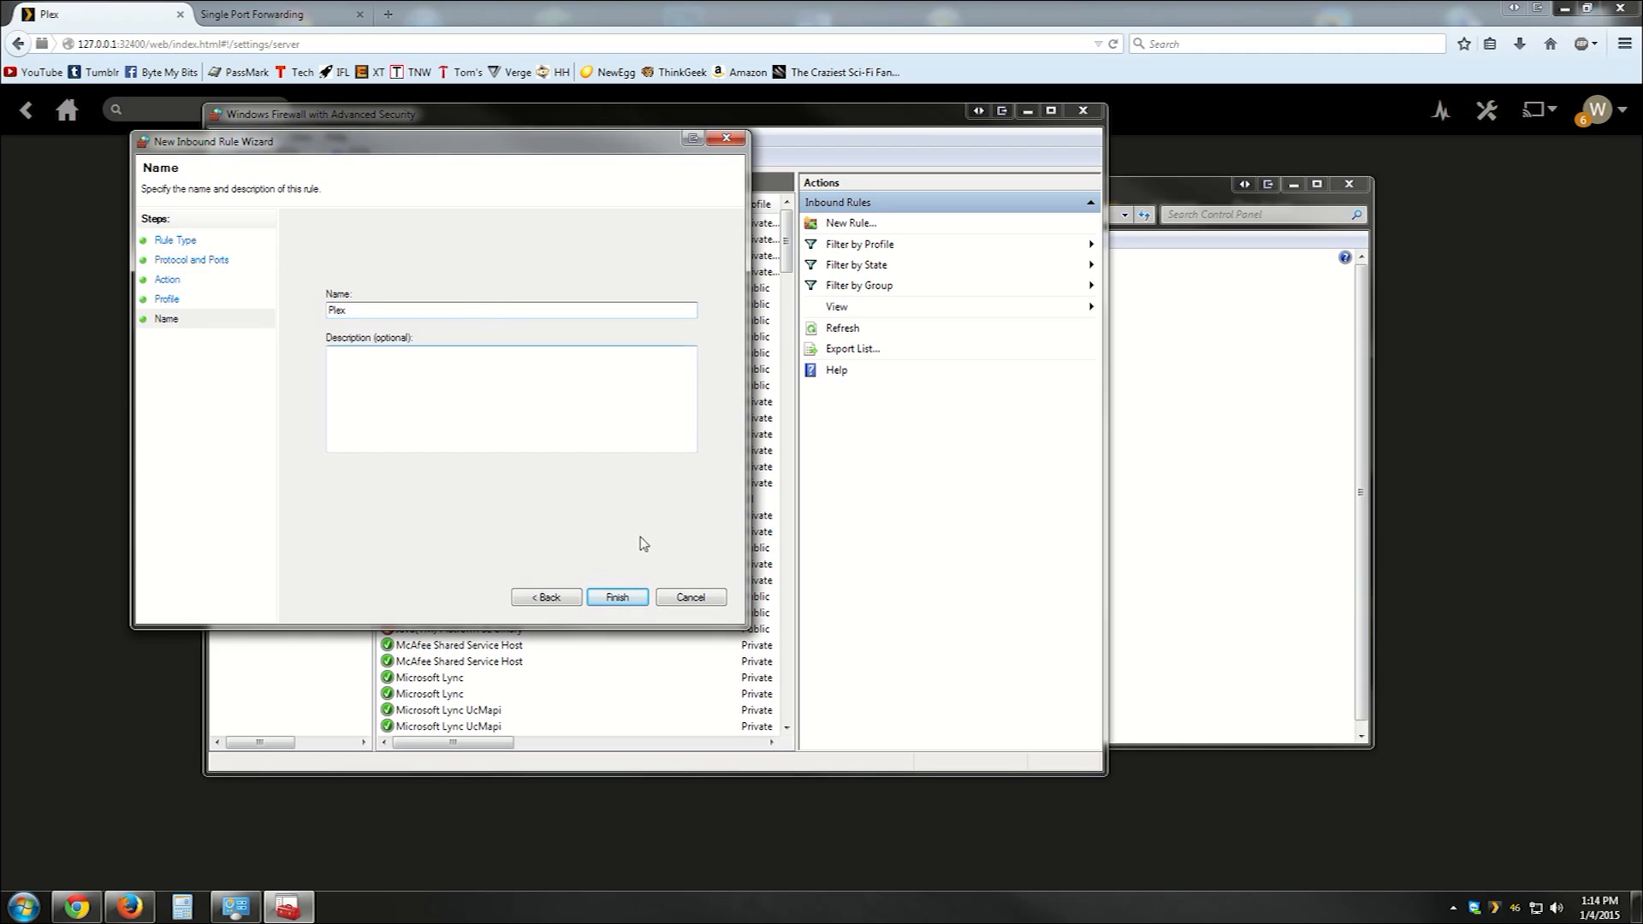
{"action": "left_click", "coordinate": [616, 597]}
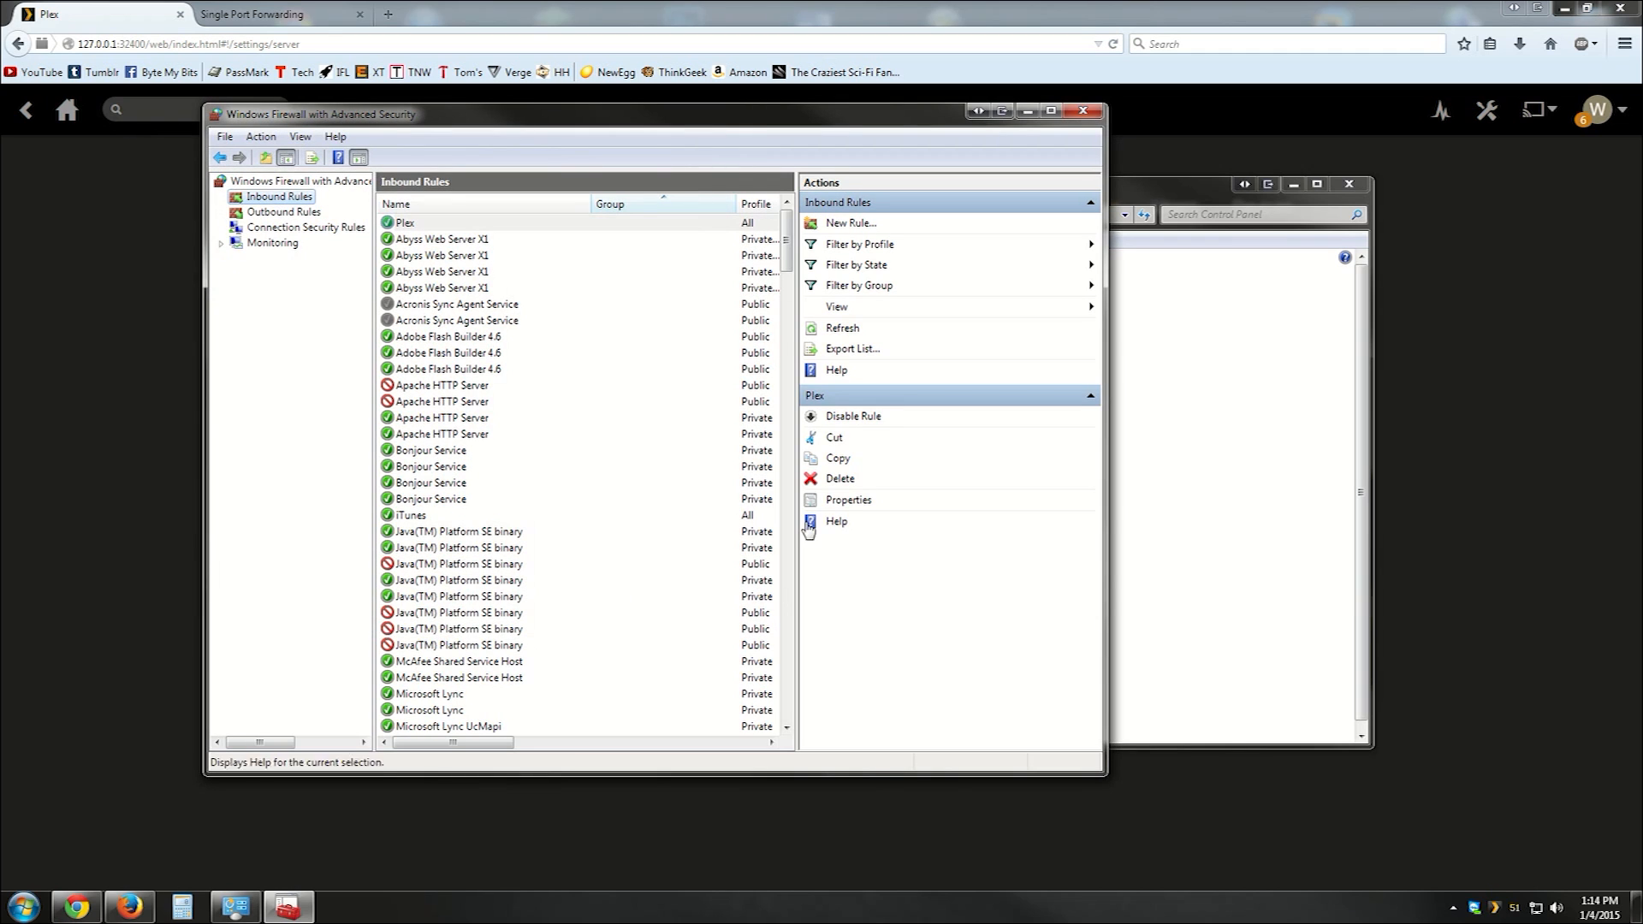
{"action": "mouse_move", "coordinate": [616, 509]}
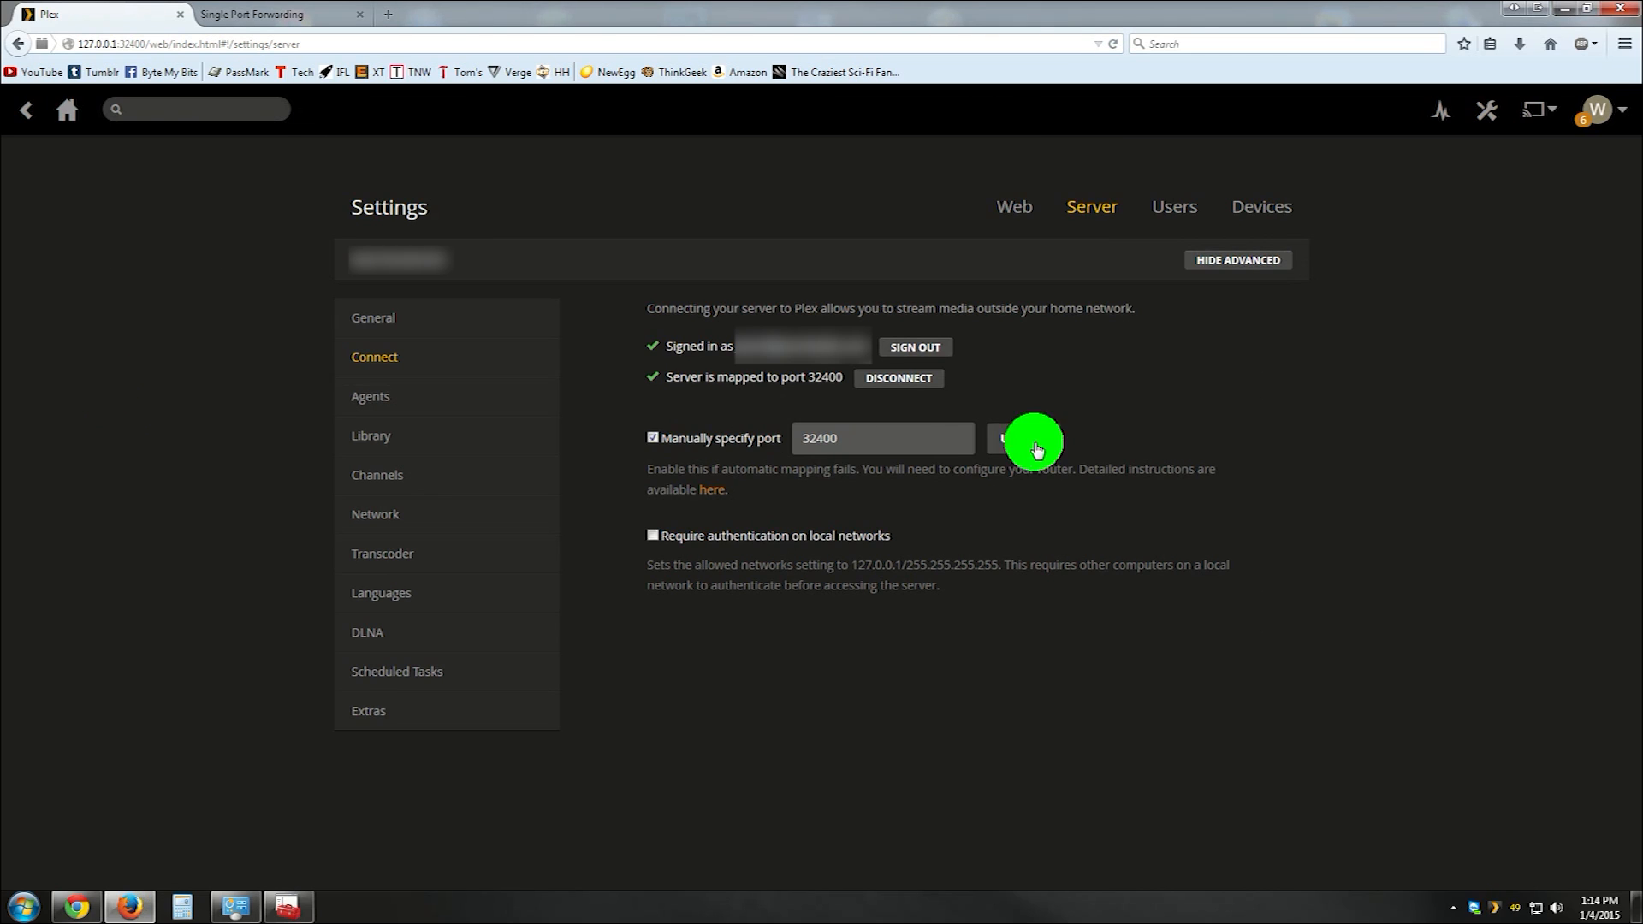
Step: Click UPDATE beside manual port 32400 on the Plex Connect page
{"action": "left_click", "coordinate": [1025, 438]}
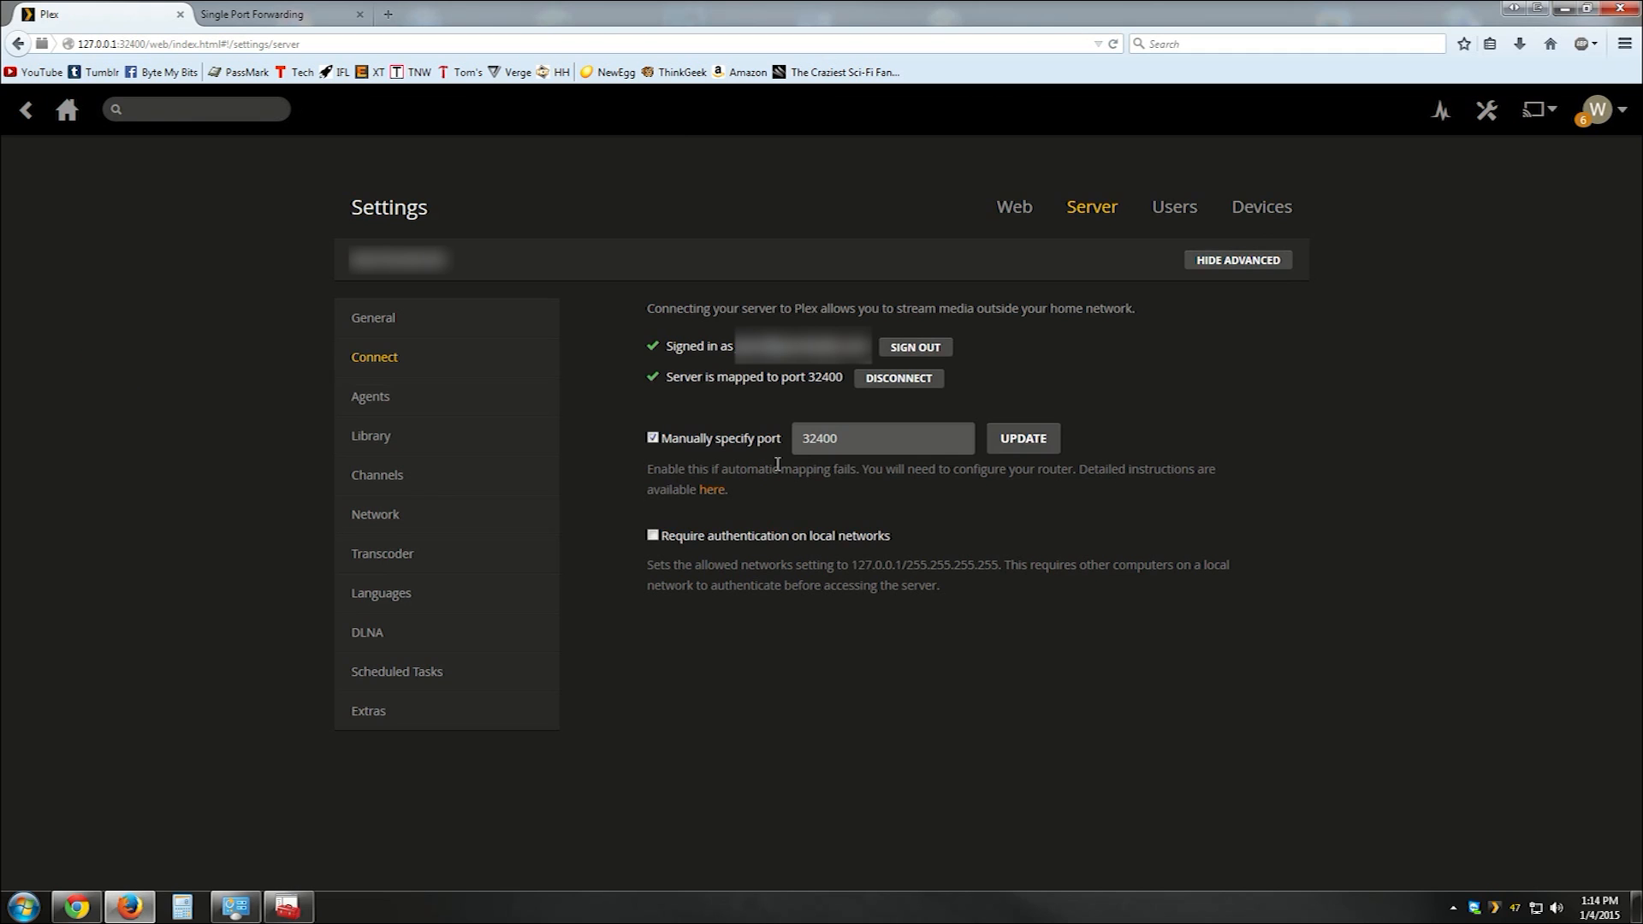
{"action": "mouse_move", "coordinate": [737, 463]}
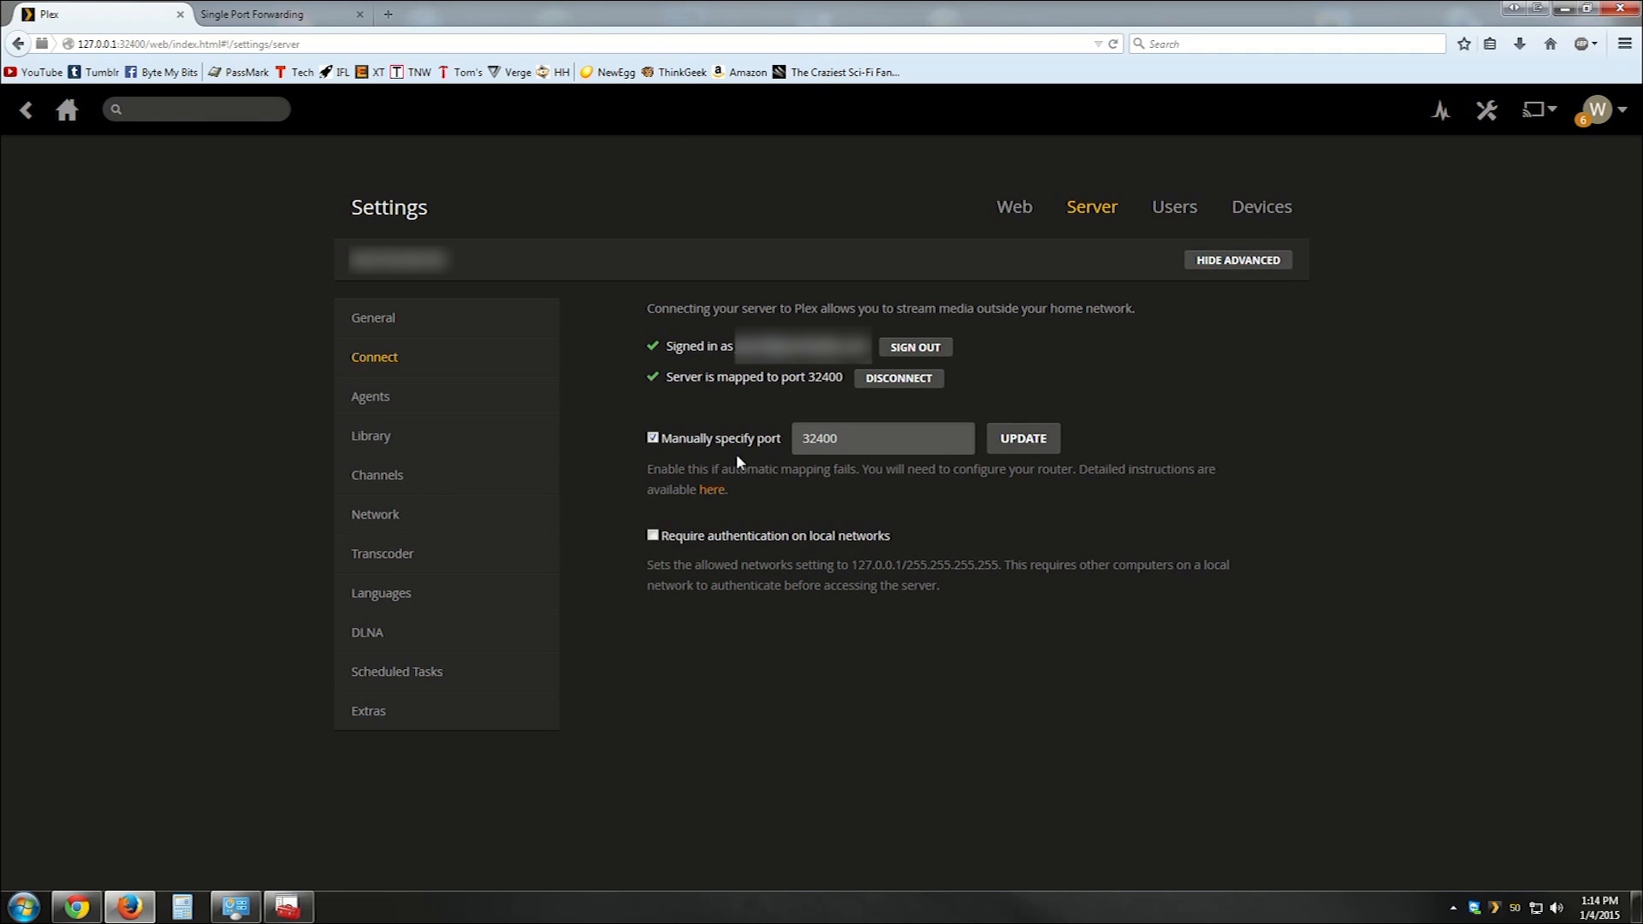